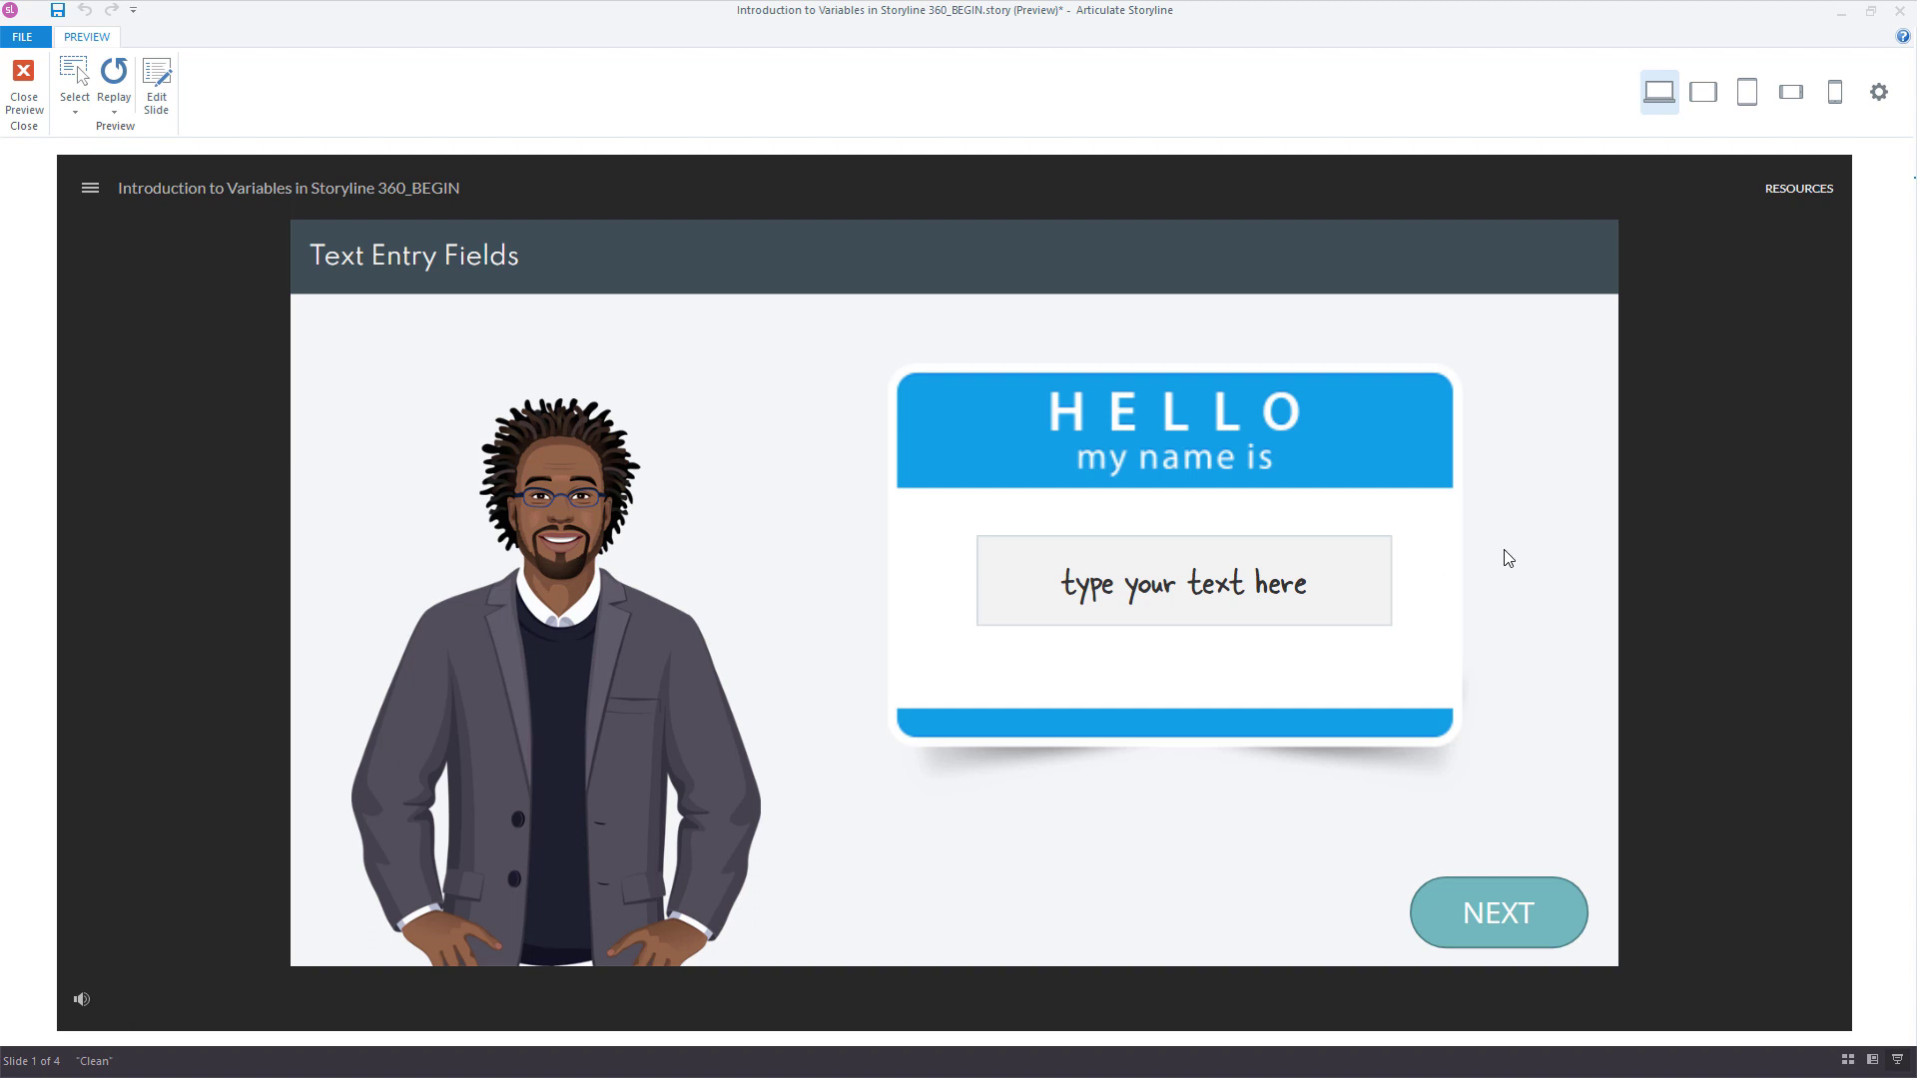
# Step: Enter the name David in the preview's text field so it echoes in the header, then return to editing
pyautogui.write('David')
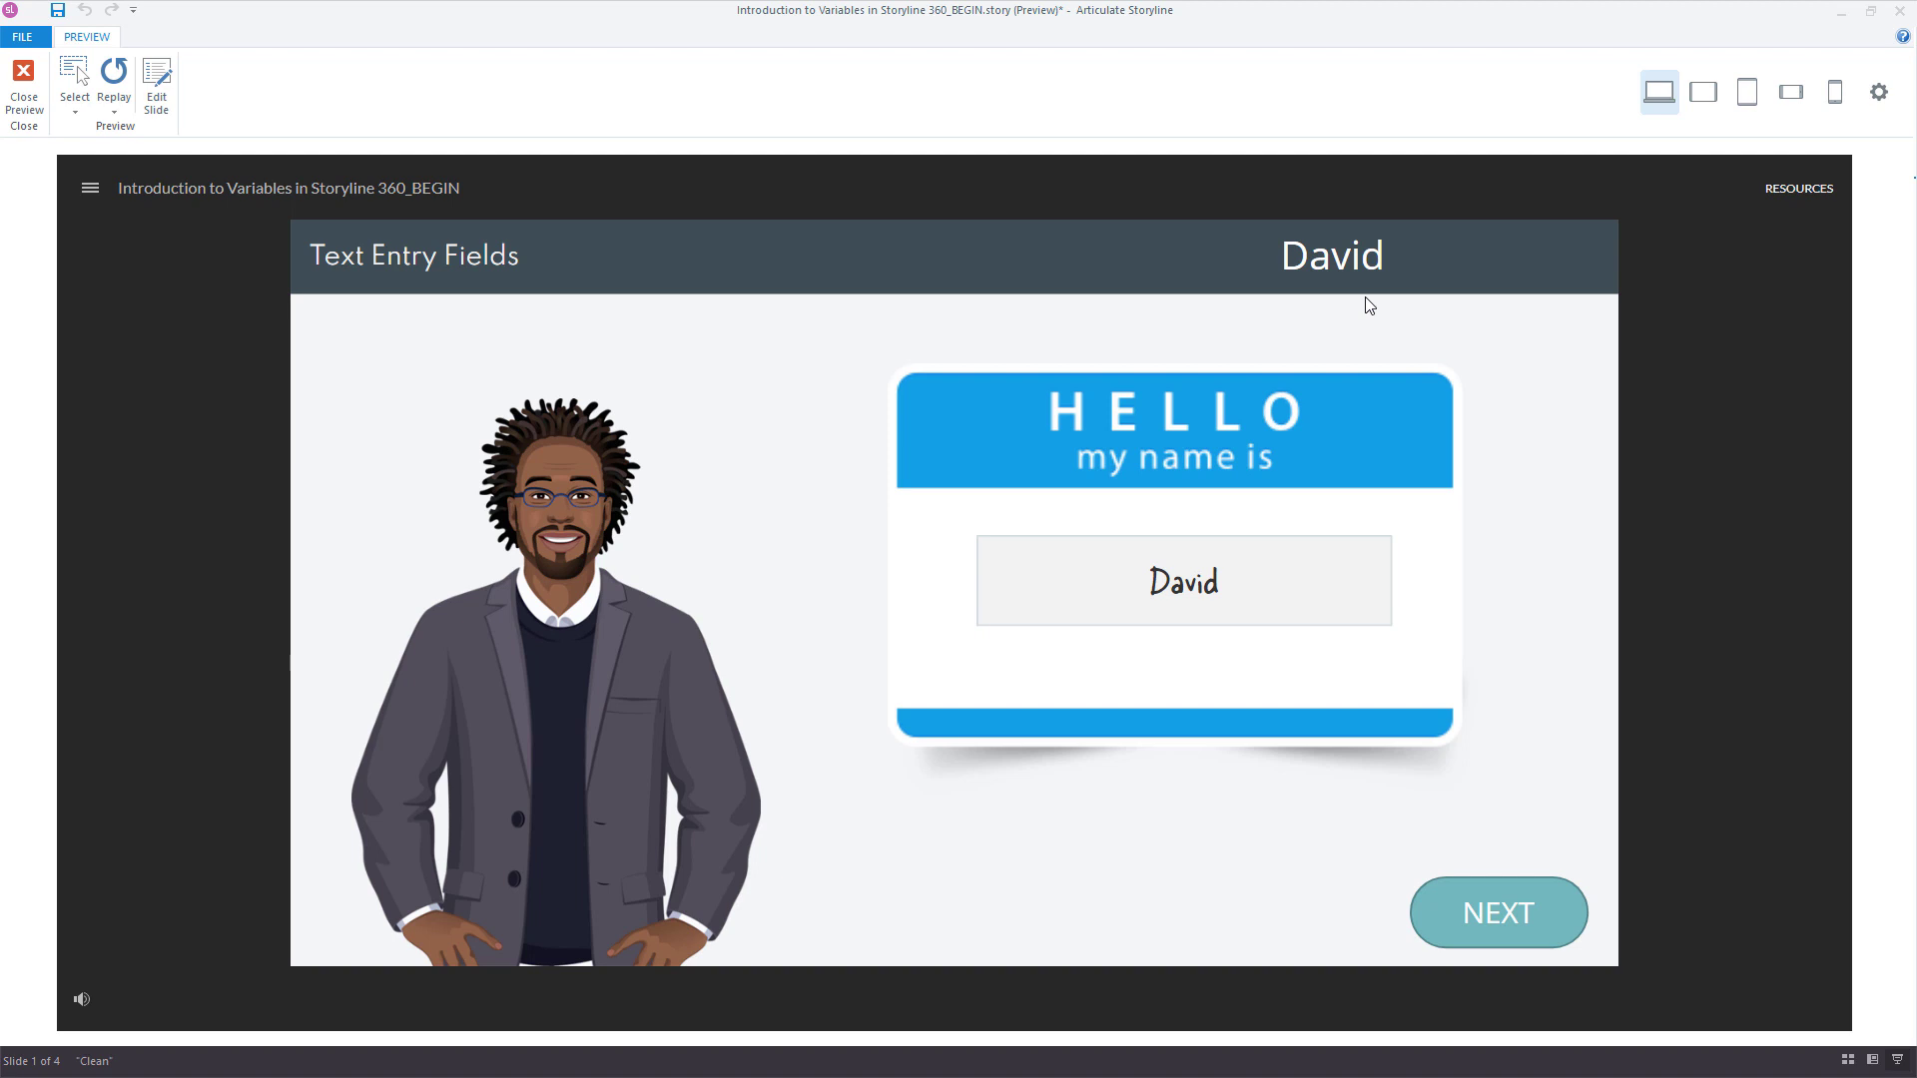
pyautogui.moveTo(1046, 531)
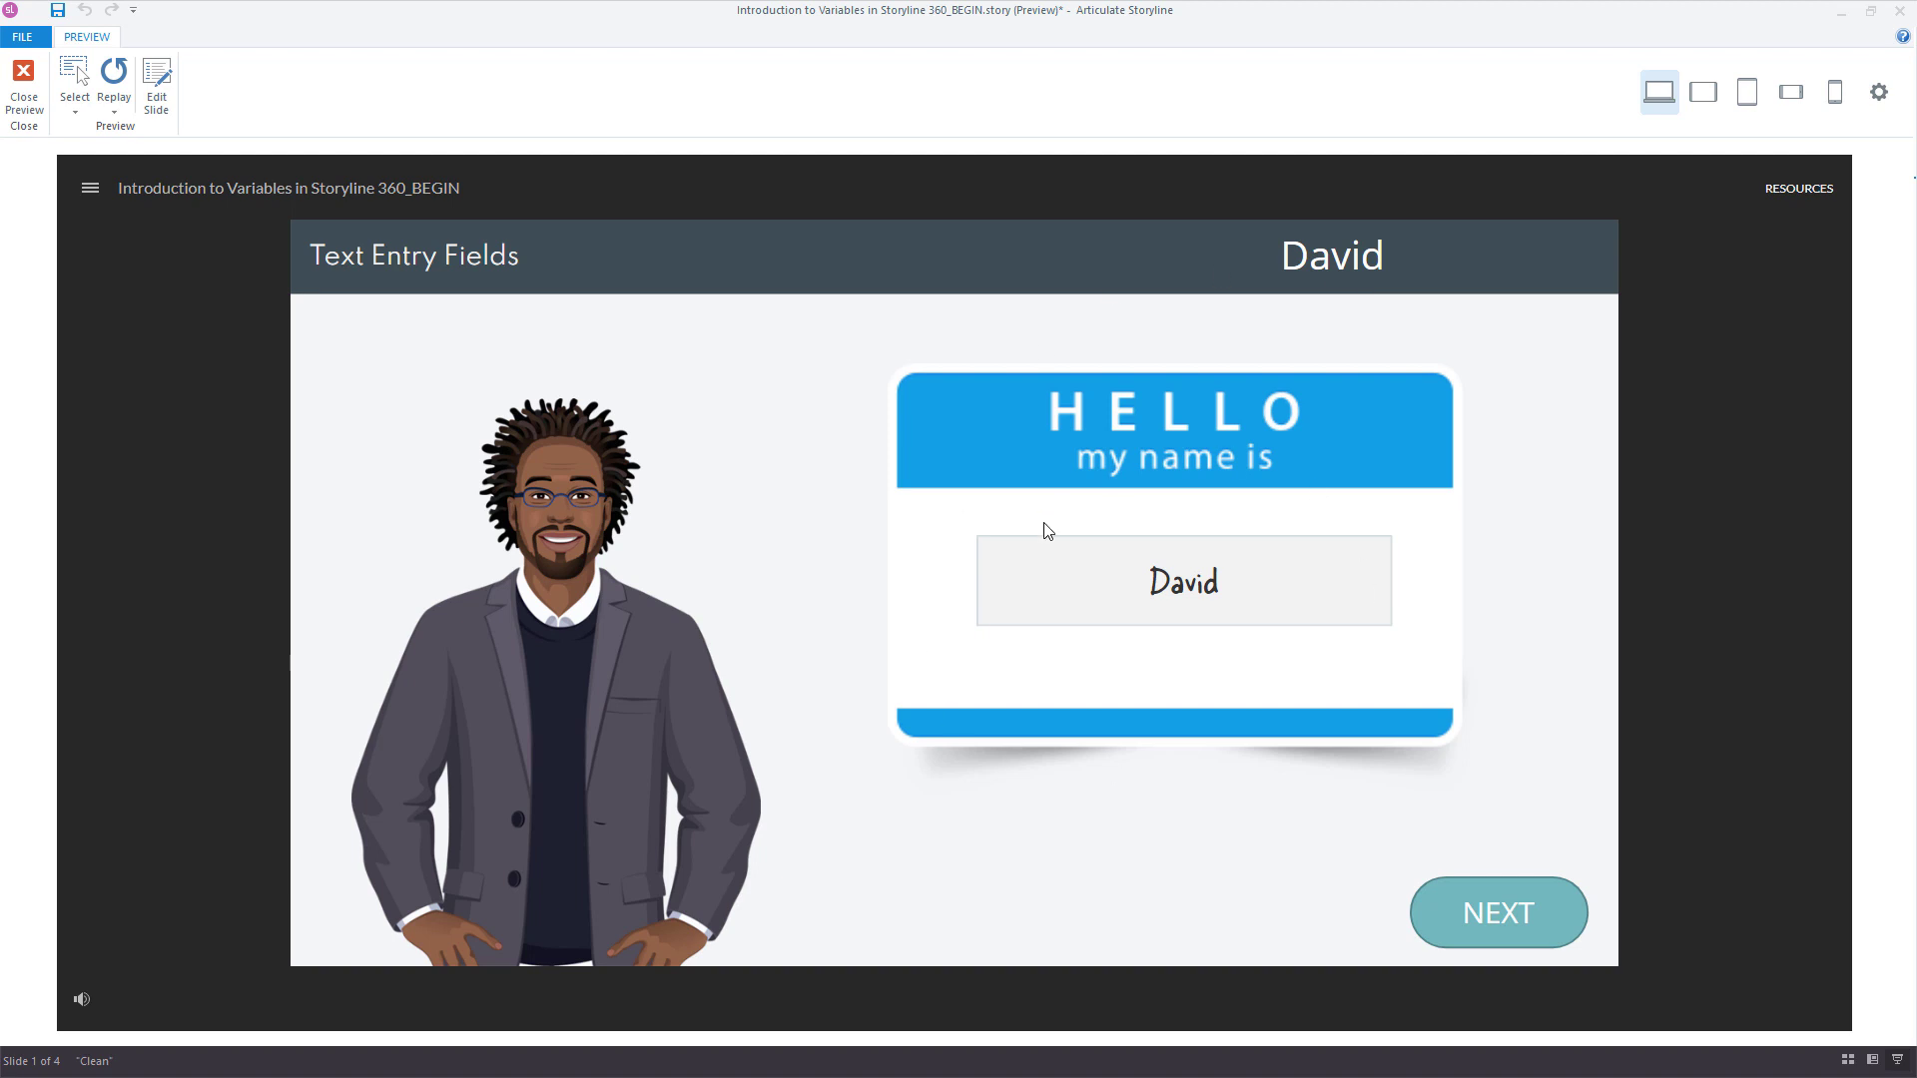
pyautogui.click(22, 86)
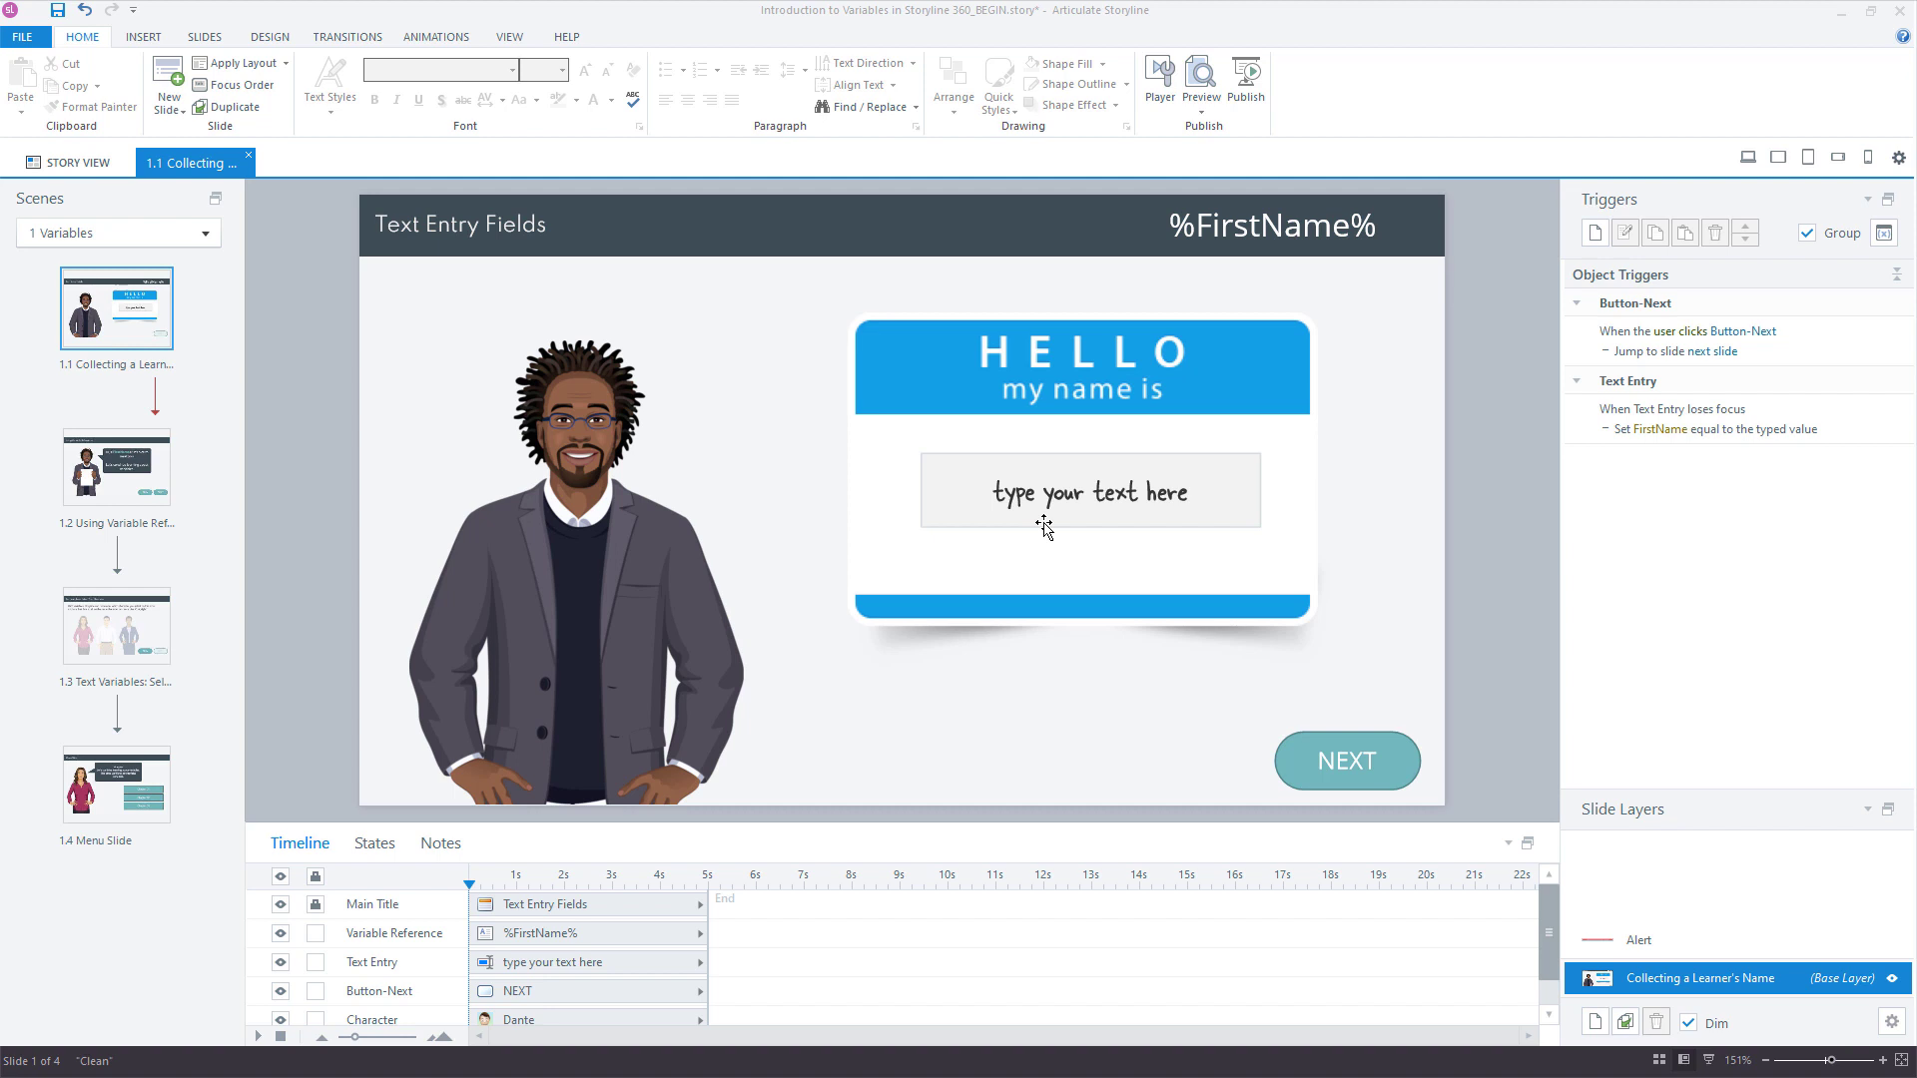
pyautogui.moveTo(1042, 541)
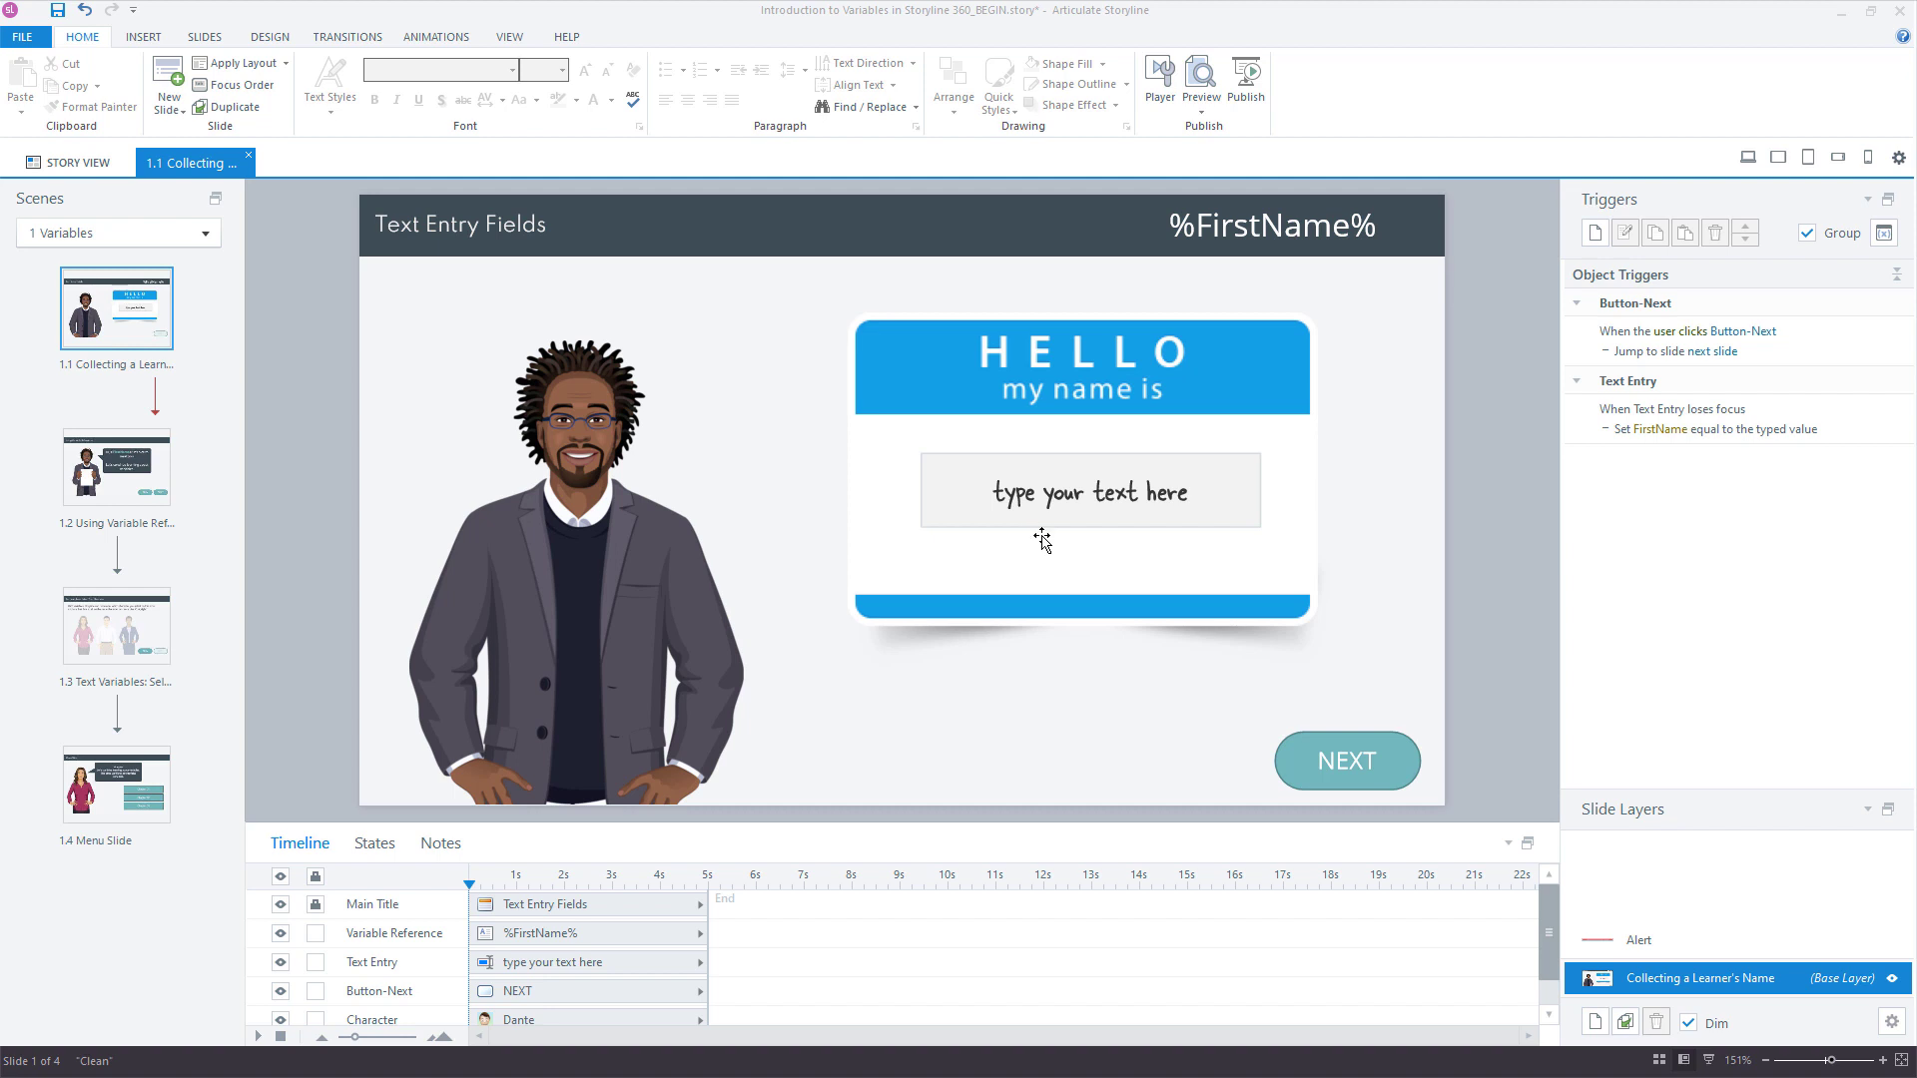
pyautogui.moveTo(935, 841)
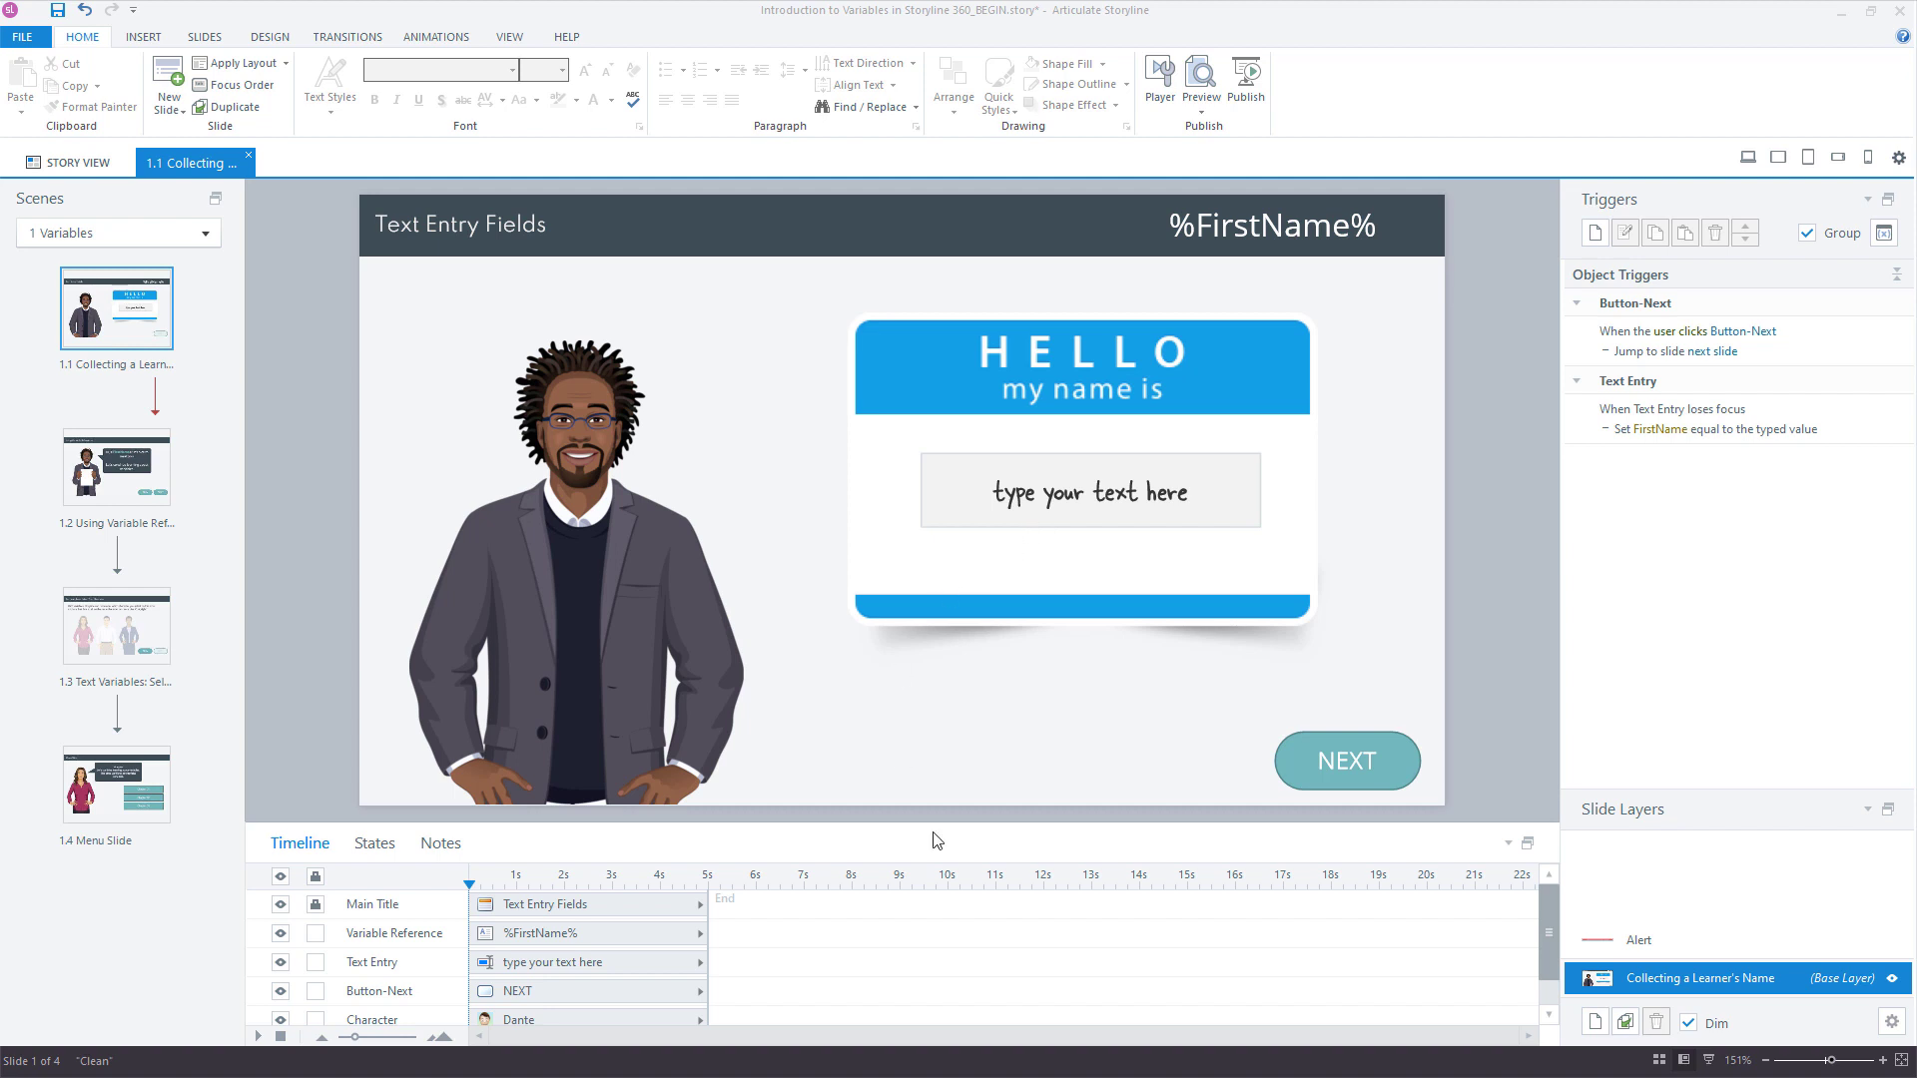
pyautogui.click(1344, 761)
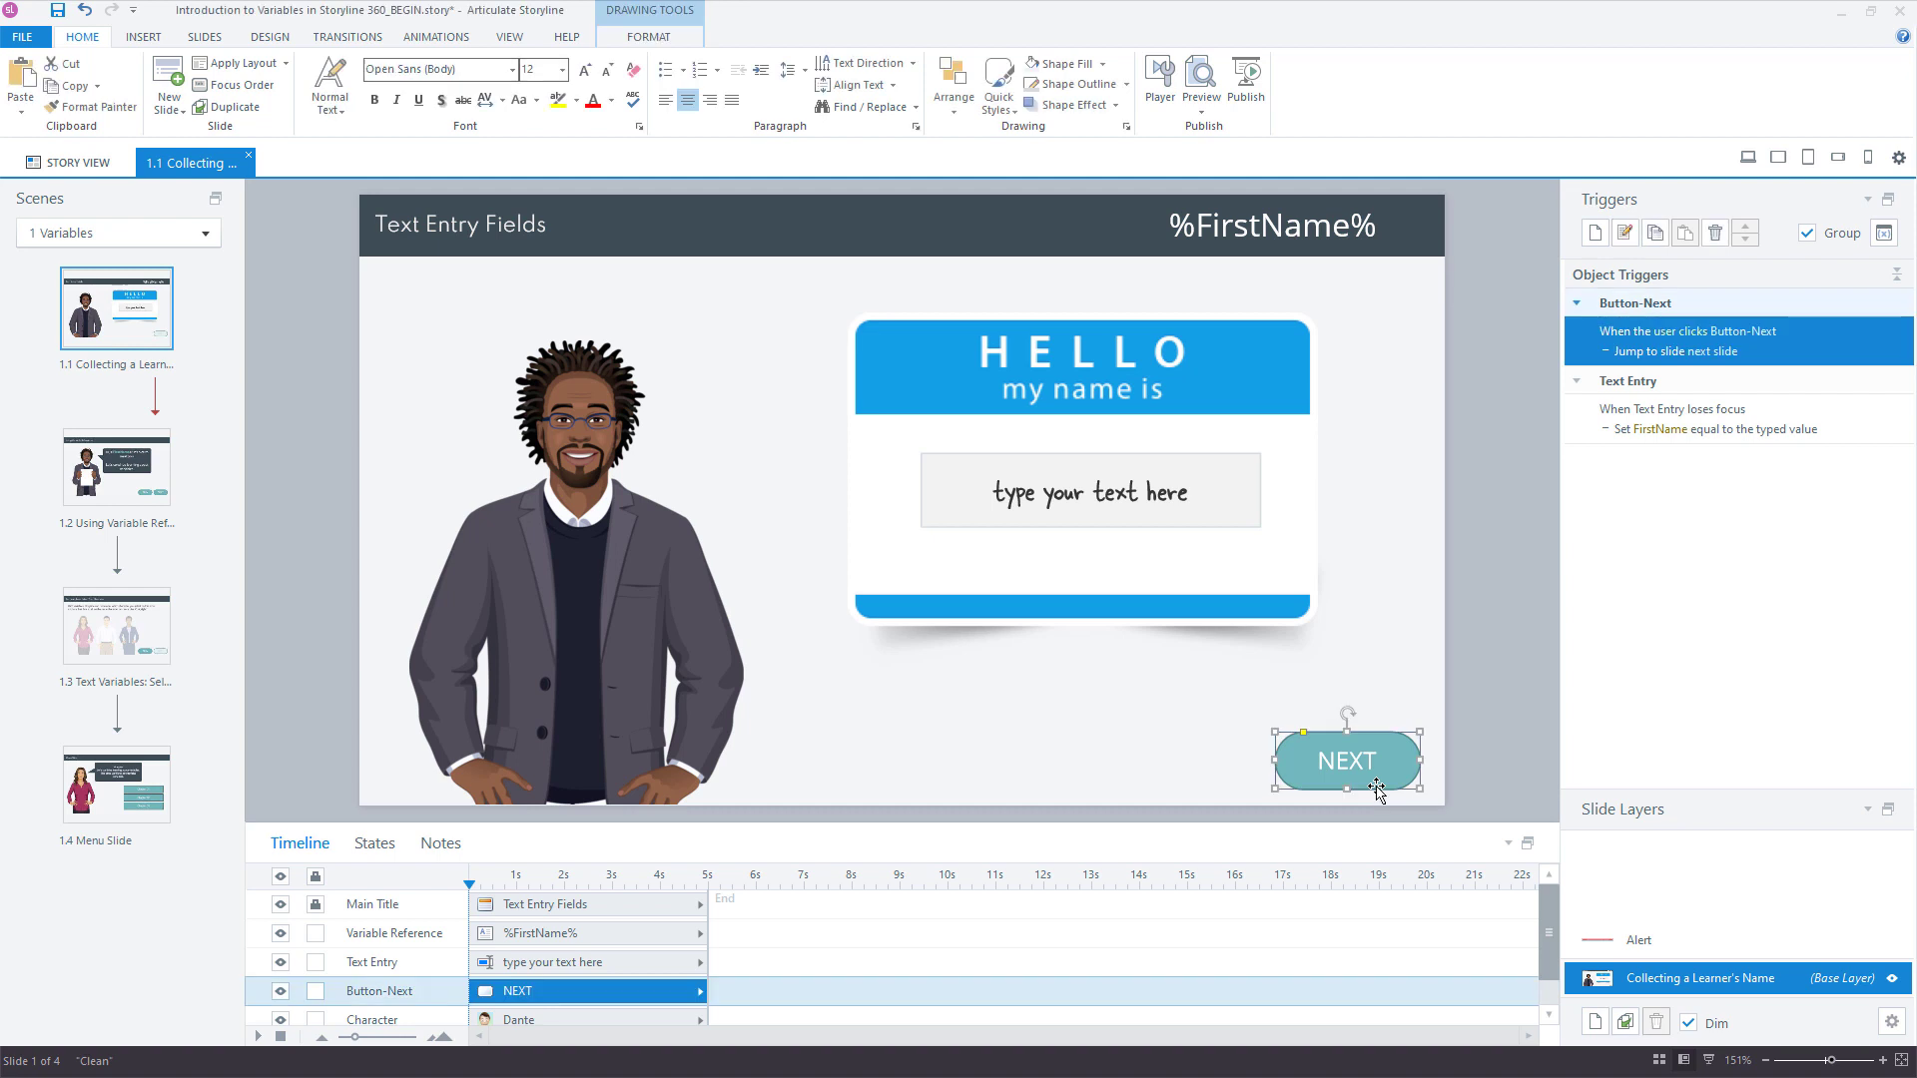
pyautogui.moveTo(1137, 461)
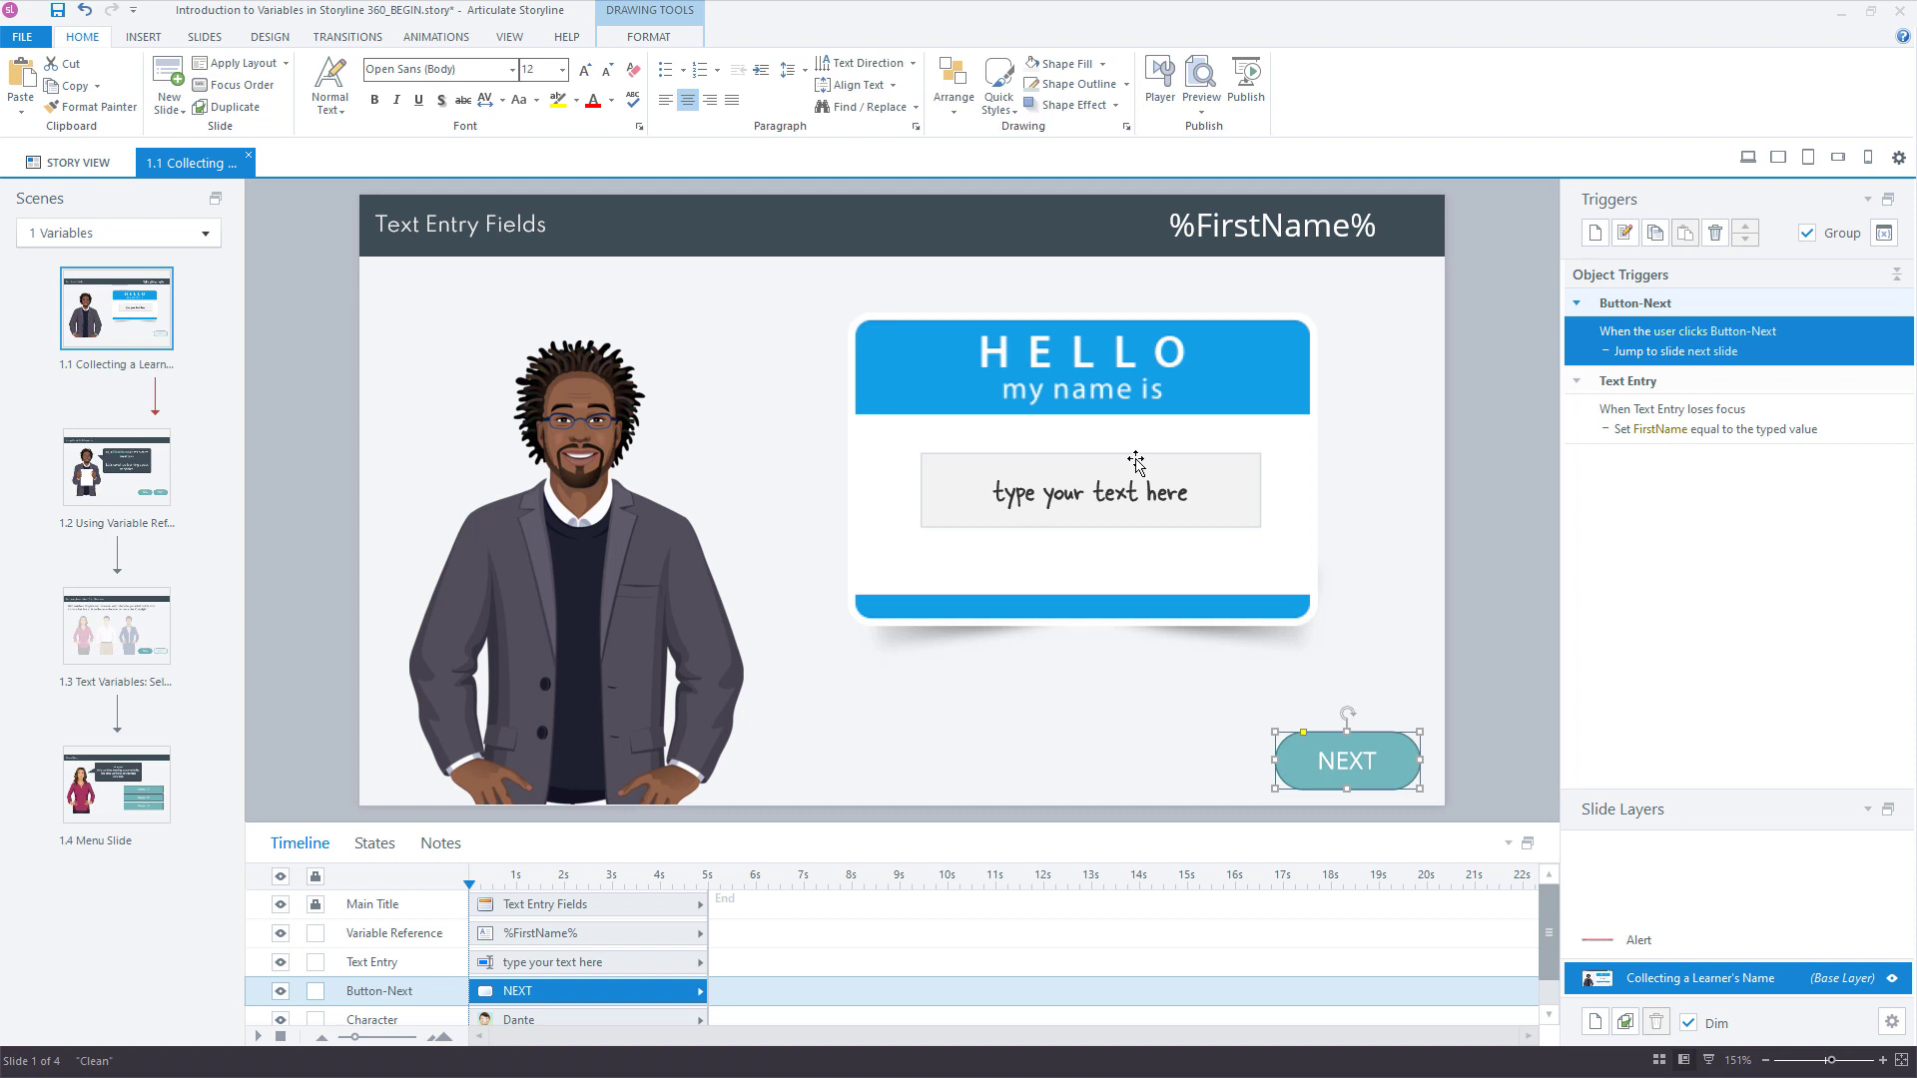
pyautogui.moveTo(1126, 497)
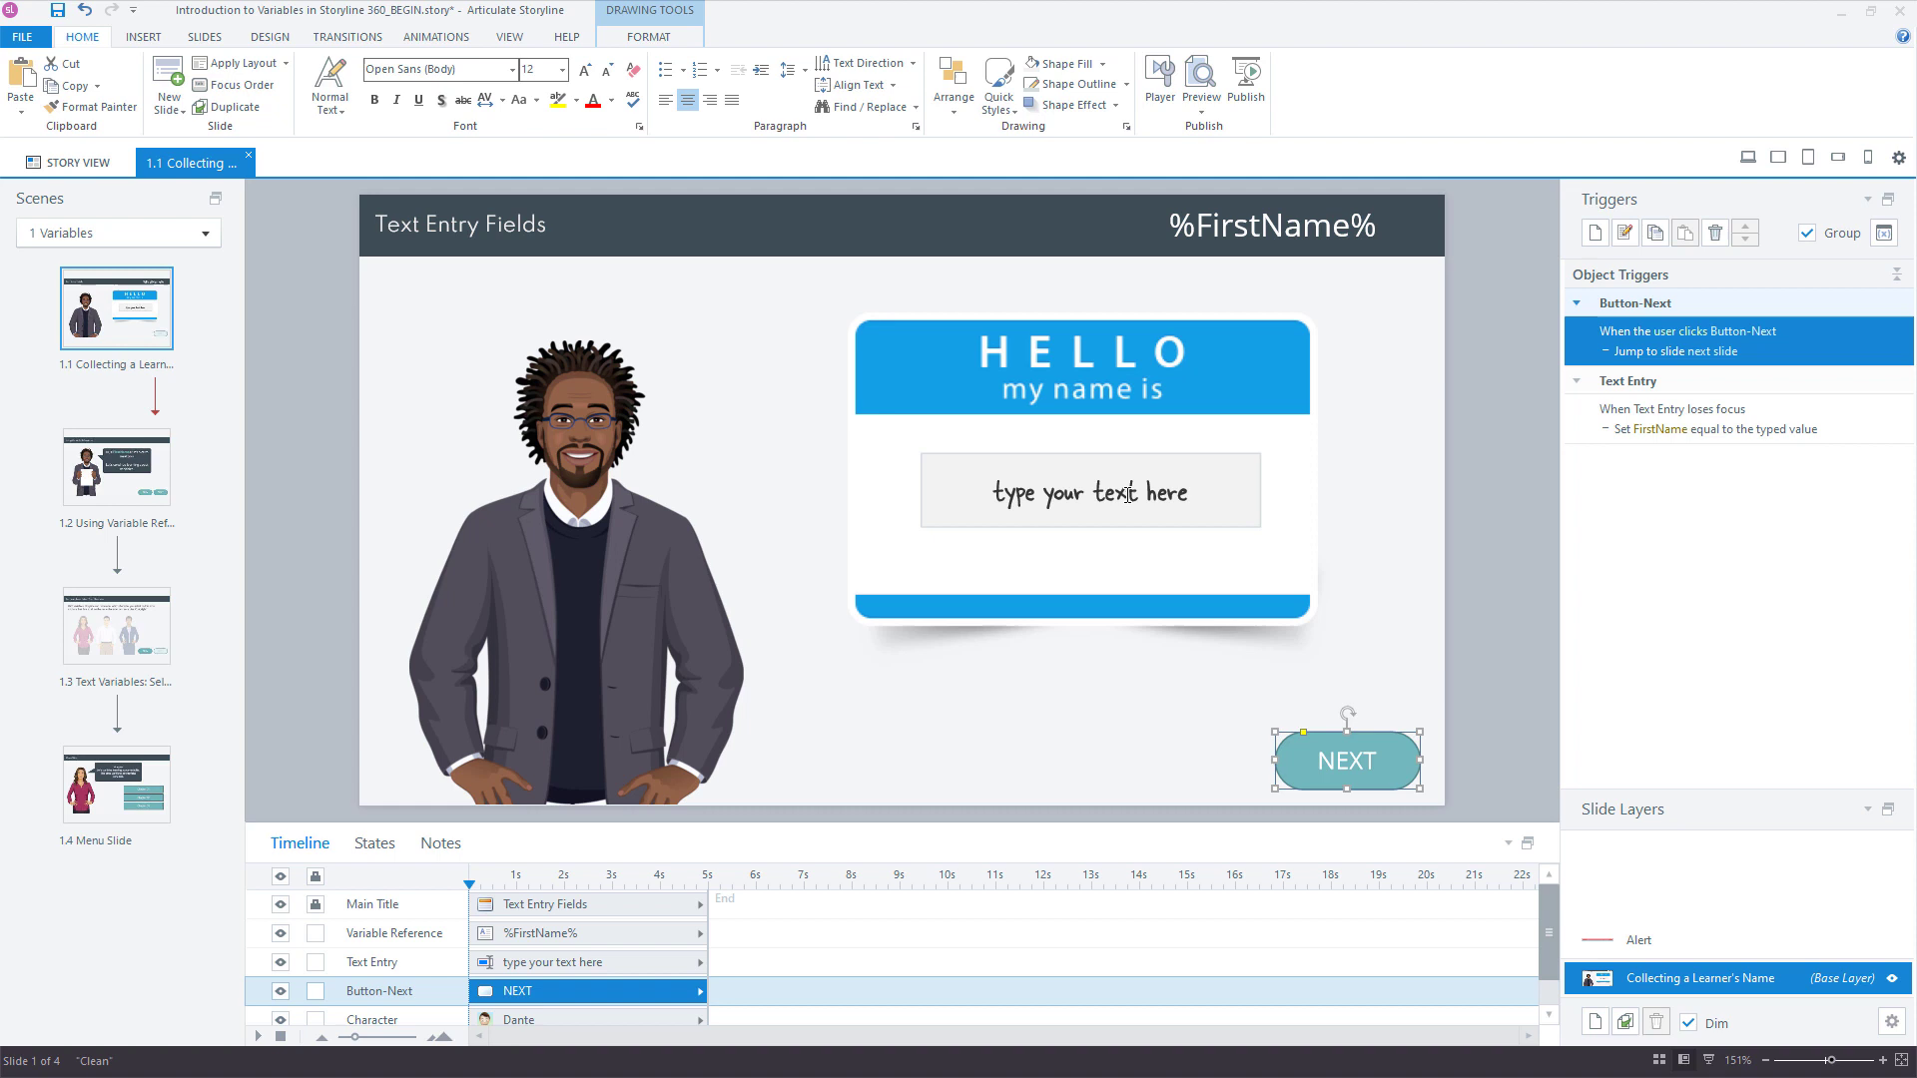
pyautogui.click(1675, 408)
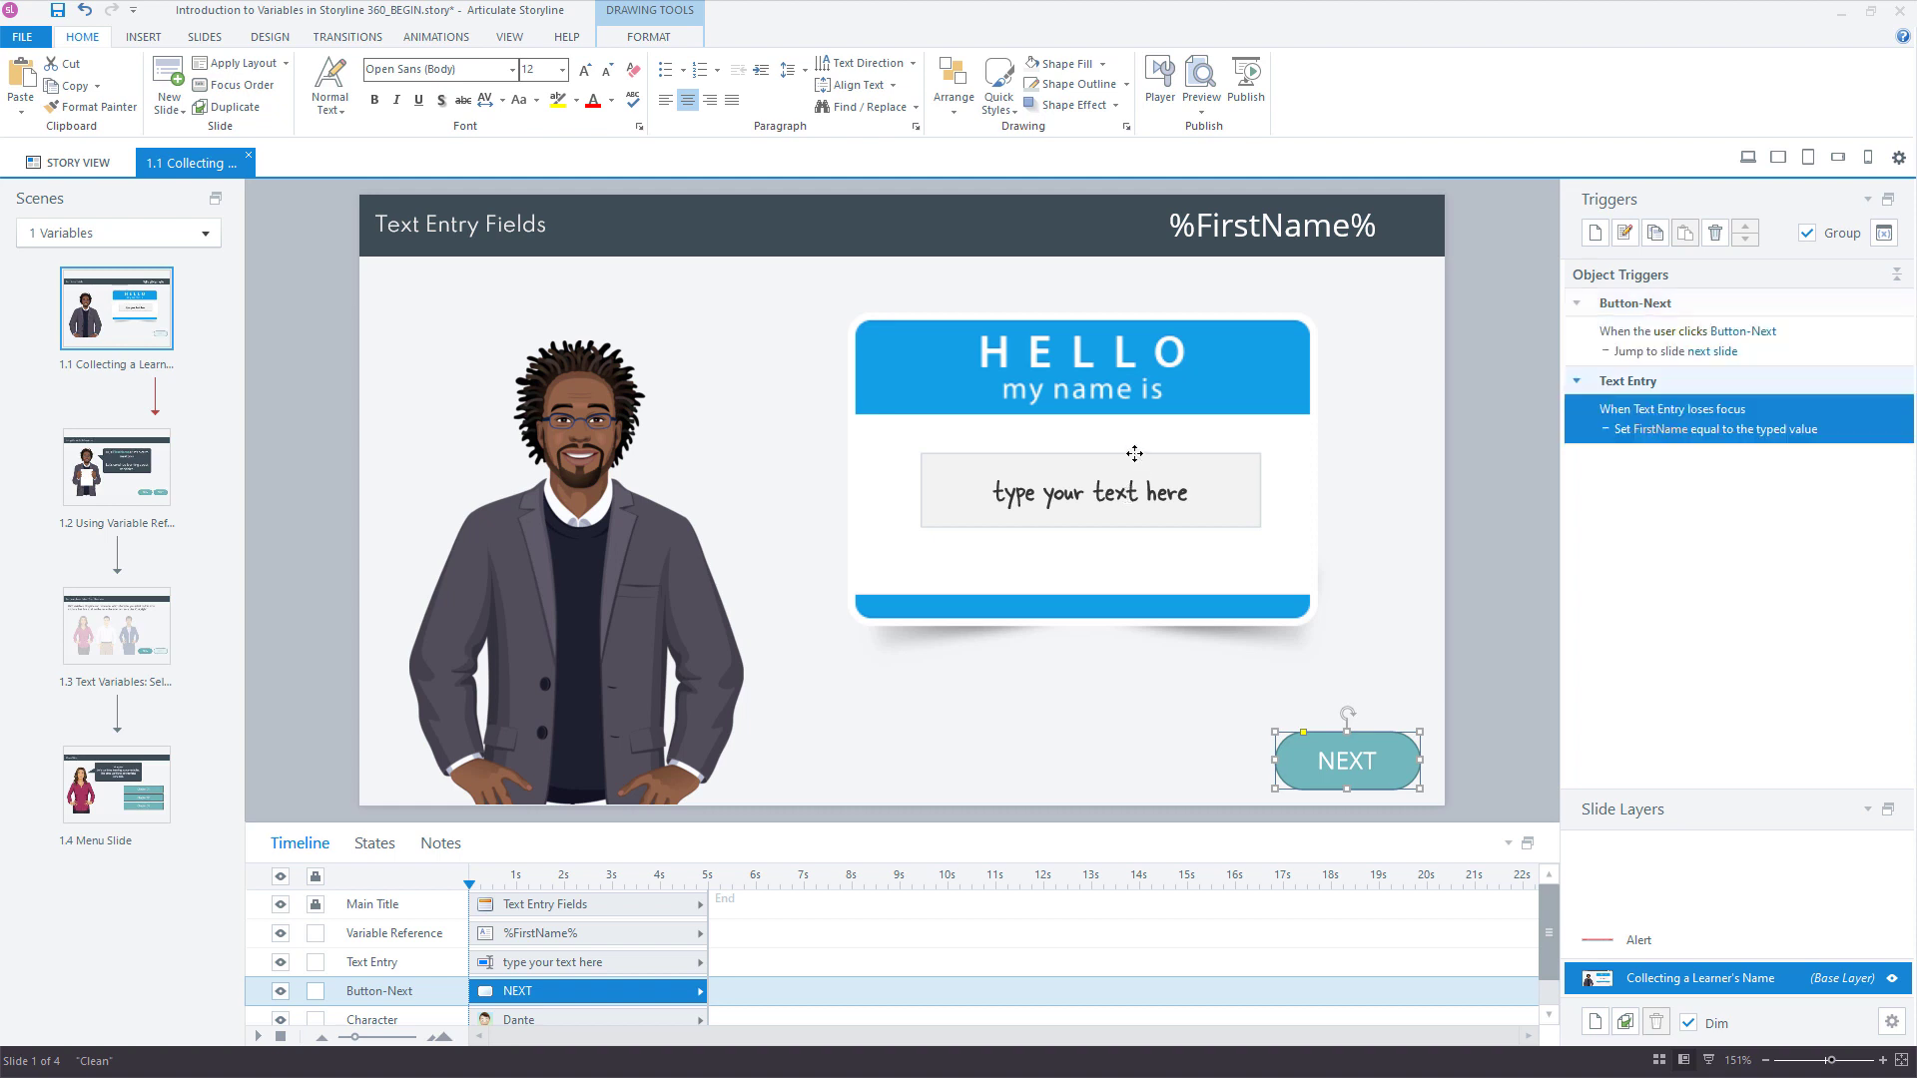
pyautogui.click(1088, 491)
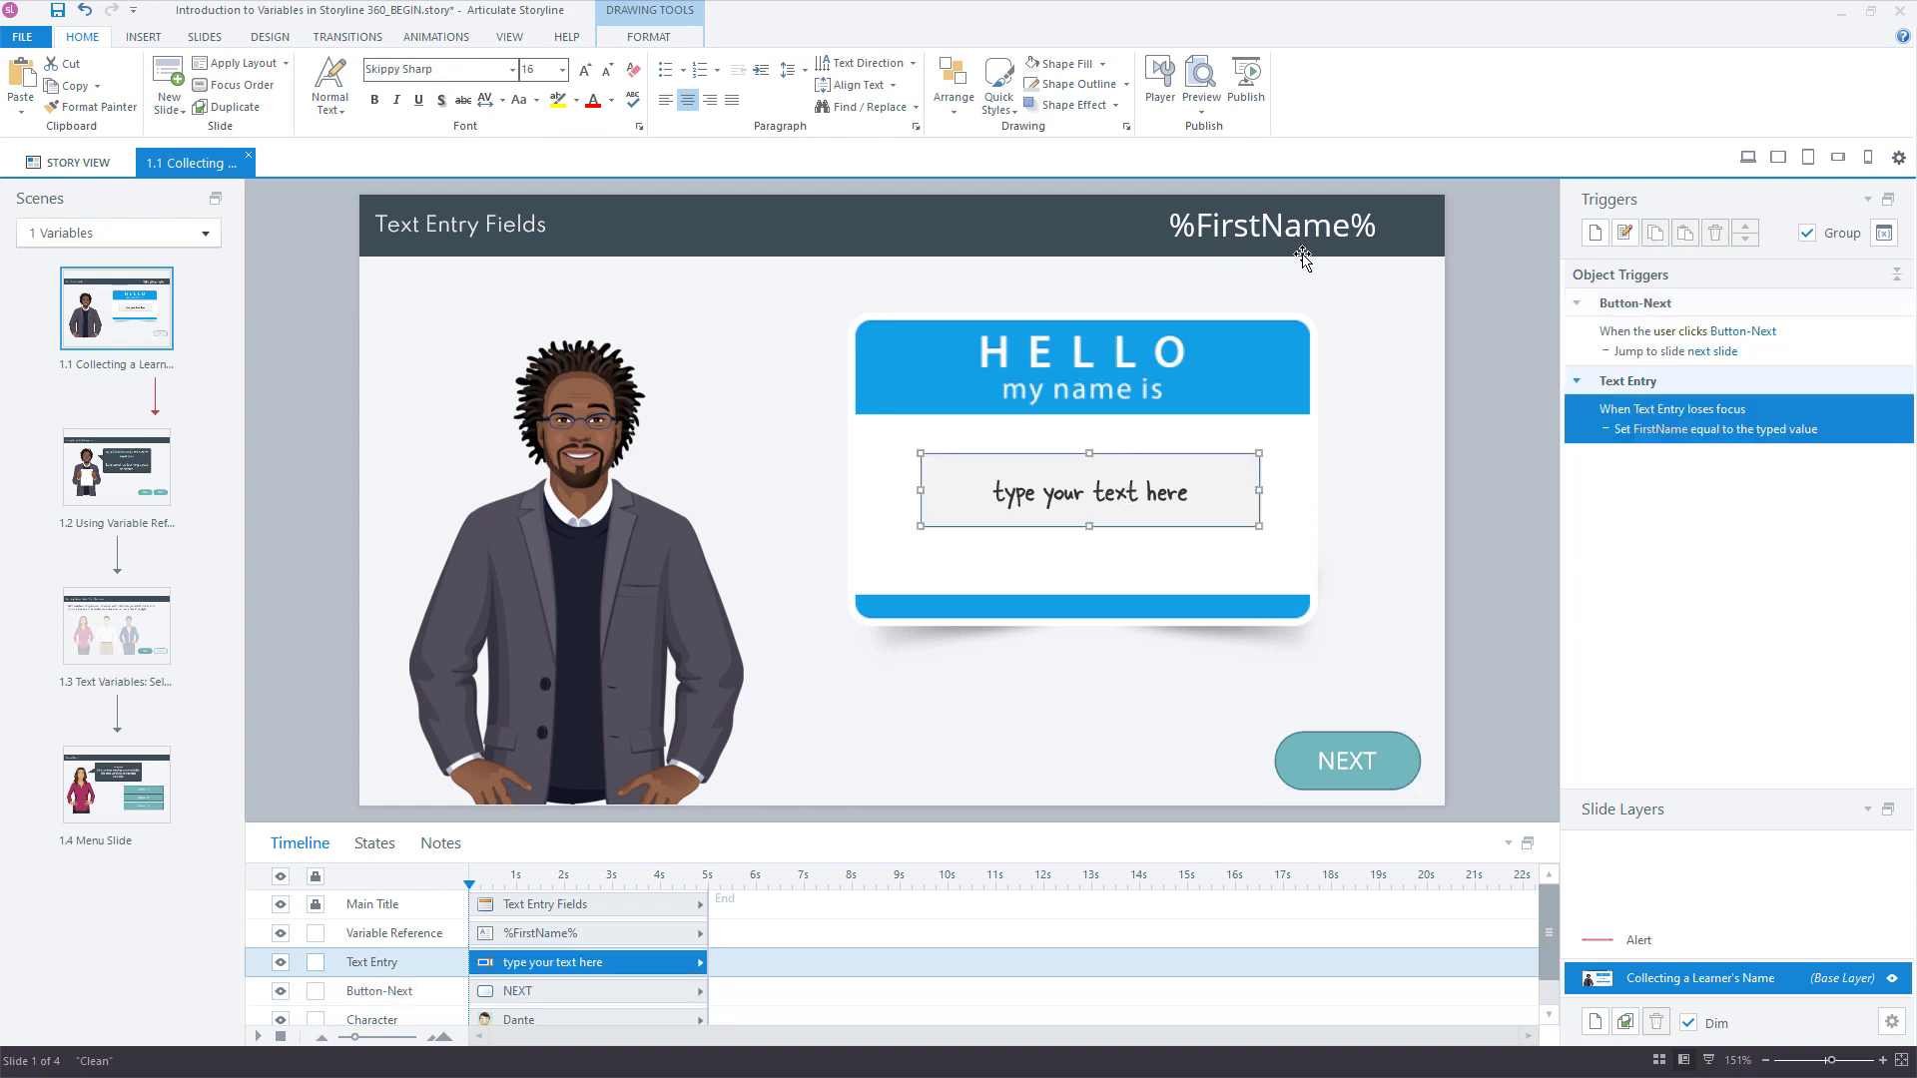
pyautogui.moveTo(1137, 535)
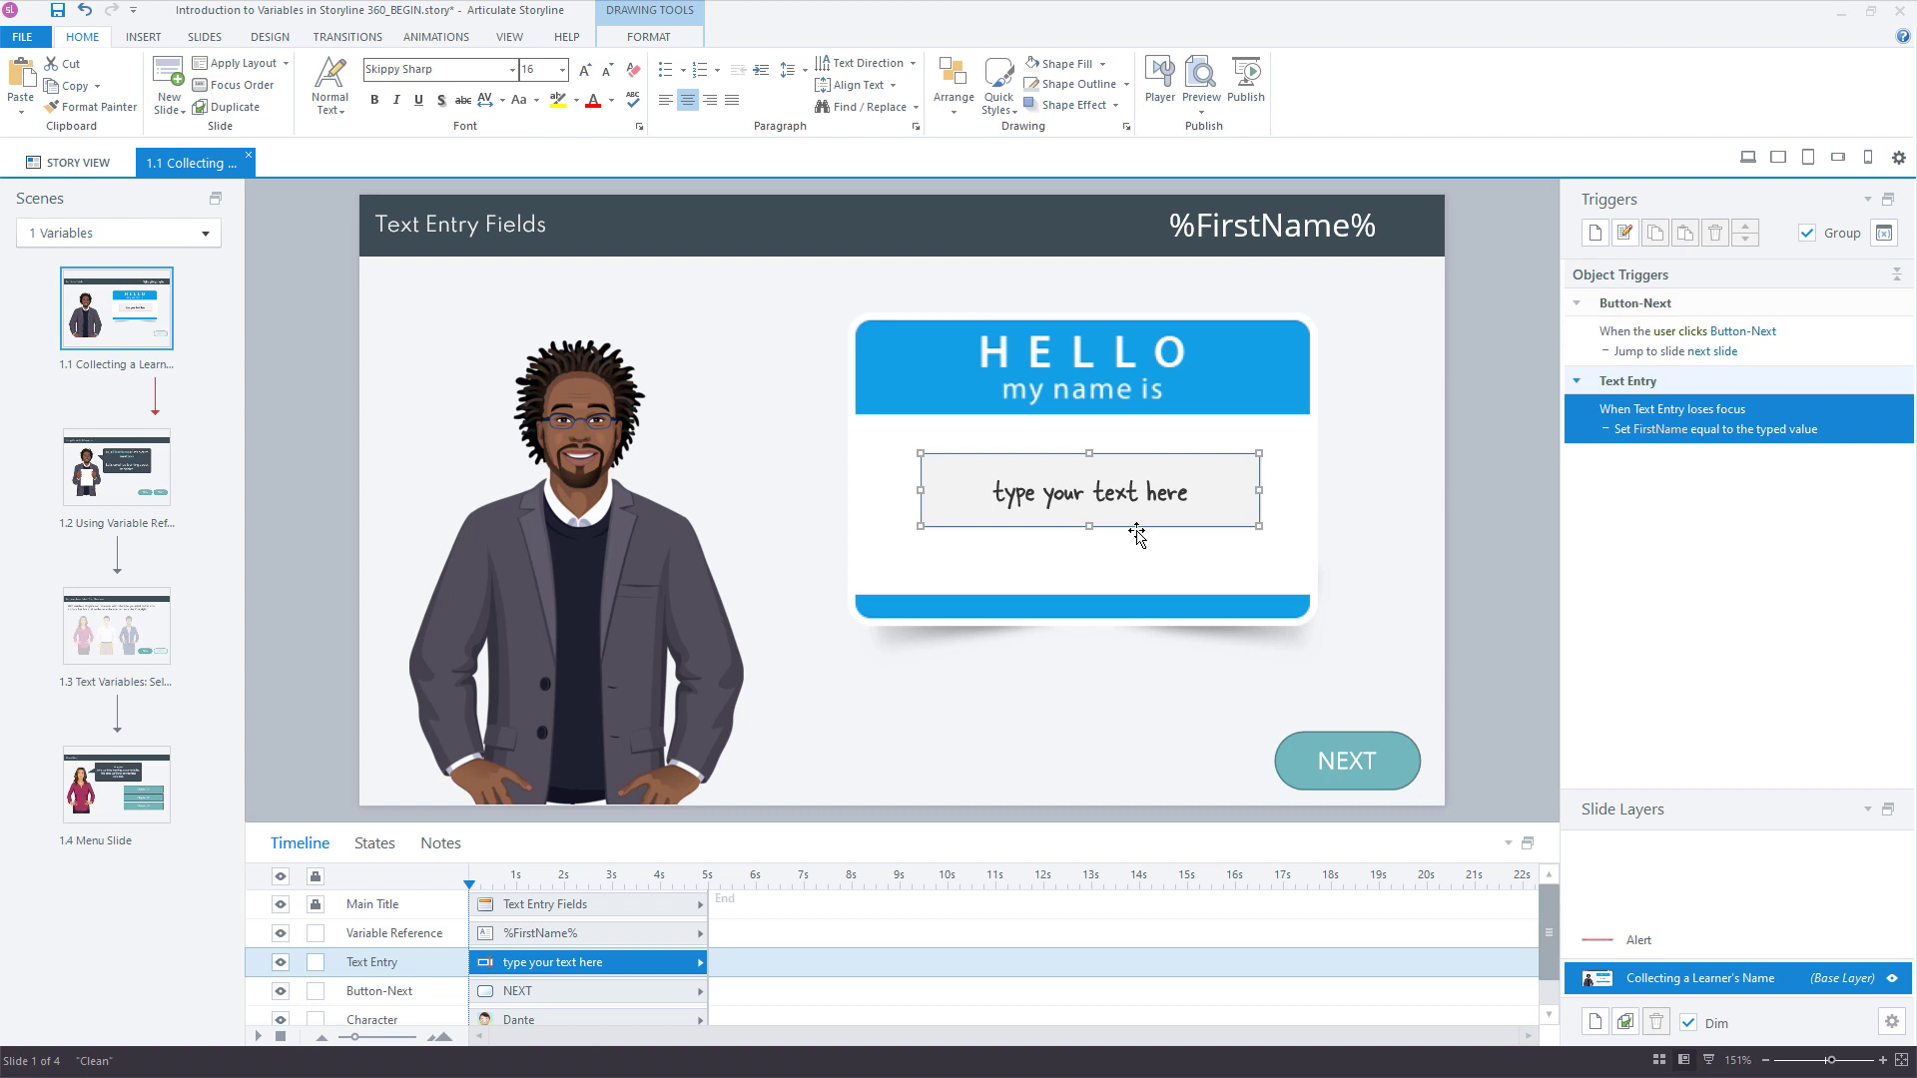
pyautogui.click(1344, 758)
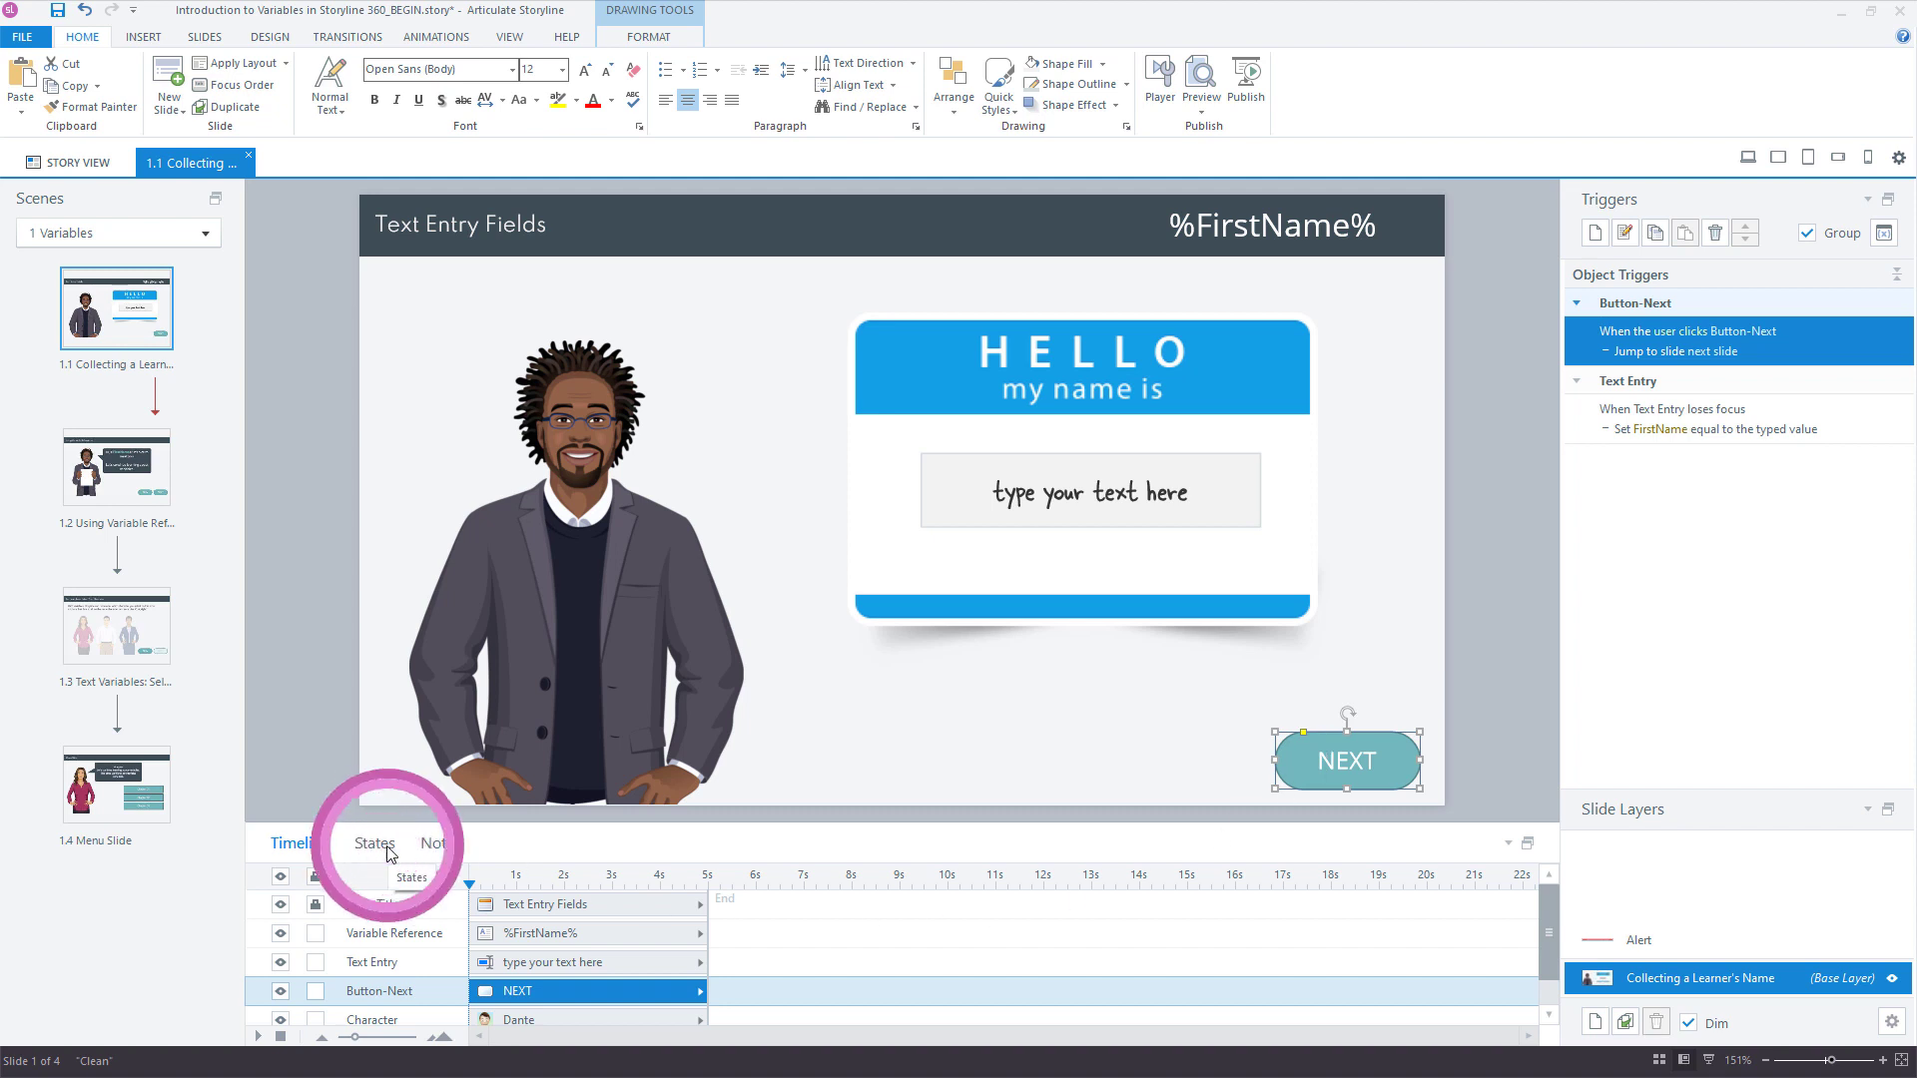
# Step: Set the NEXT button's initial state to Disabled and return to the slide timeline
pyautogui.click(374, 842)
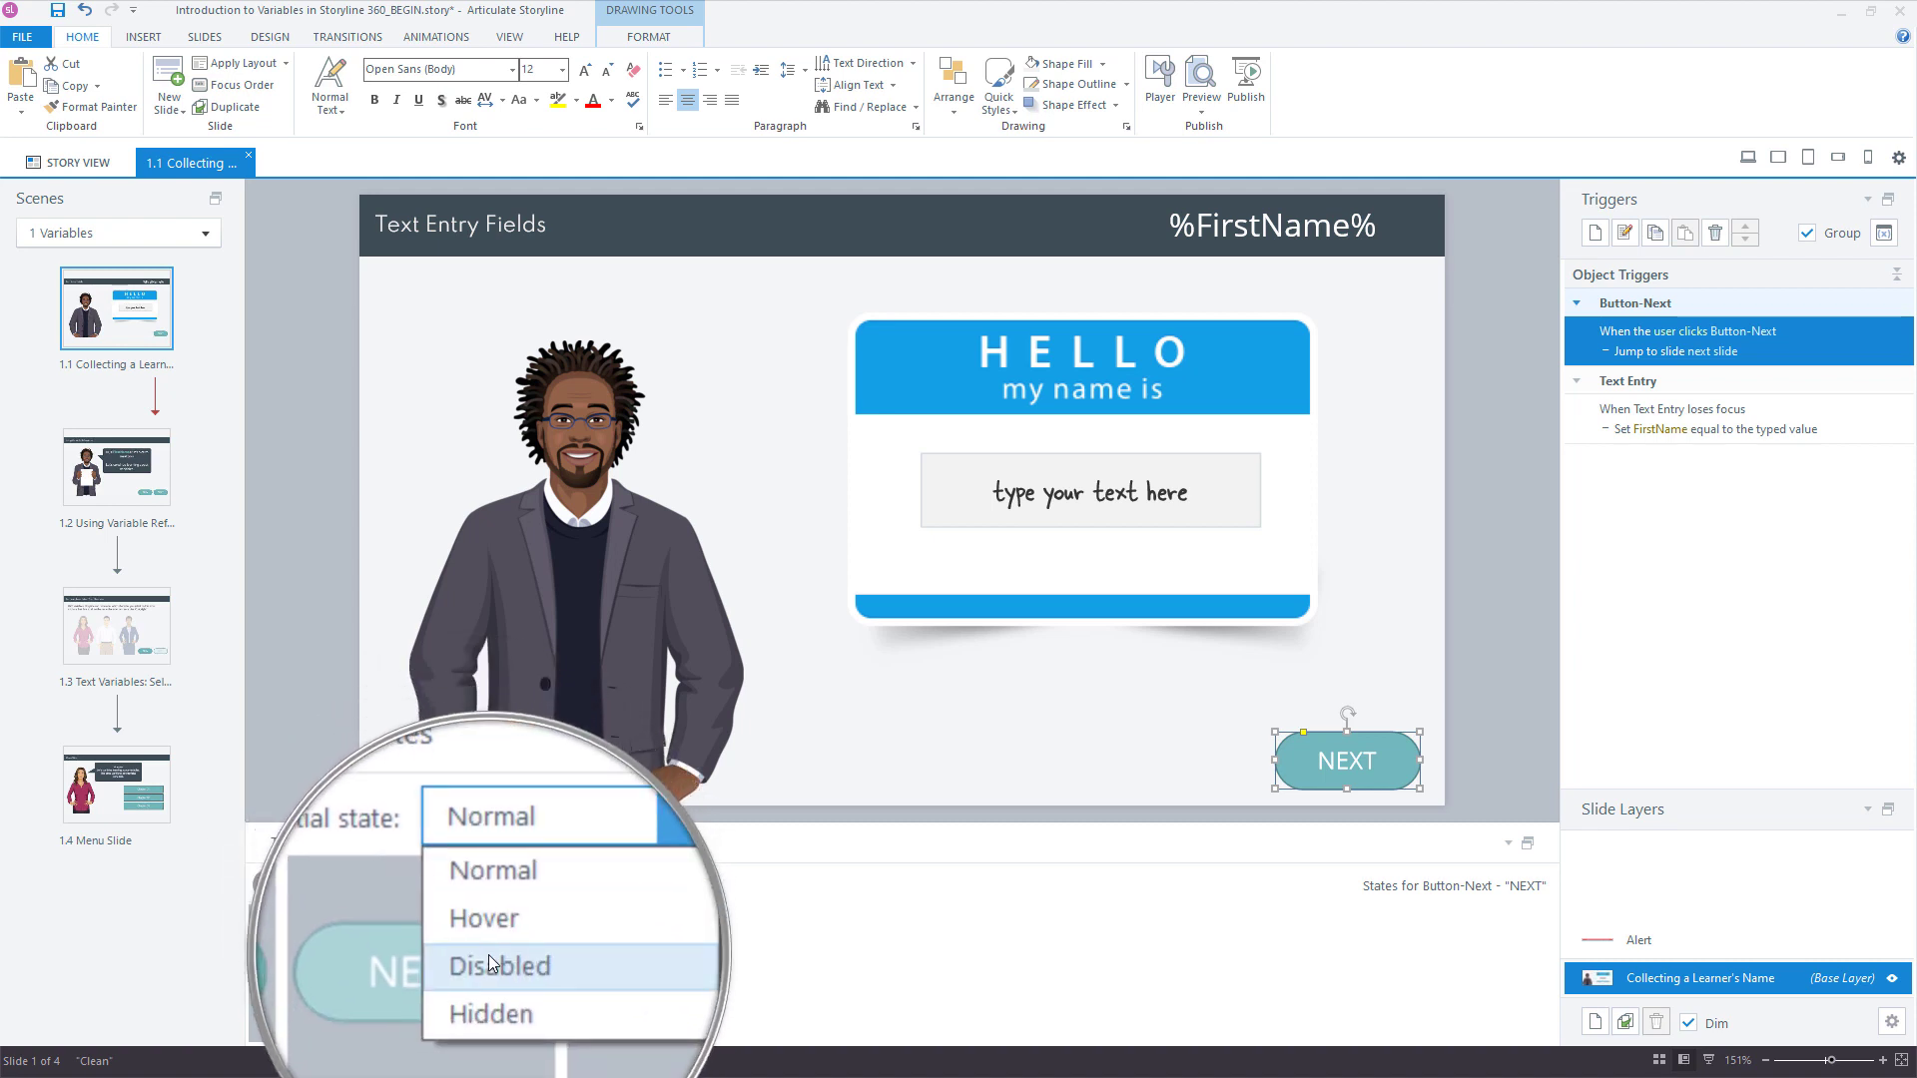
pyautogui.click(499, 966)
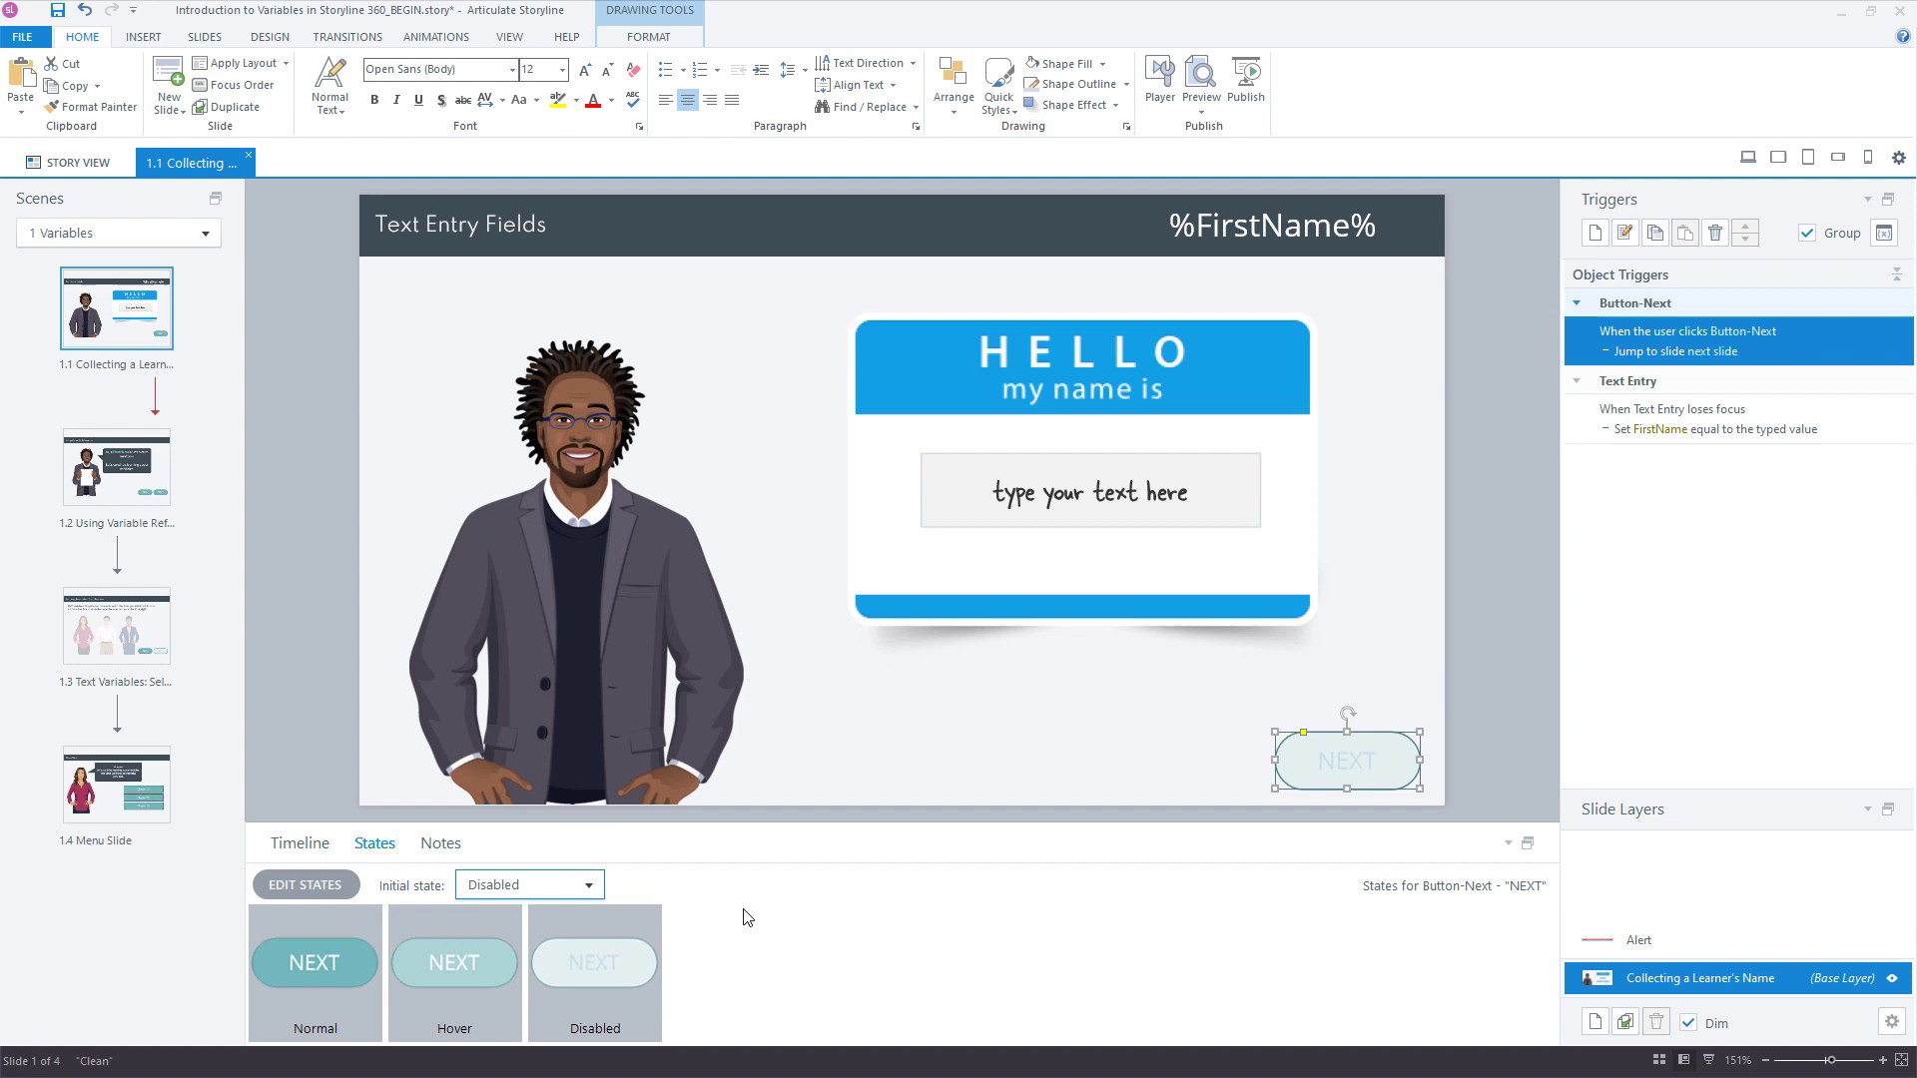
pyautogui.moveTo(1352, 819)
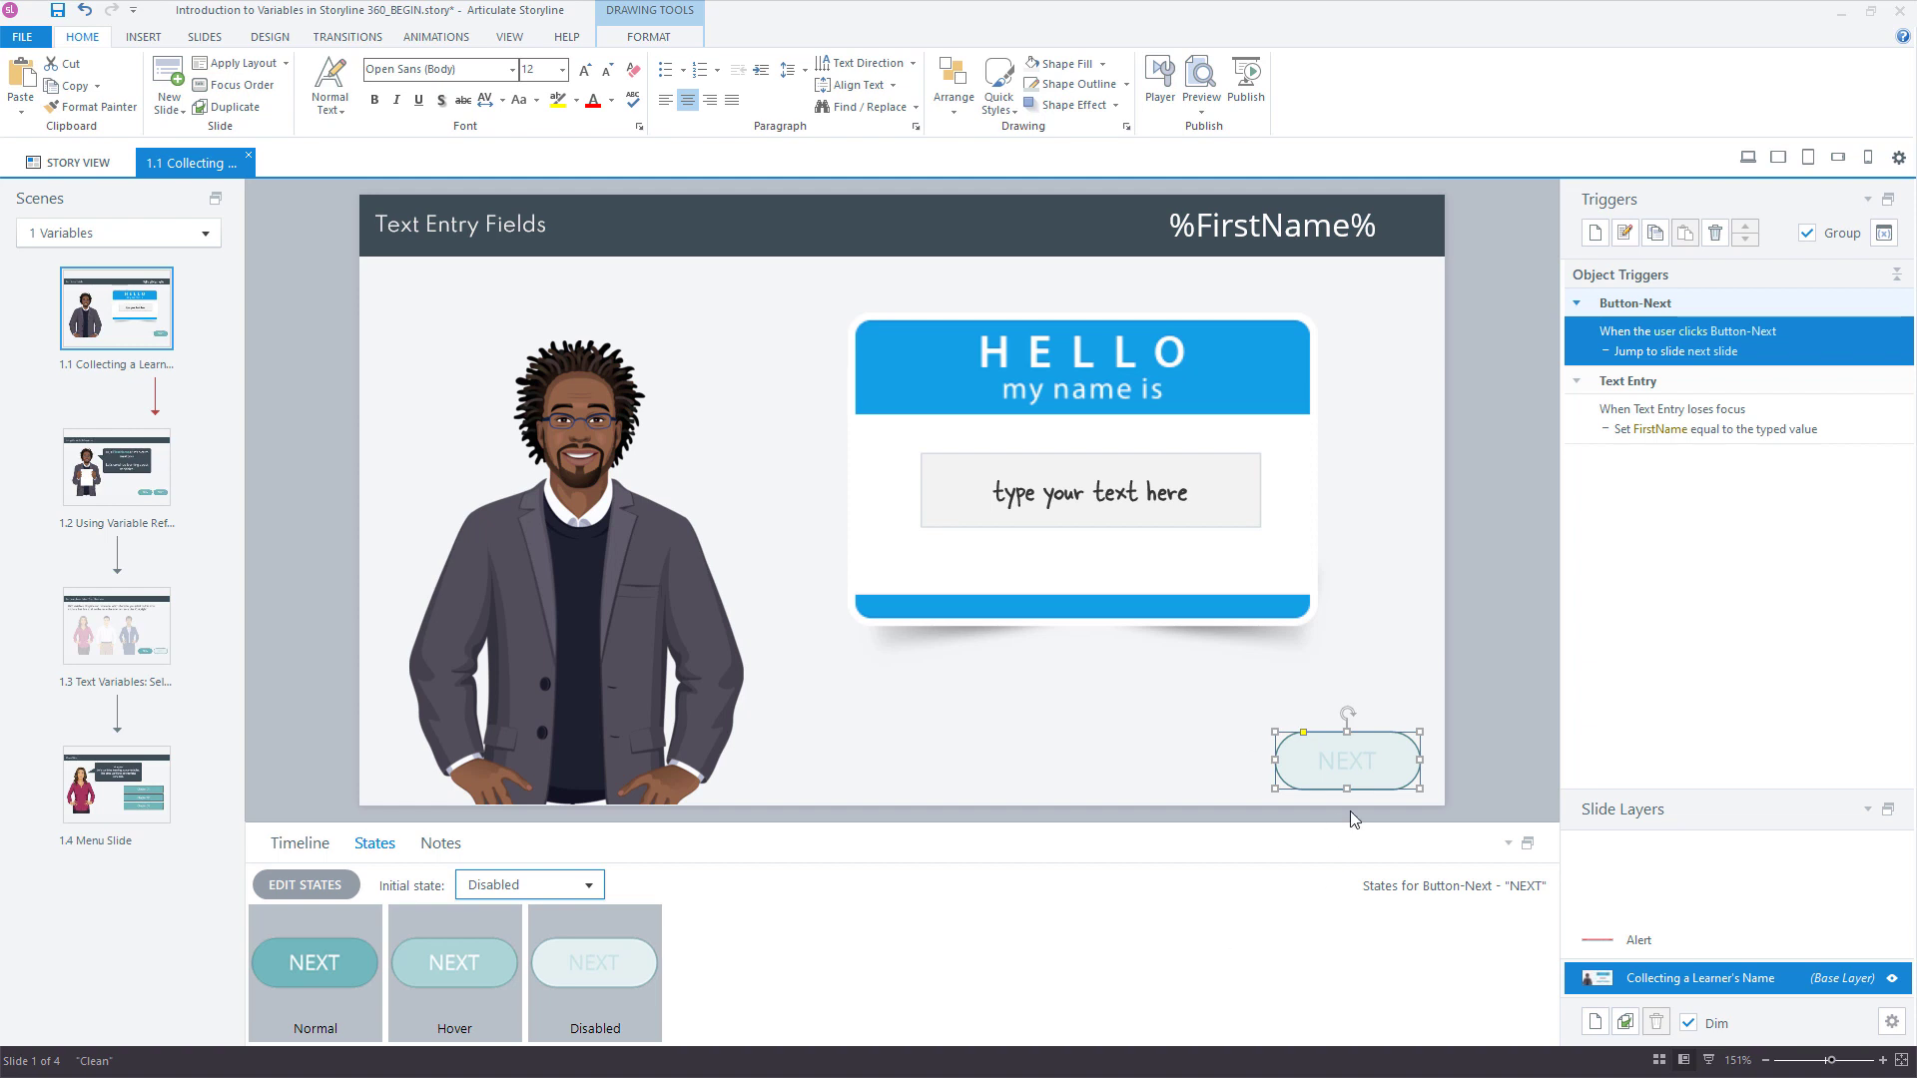
pyautogui.click(298, 843)
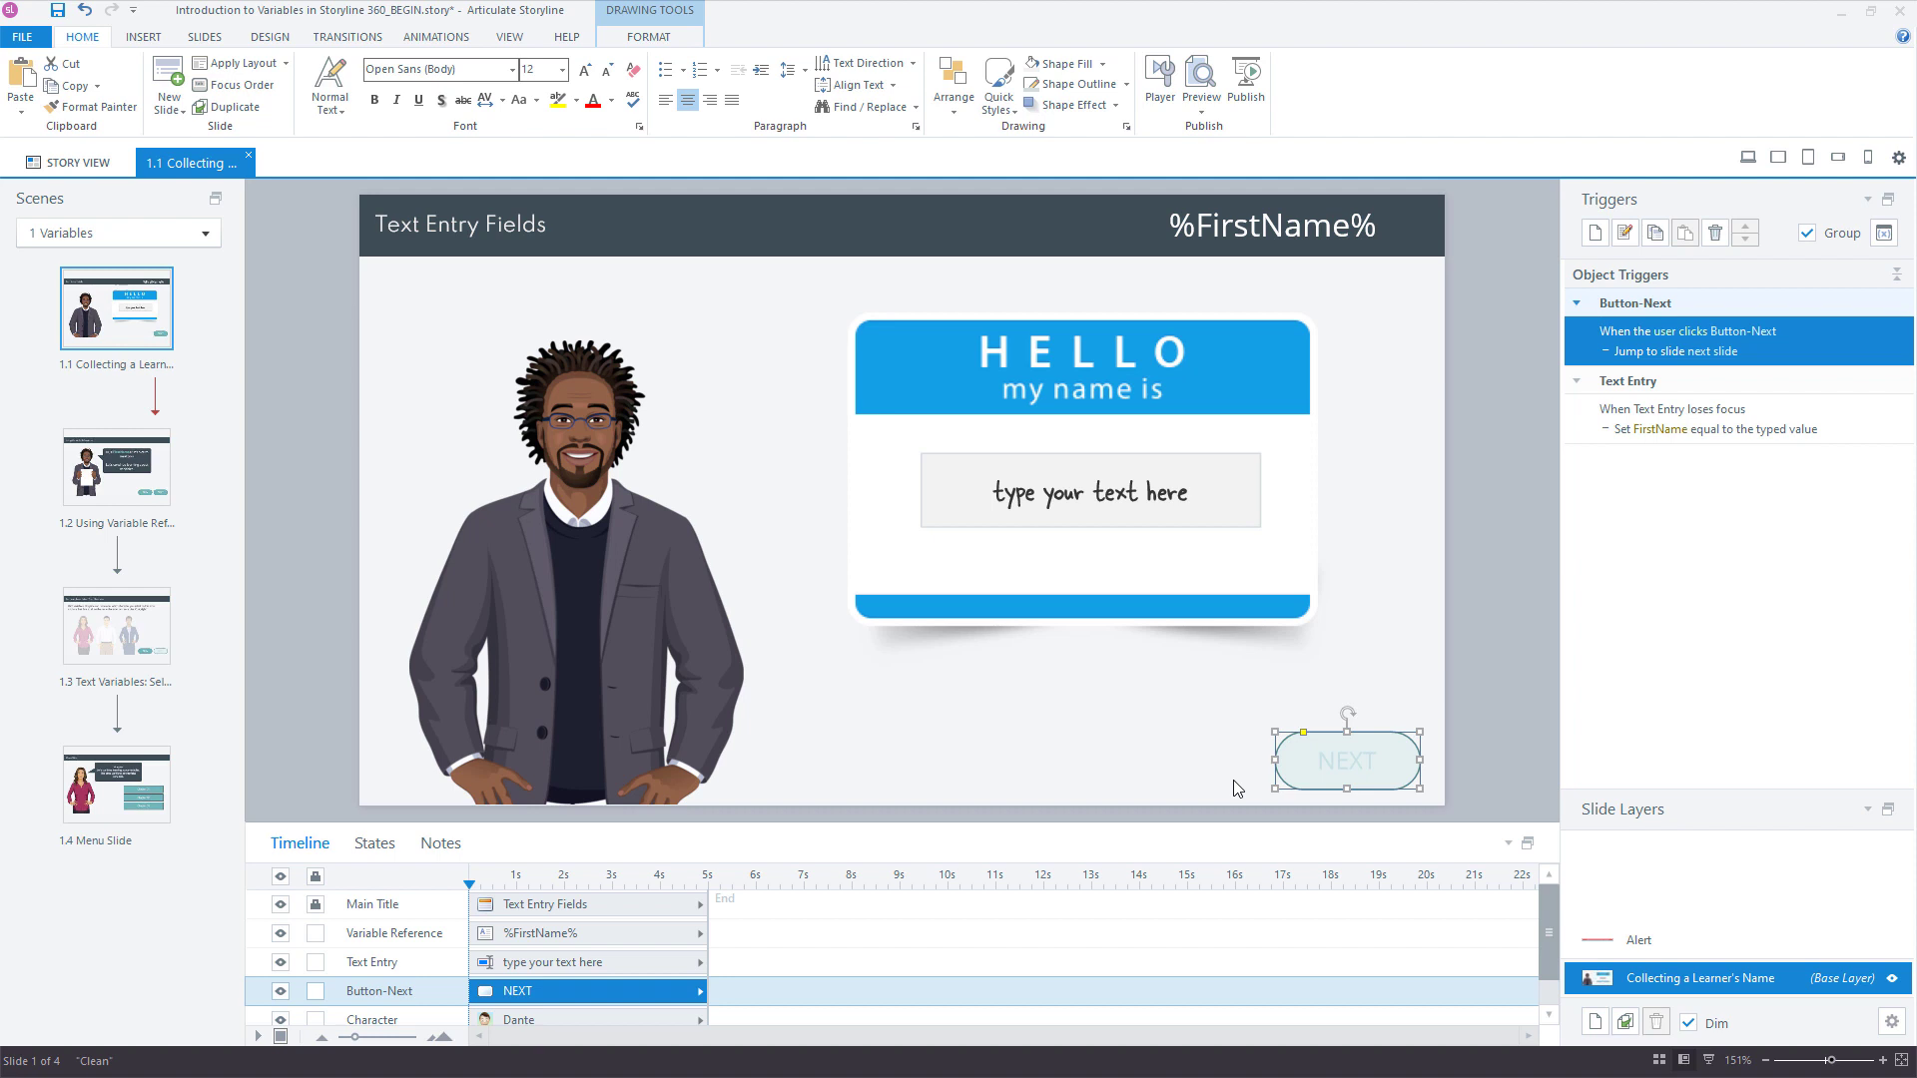
pyautogui.moveTo(1277, 687)
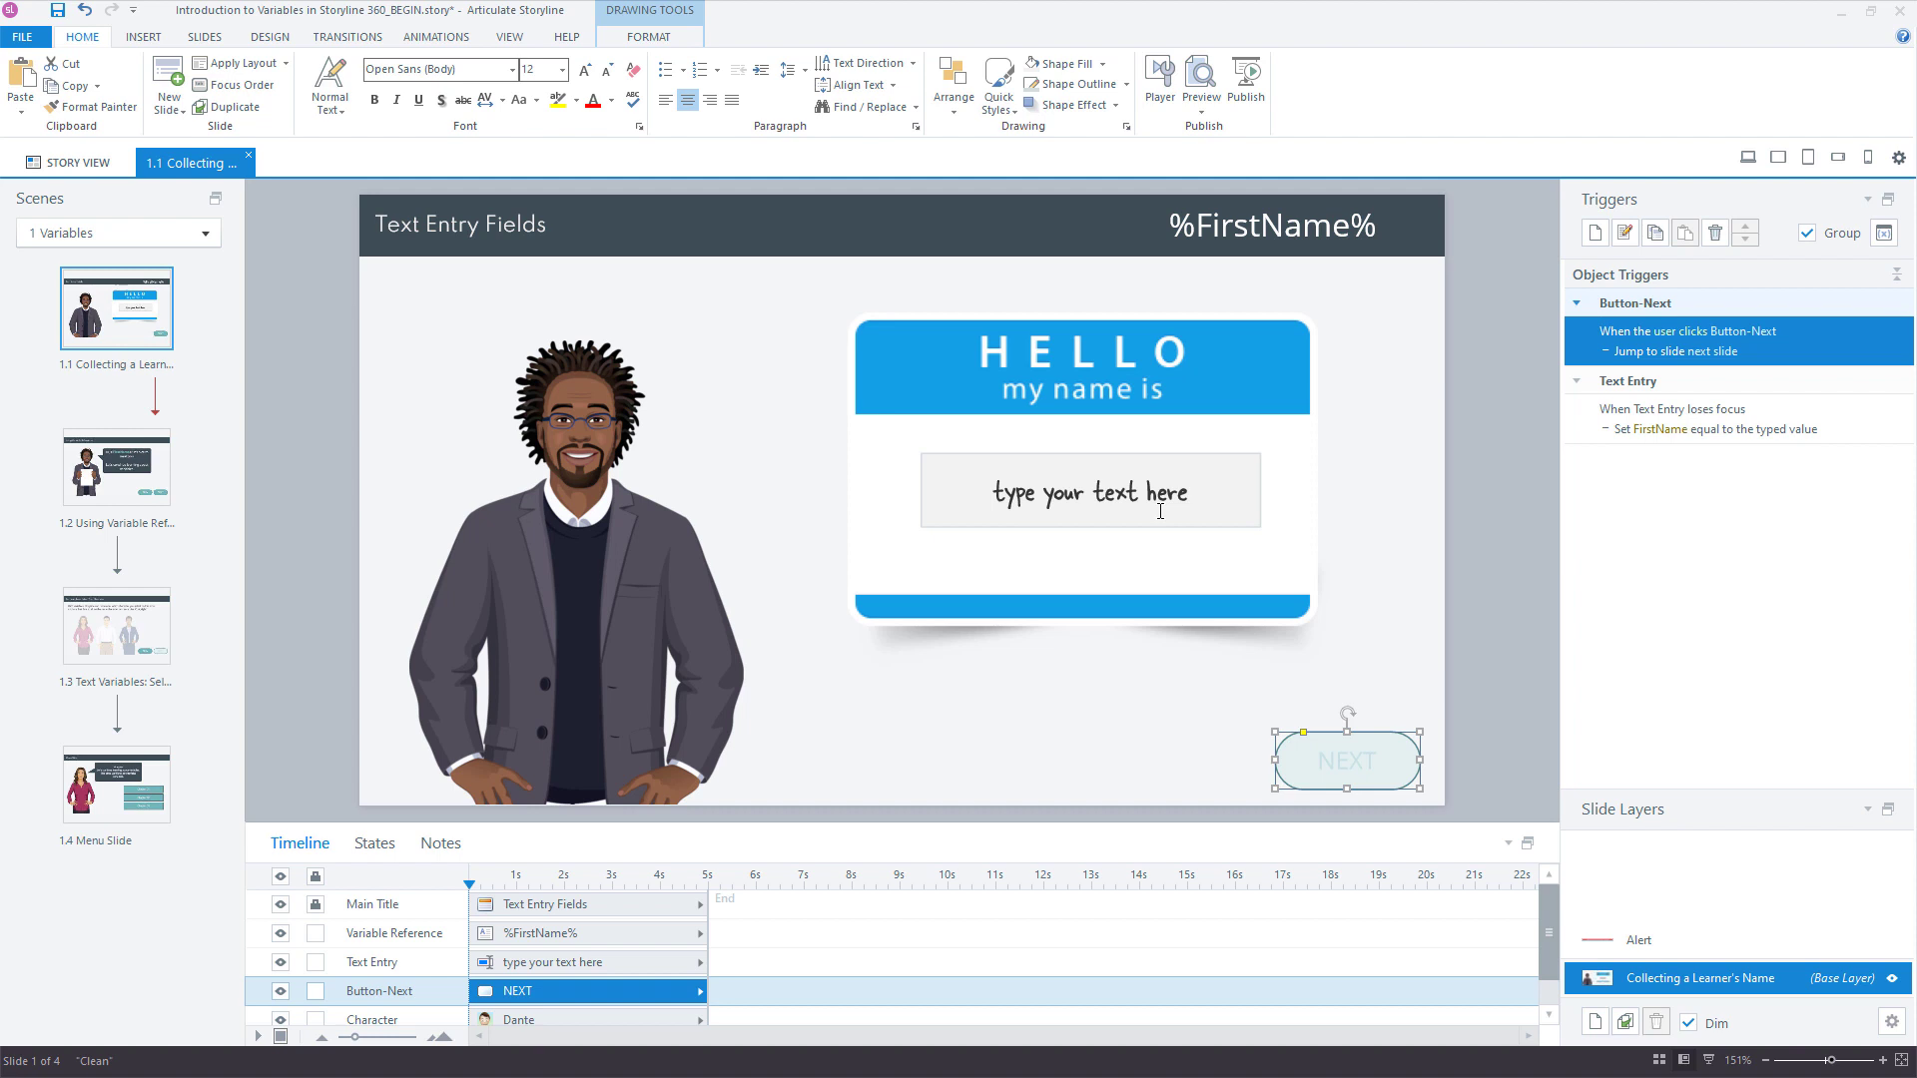
pyautogui.click(1446, 585)
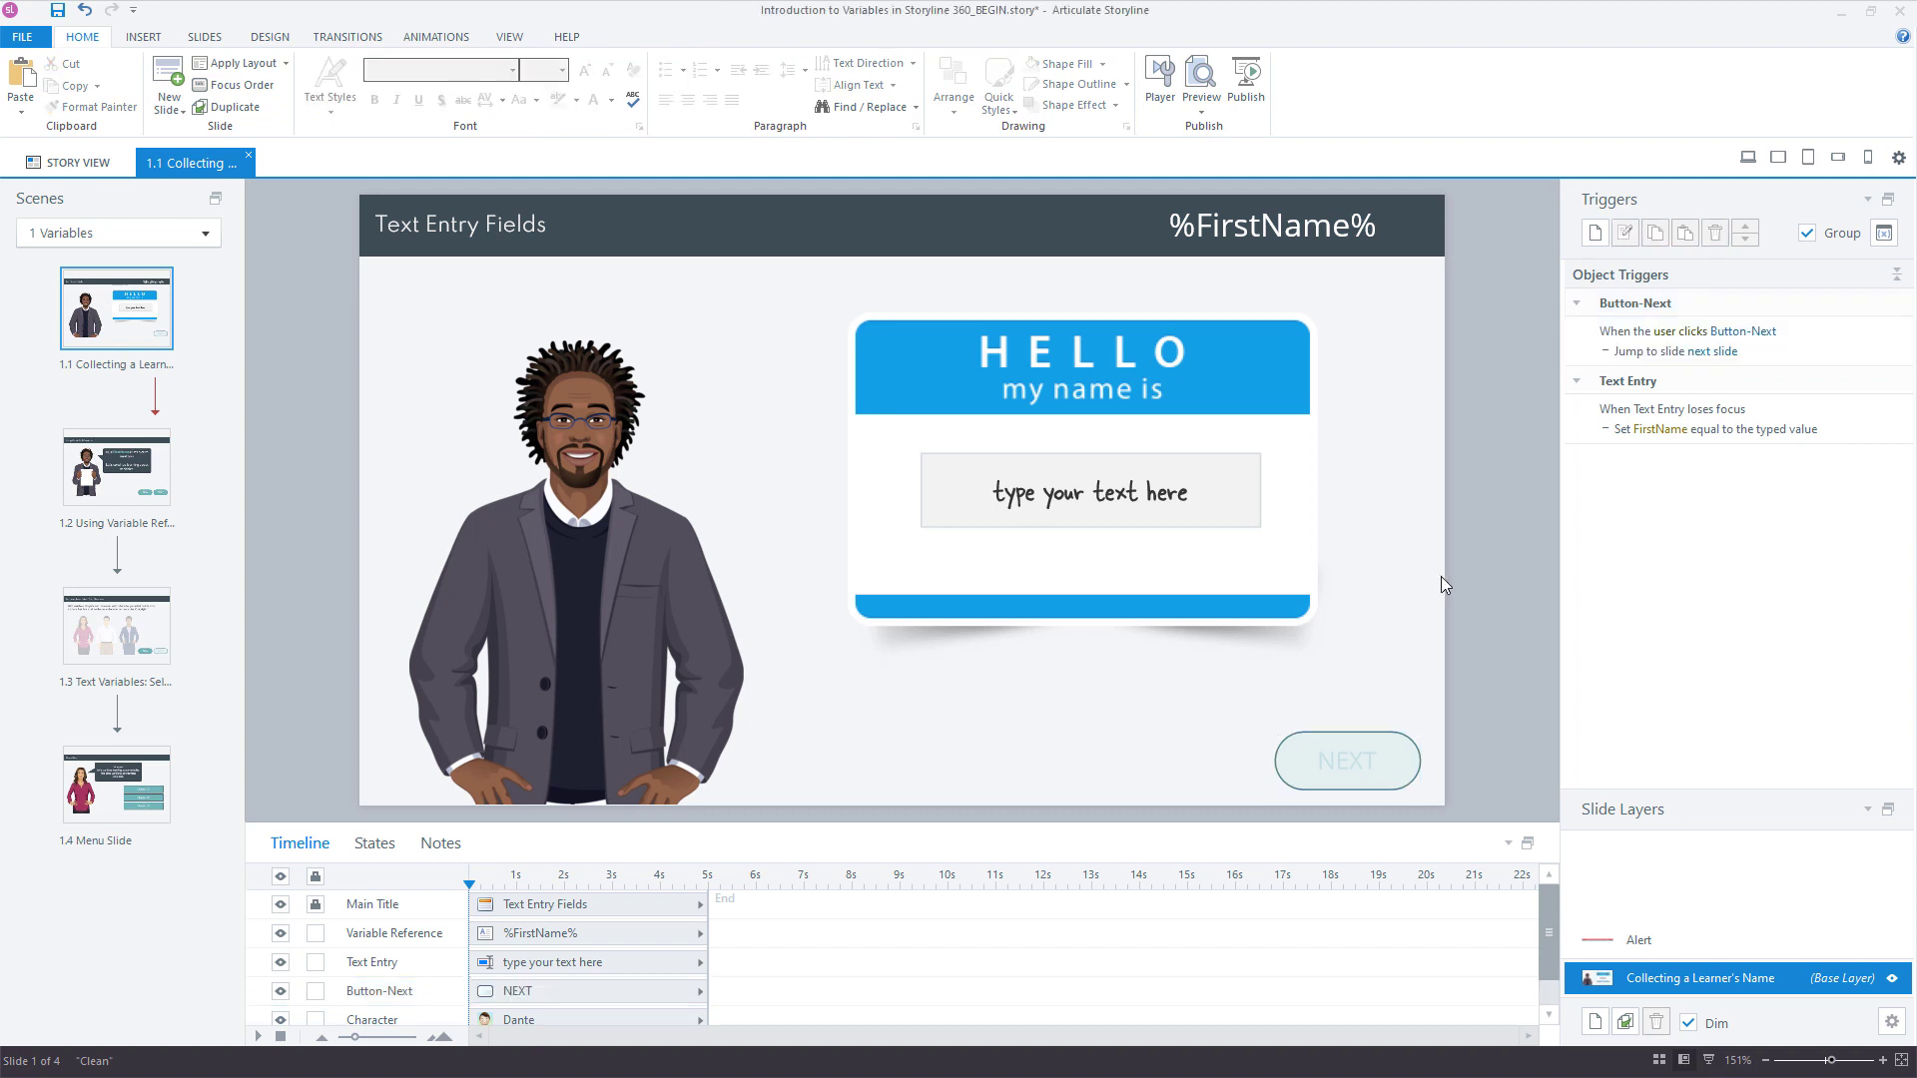
pyautogui.moveTo(1577, 487)
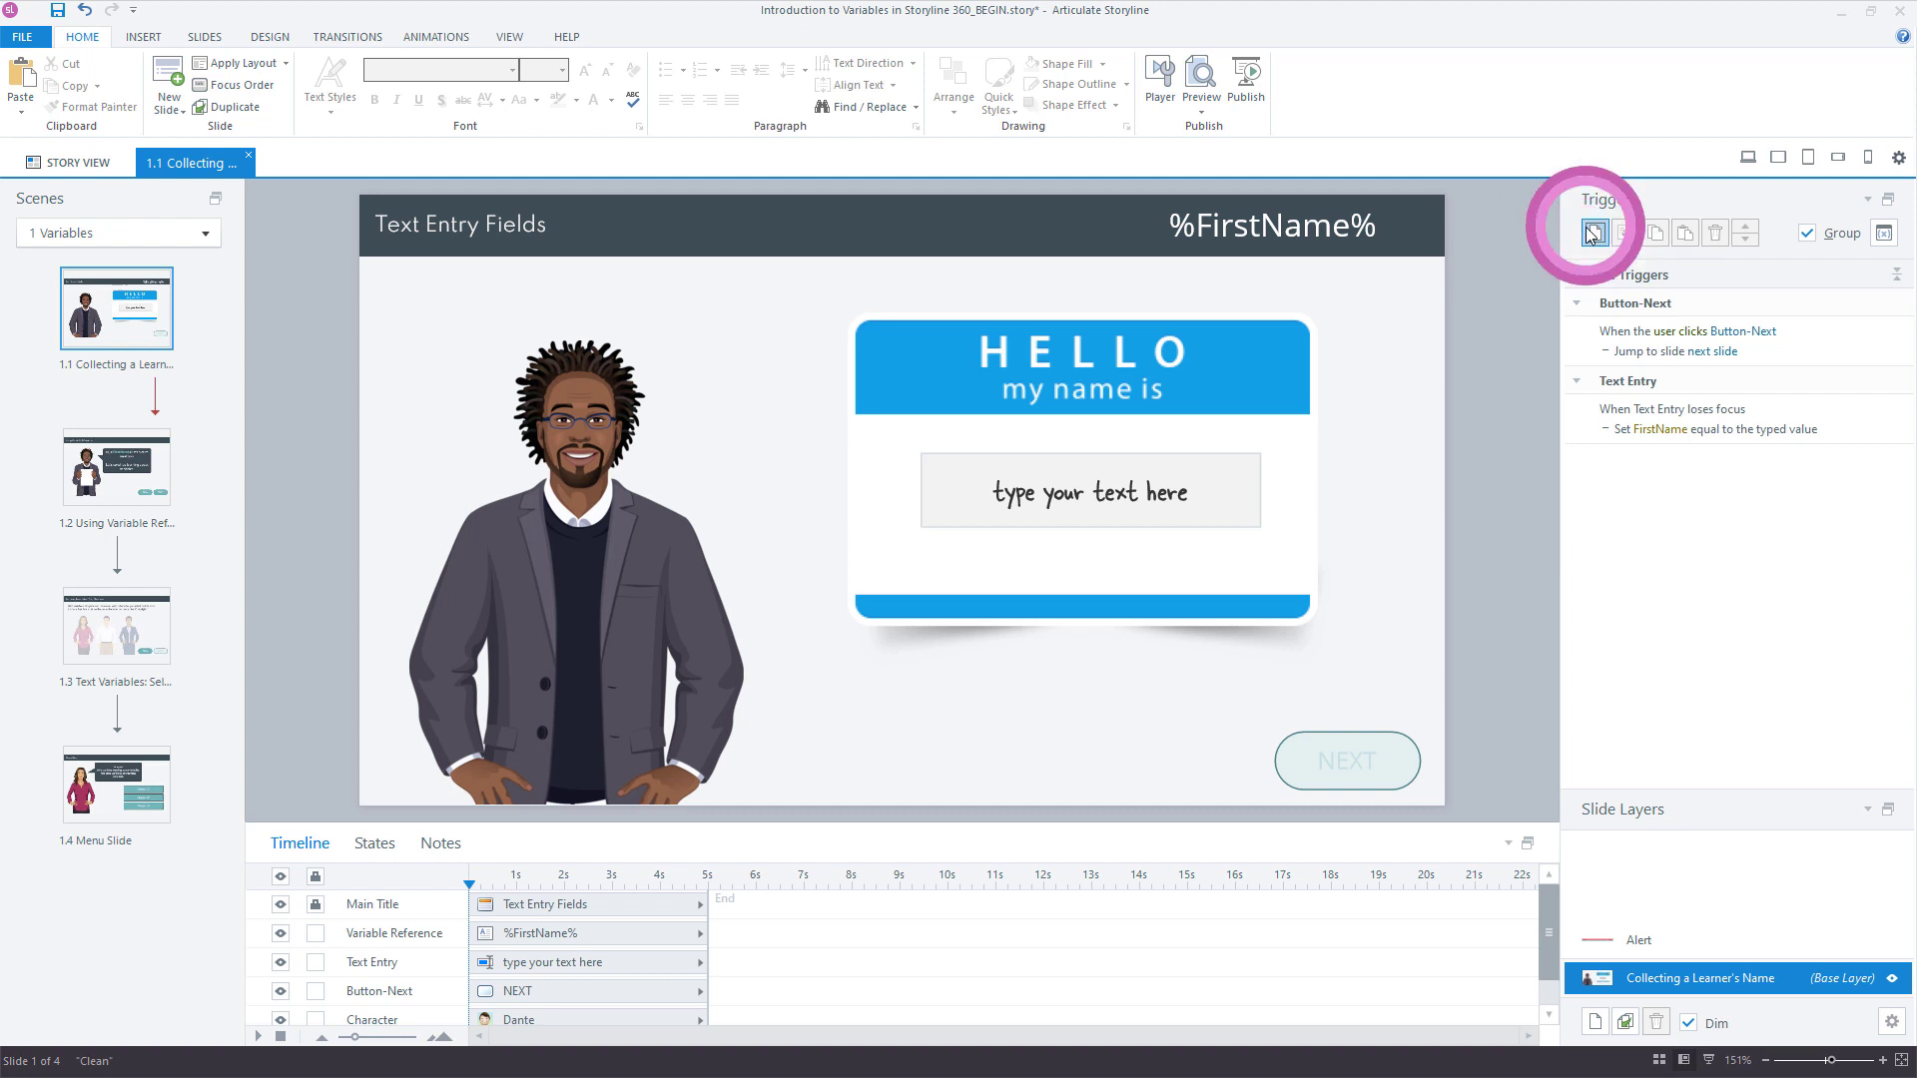
# Step: Create a trigger changing Button-Next to Normal when the Text Entry field loses focus
pyautogui.click(1592, 232)
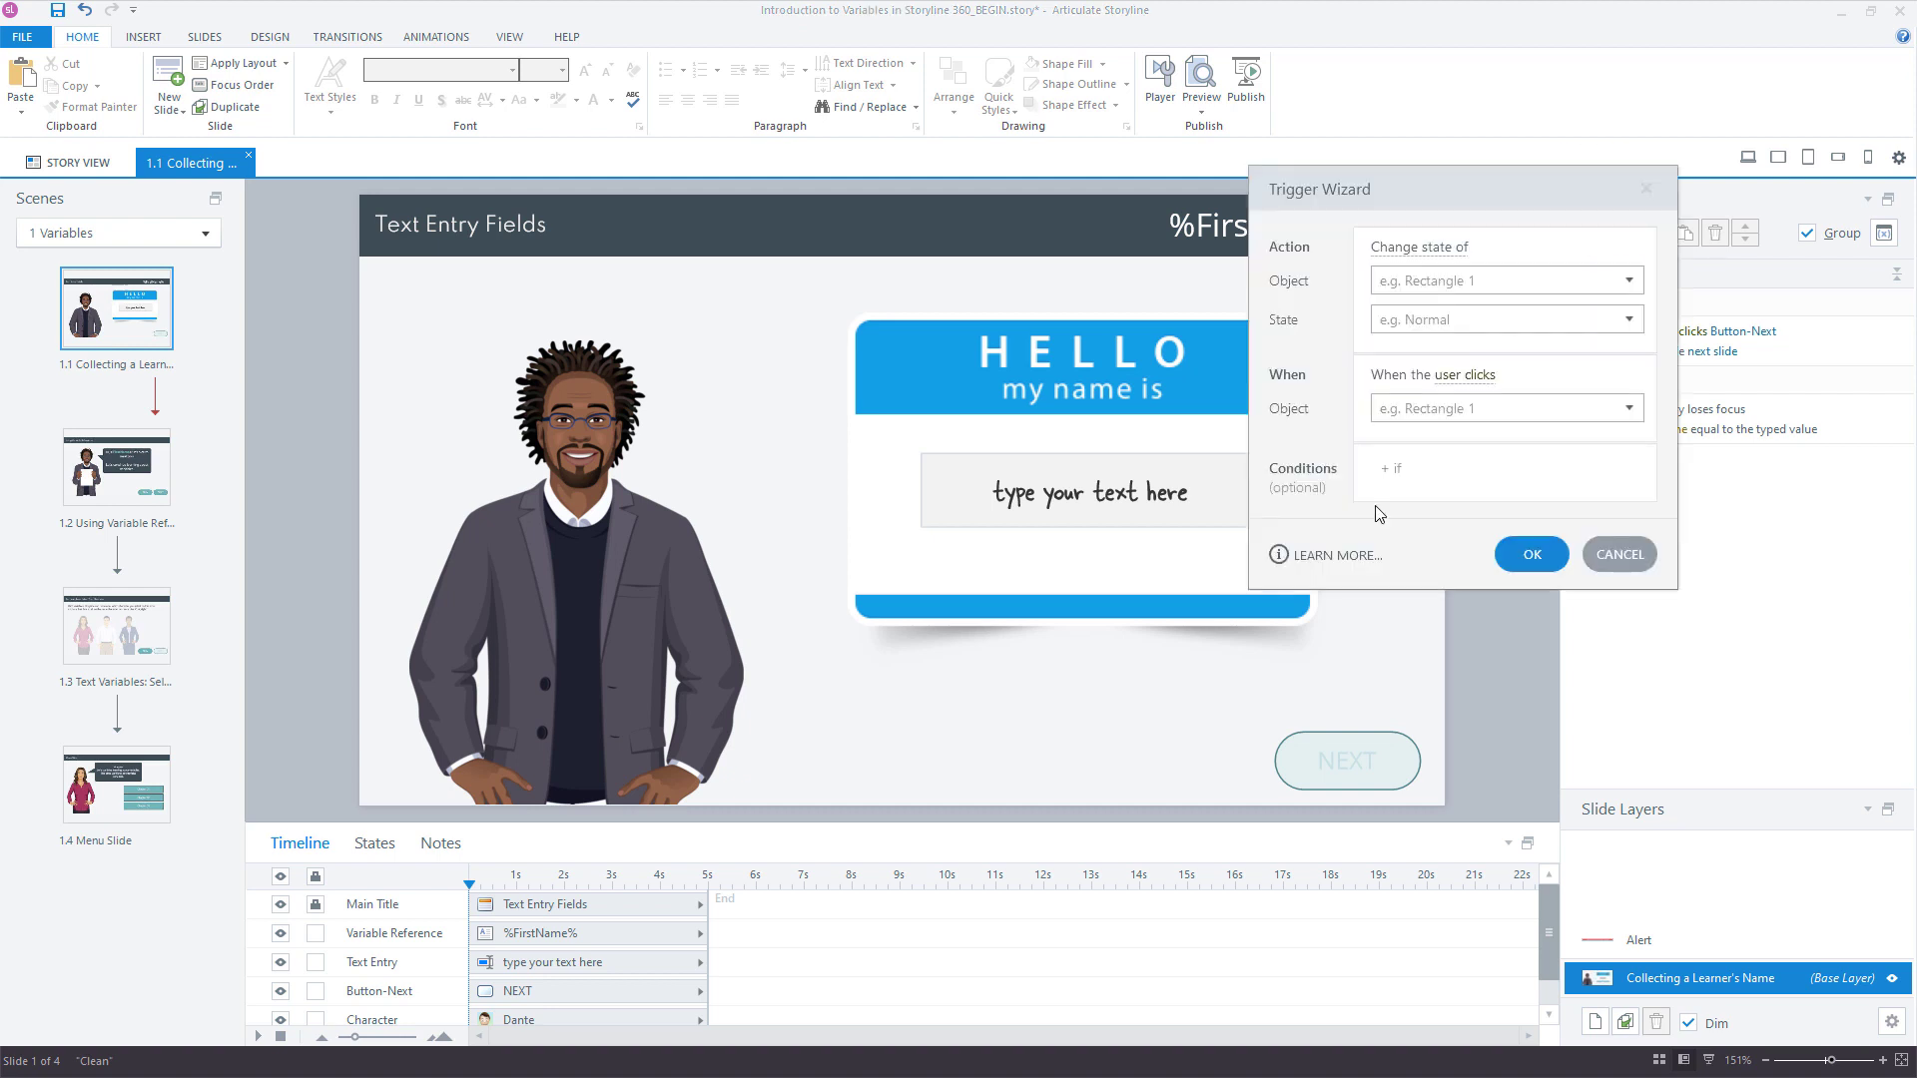
pyautogui.click(1492, 280)
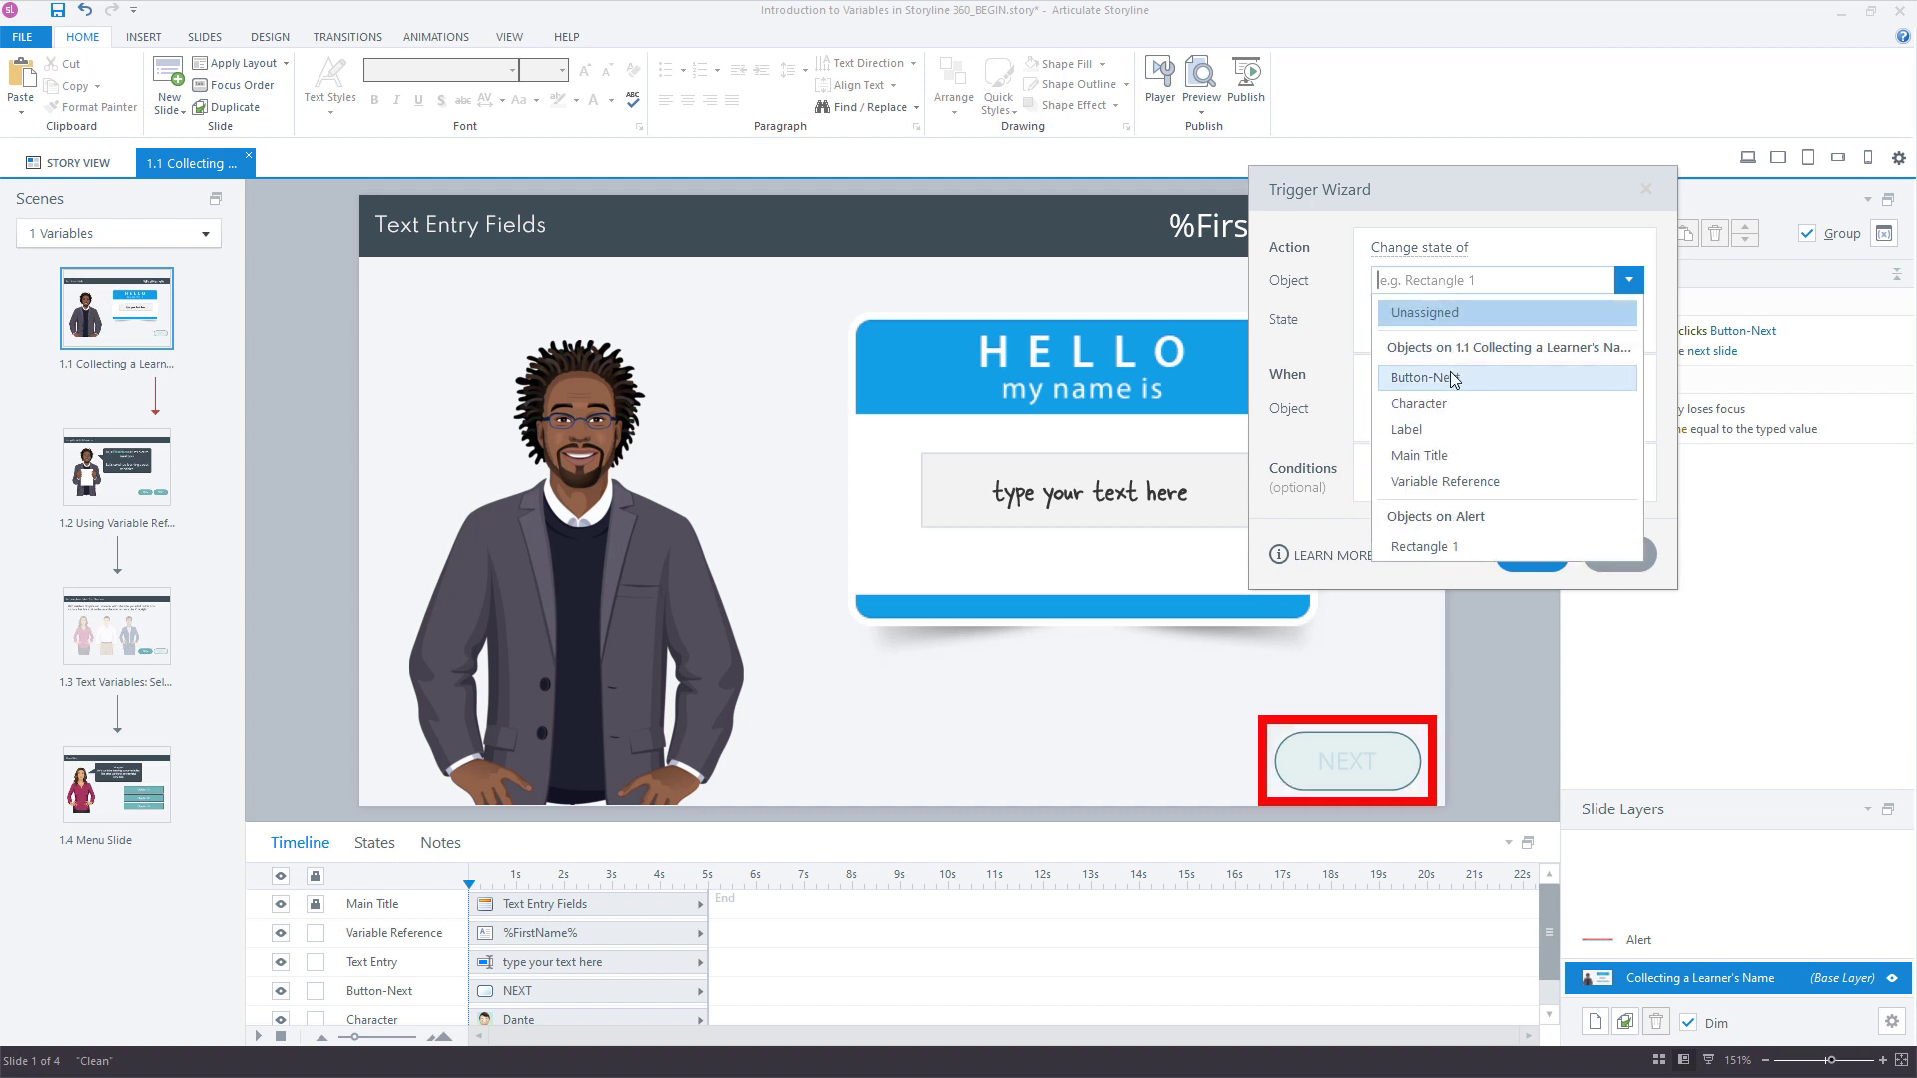
pyautogui.click(1424, 378)
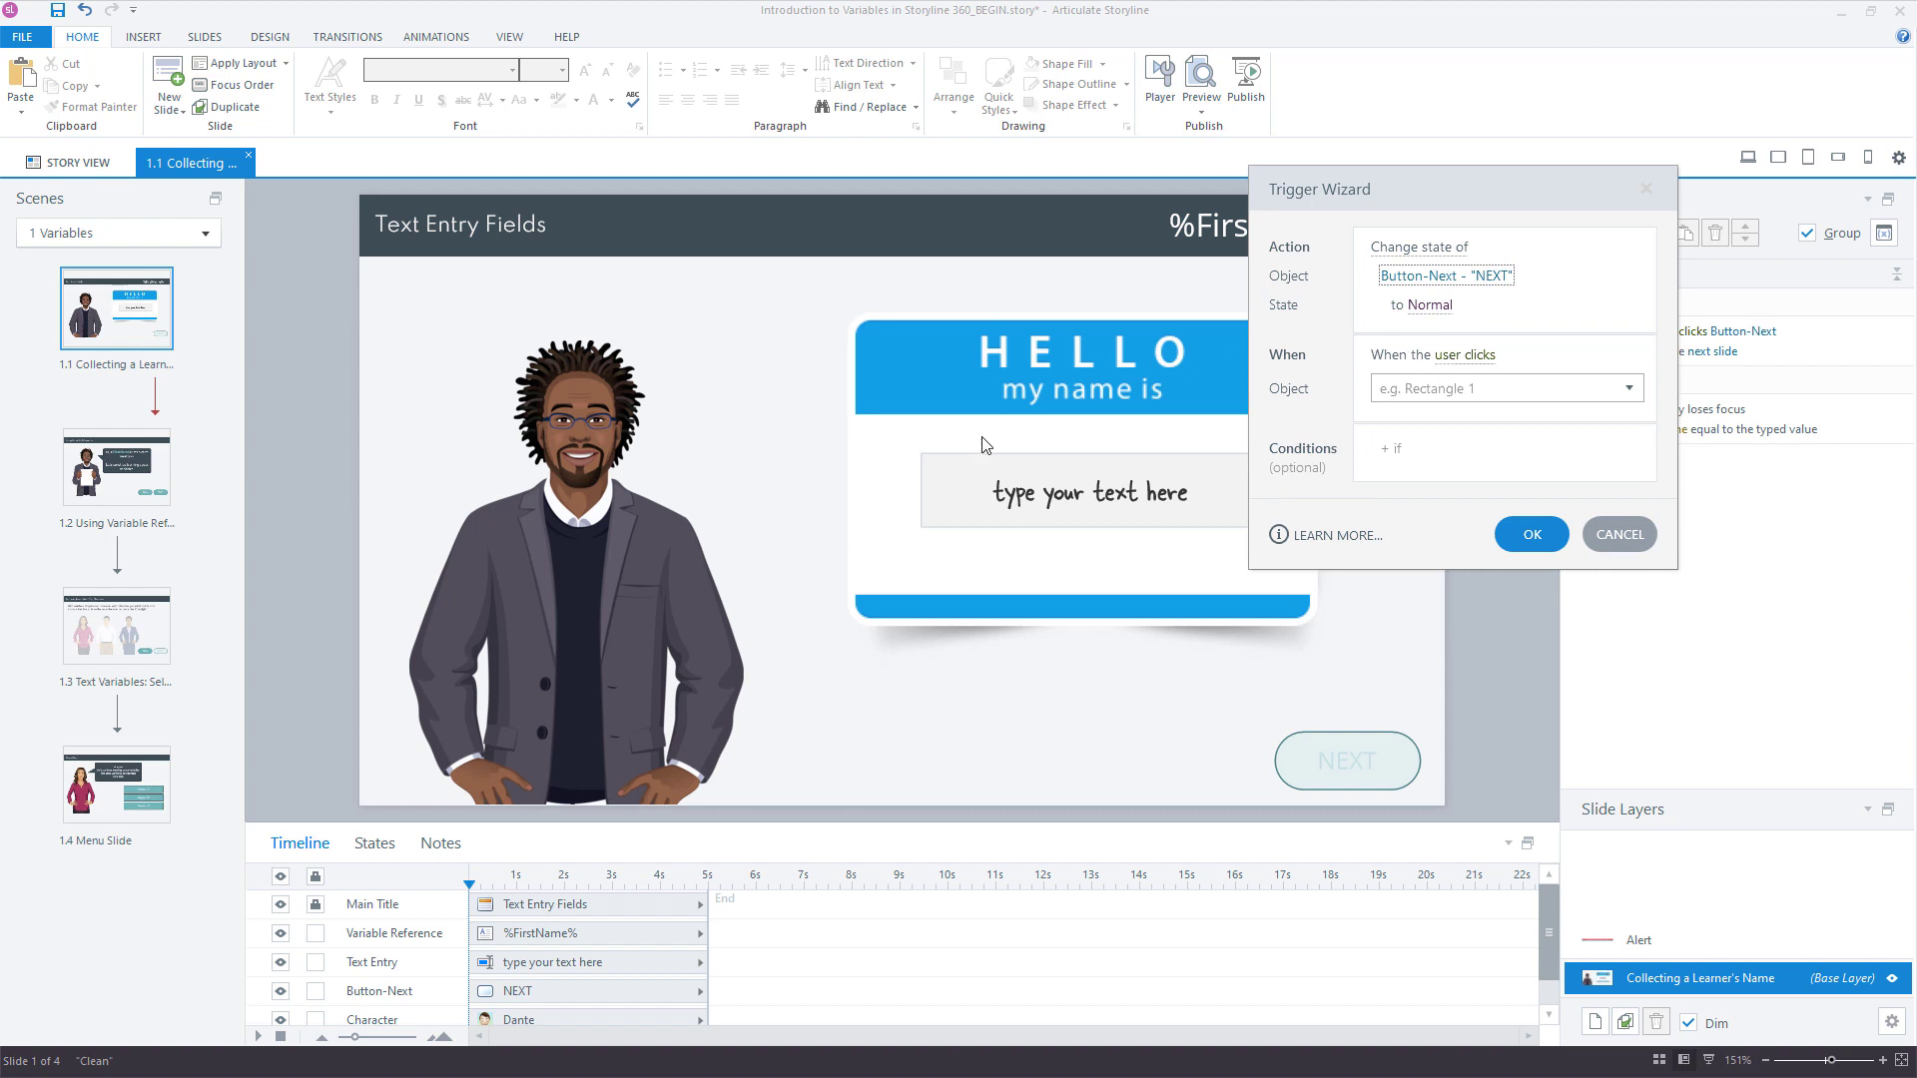
pyautogui.moveTo(1065, 493)
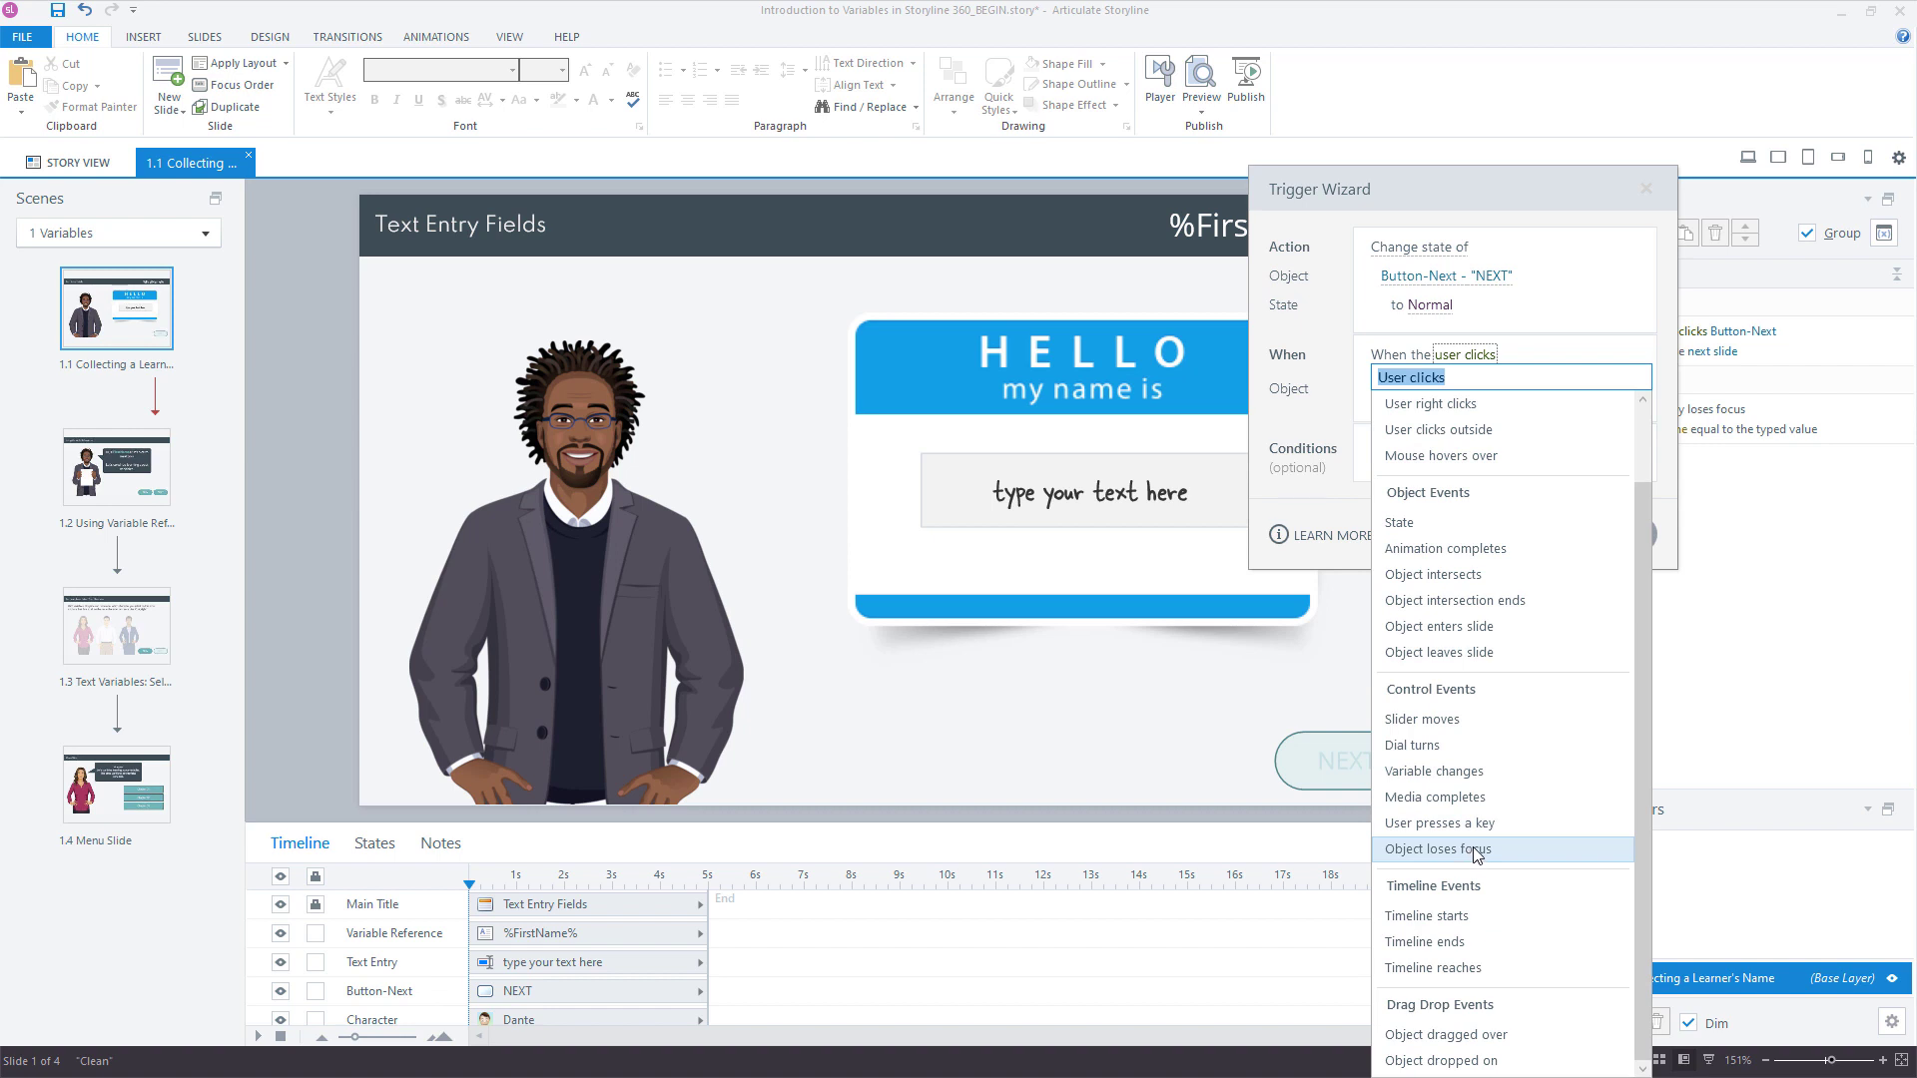
pyautogui.moveTo(1474, 853)
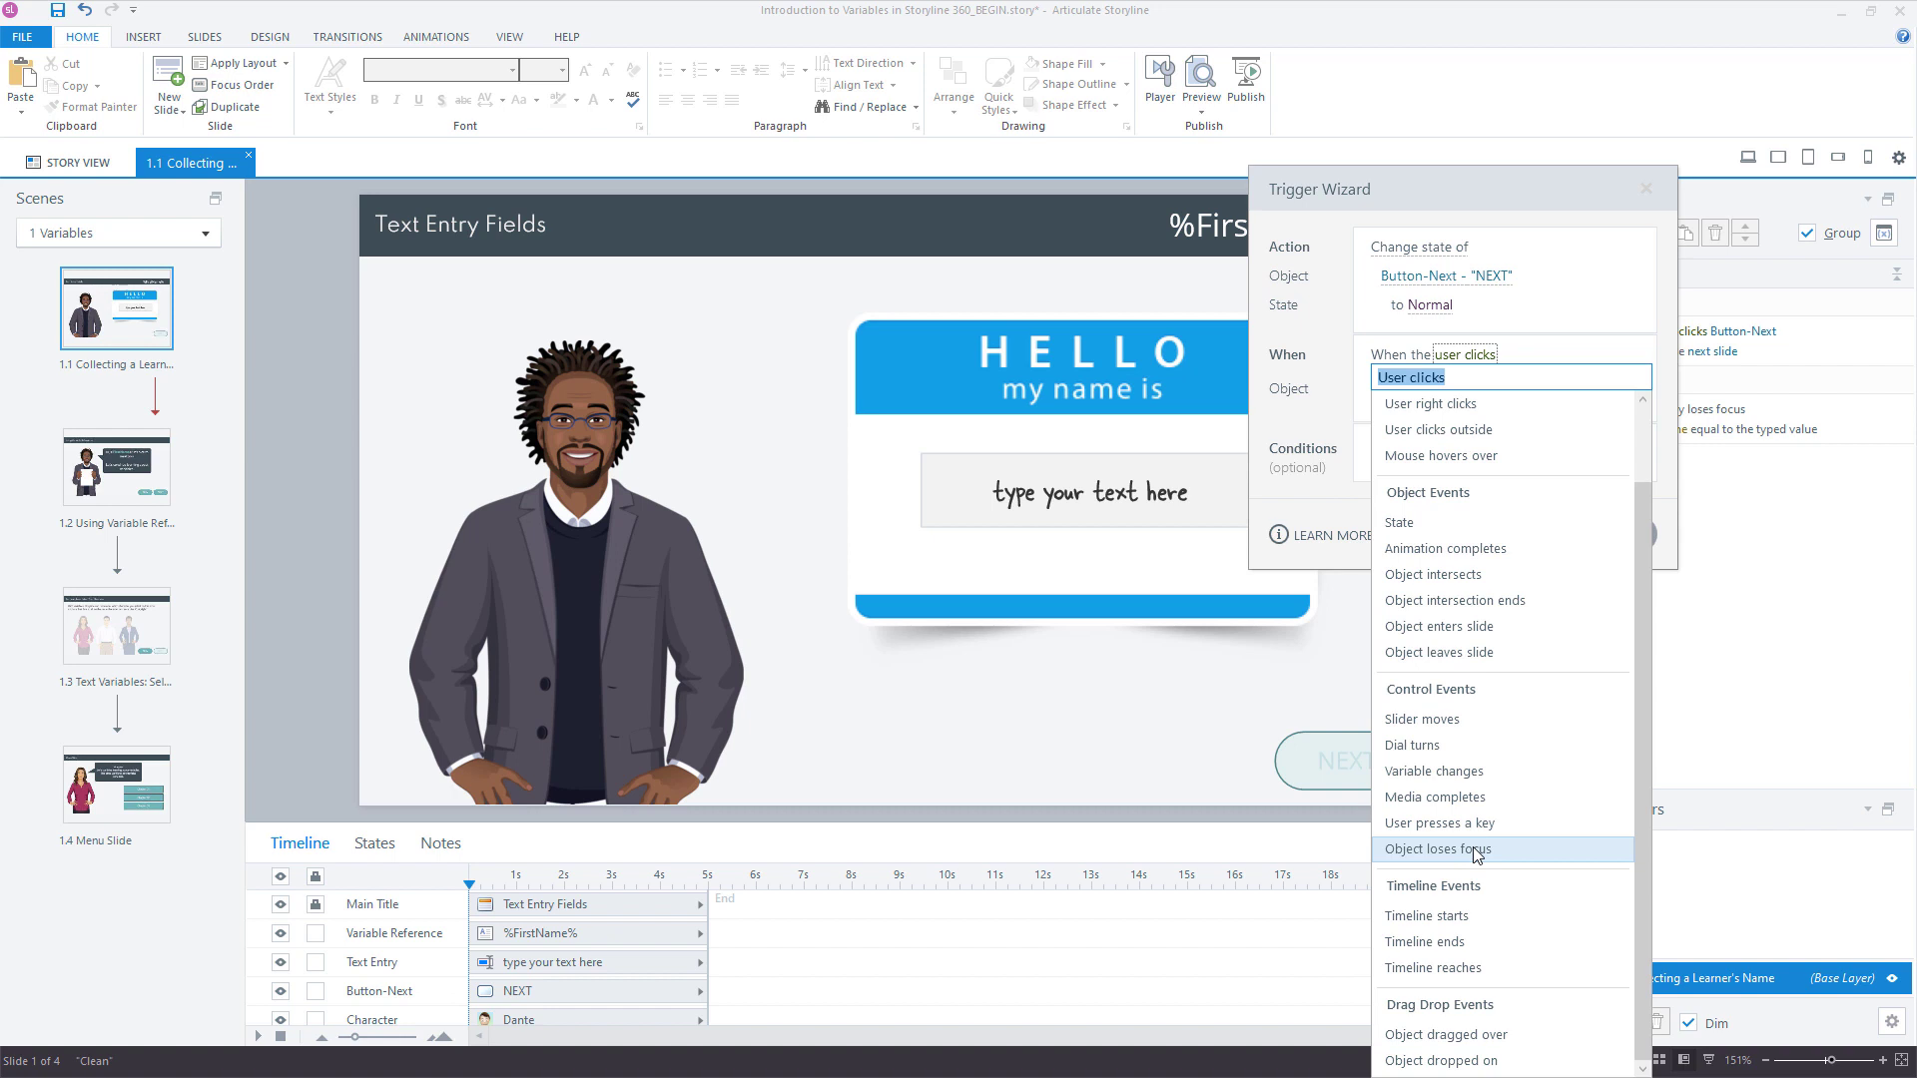
pyautogui.moveTo(1497, 858)
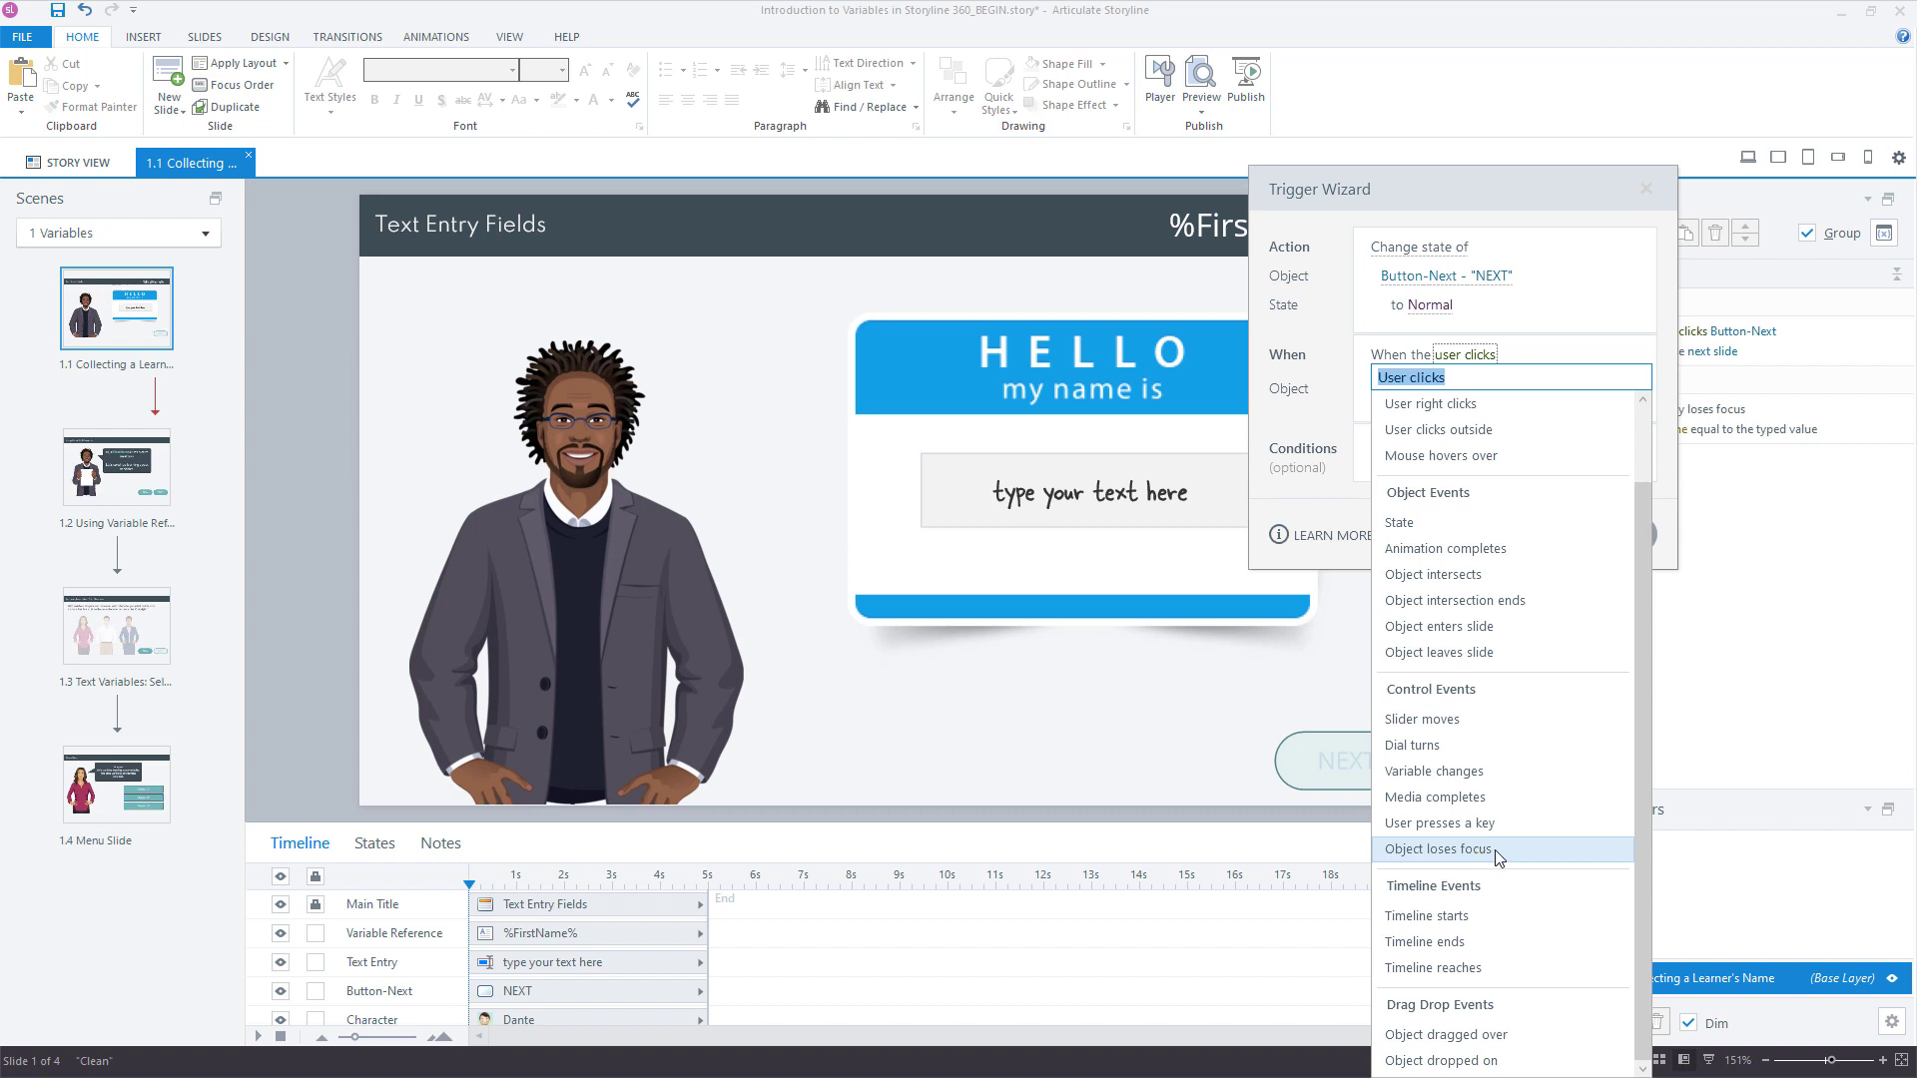
pyautogui.click(1438, 848)
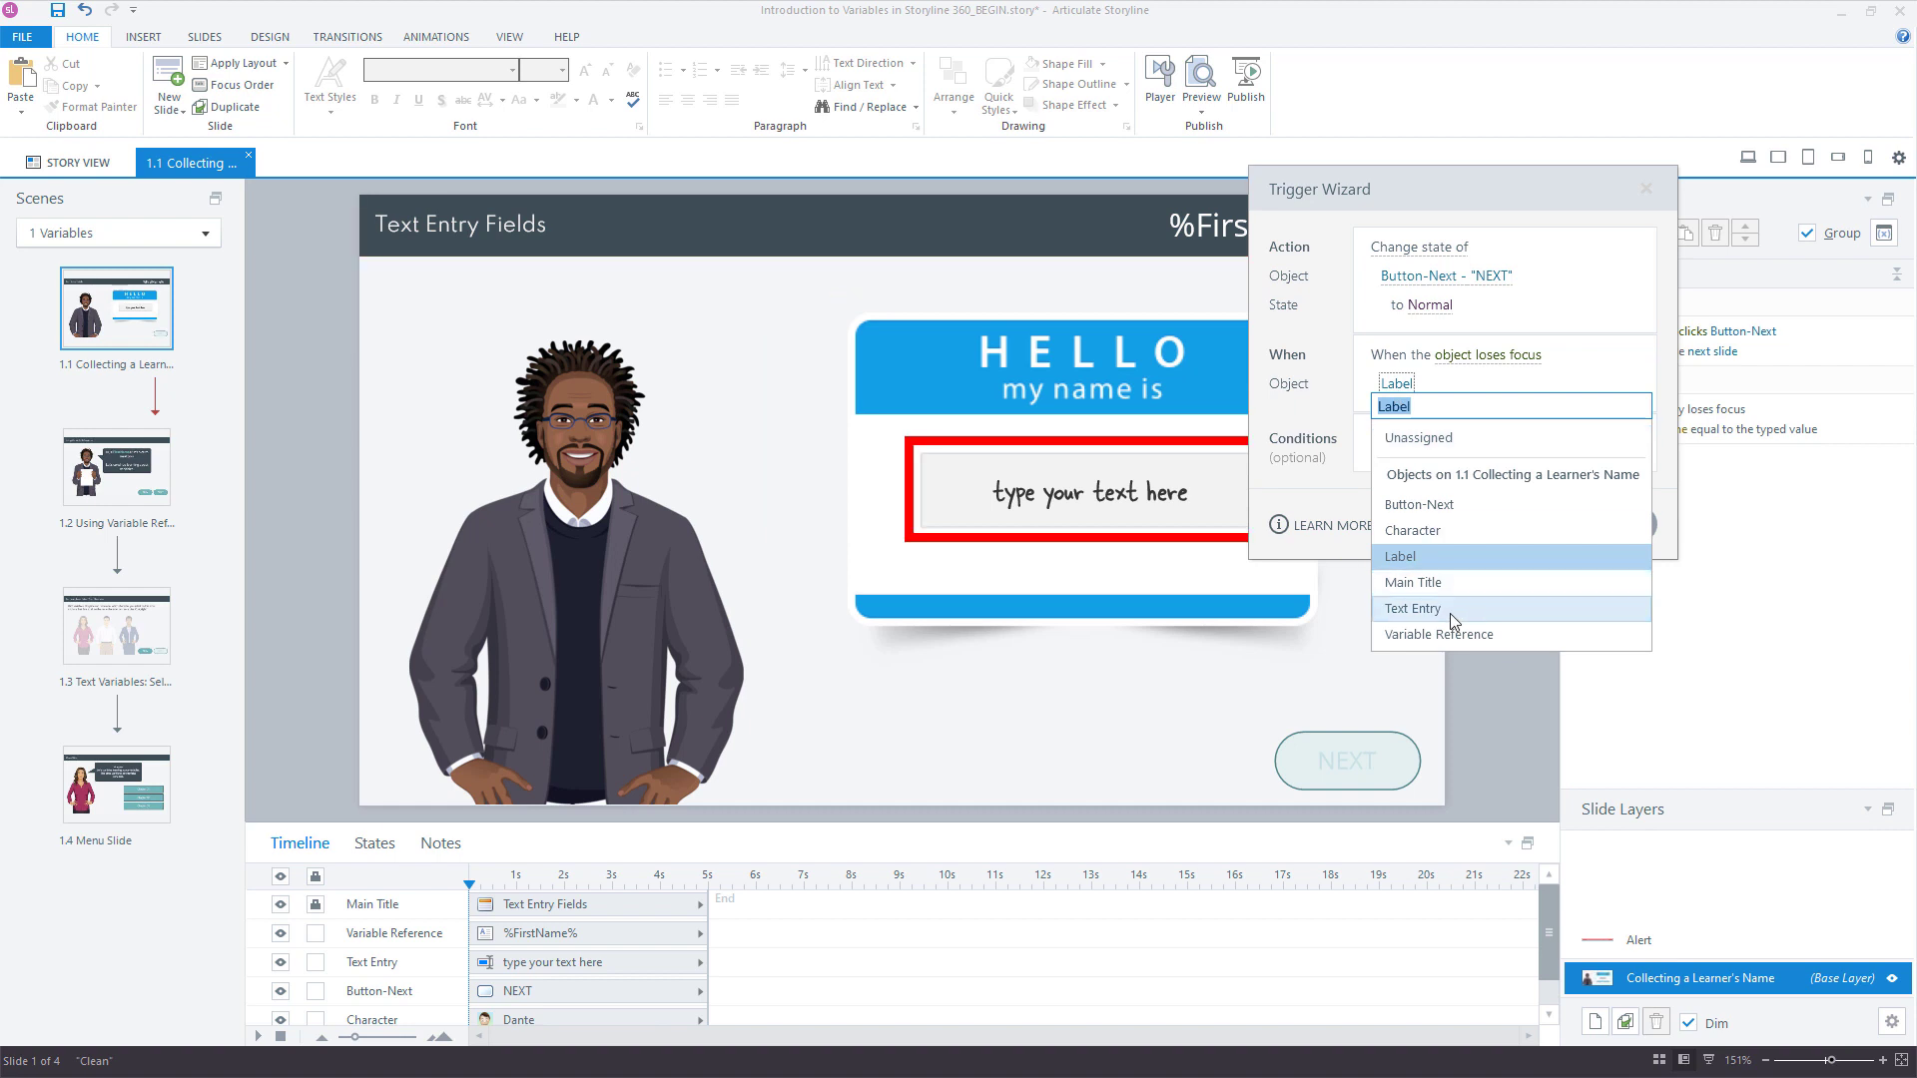
pyautogui.click(1411, 609)
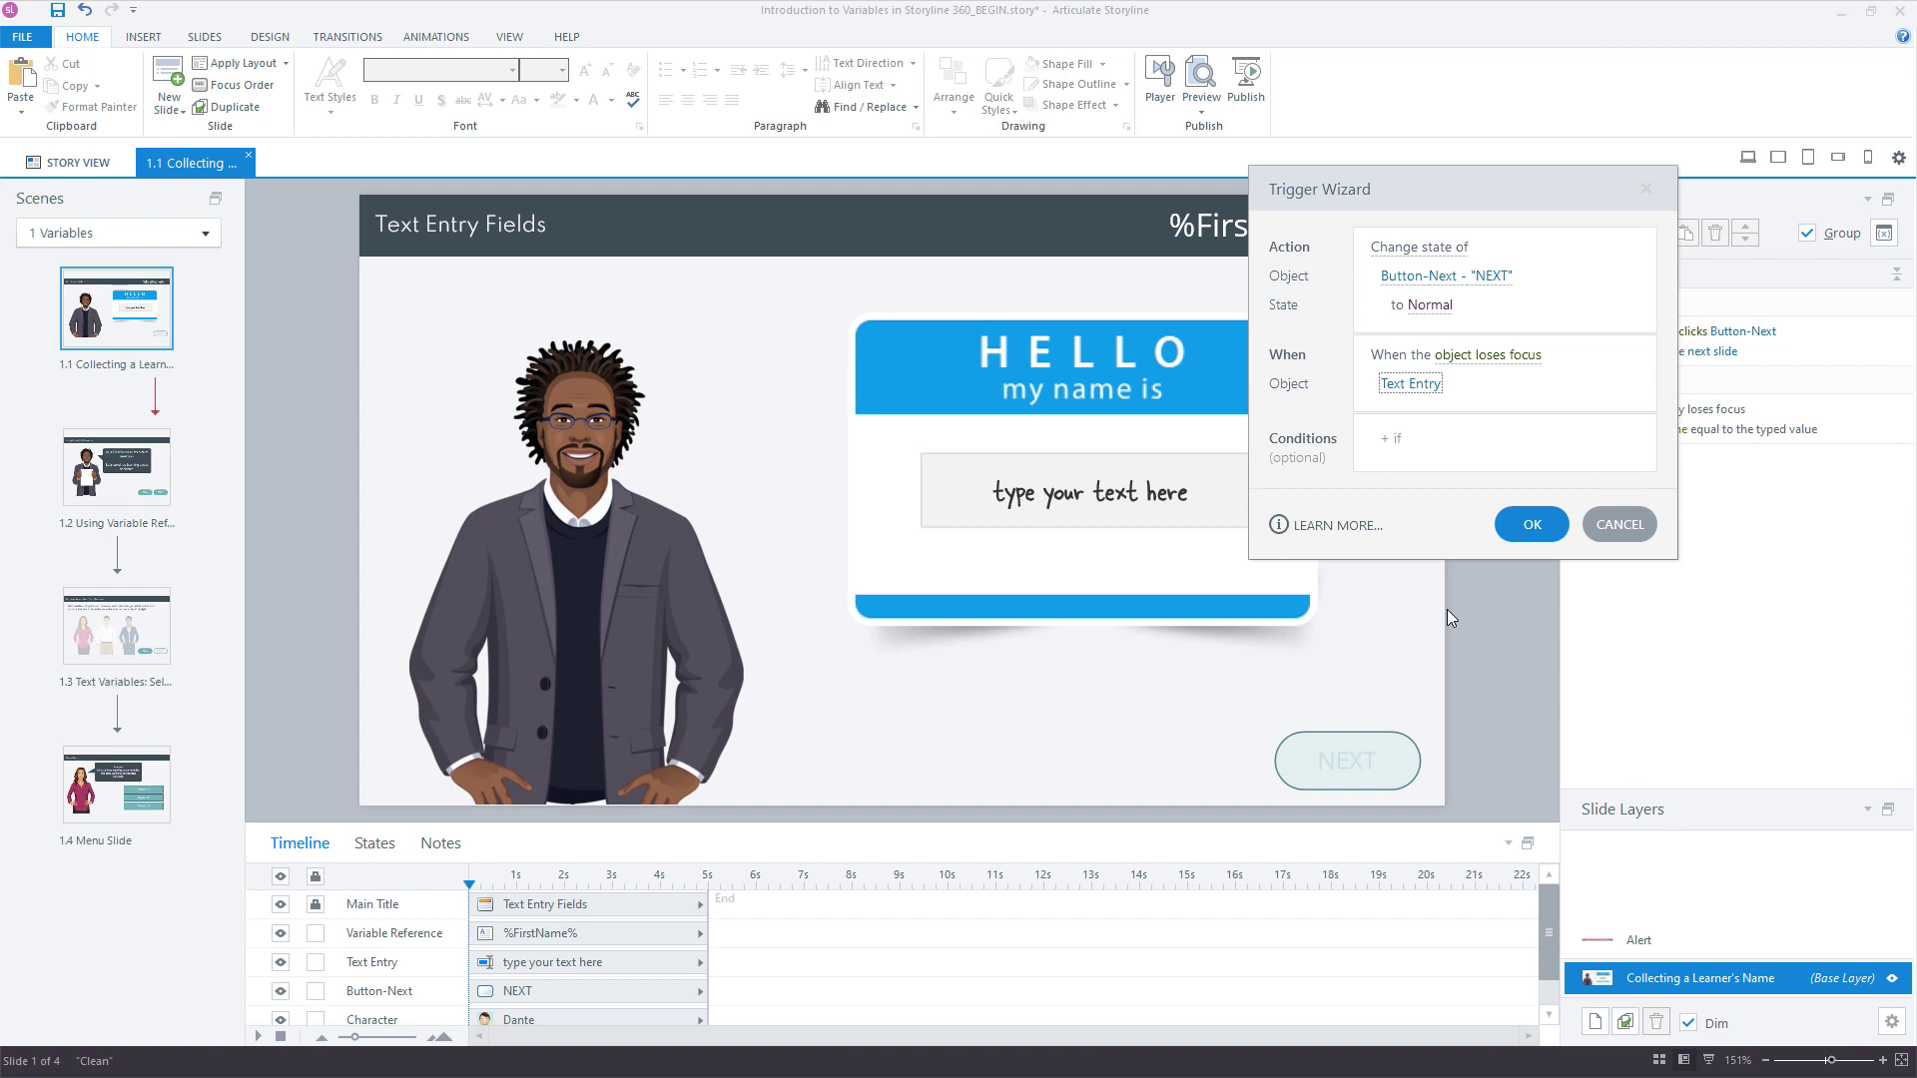
pyautogui.moveTo(1452, 611)
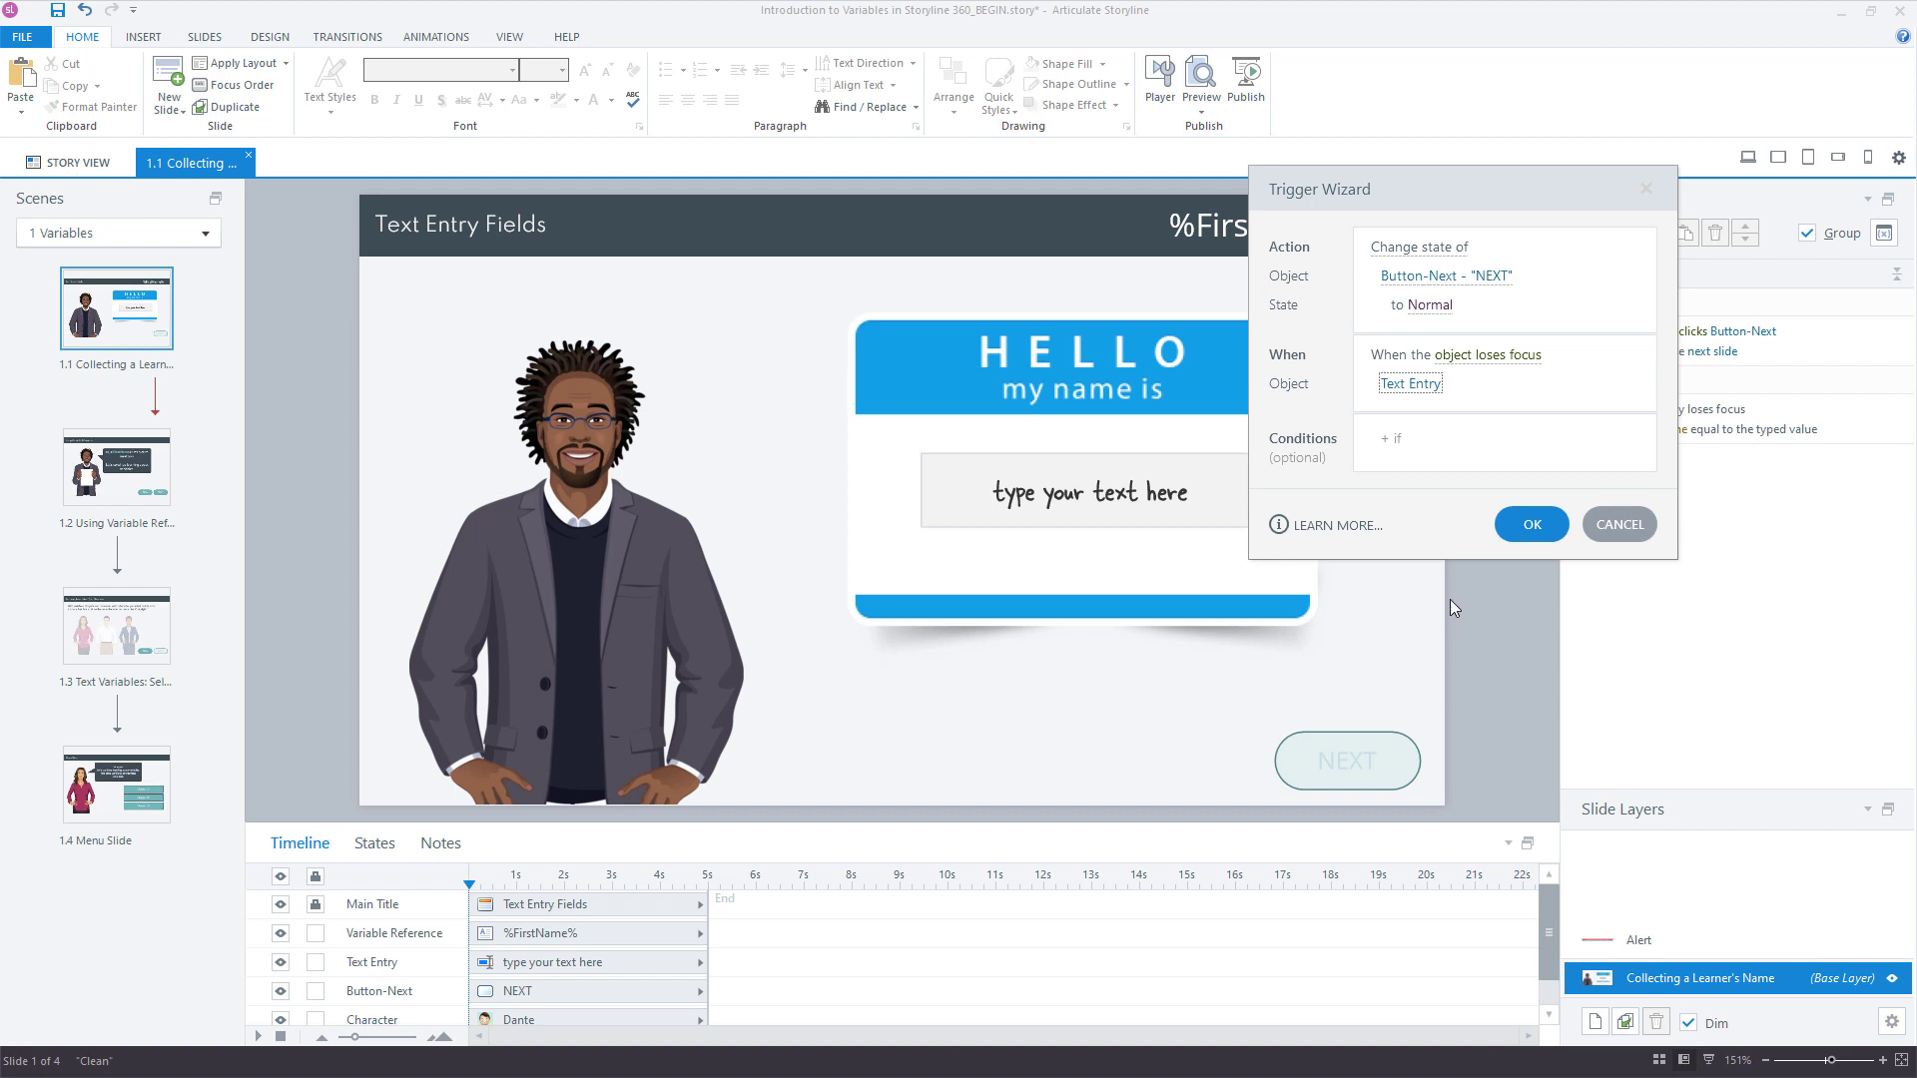
# Step: Add the condition FirstName ≠ (blank) to that trigger and confirm it
pyautogui.click(1396, 437)
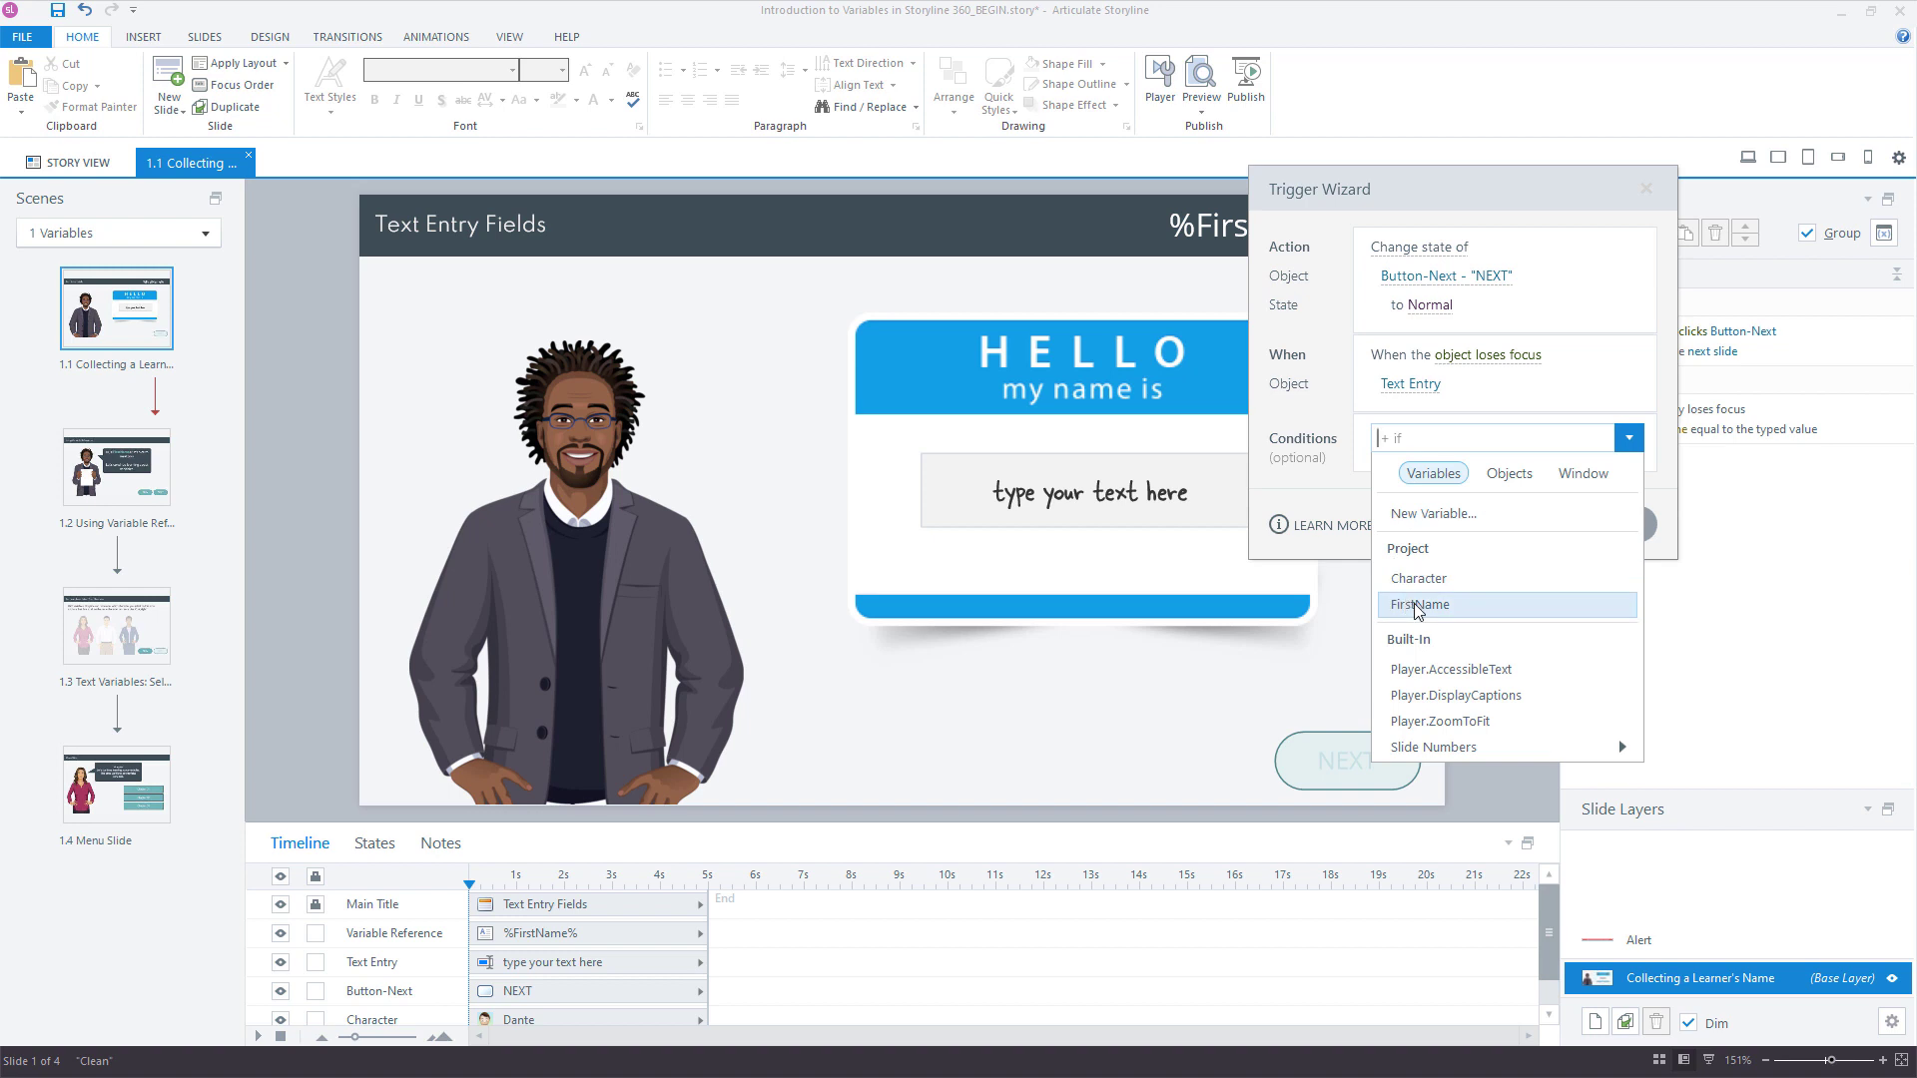
pyautogui.click(1417, 603)
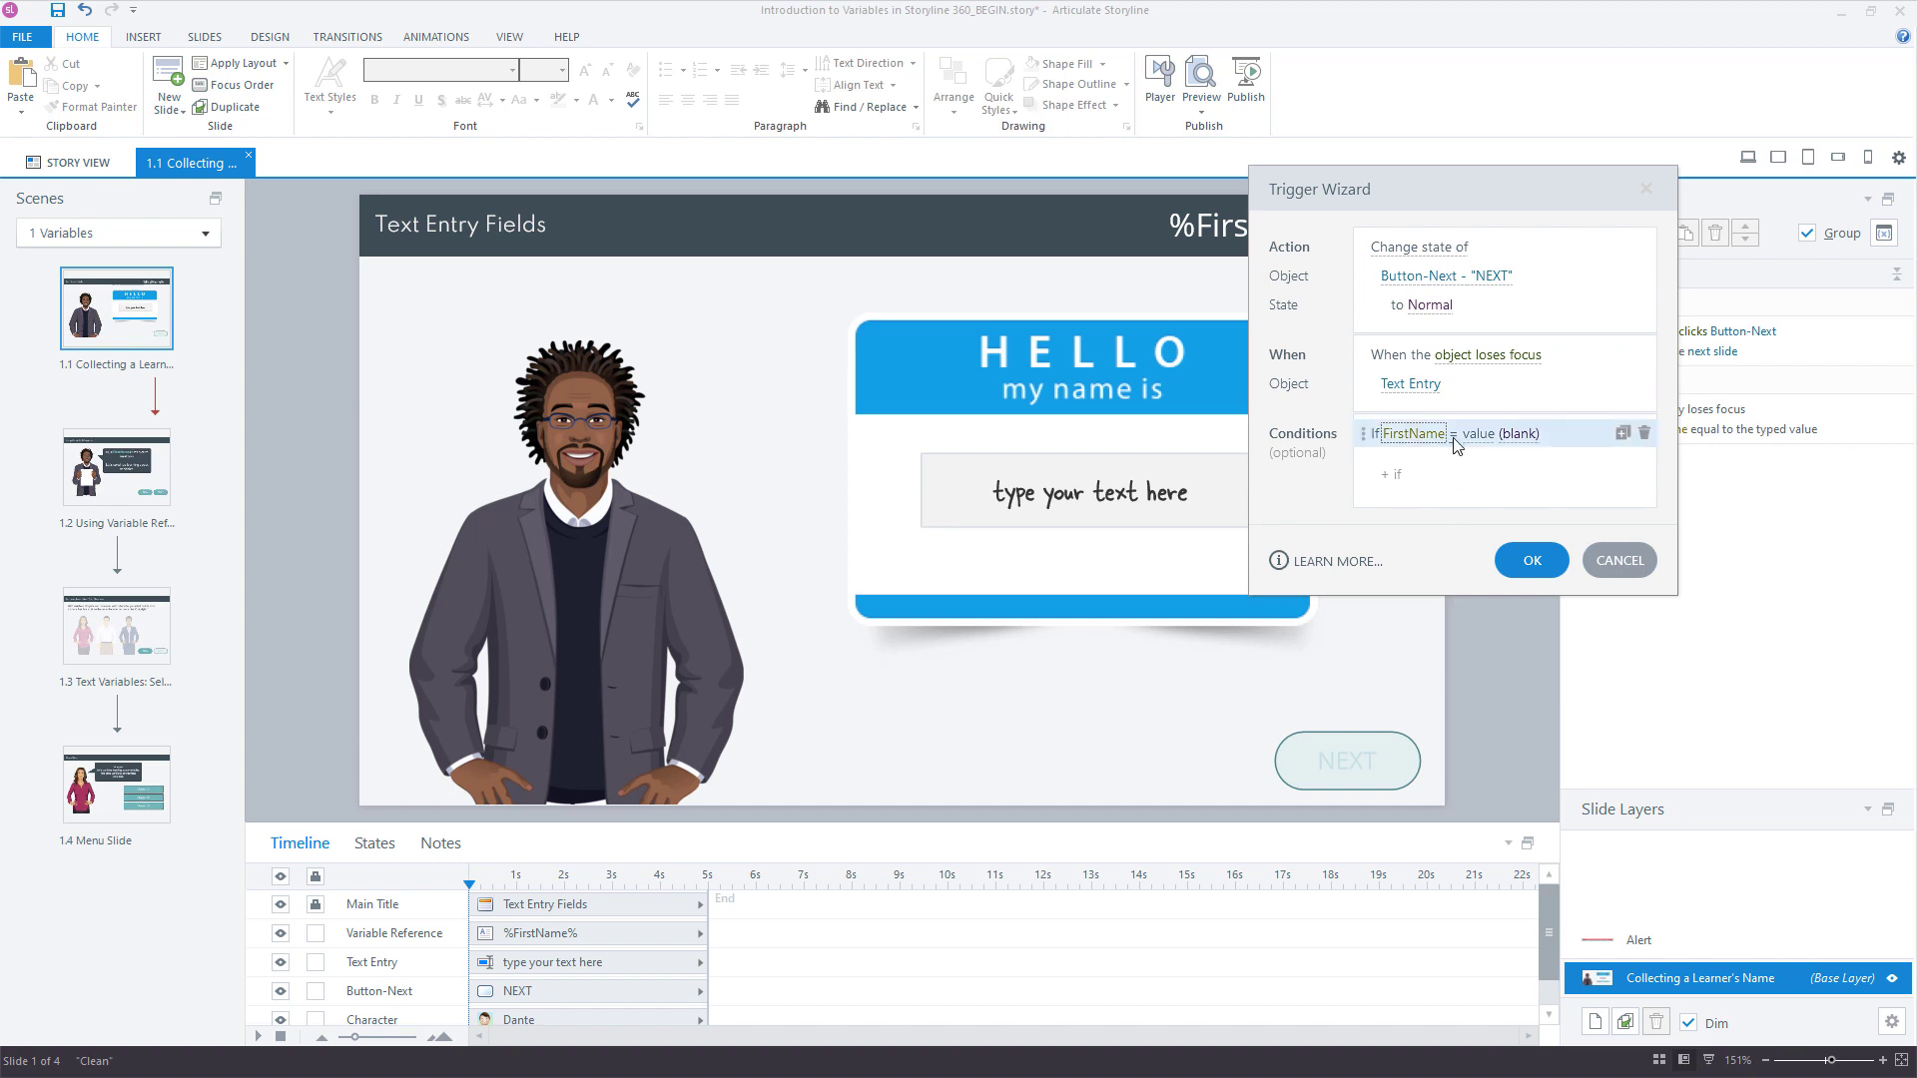
pyautogui.click(1450, 433)
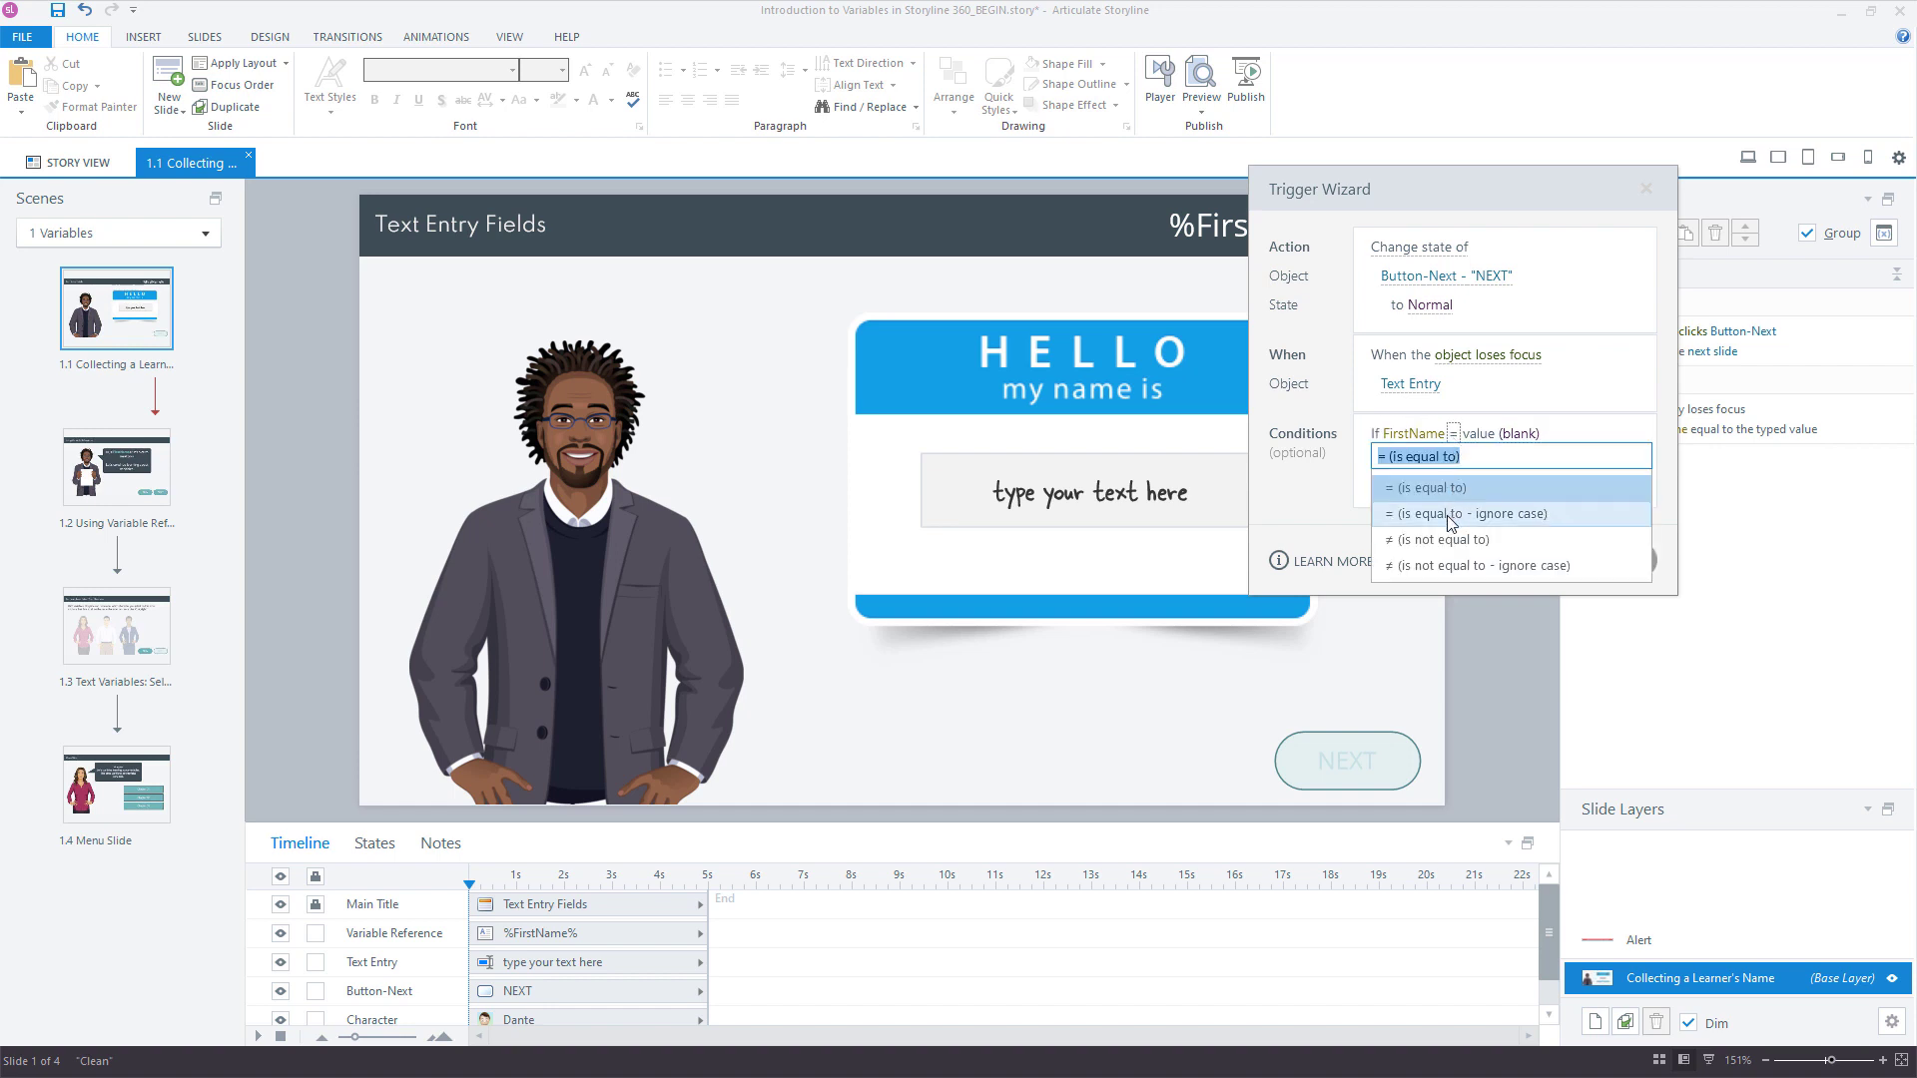
pyautogui.moveTo(1448, 565)
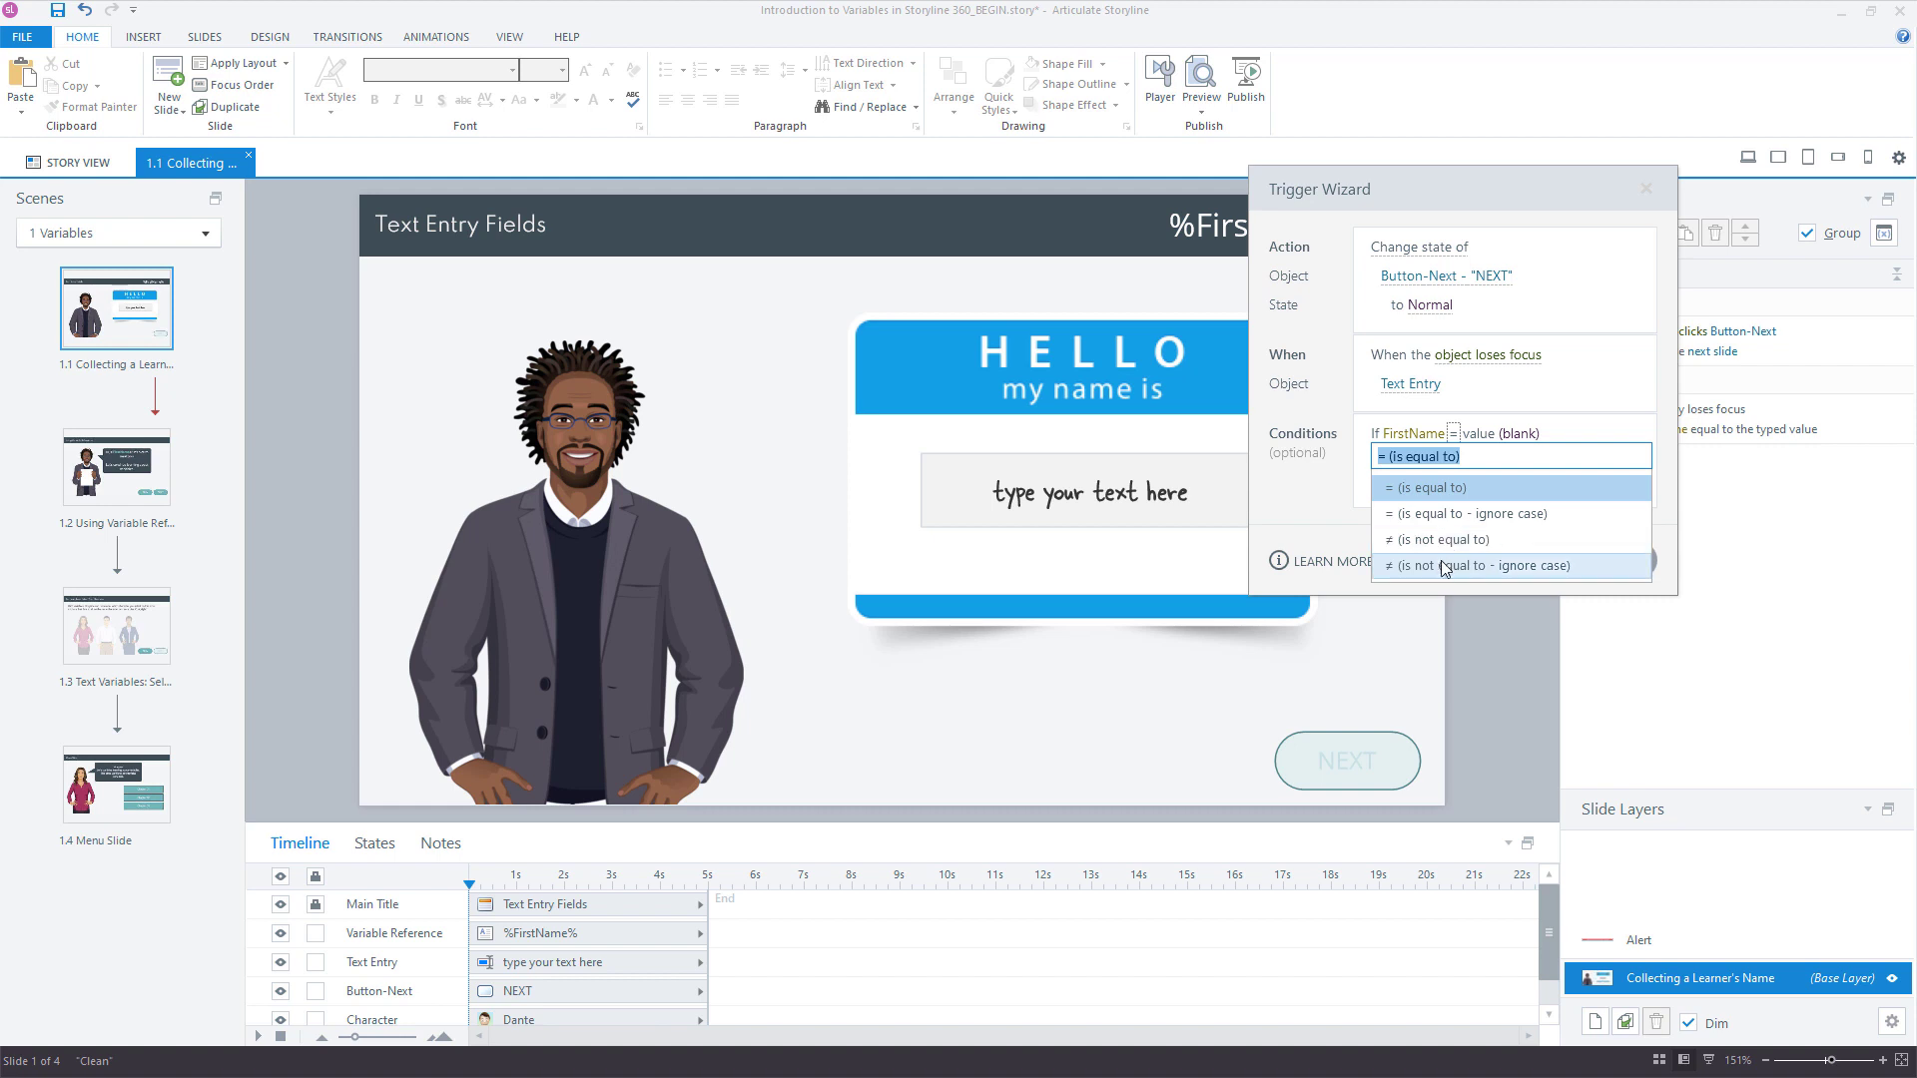
pyautogui.moveTo(1438, 539)
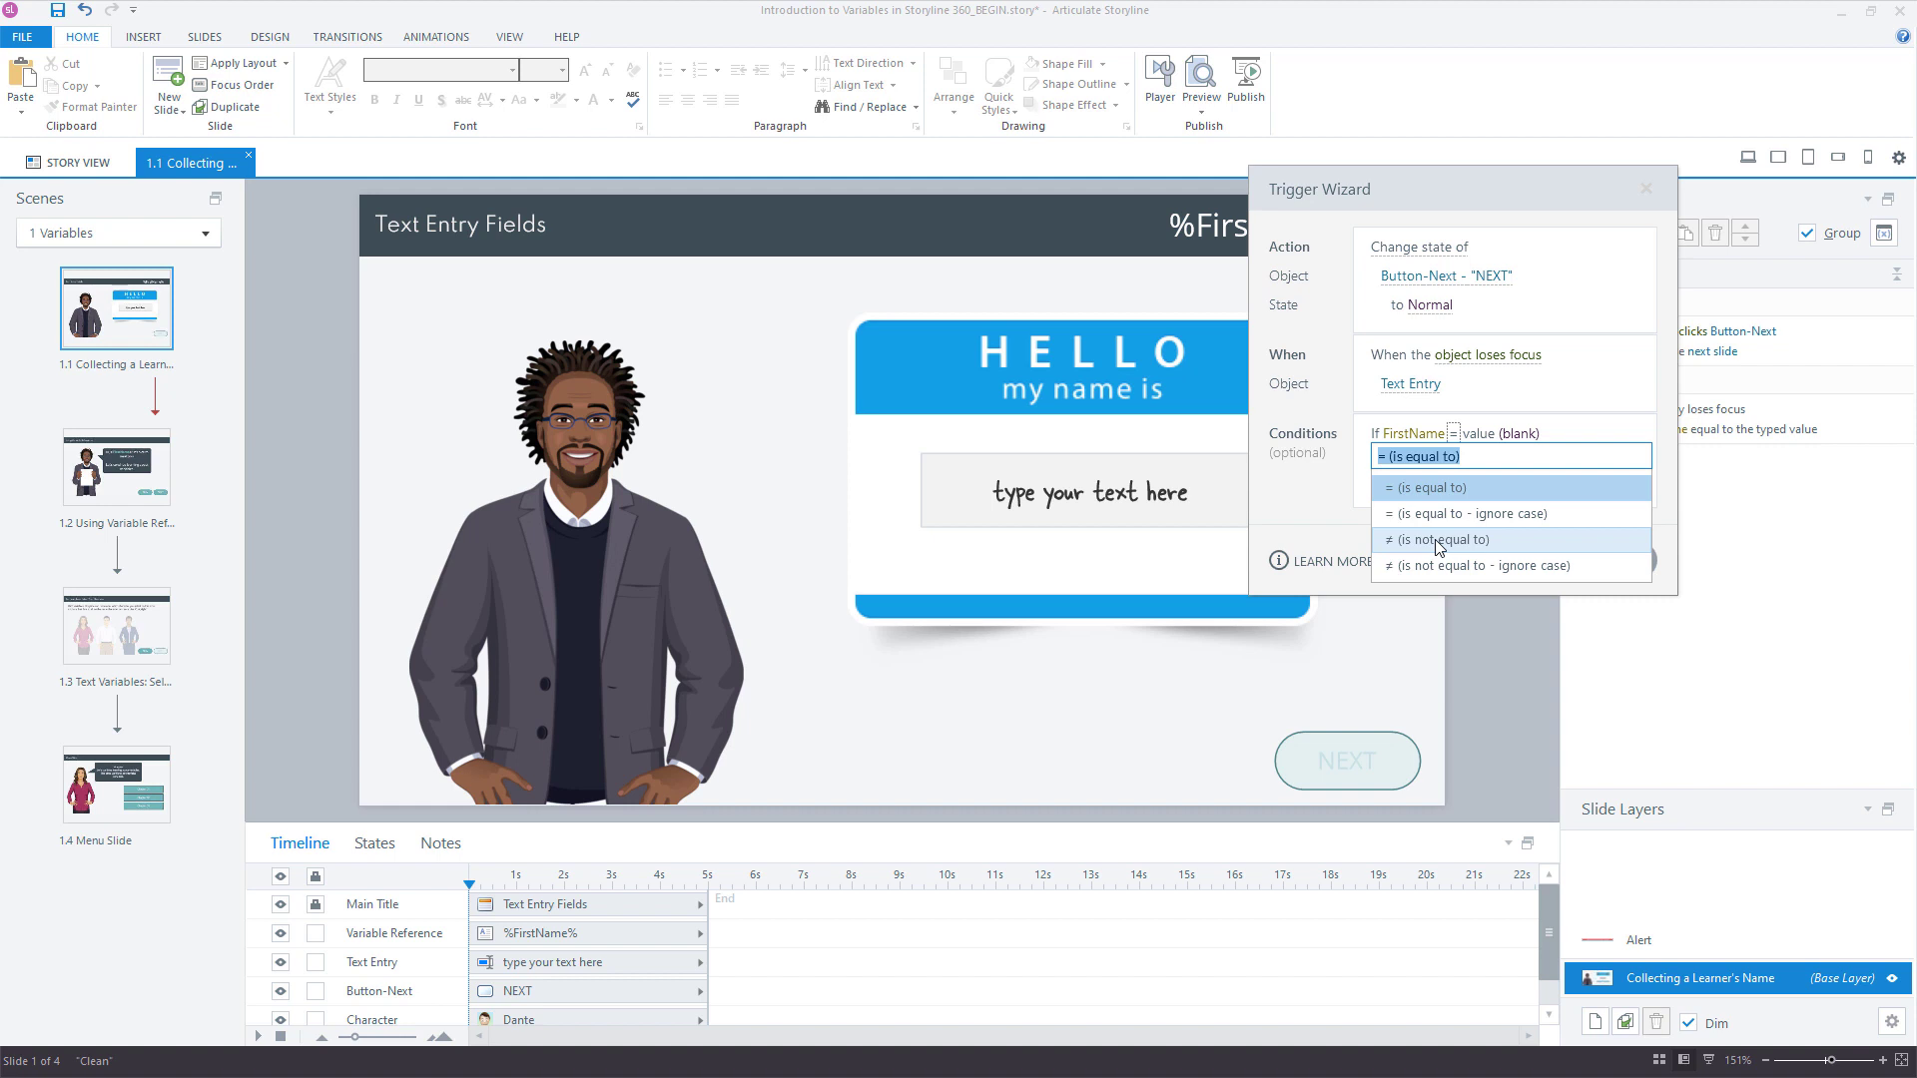
pyautogui.click(1420, 455)
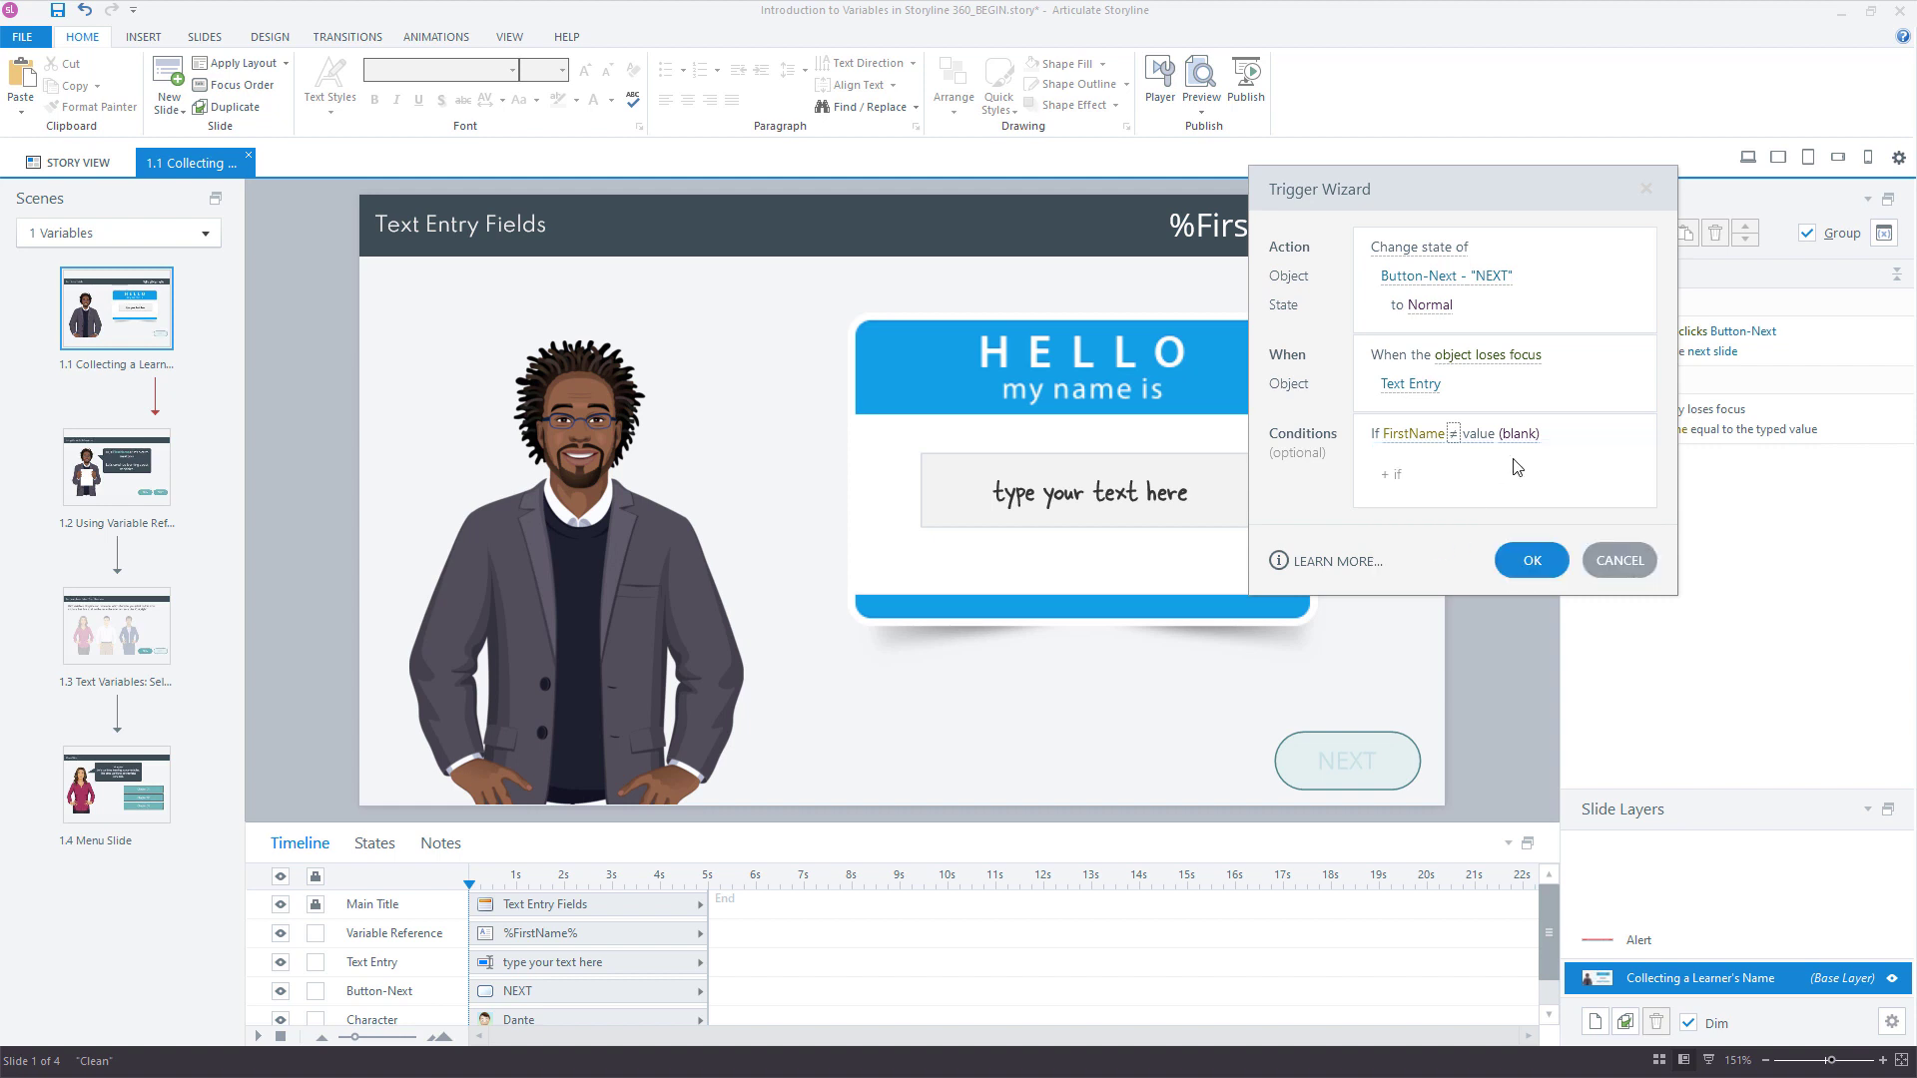
pyautogui.click(1530, 560)
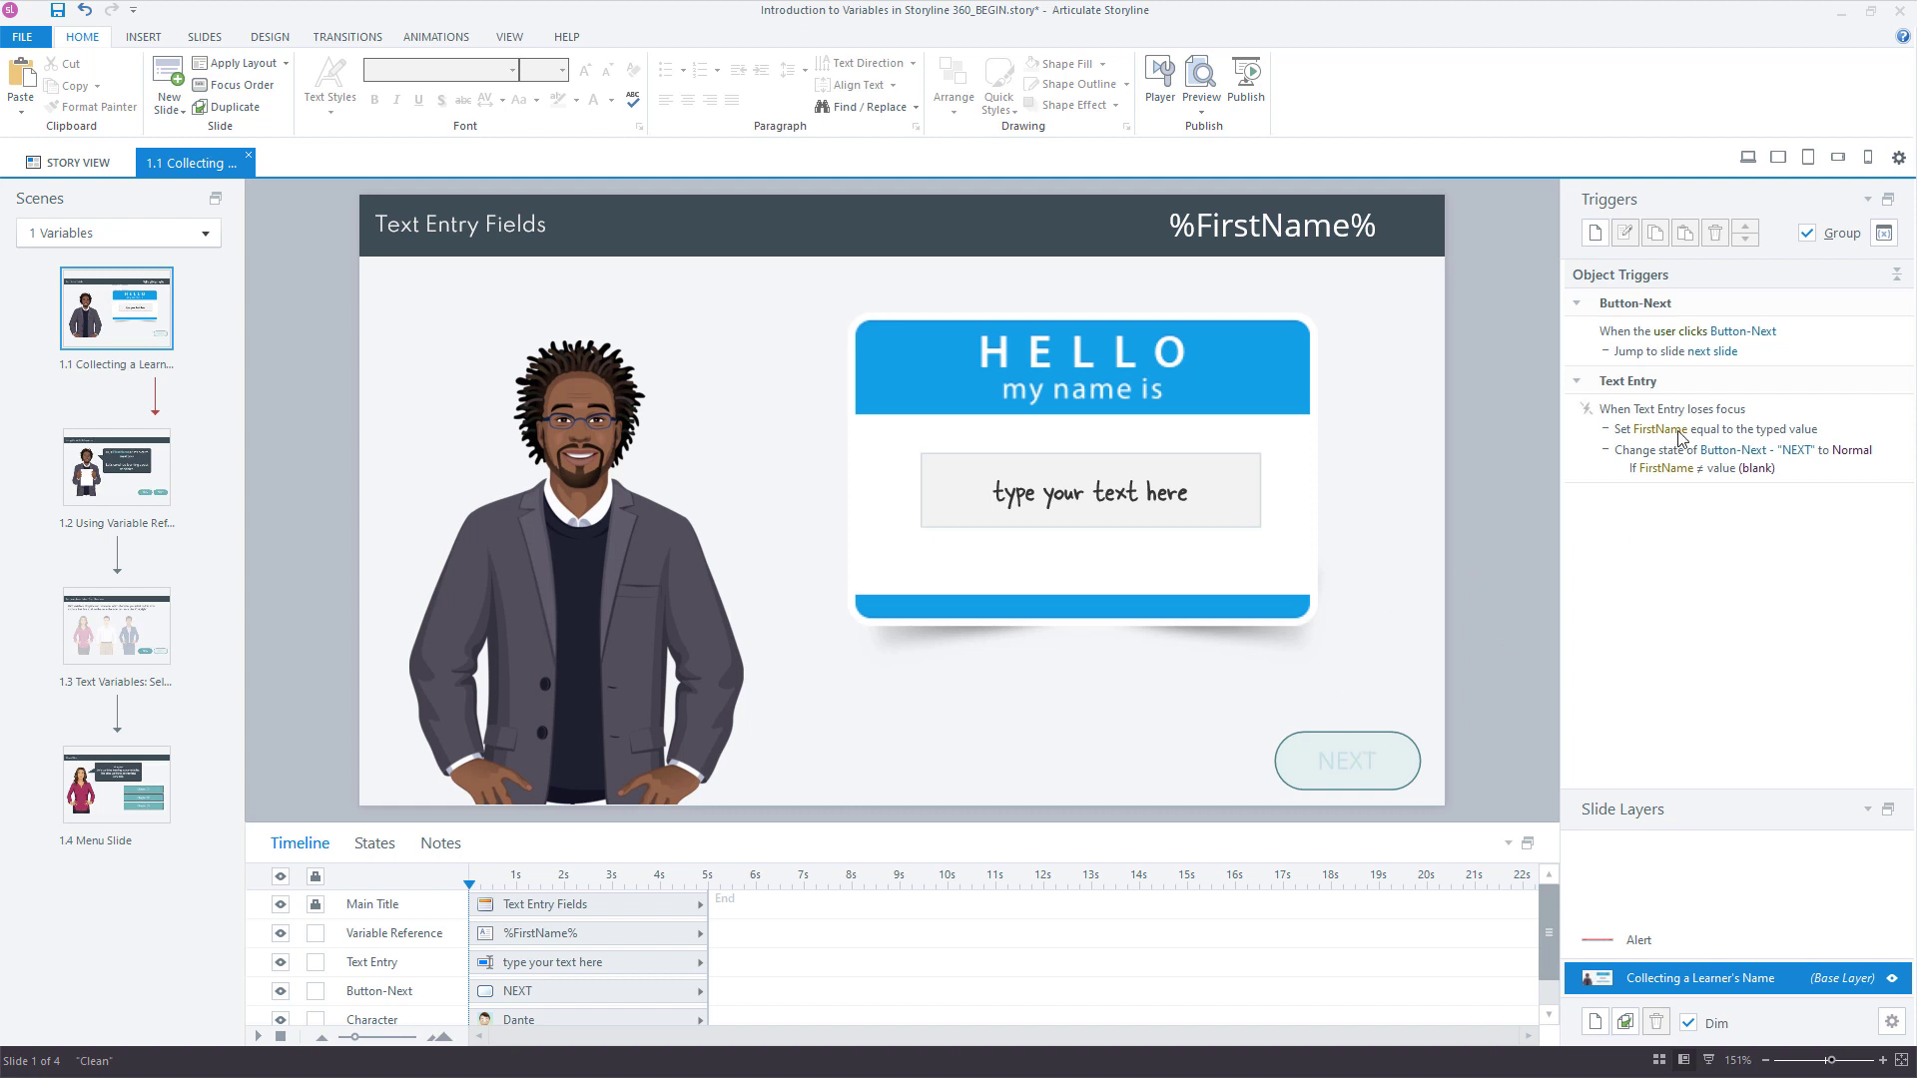
pyautogui.click(1201, 86)
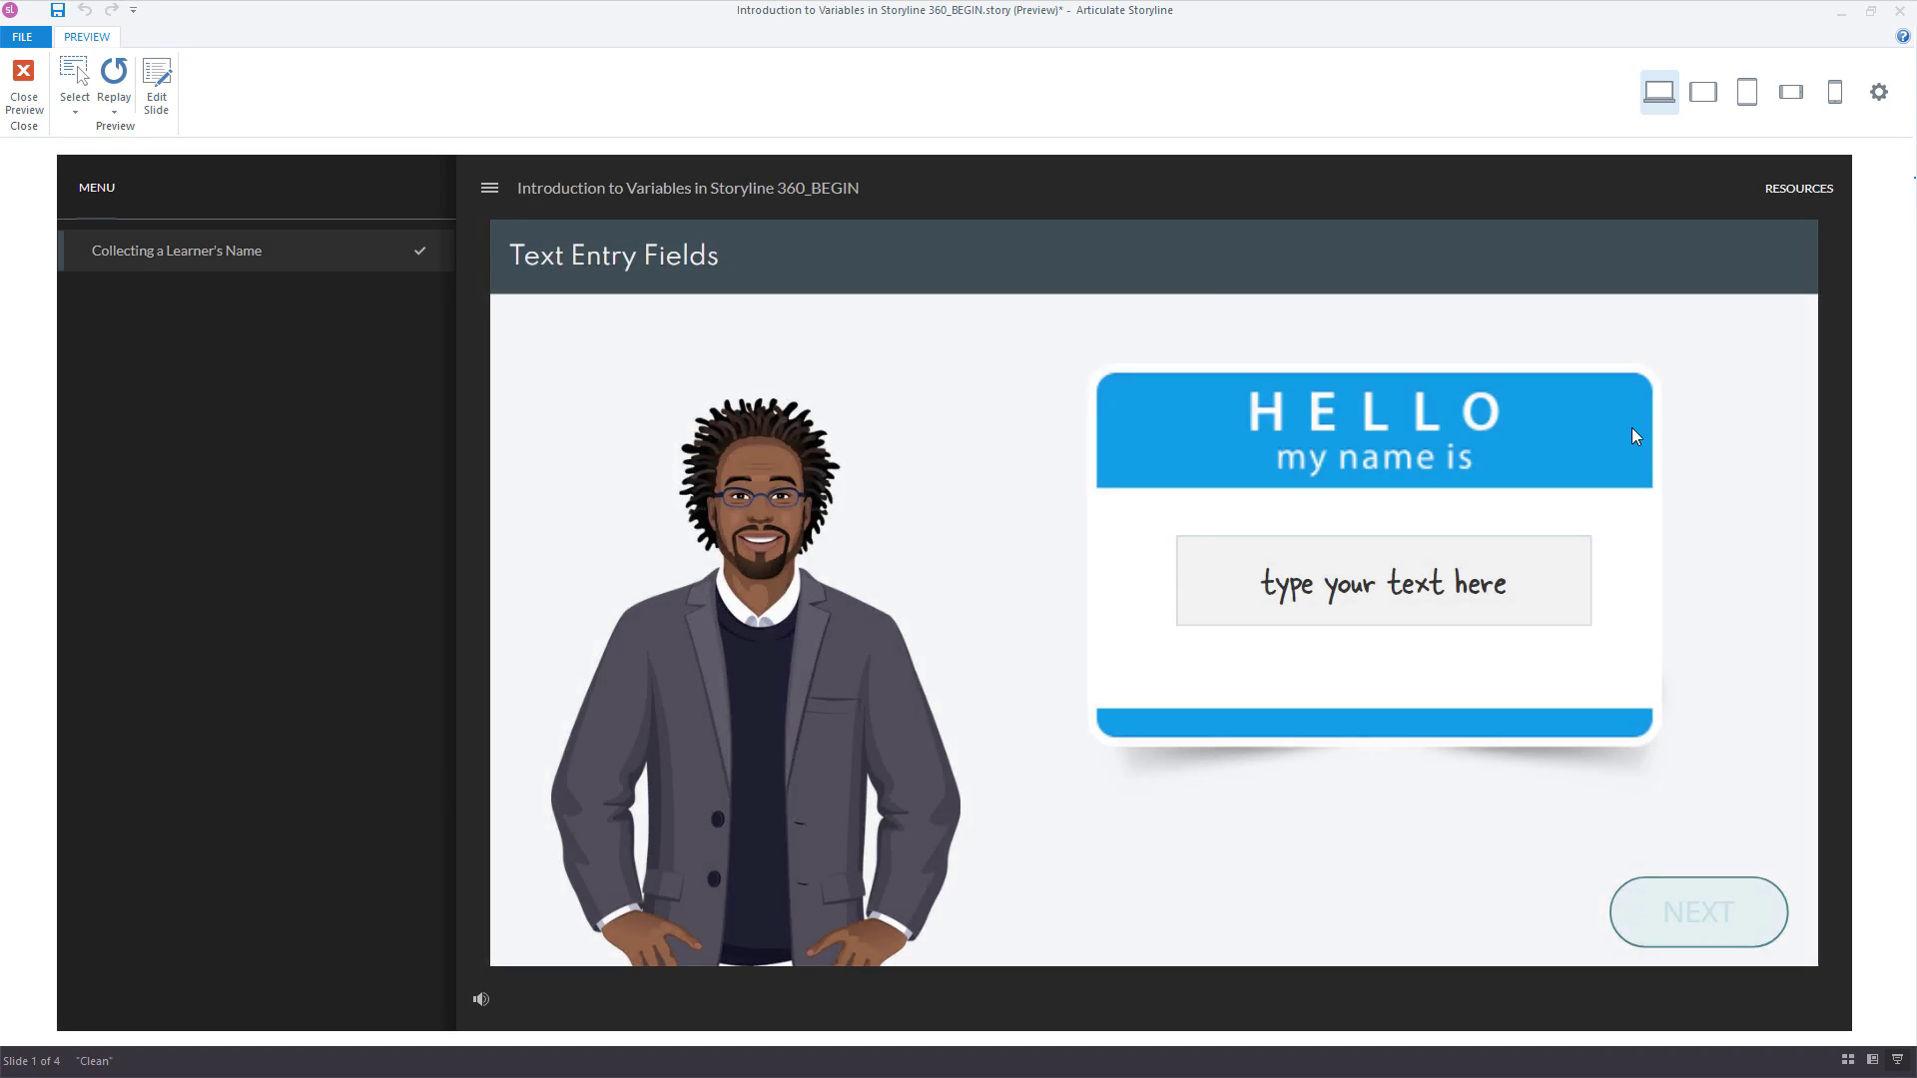
pyautogui.click(1382, 581)
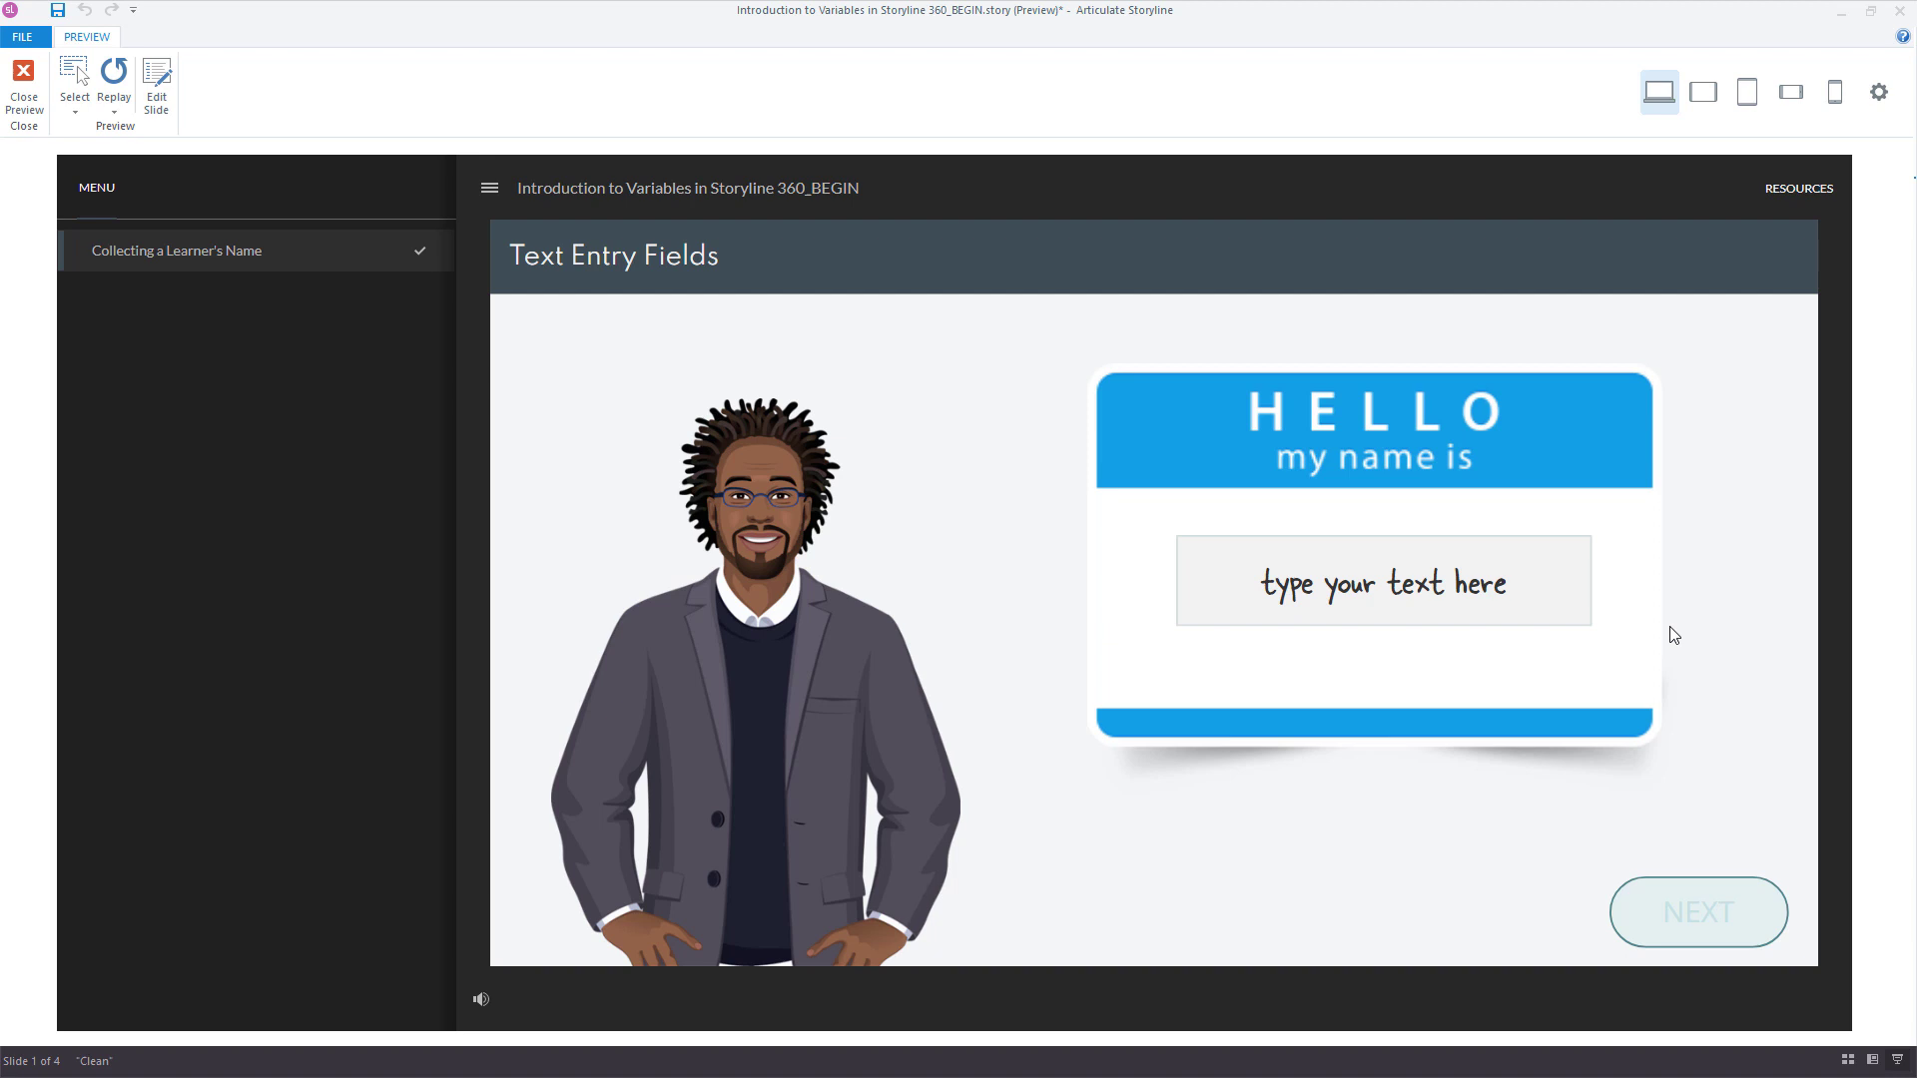
pyautogui.click(1382, 582)
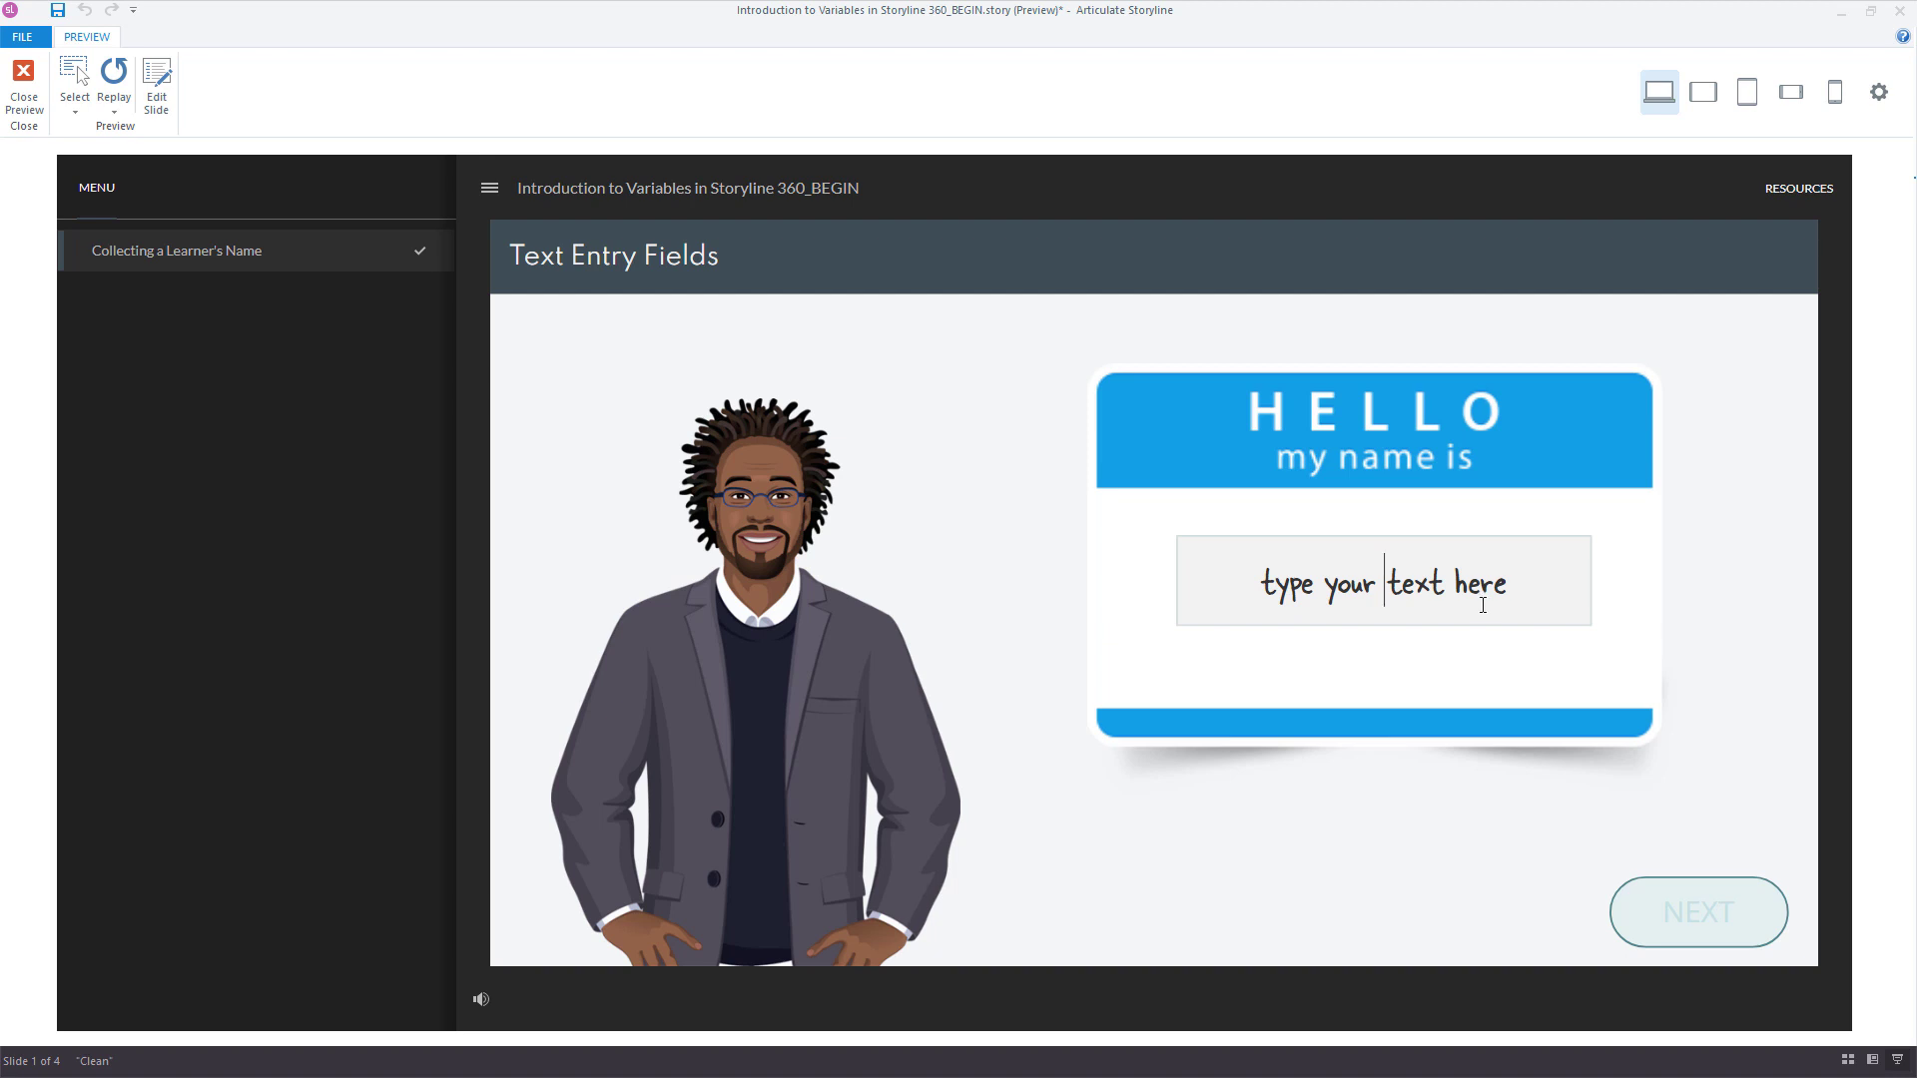
pyautogui.write('dave')
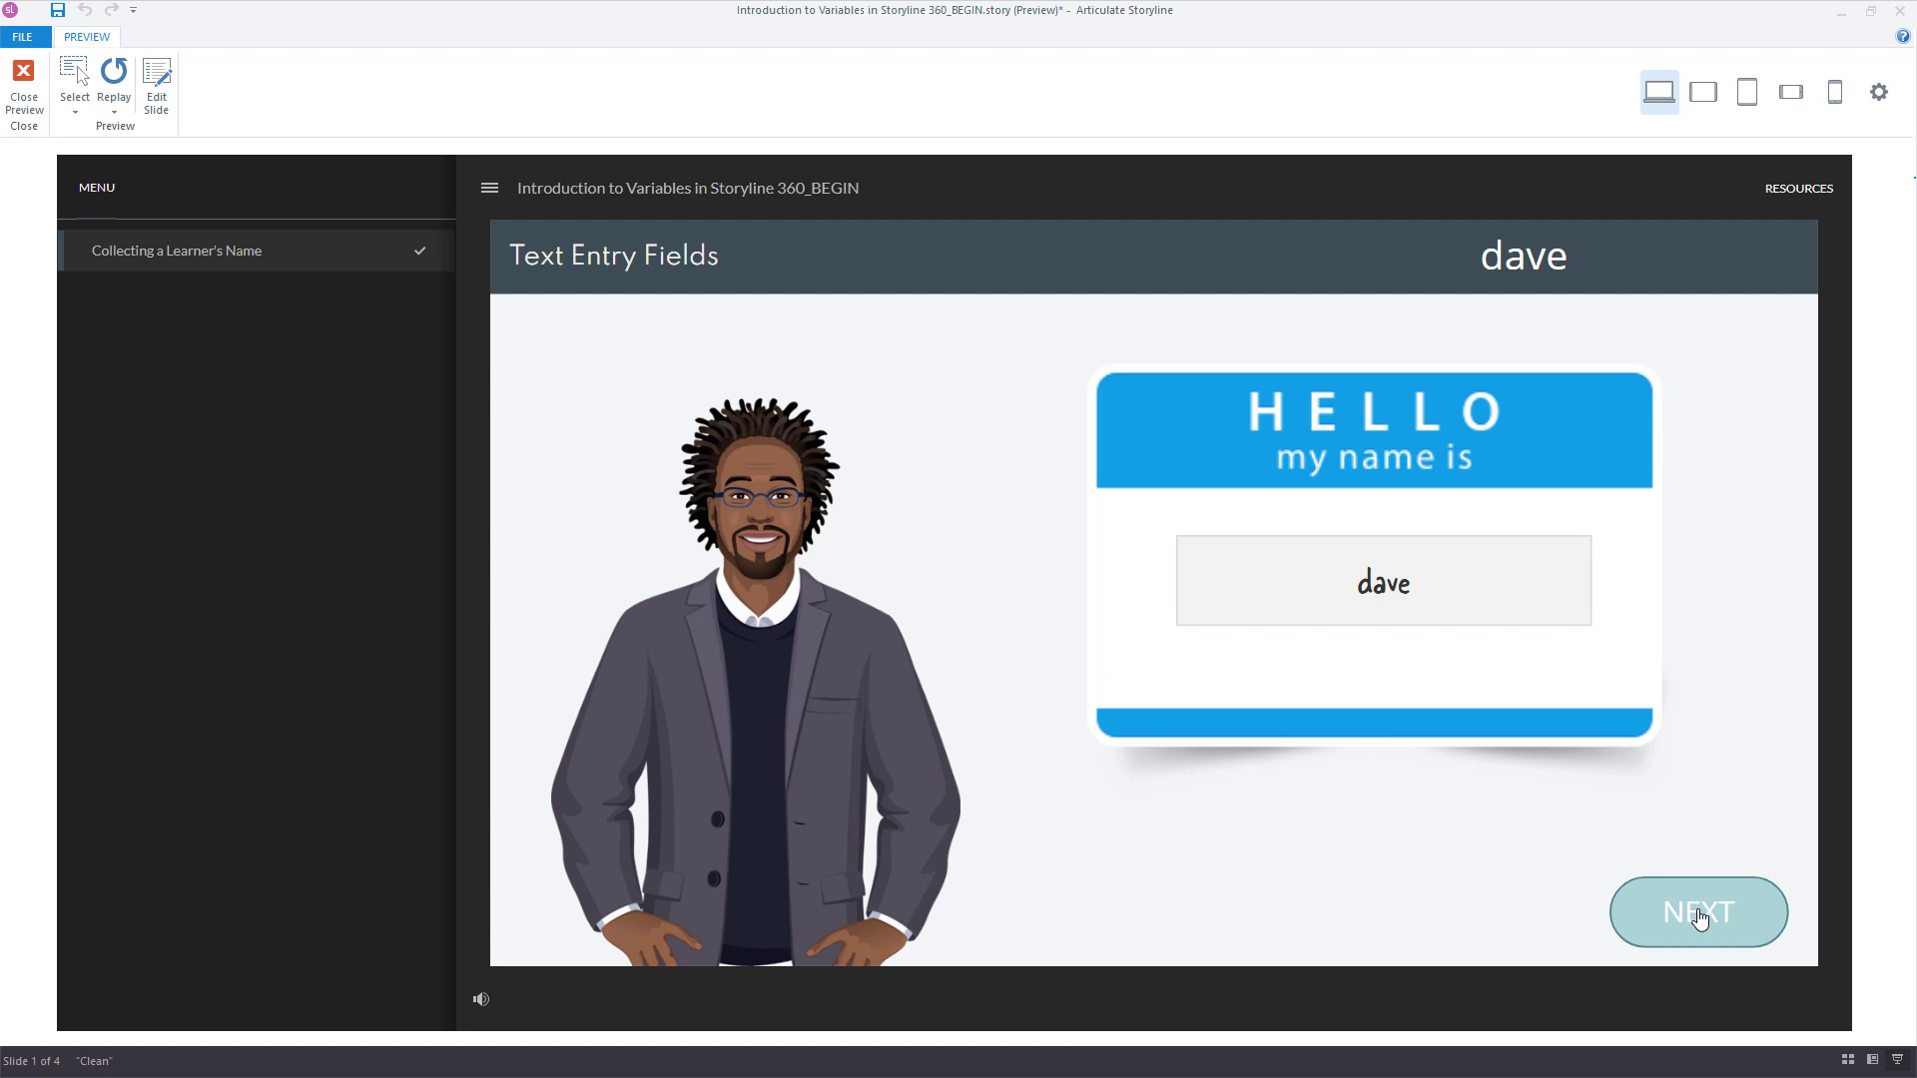
pyautogui.moveTo(451, 475)
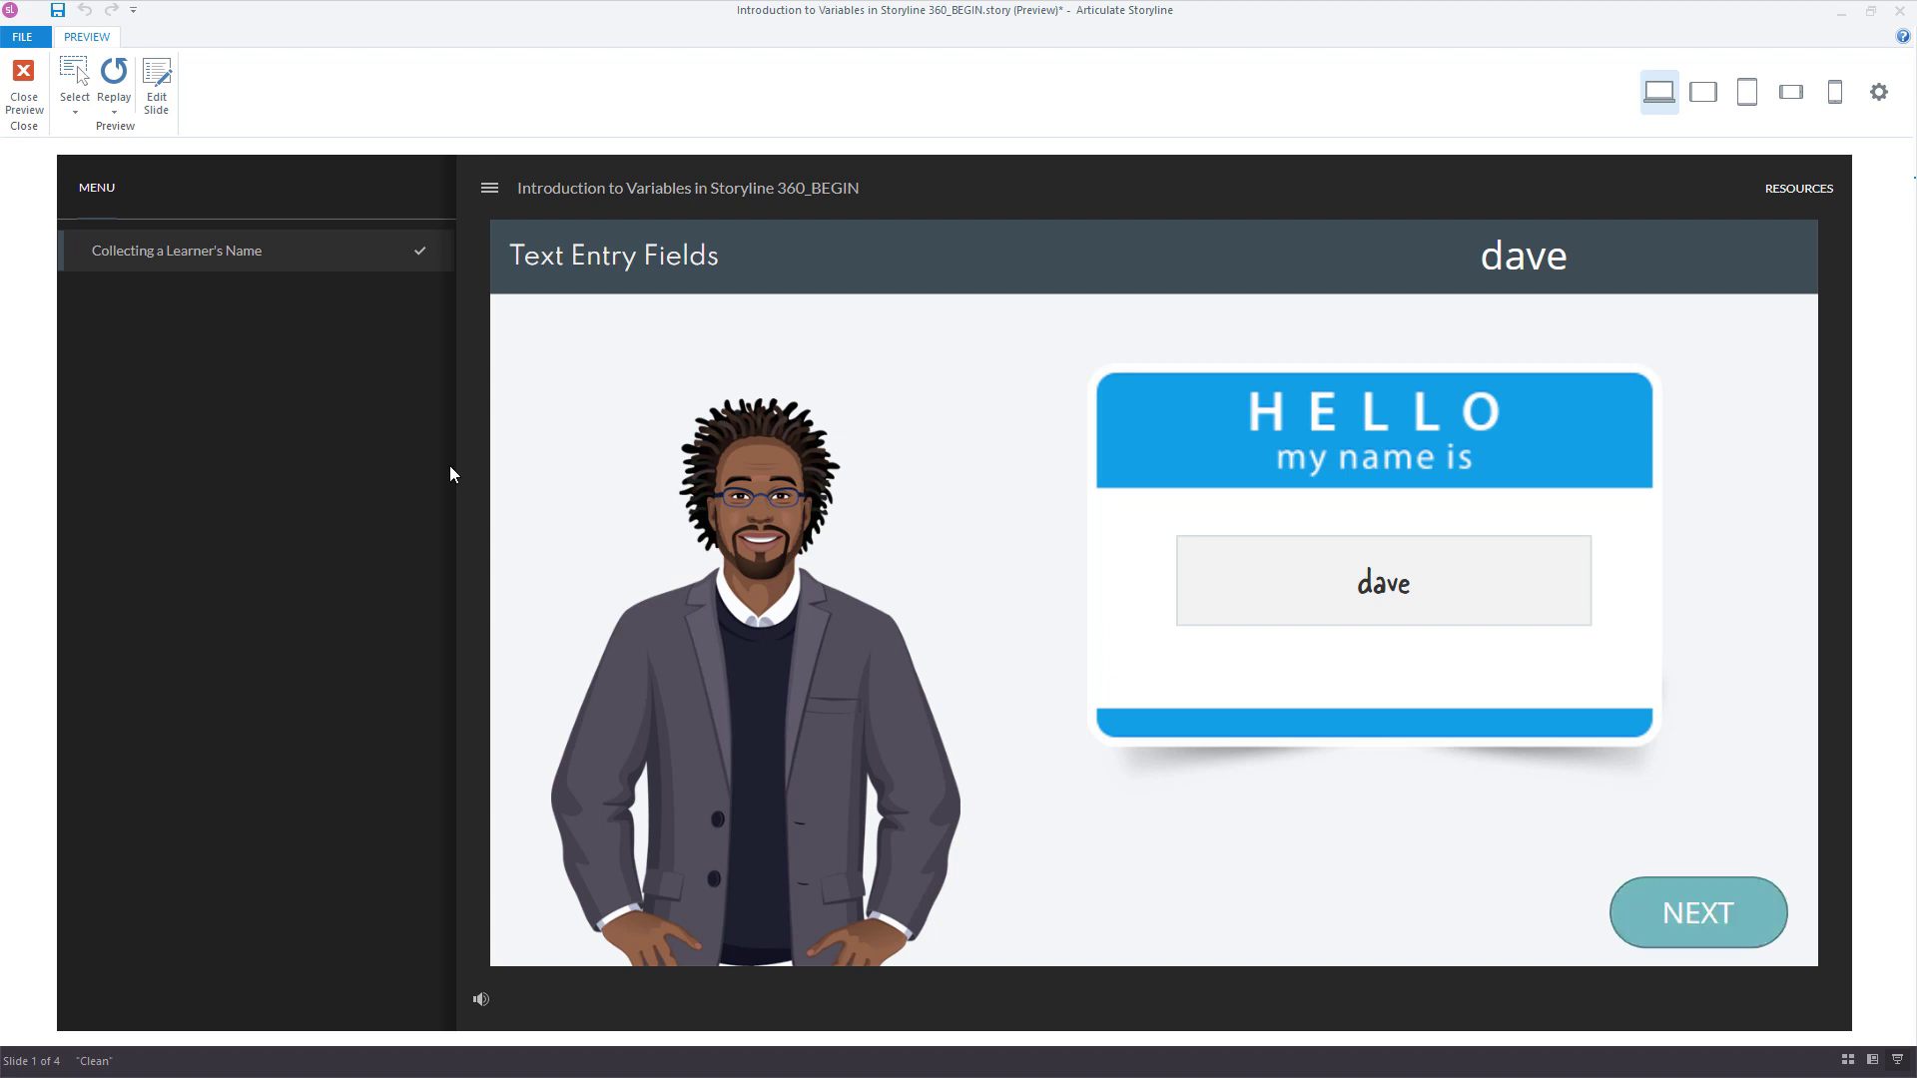
pyautogui.click(22, 90)
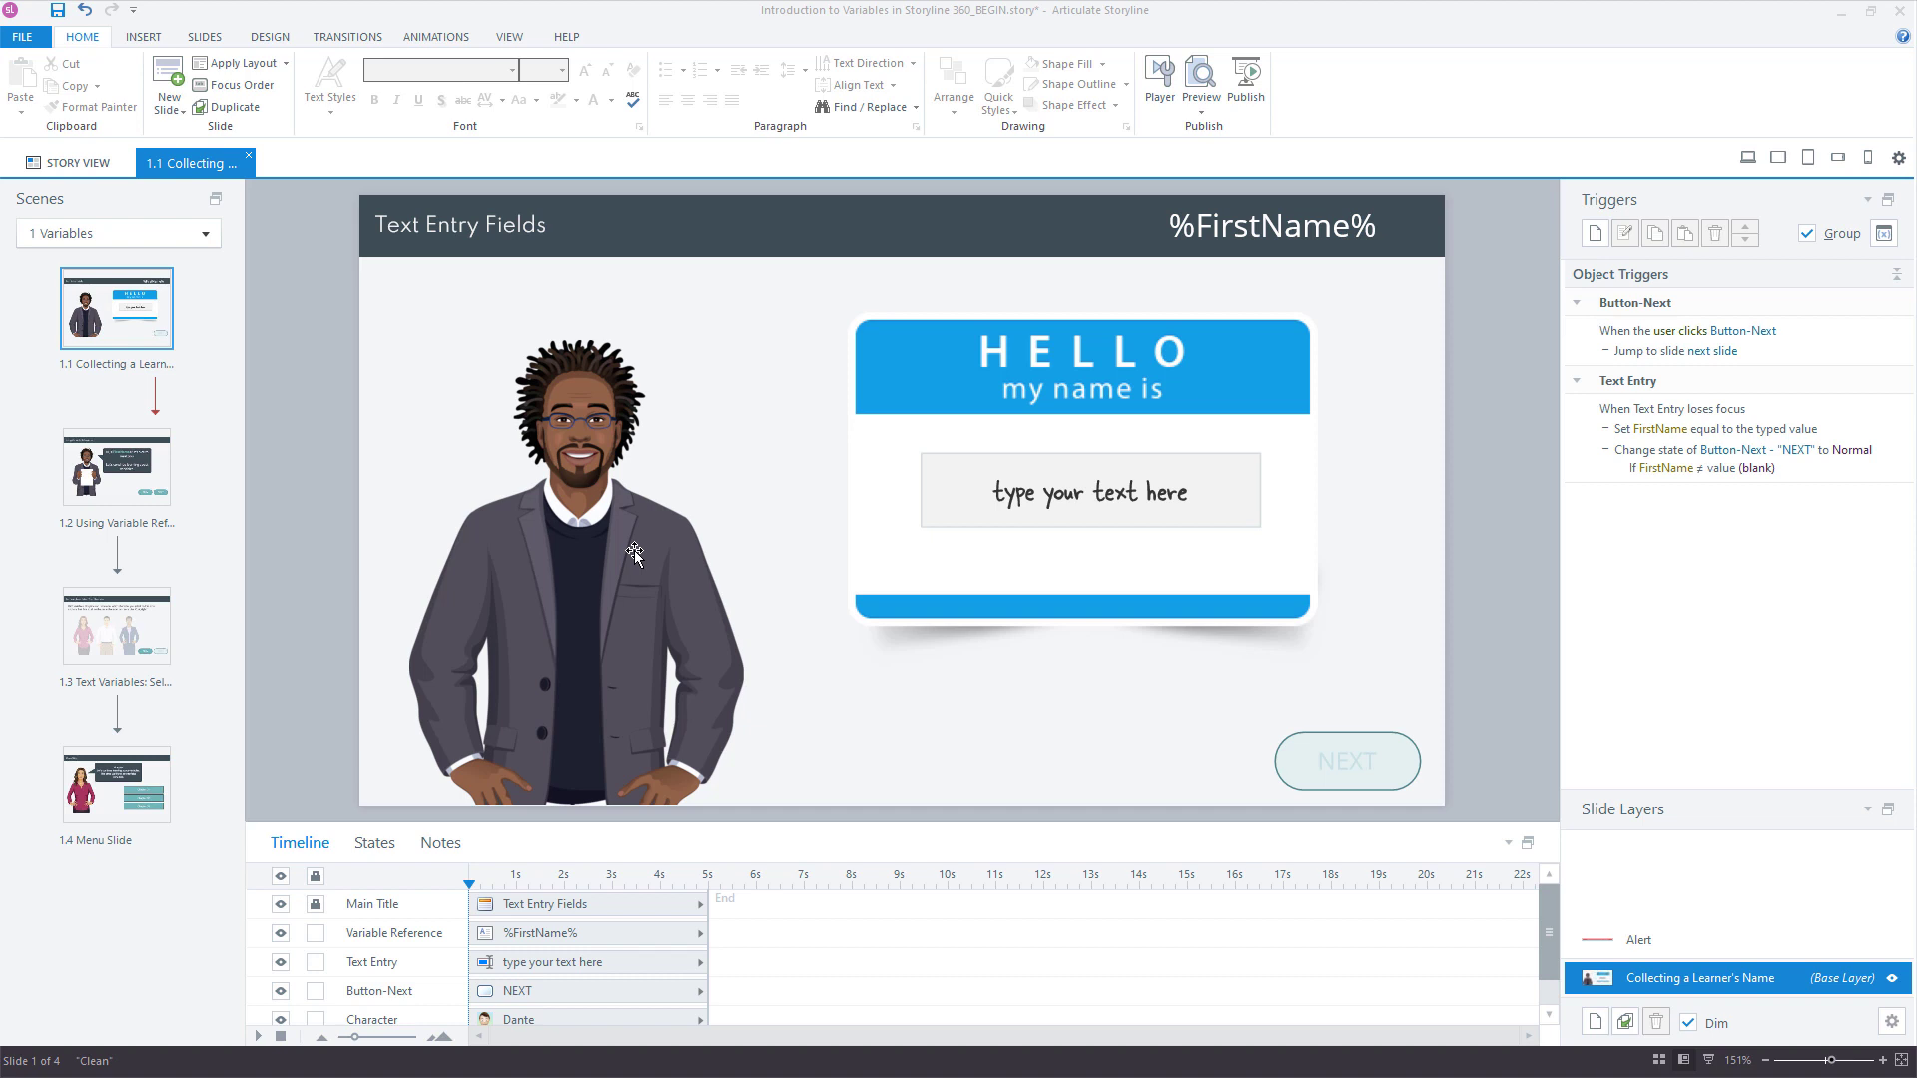
pyautogui.moveTo(1302, 739)
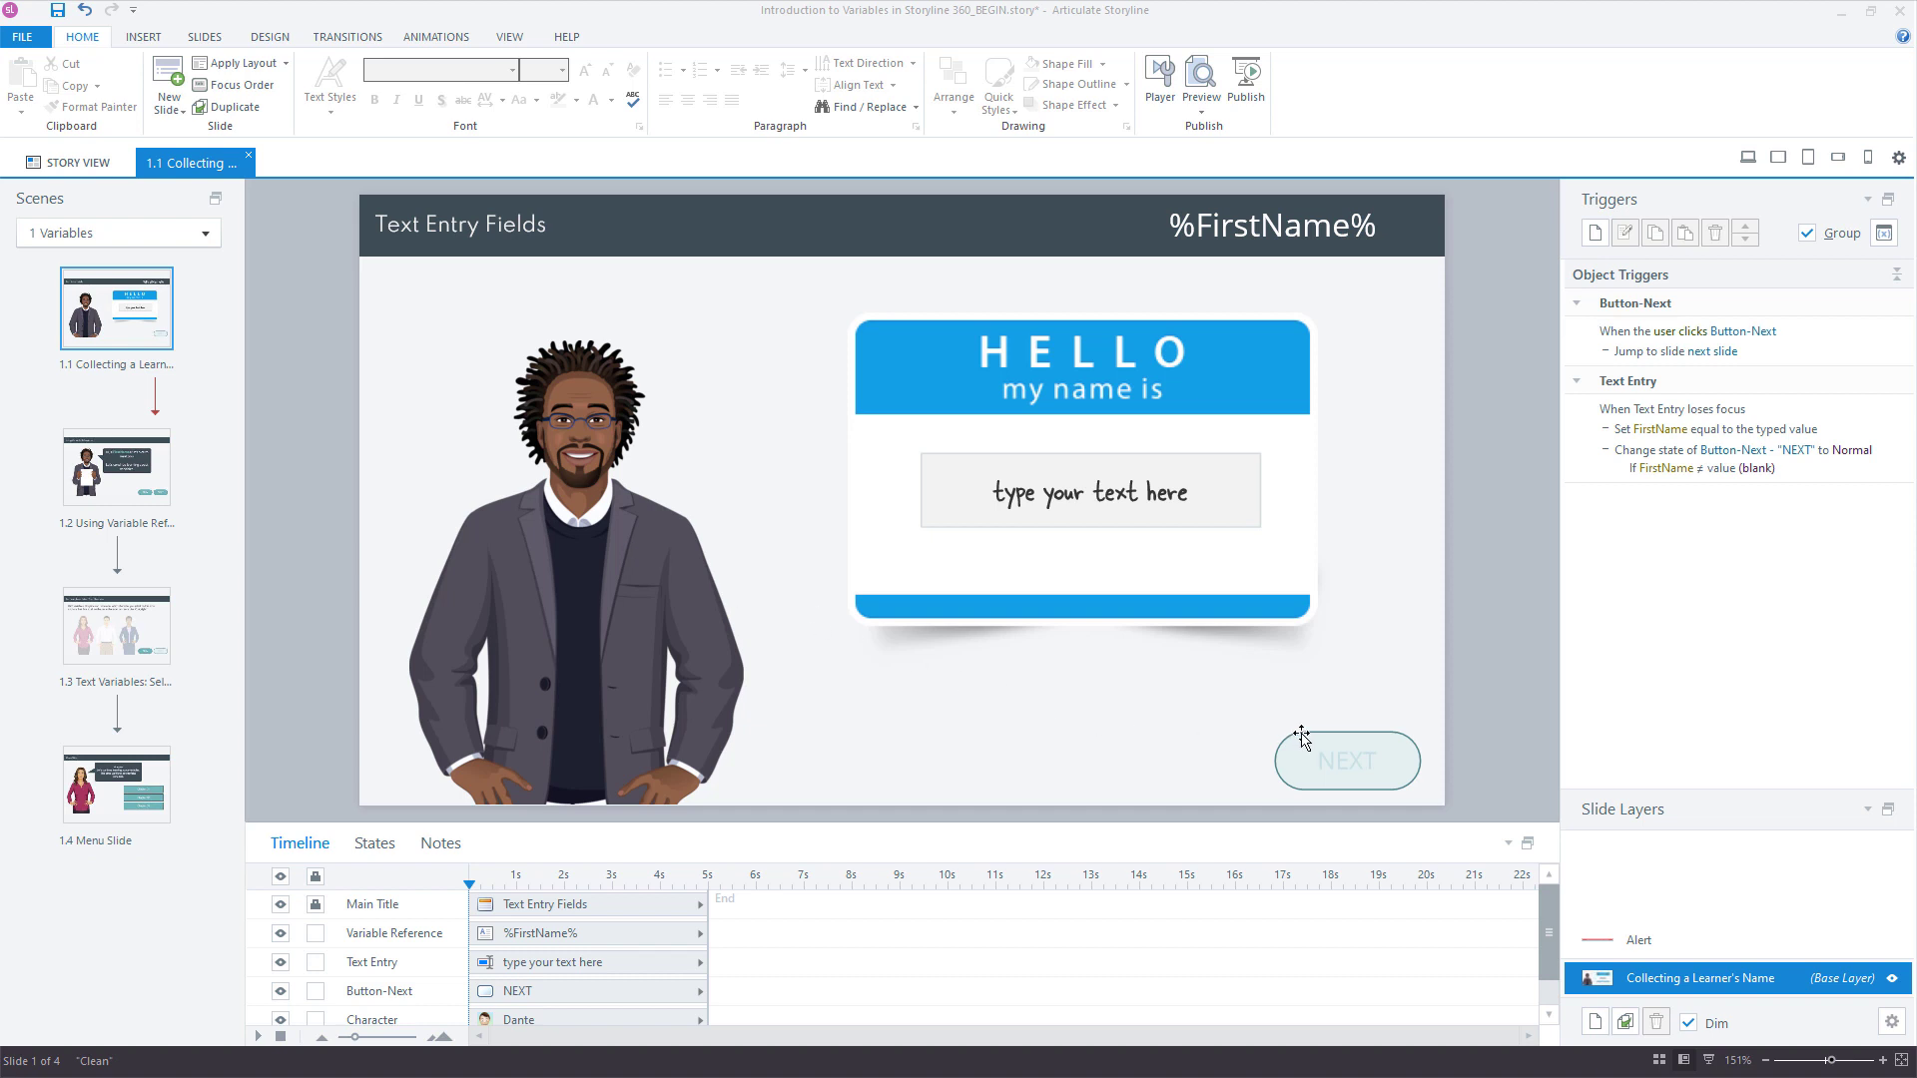
# Step: Set NEXT to start enabled, review the Alert layer's 'Please enter your name' message, and reselect NEXT
pyautogui.click(1346, 761)
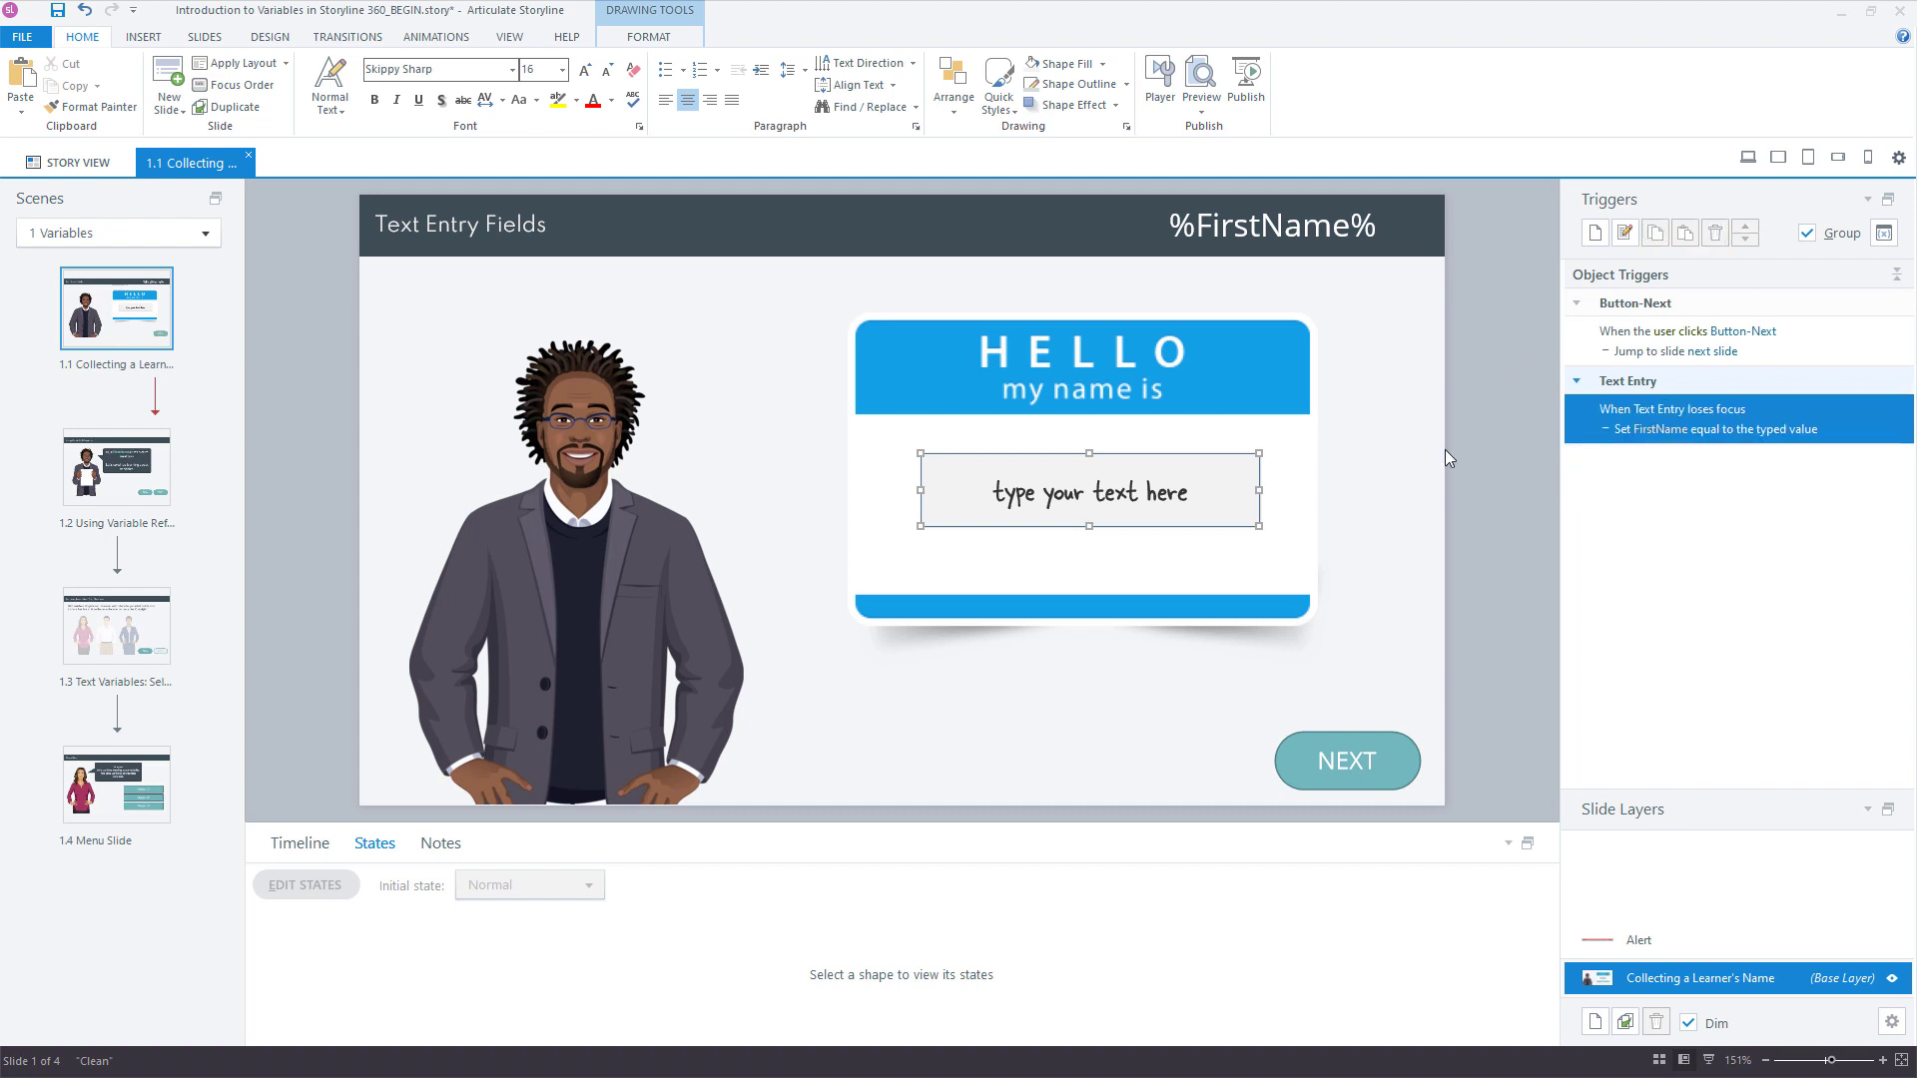
pyautogui.click(300, 843)
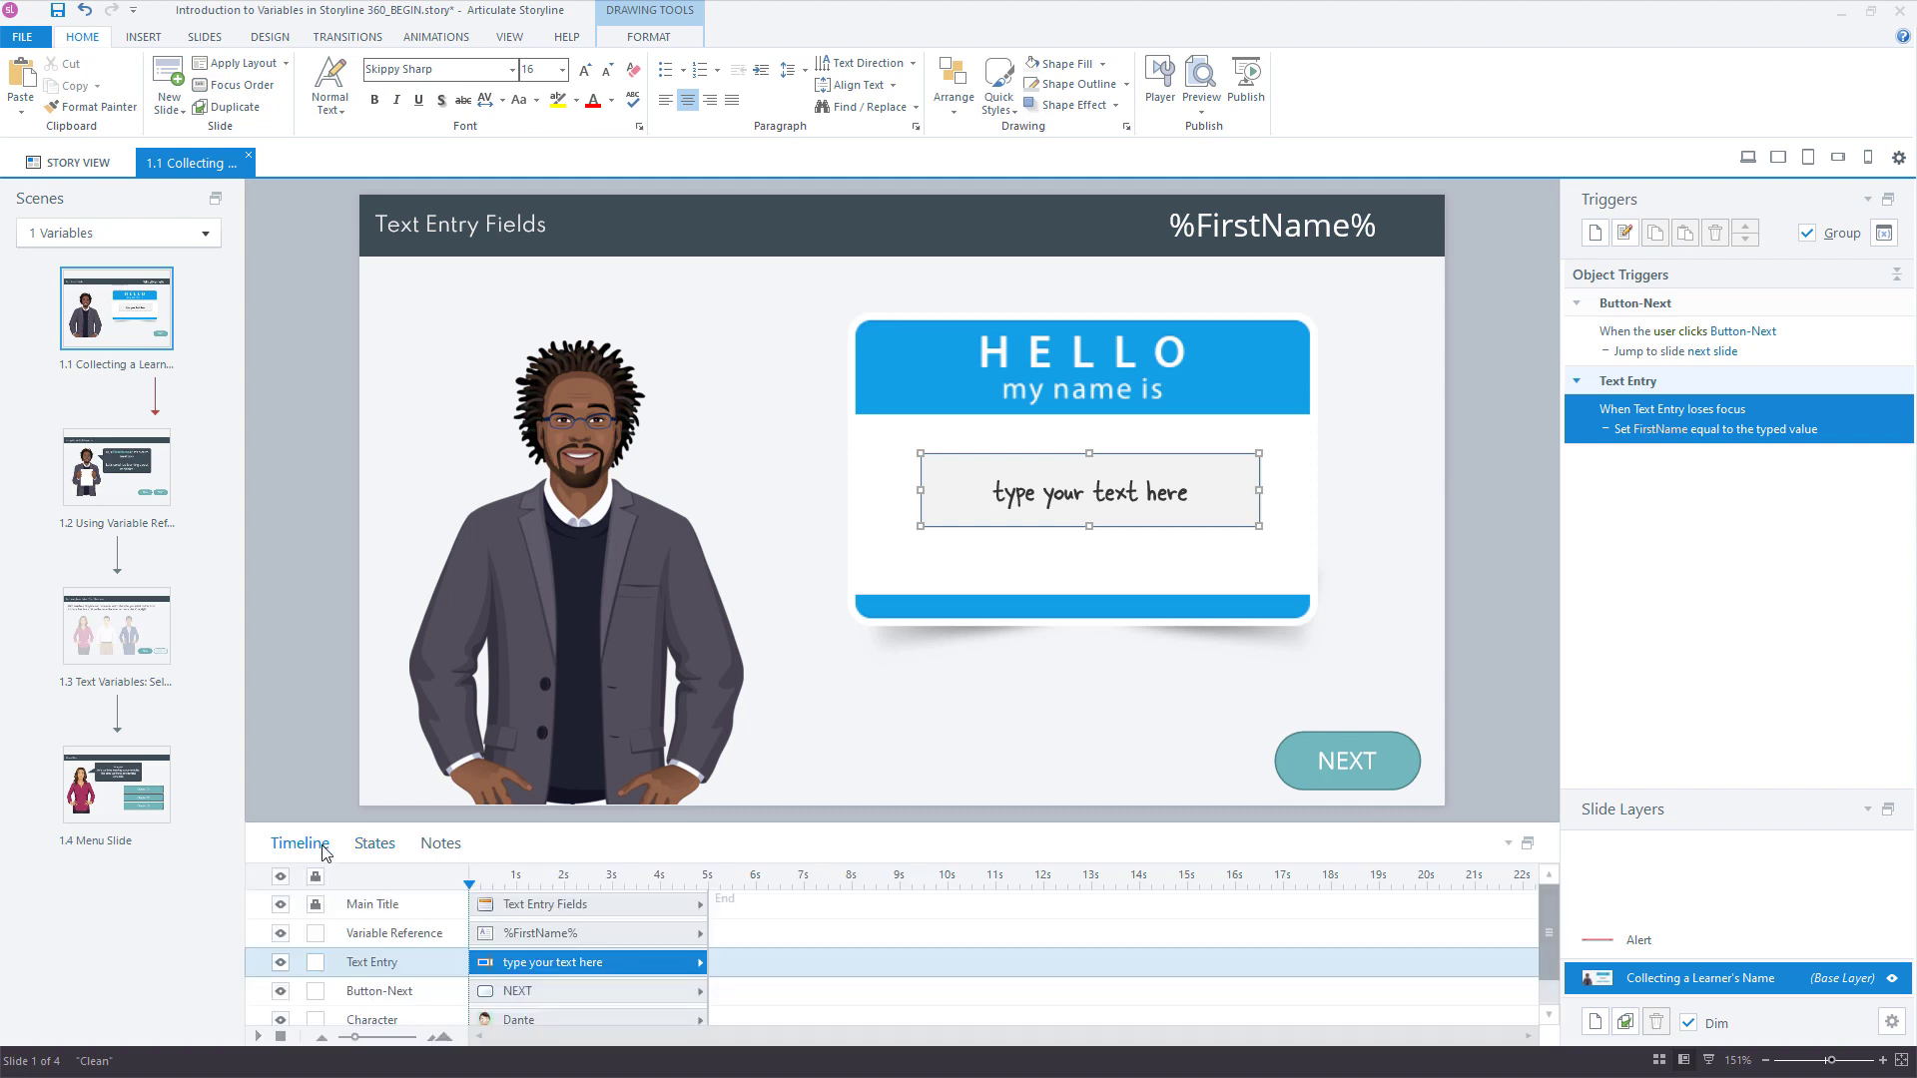
pyautogui.moveTo(1476, 689)
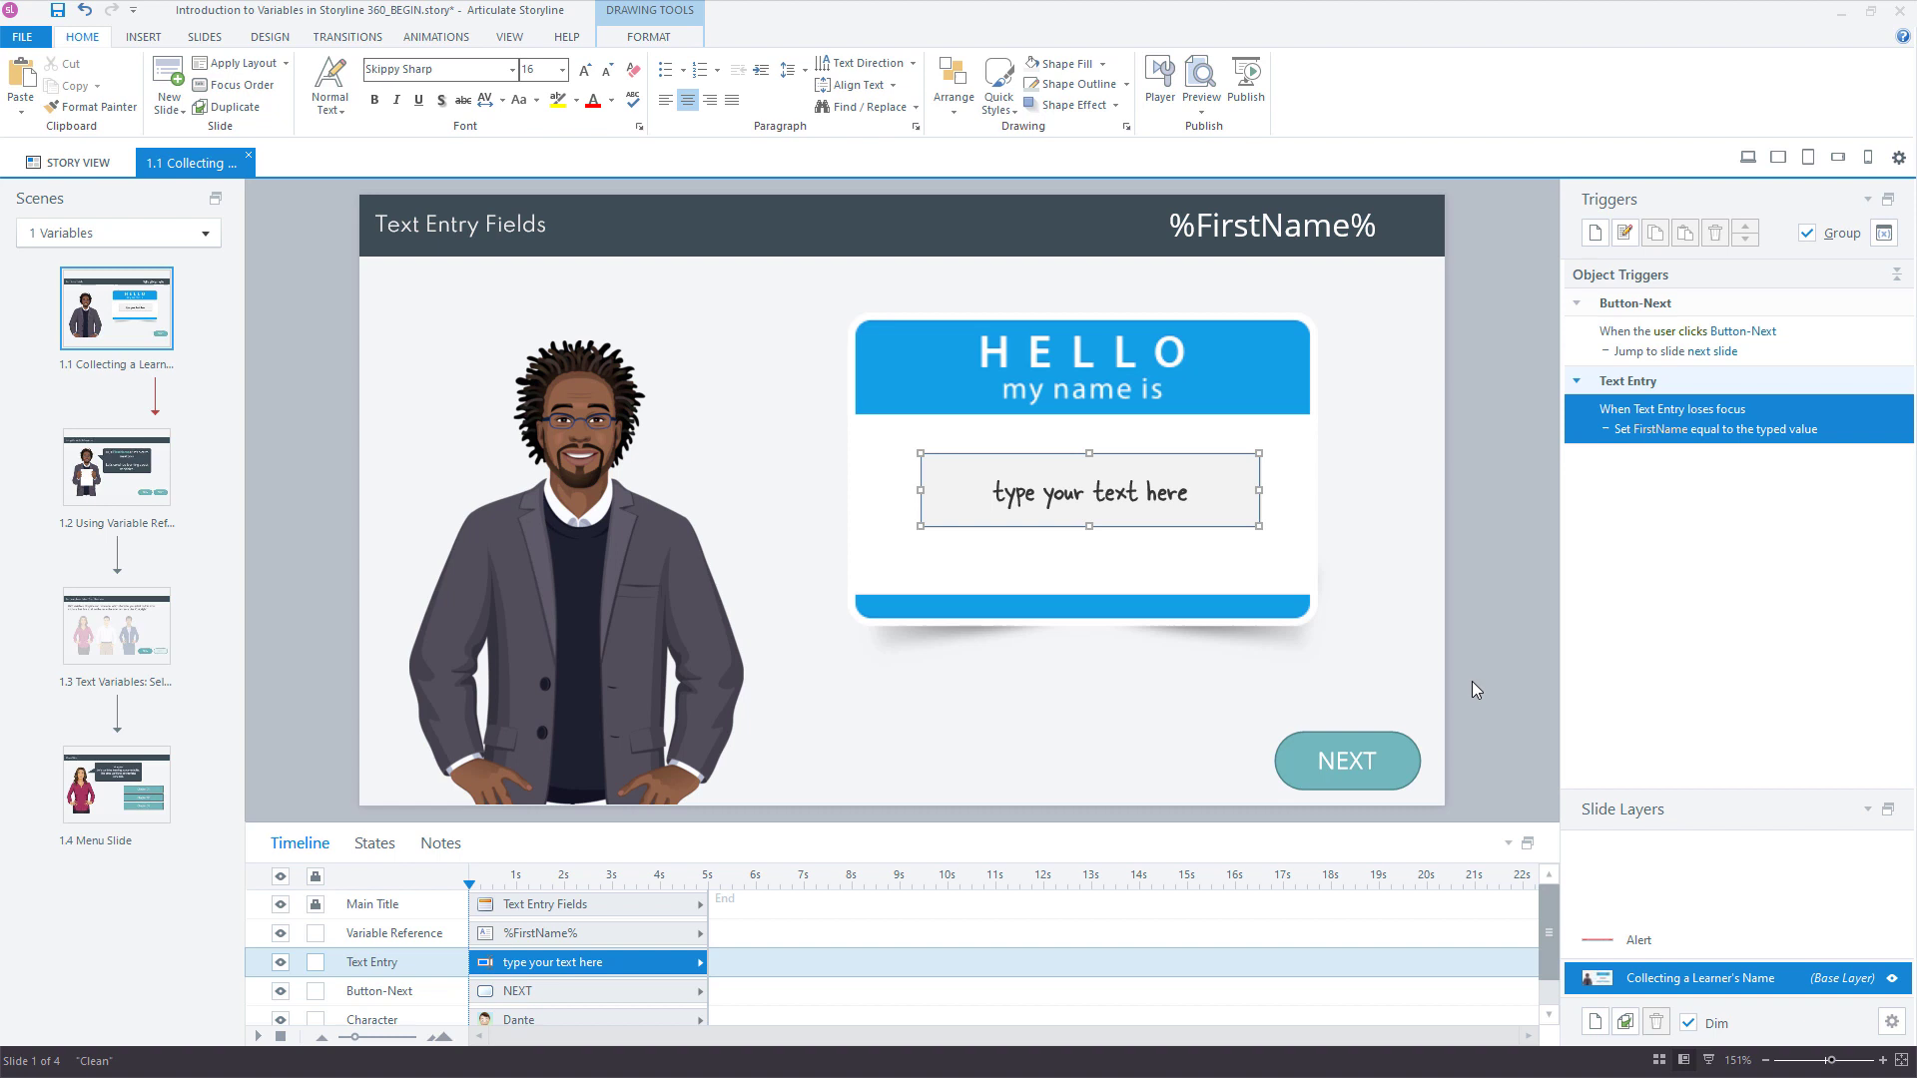
pyautogui.moveTo(1408, 743)
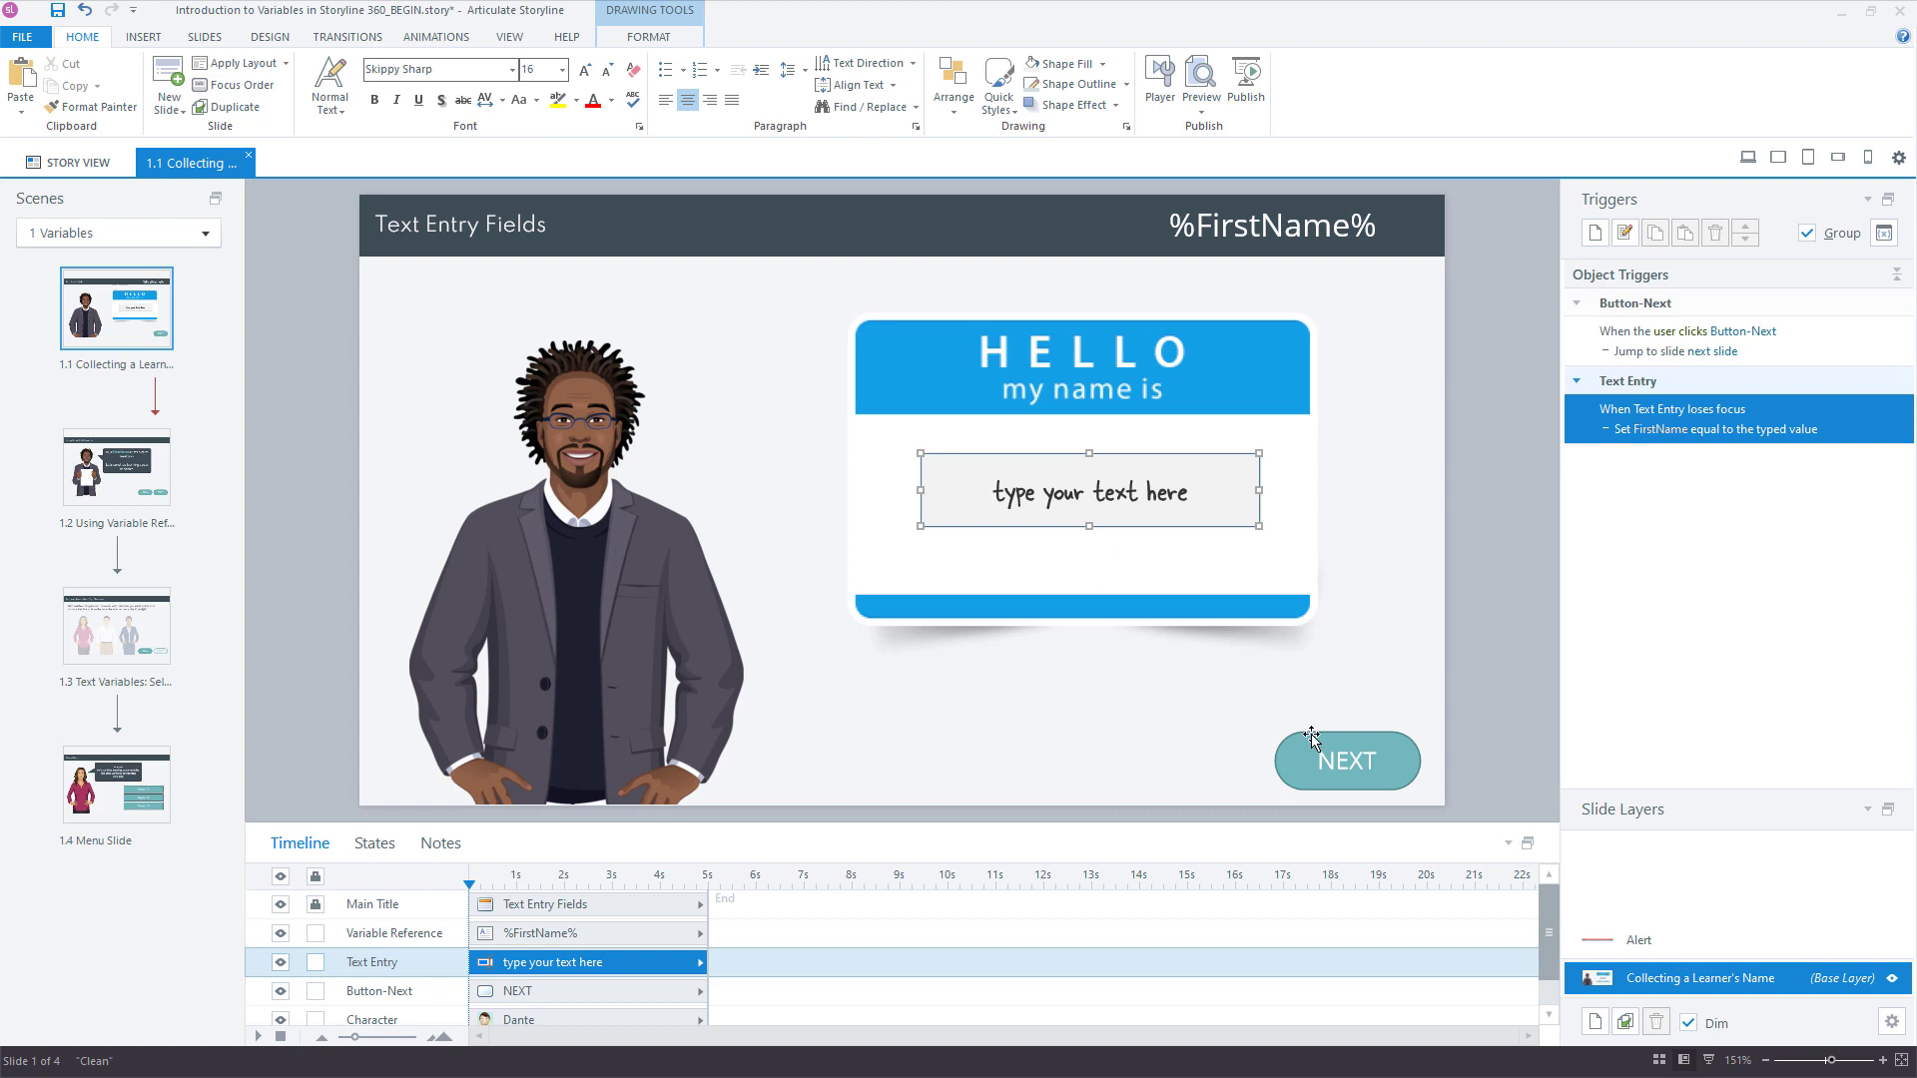
pyautogui.click(1346, 759)
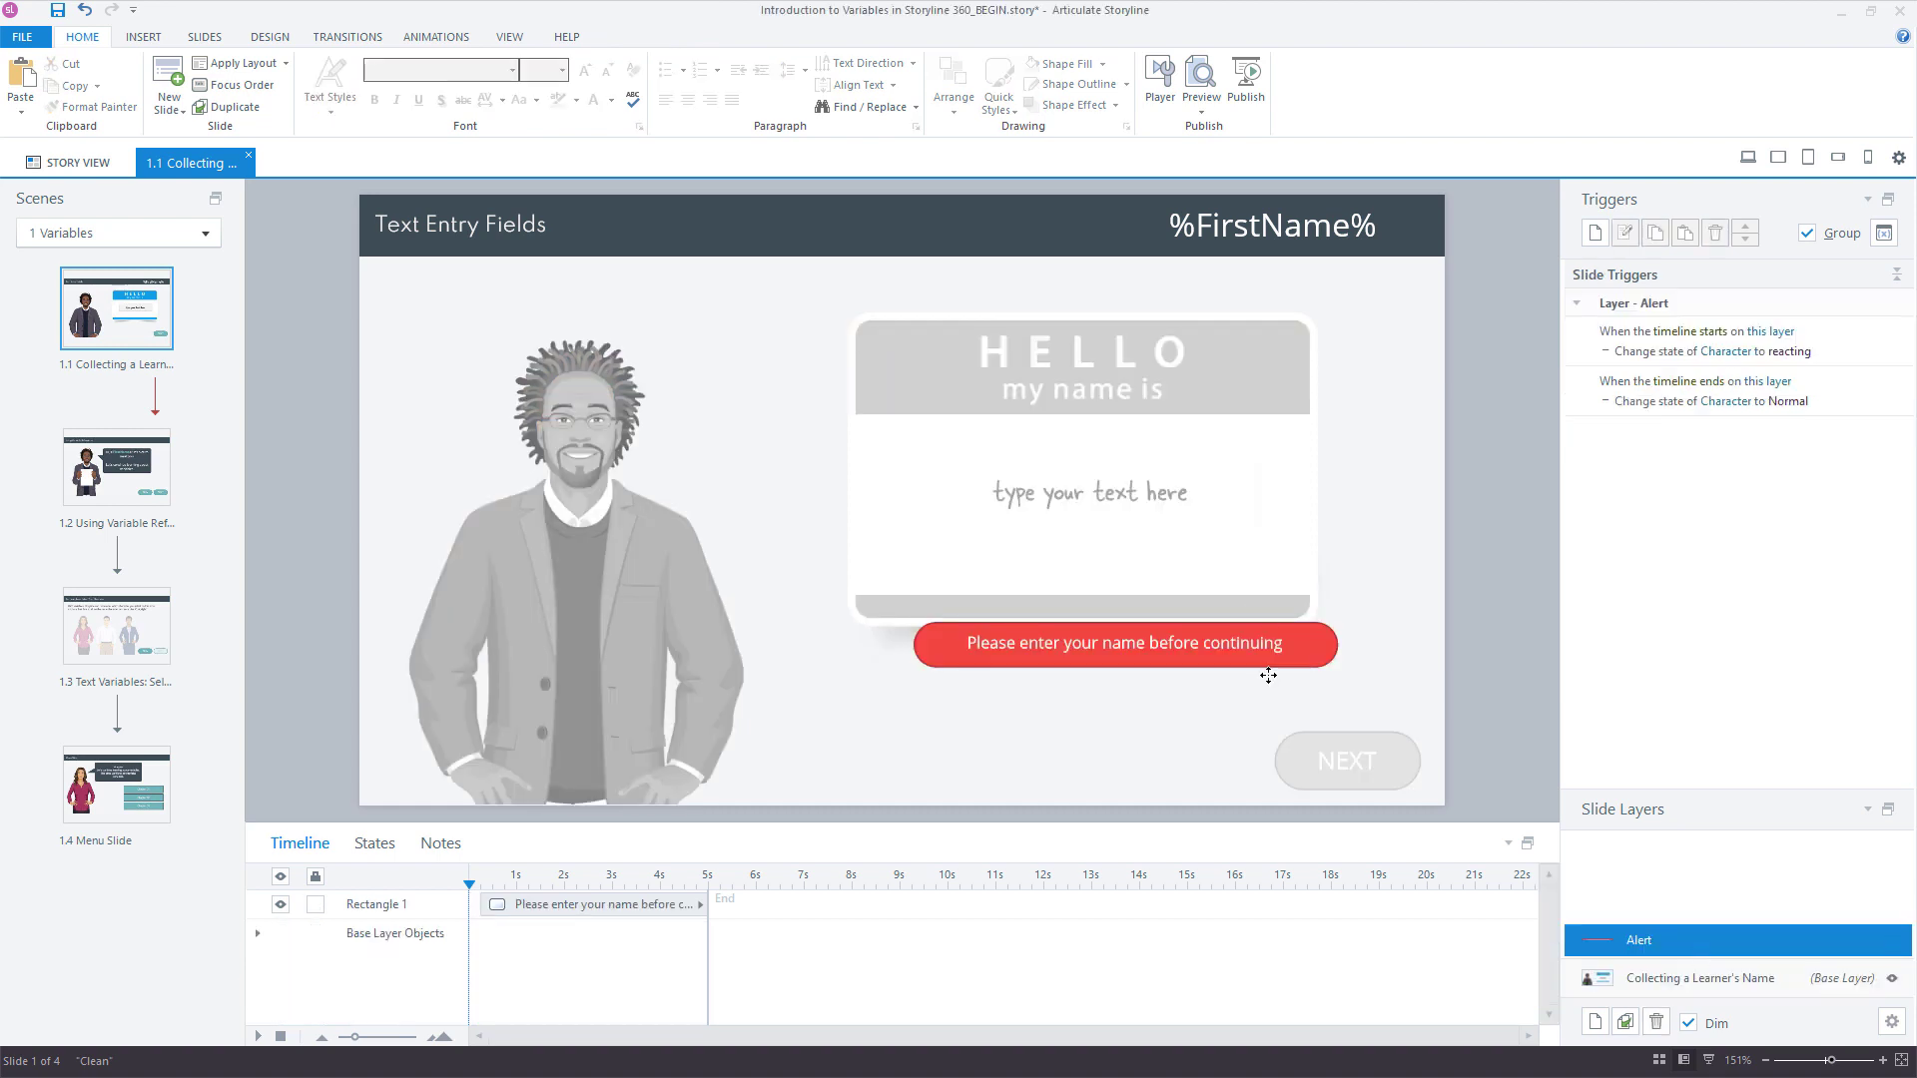
pyautogui.click(1120, 641)
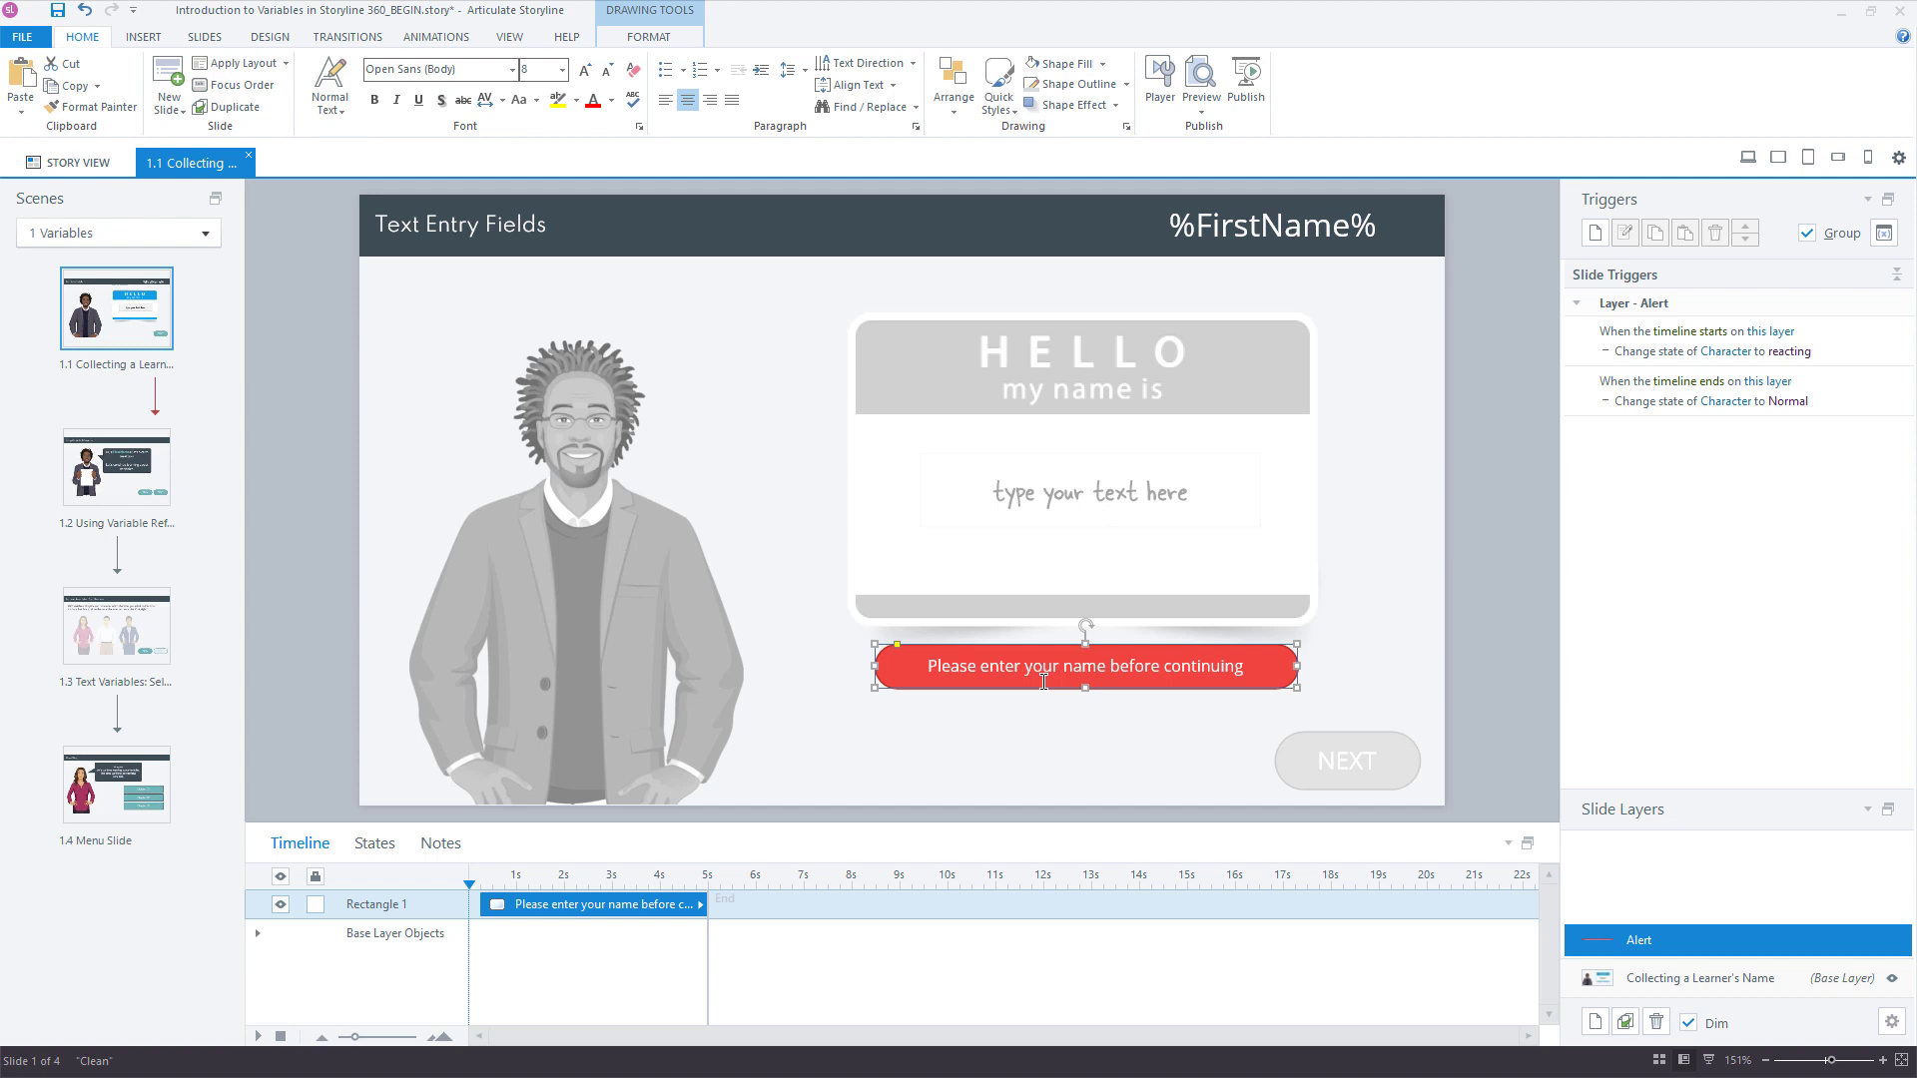
pyautogui.moveTo(1096, 694)
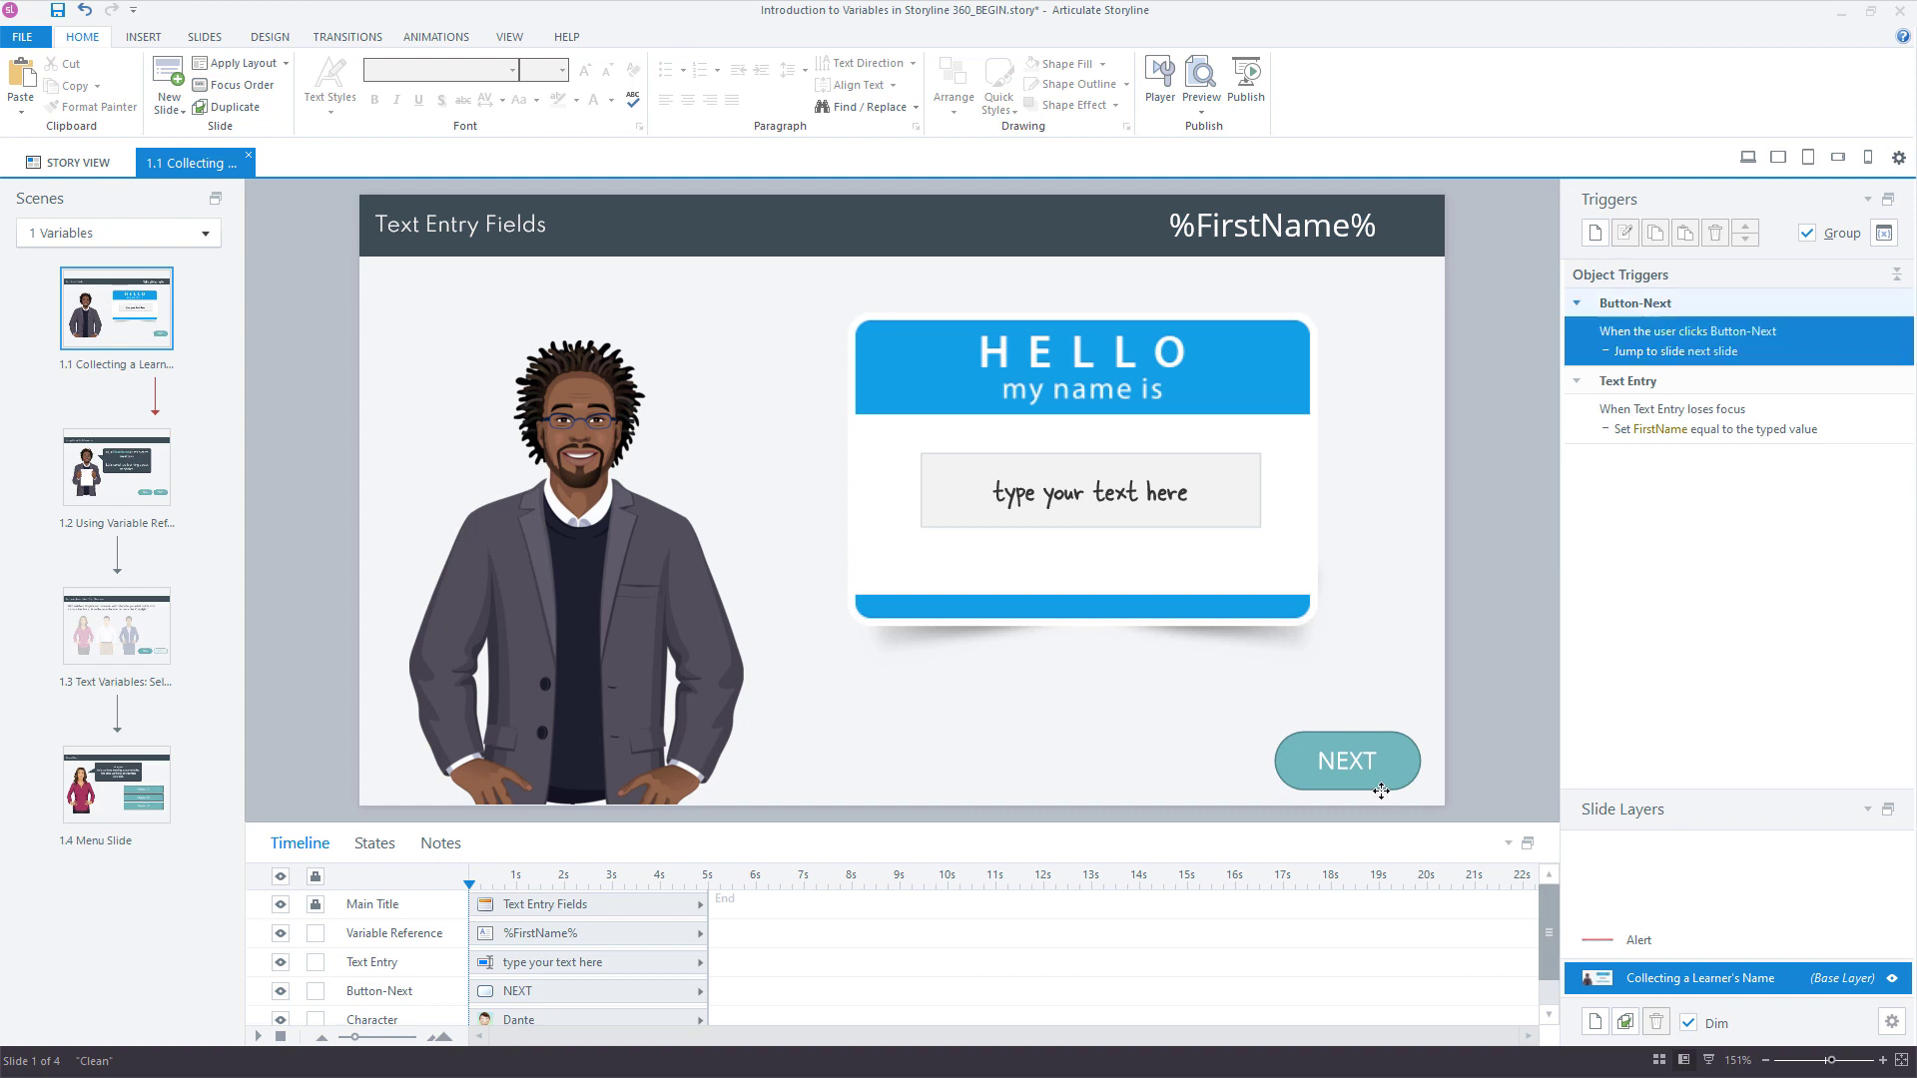
pyautogui.click(1346, 759)
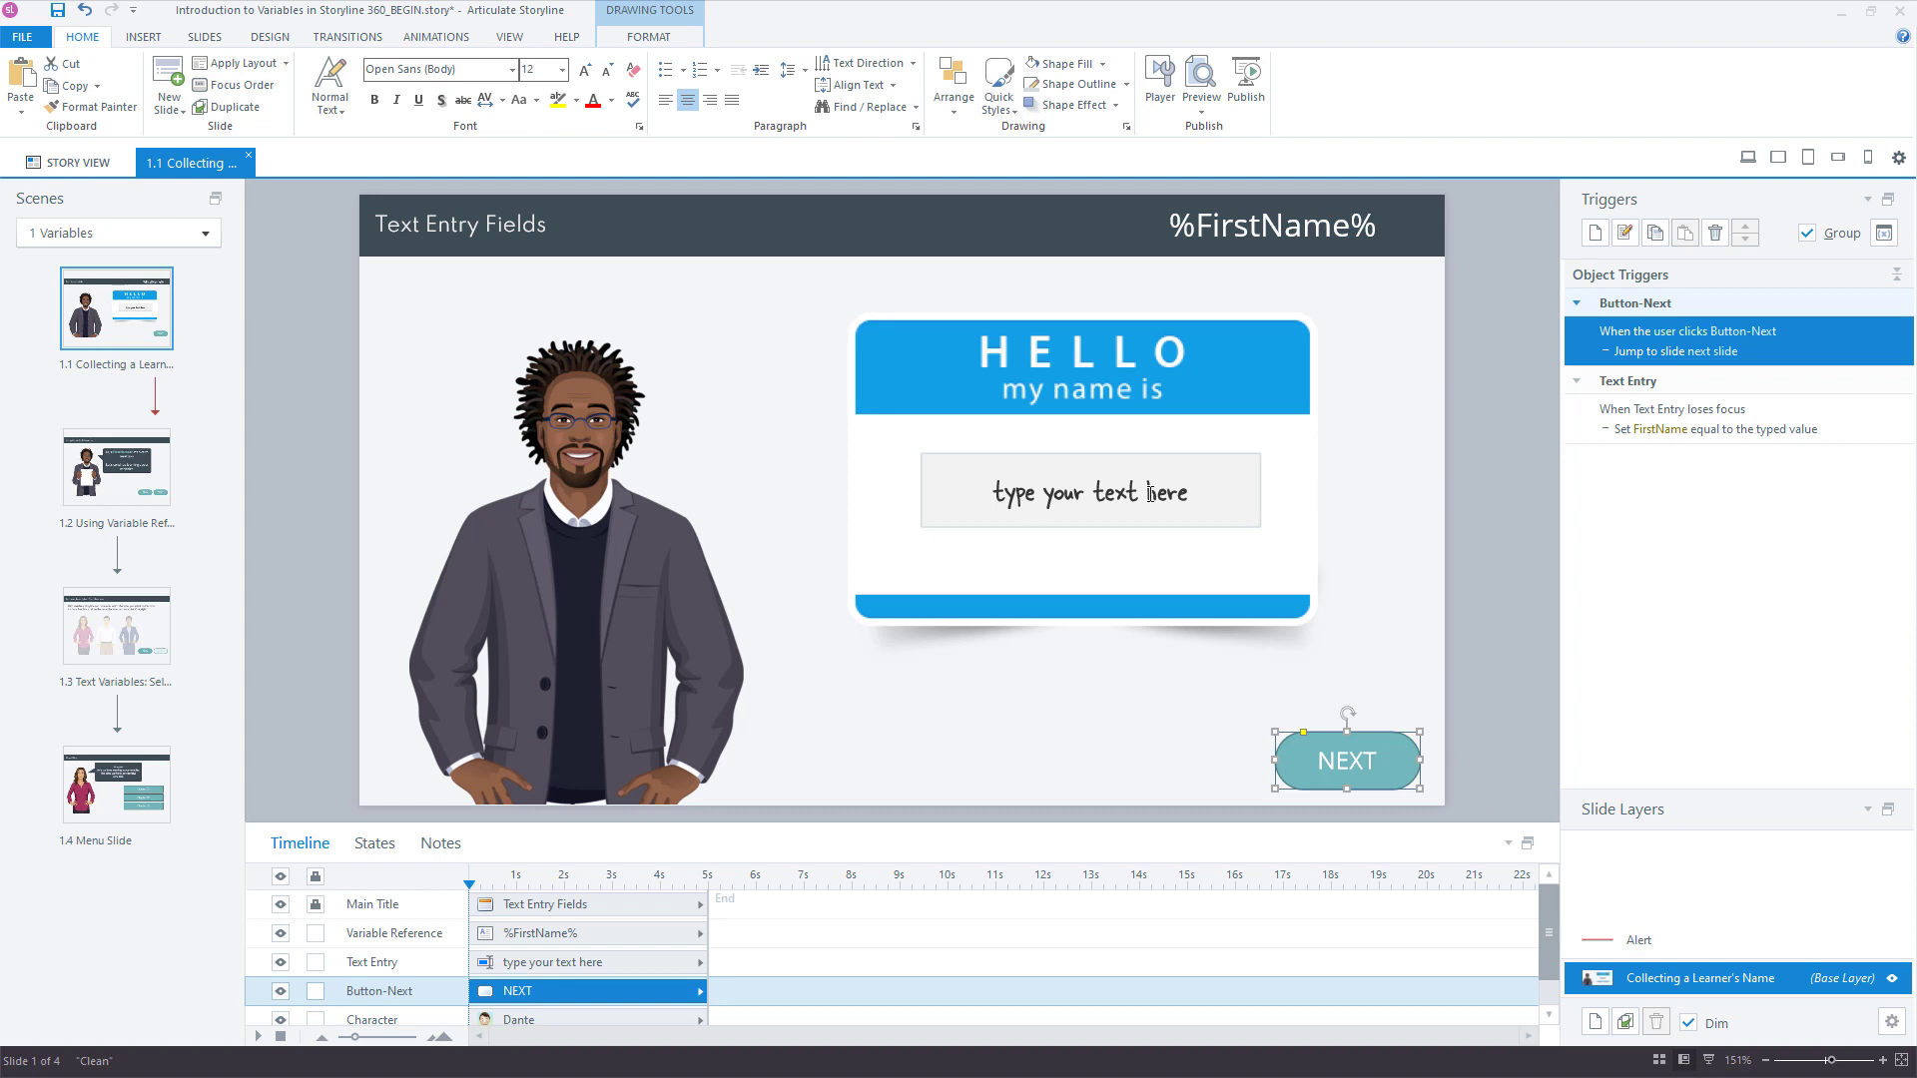
pyautogui.moveTo(1444, 423)
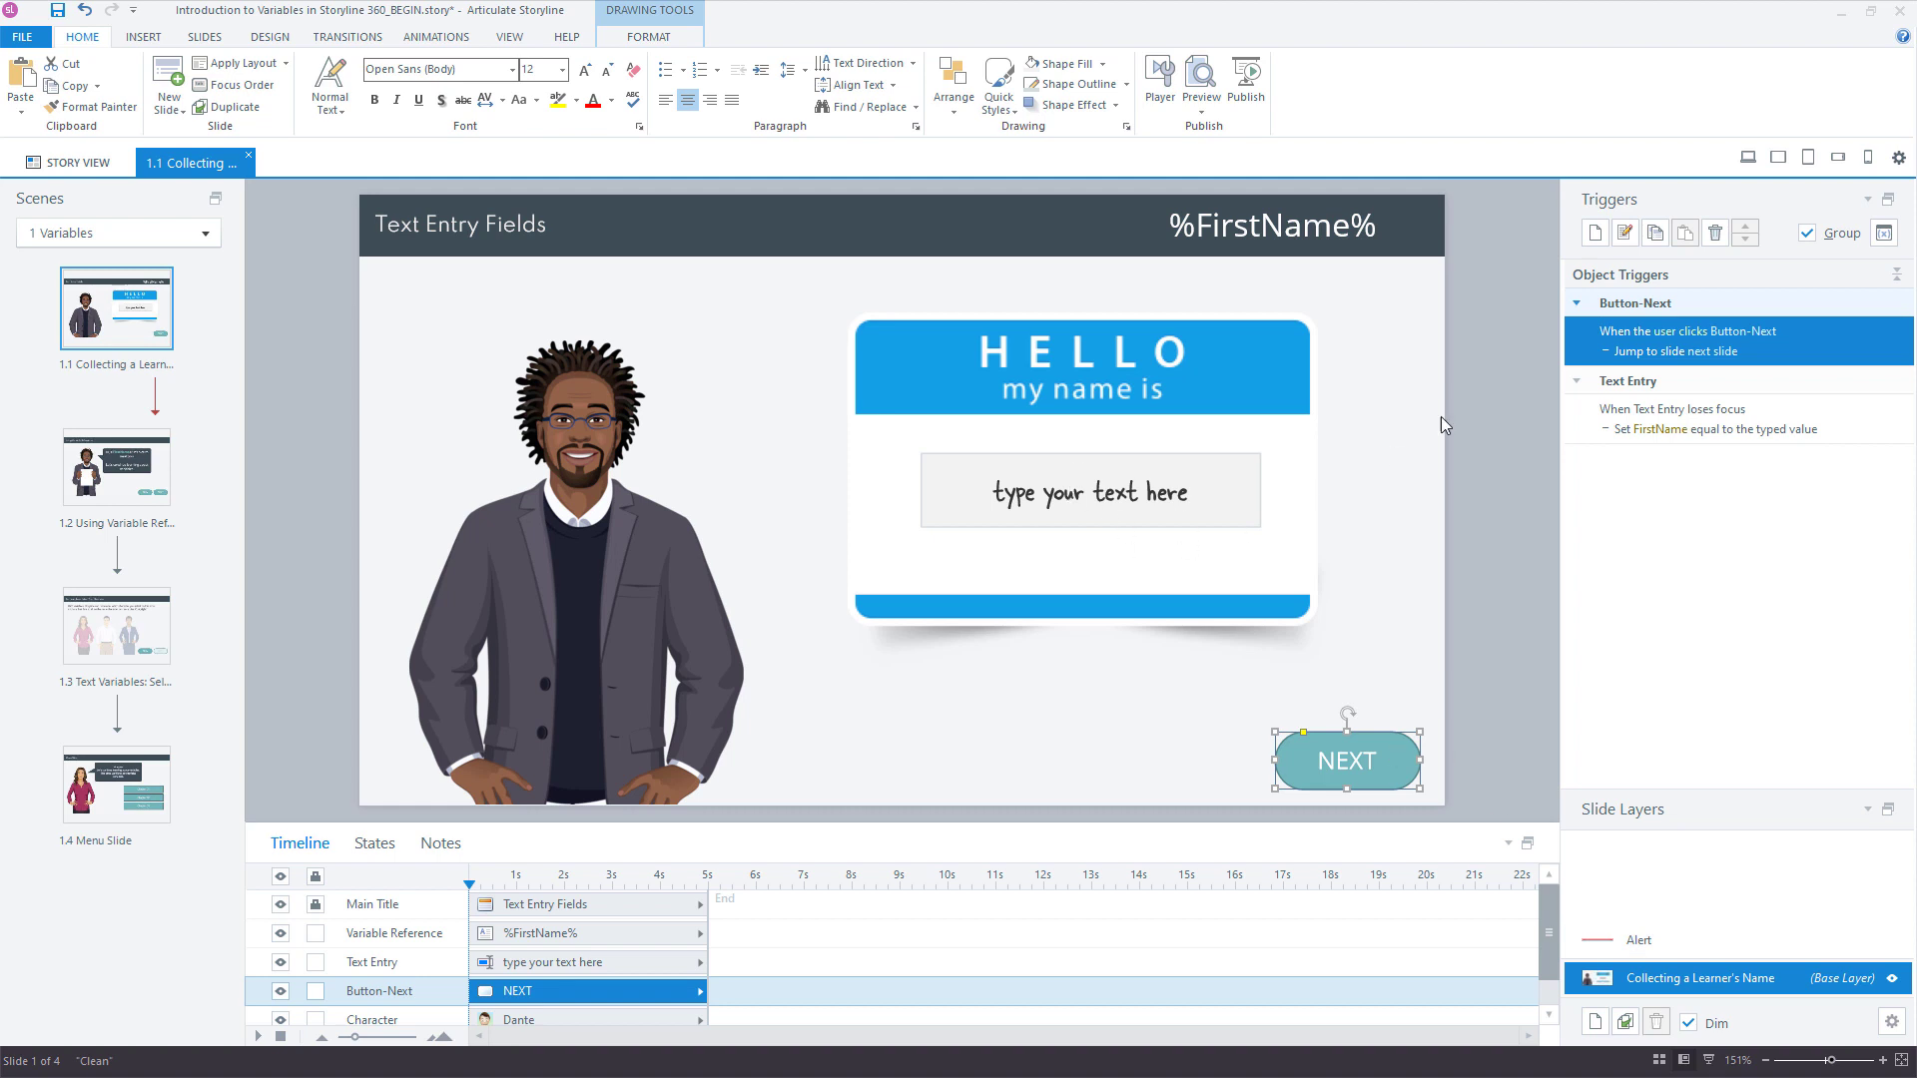
# Step: Add a trigger showing the Alert layer when the user clicks NEXT, if FirstName = (blank)
pyautogui.click(1594, 231)
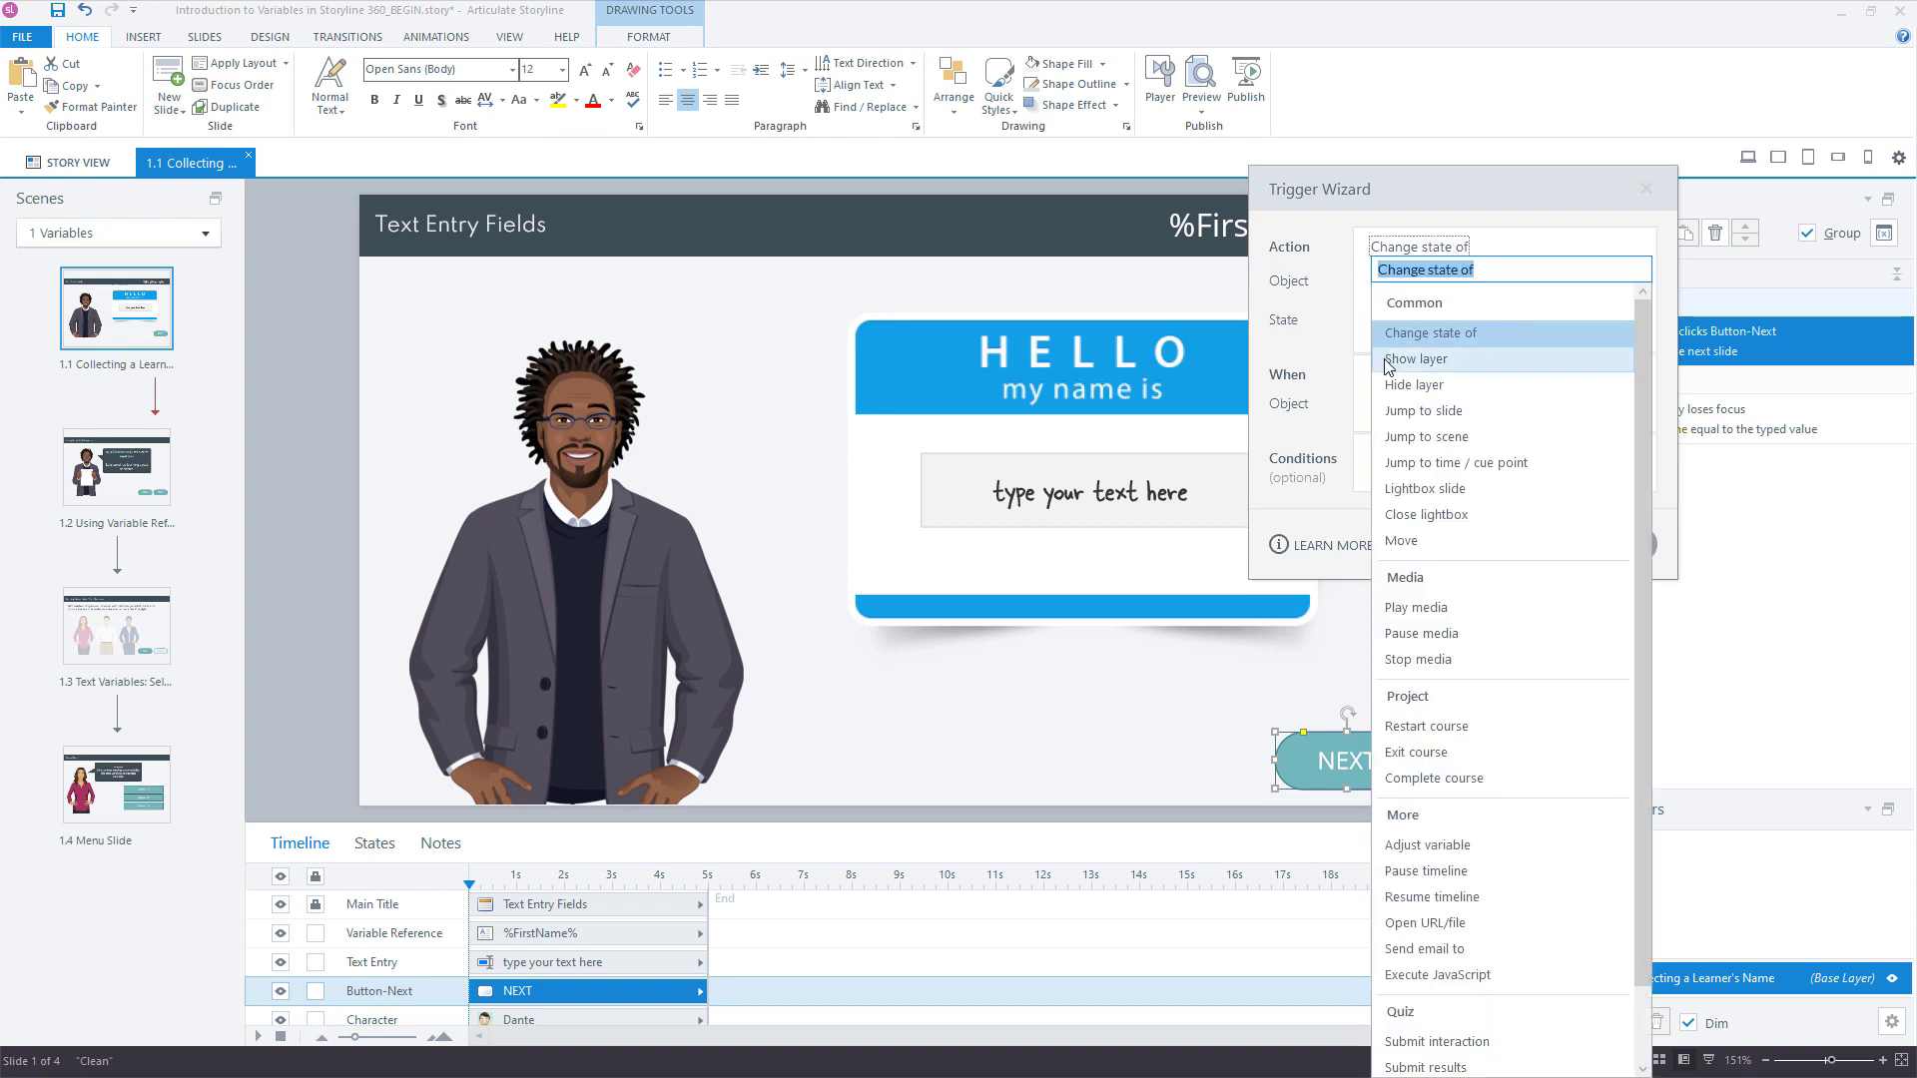
pyautogui.click(1418, 358)
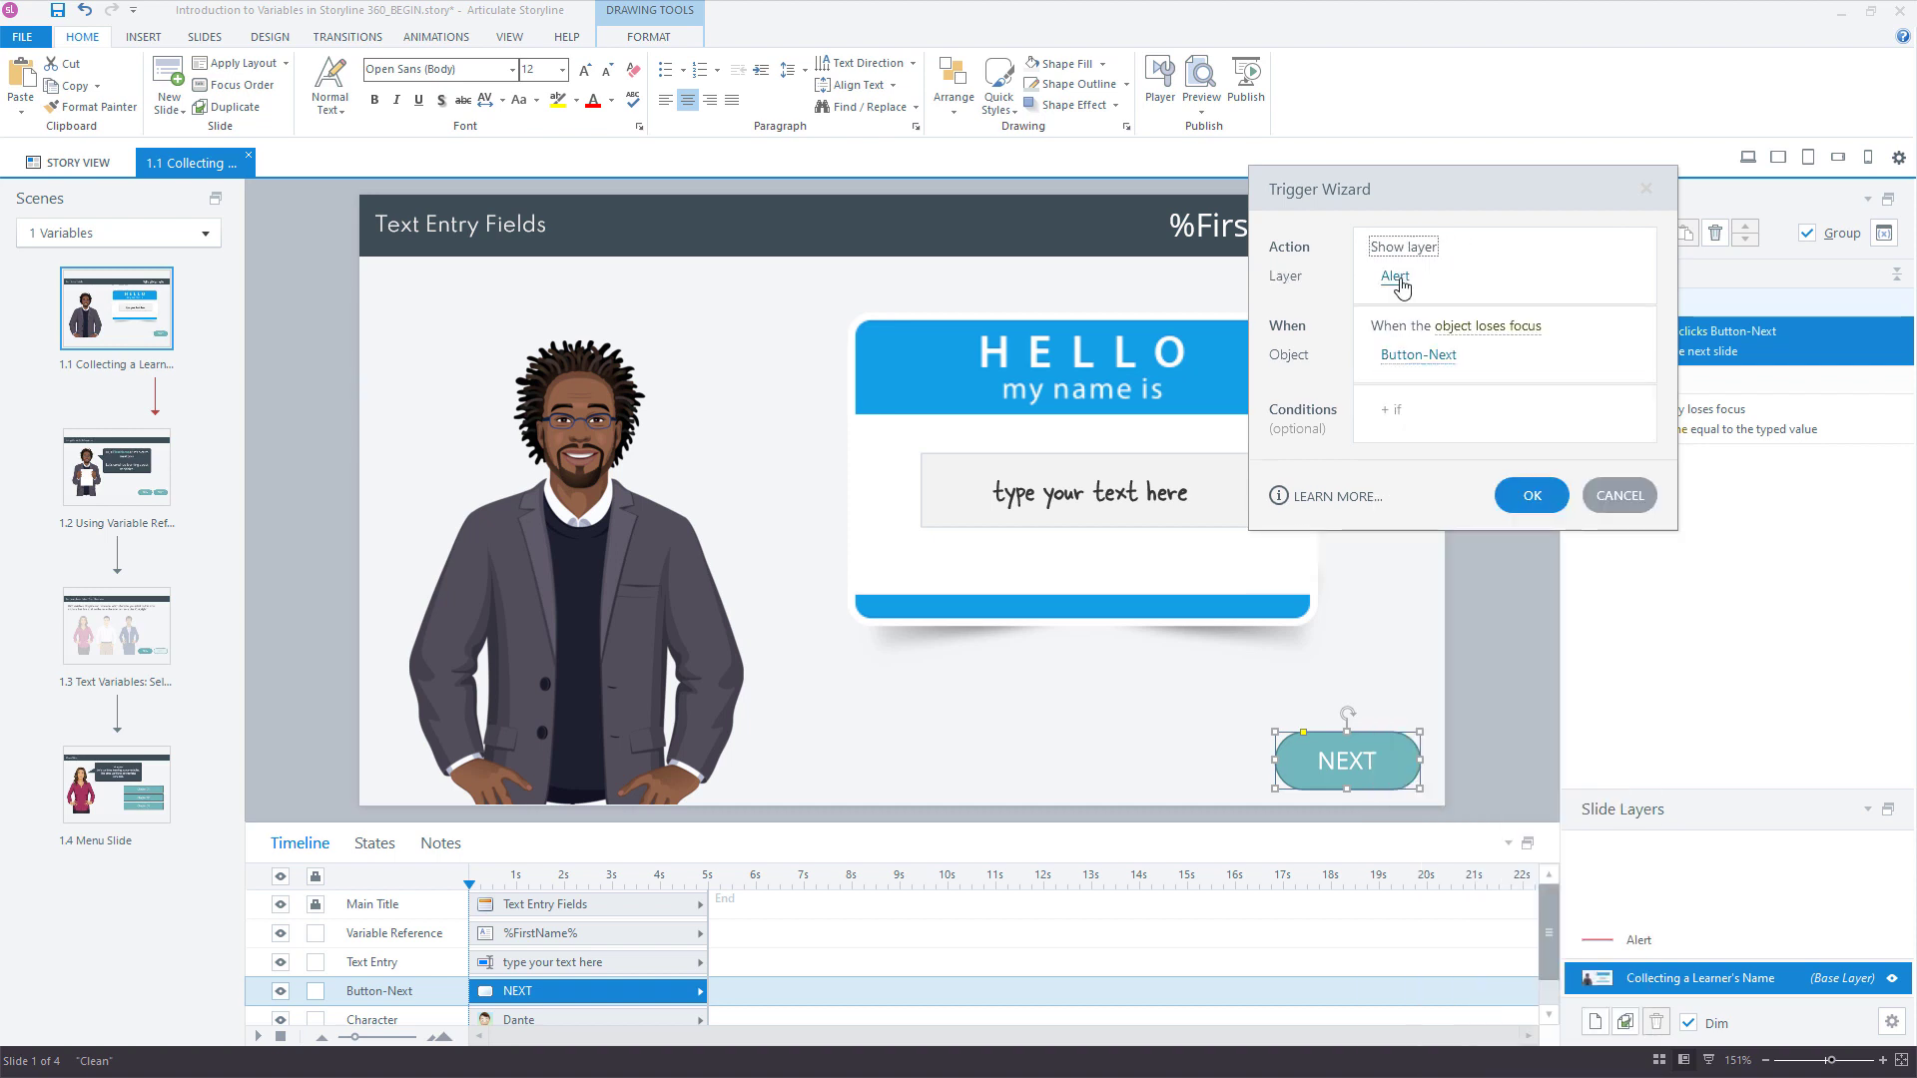
pyautogui.moveTo(1477, 325)
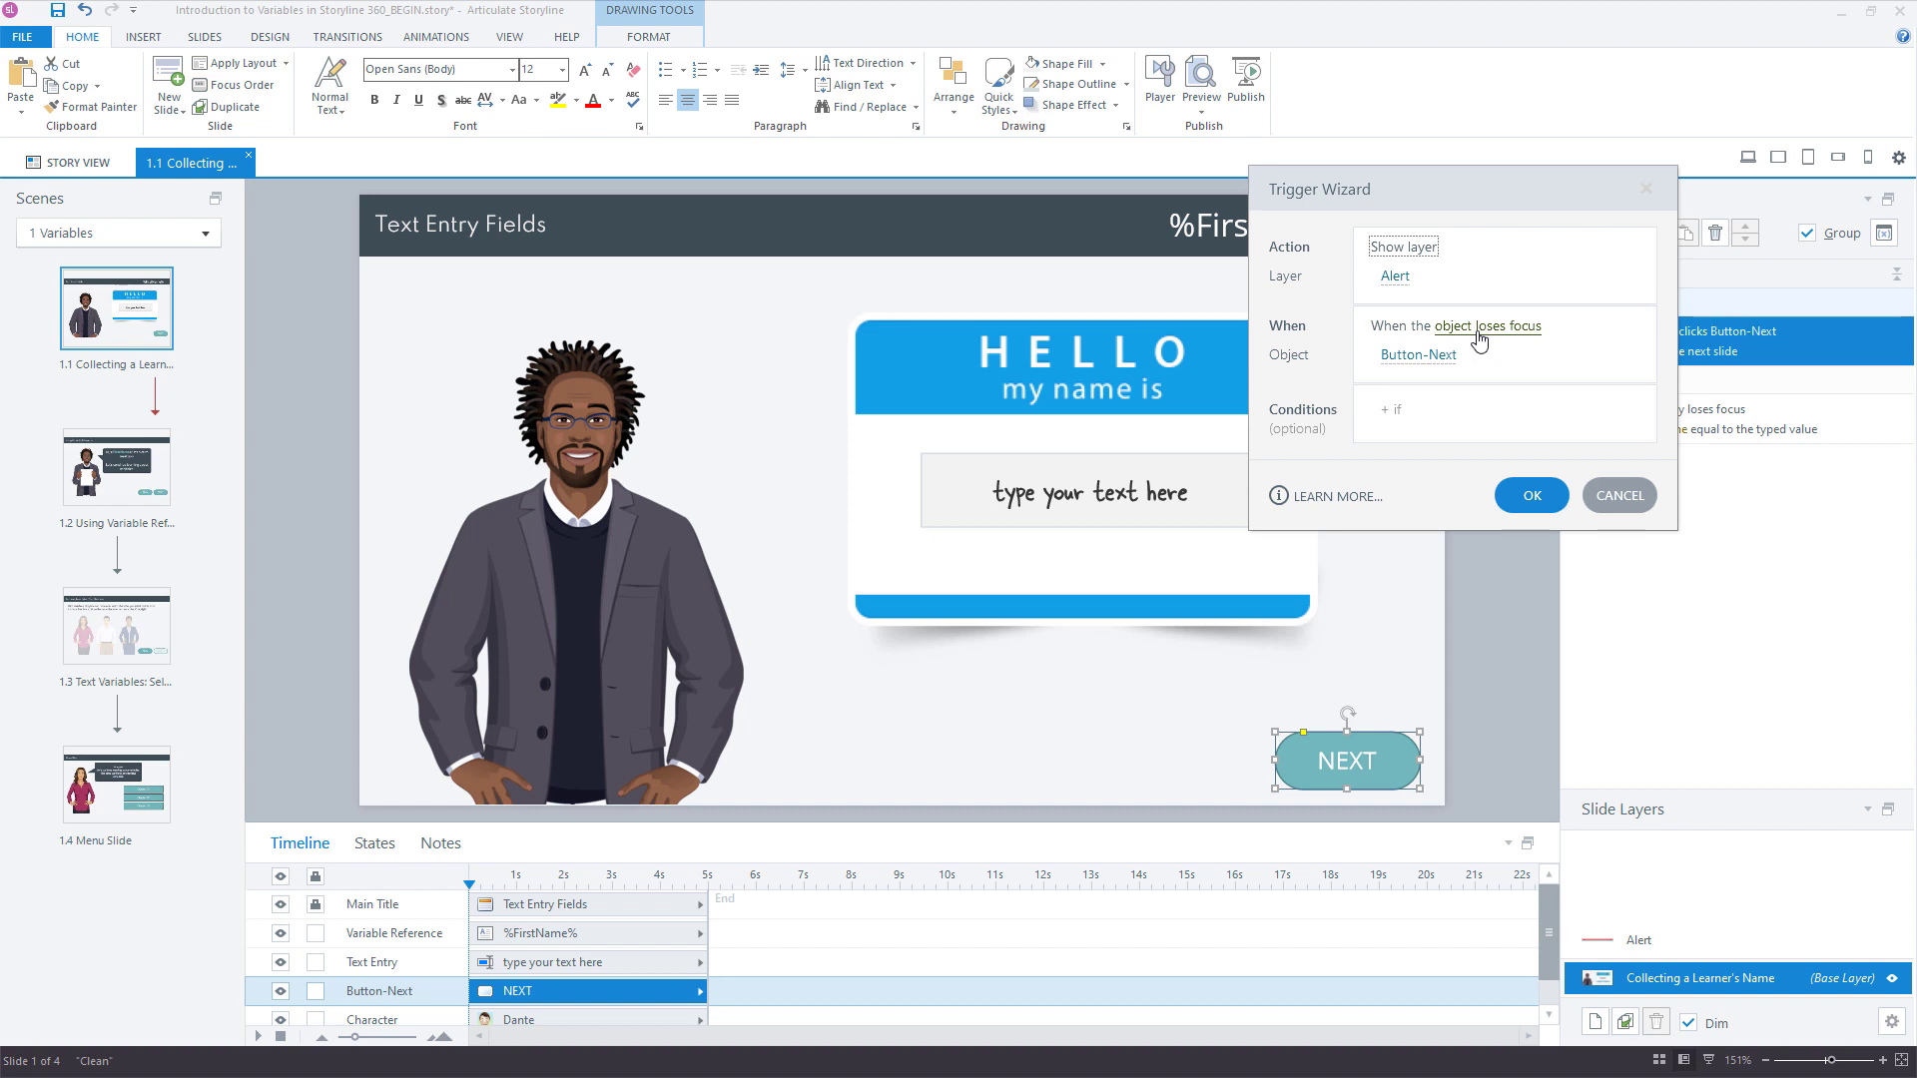
pyautogui.click(1475, 325)
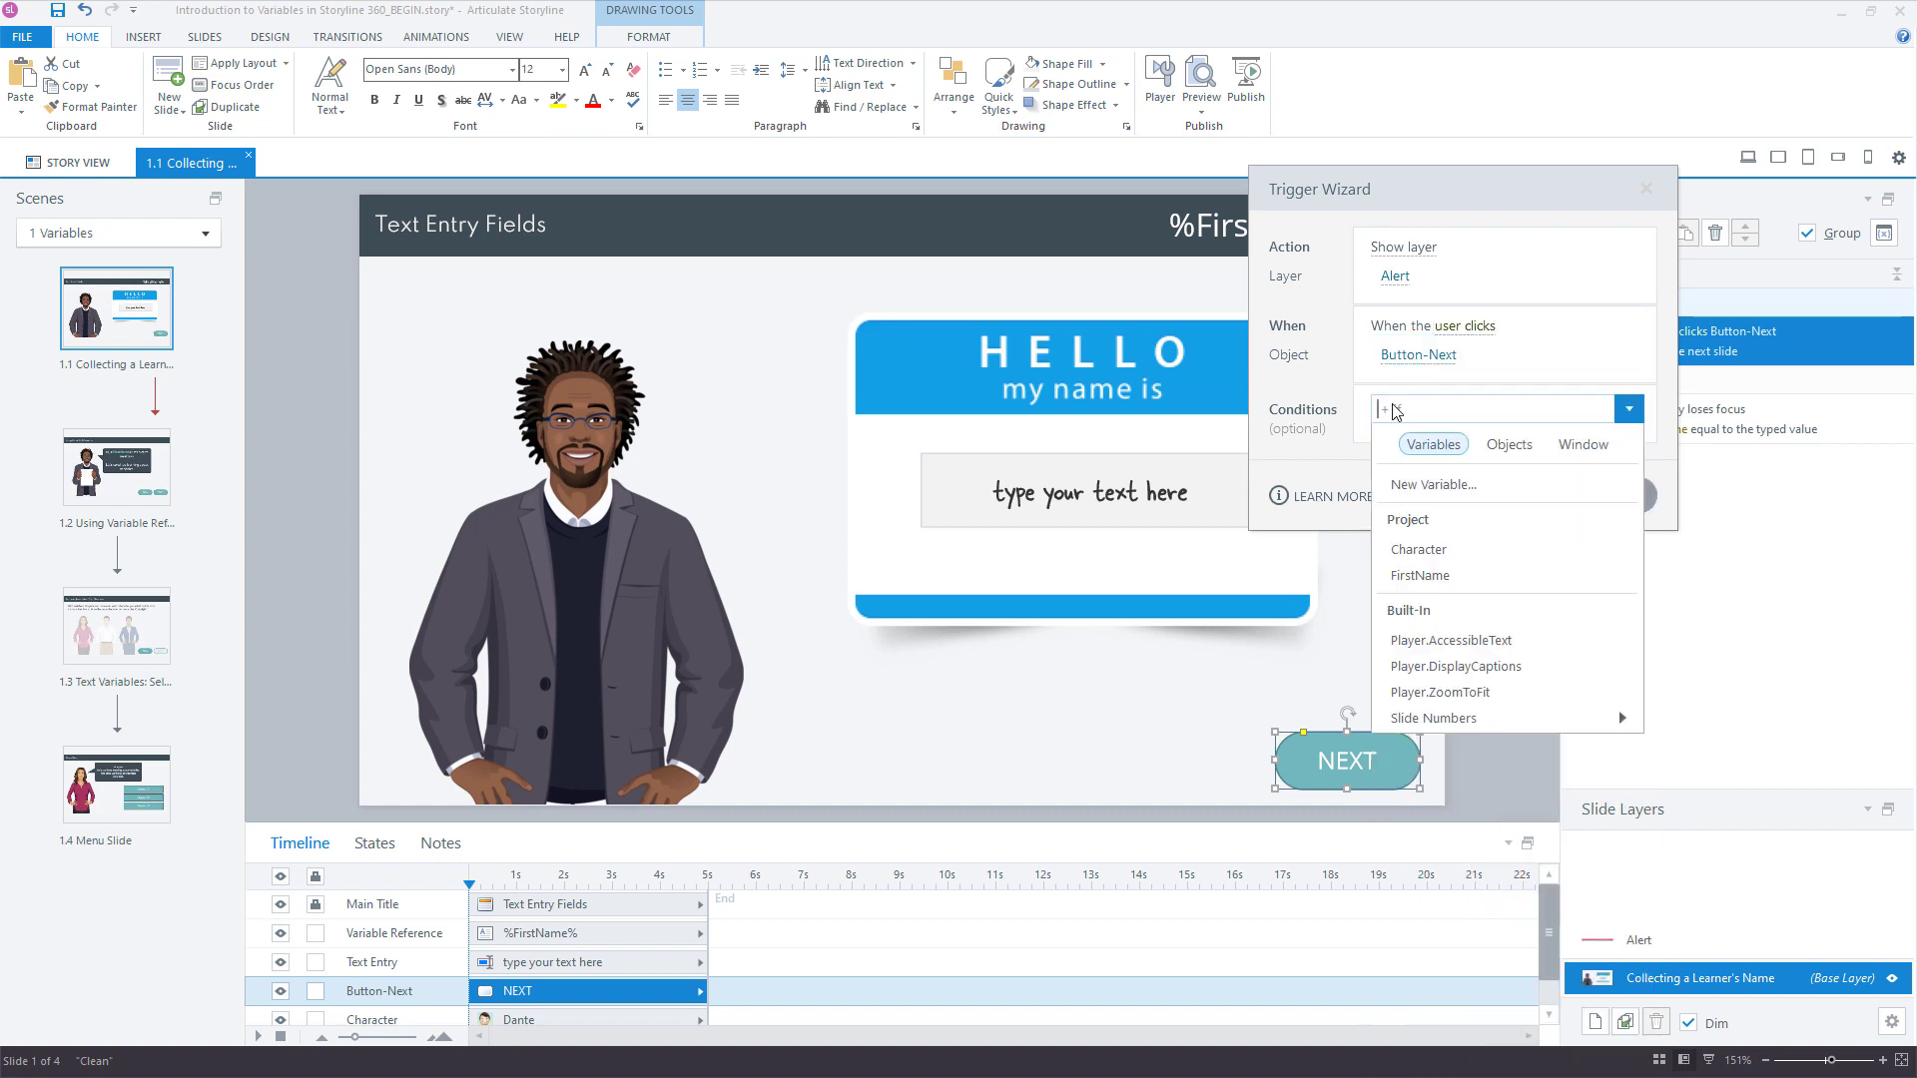
pyautogui.click(1418, 576)
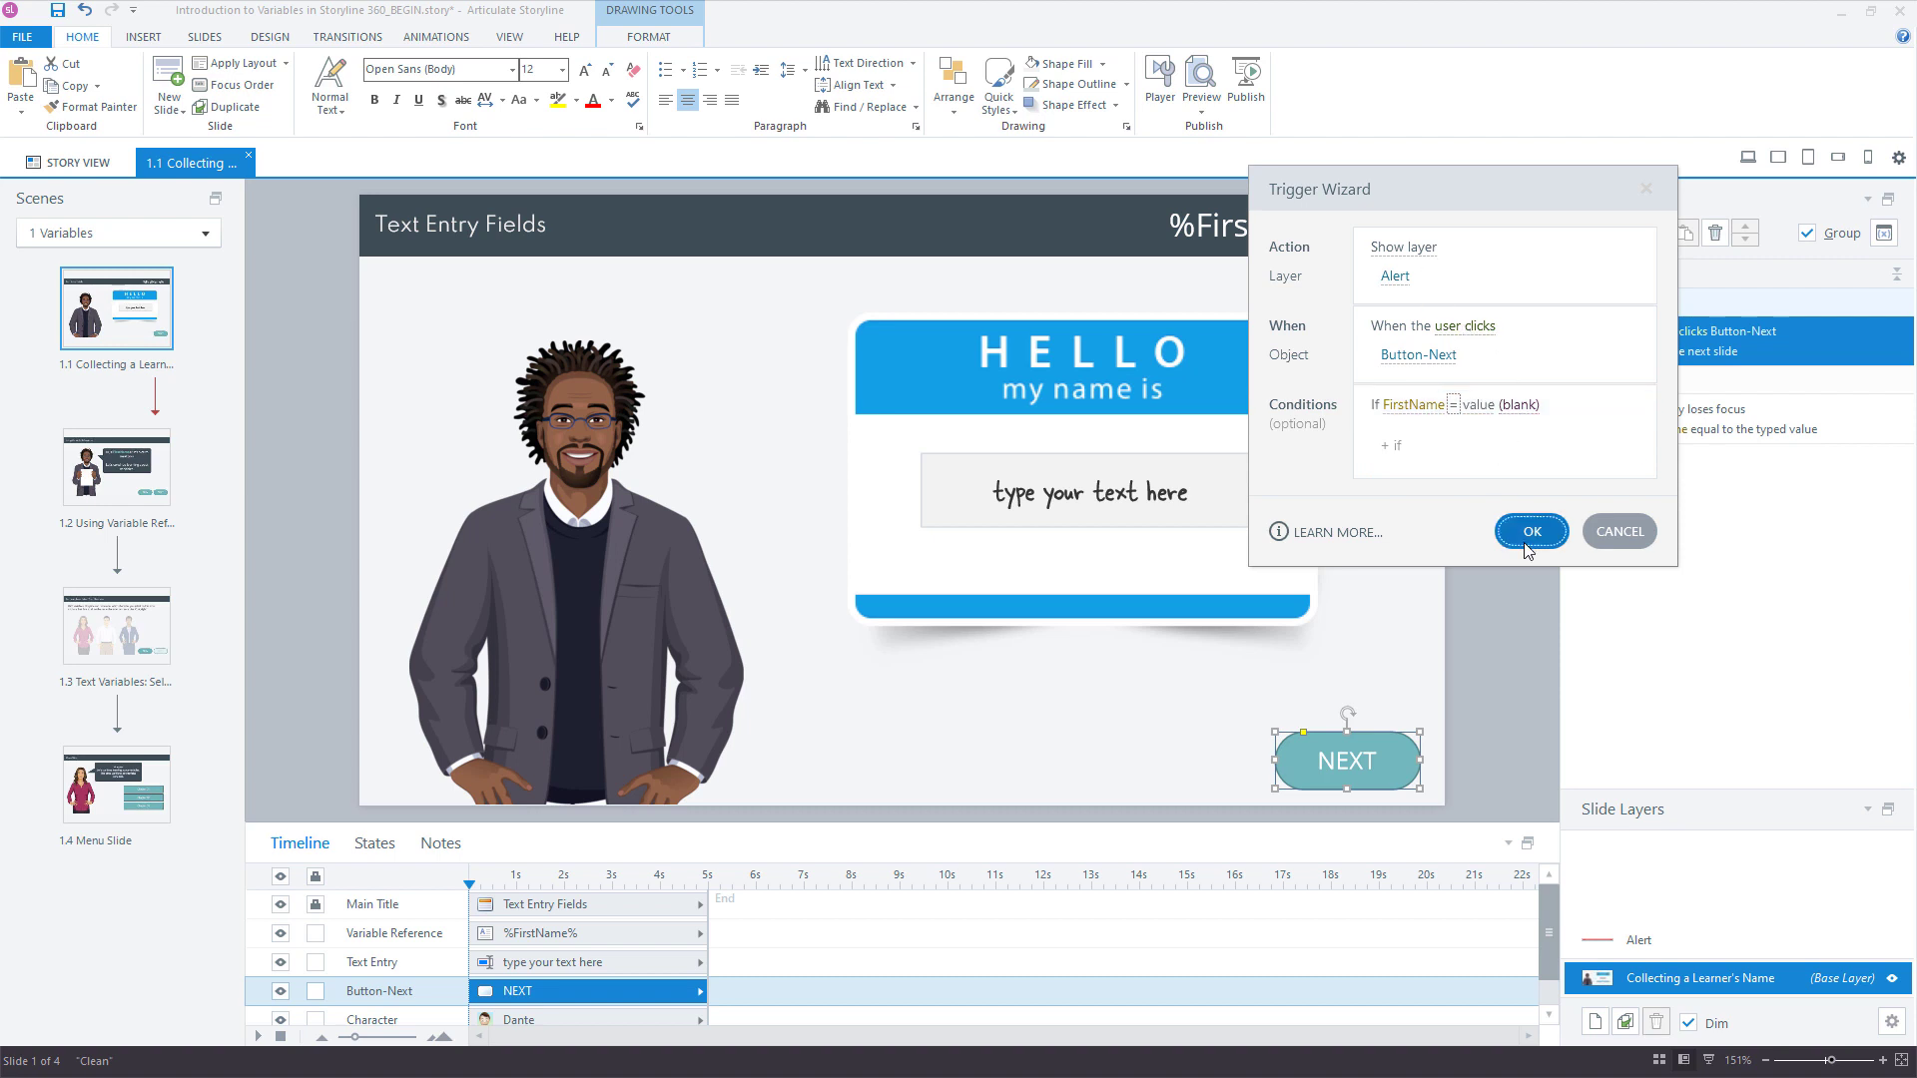
pyautogui.click(1529, 532)
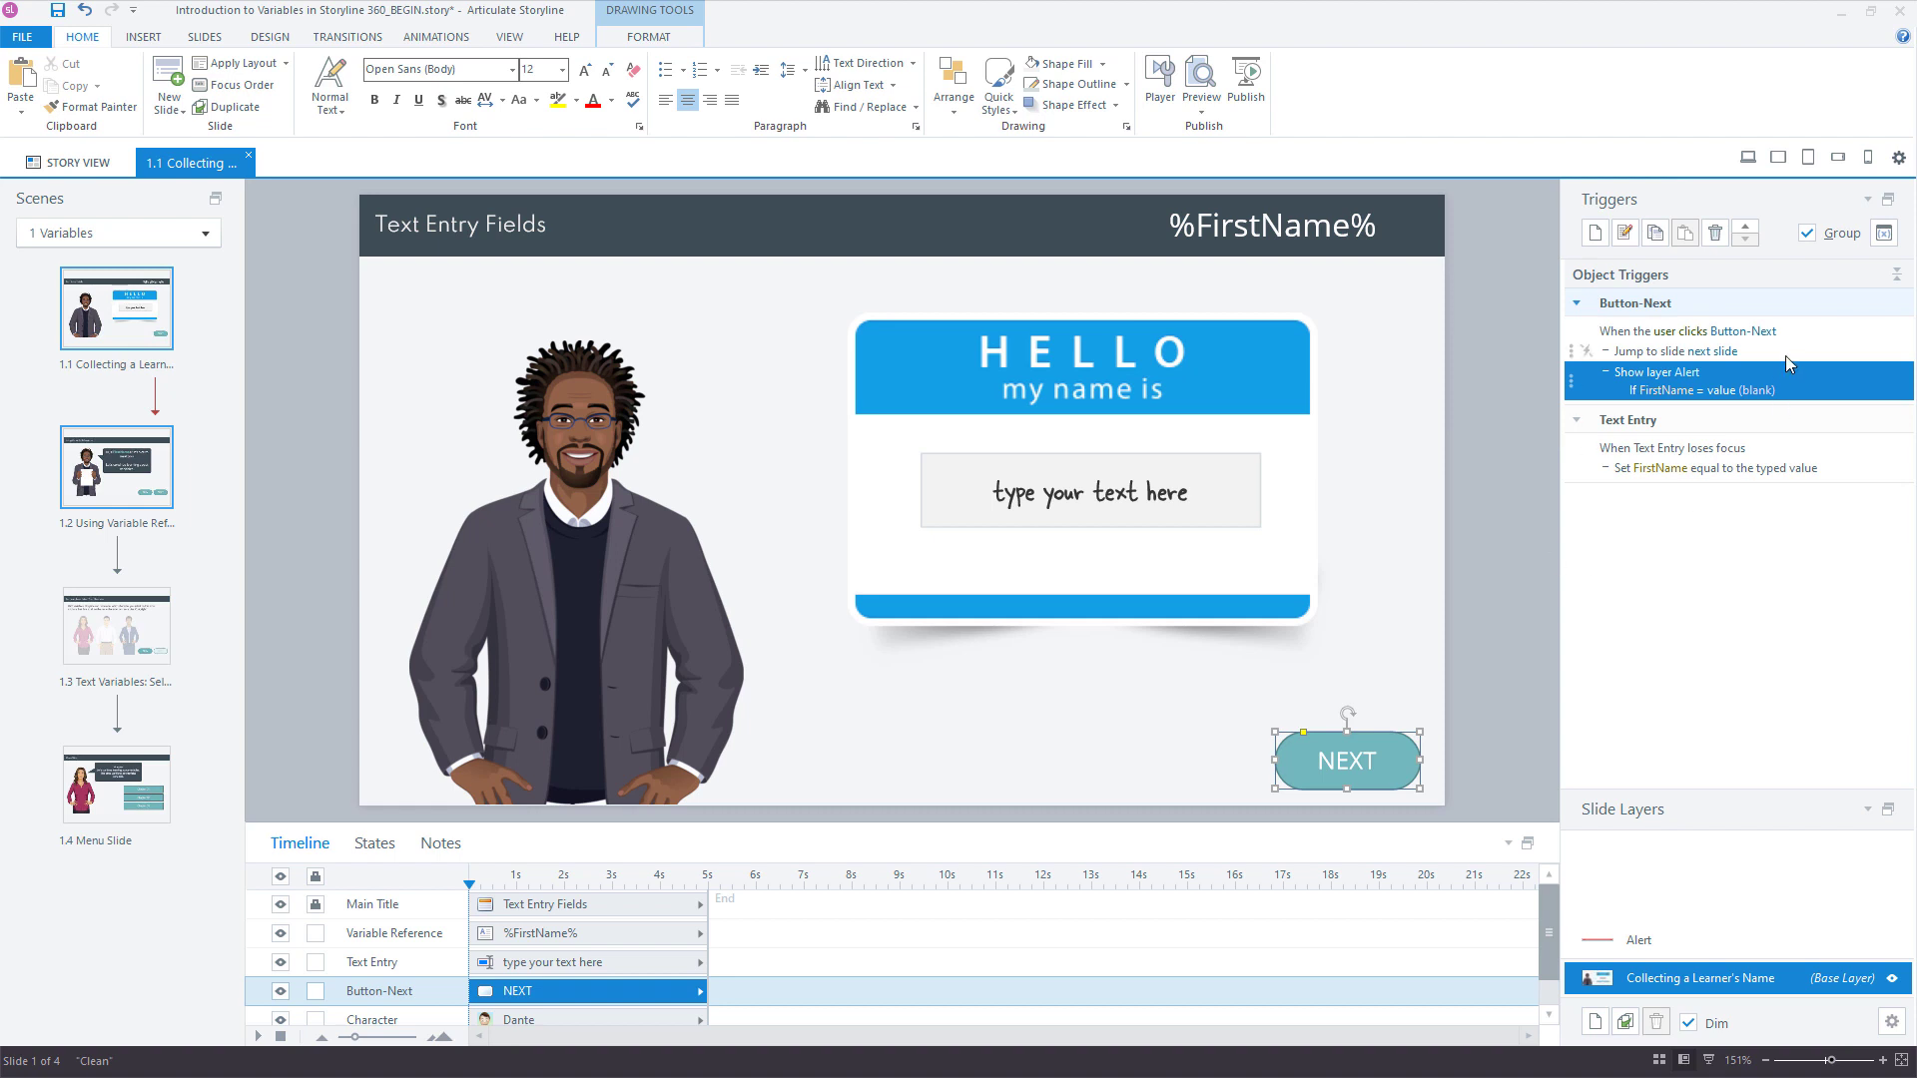
pyautogui.click(1675, 352)
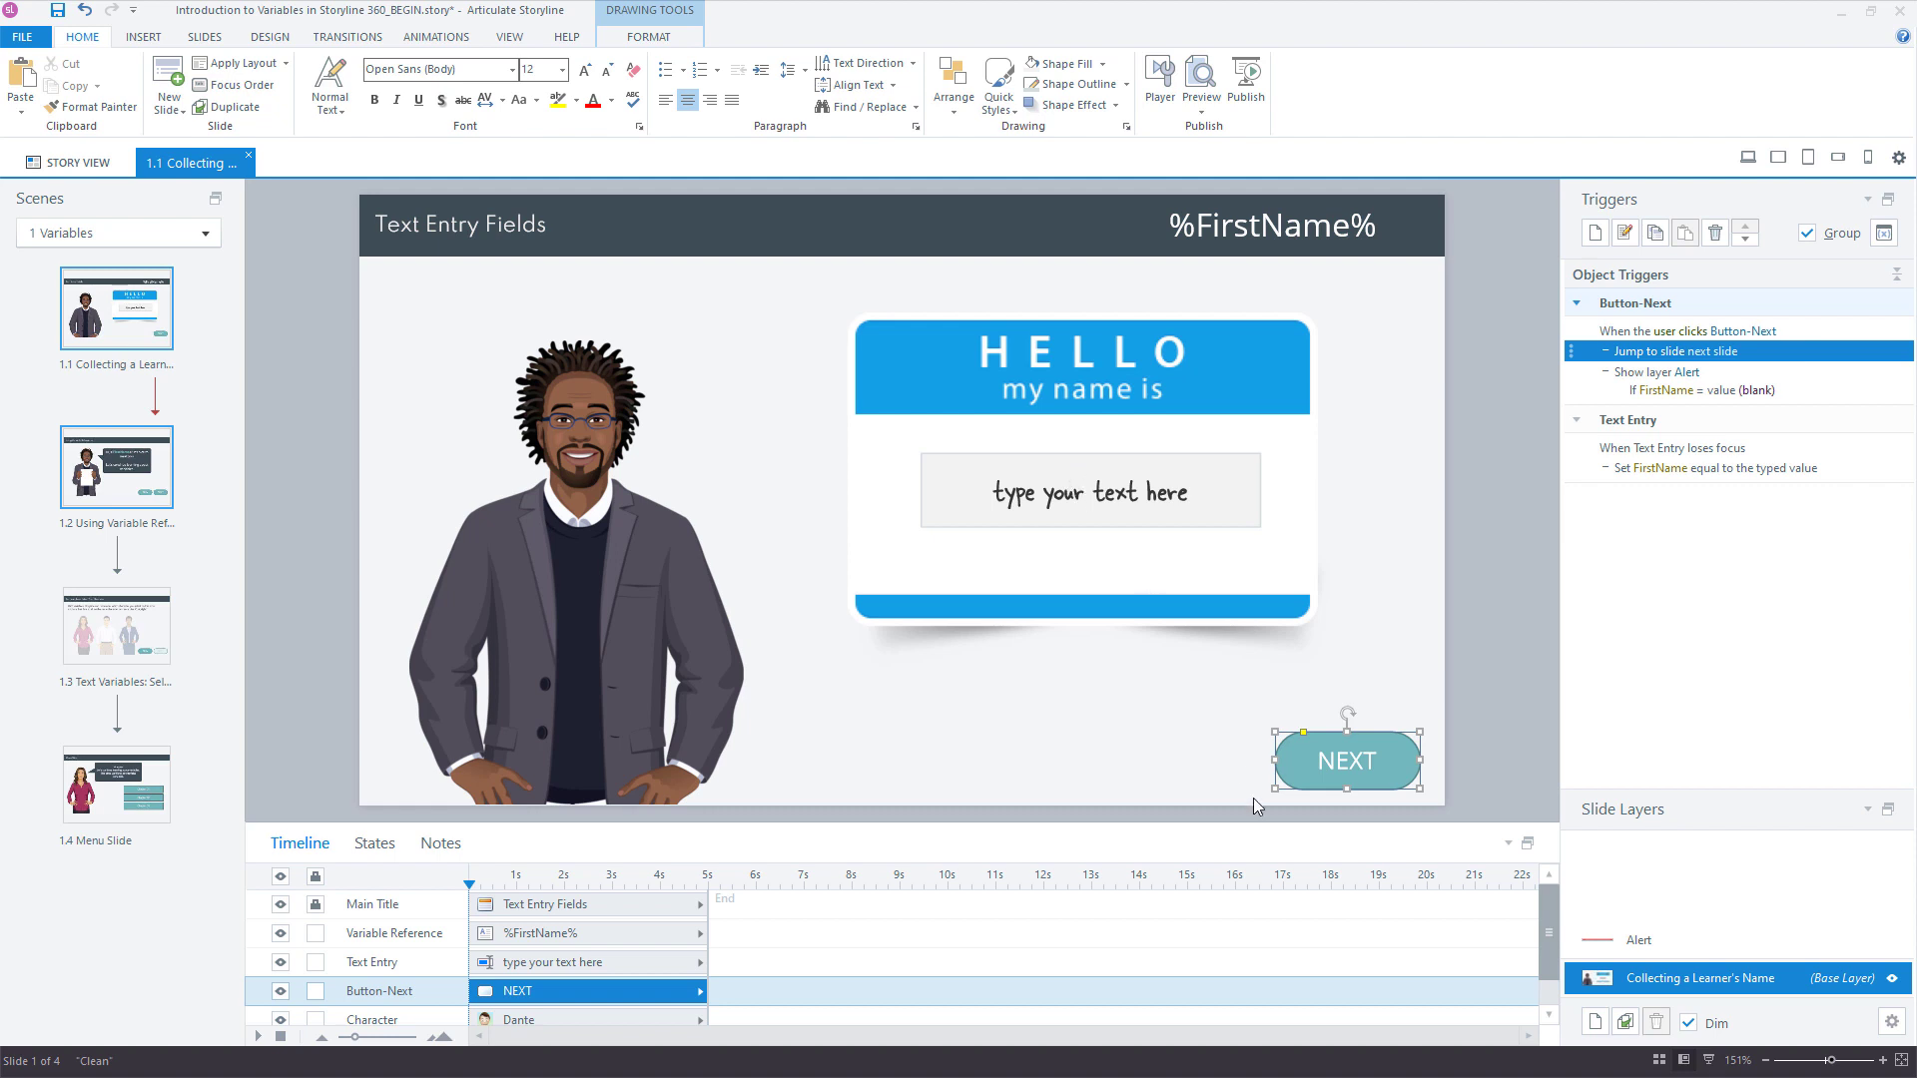
pyautogui.click(1657, 380)
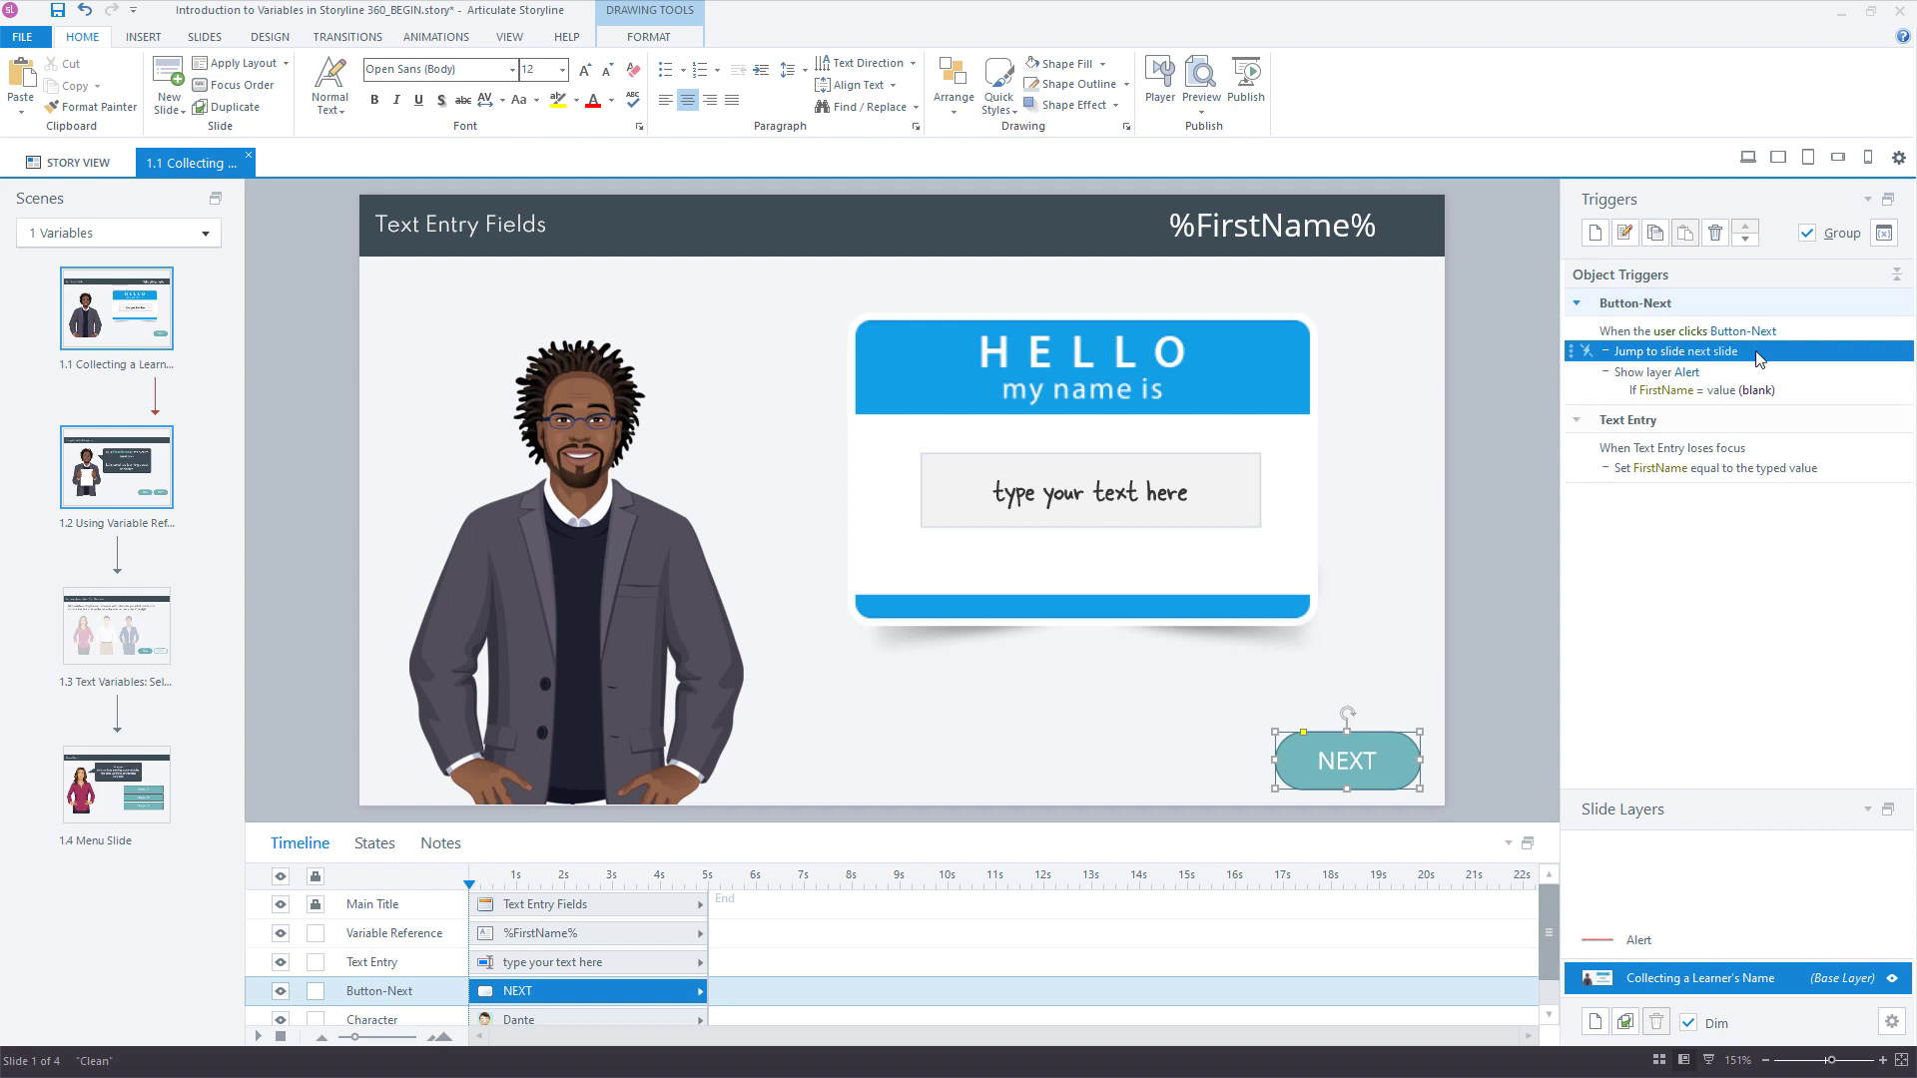
# Step: Restrict NEXT's jump-to-next-slide trigger to fire only if FirstName ≠ (blank)
pyautogui.doubleClick(1674, 352)
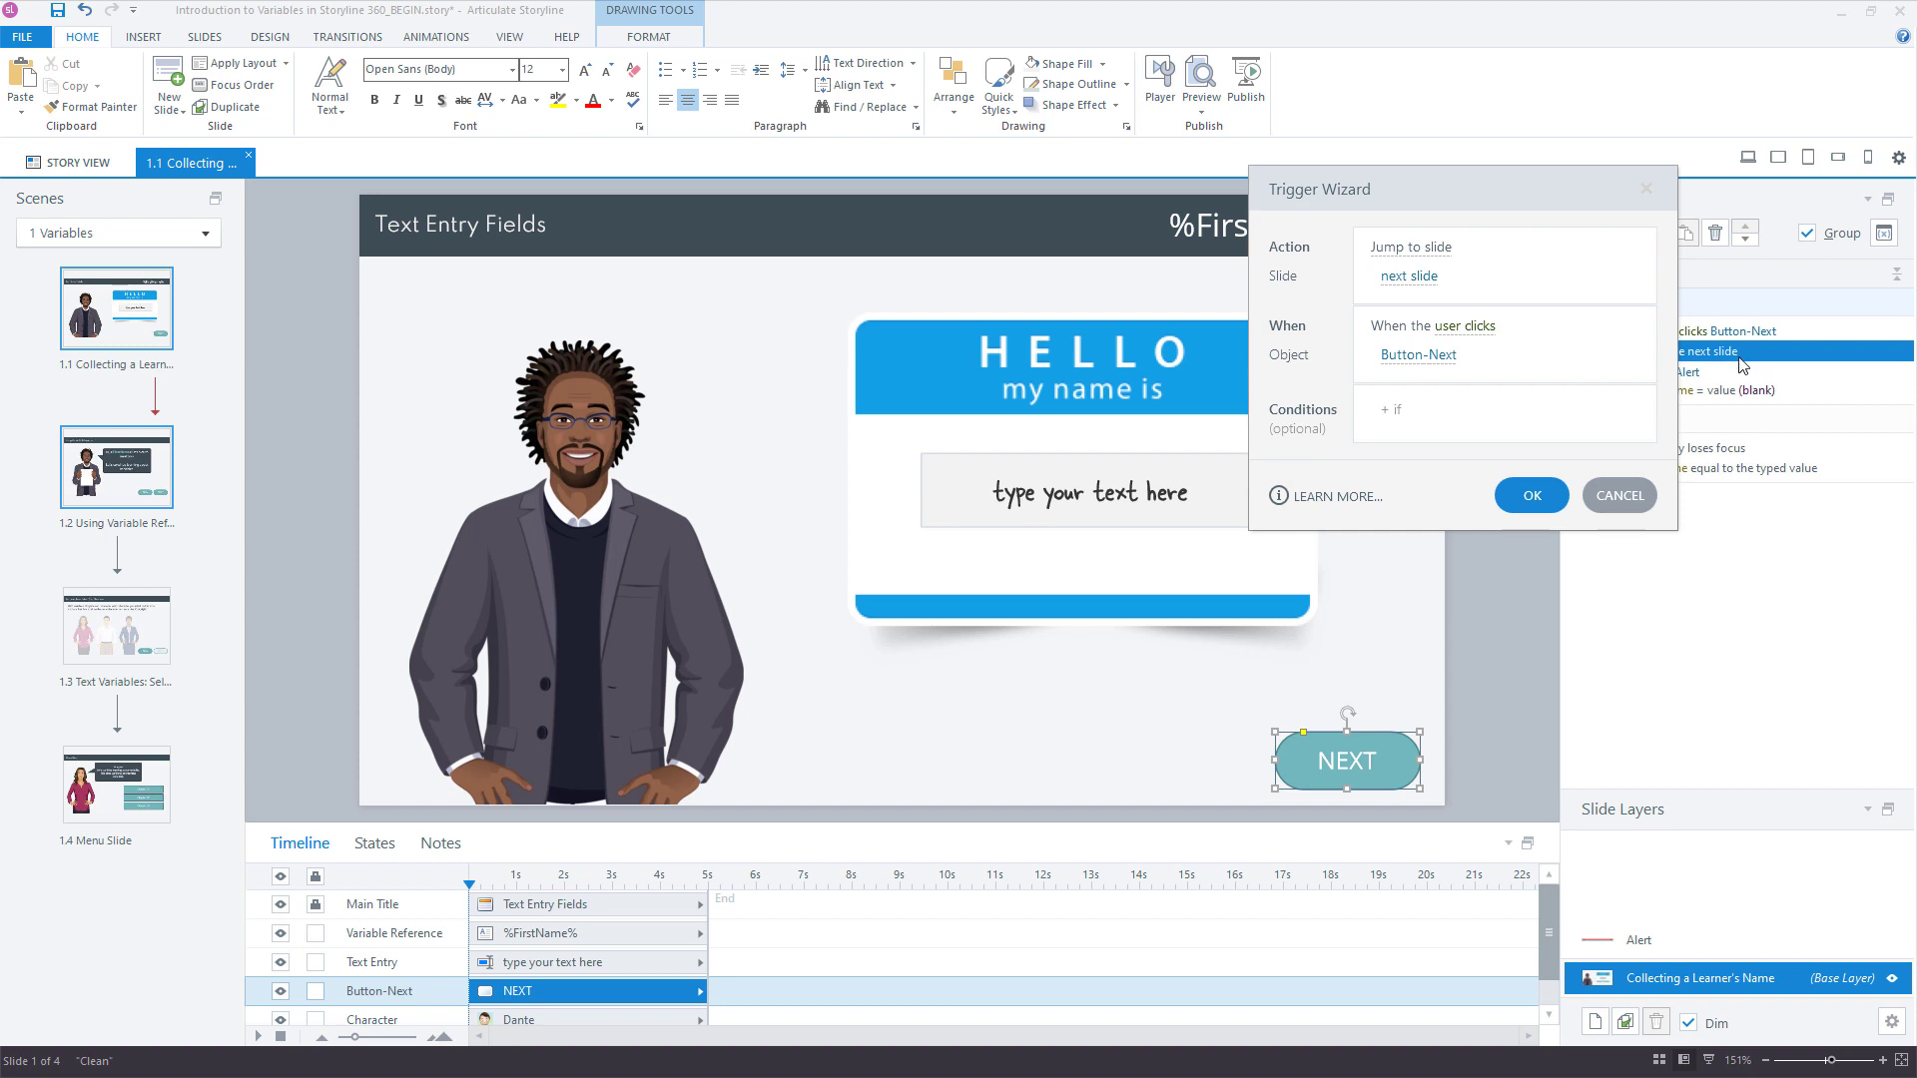
pyautogui.click(1392, 409)
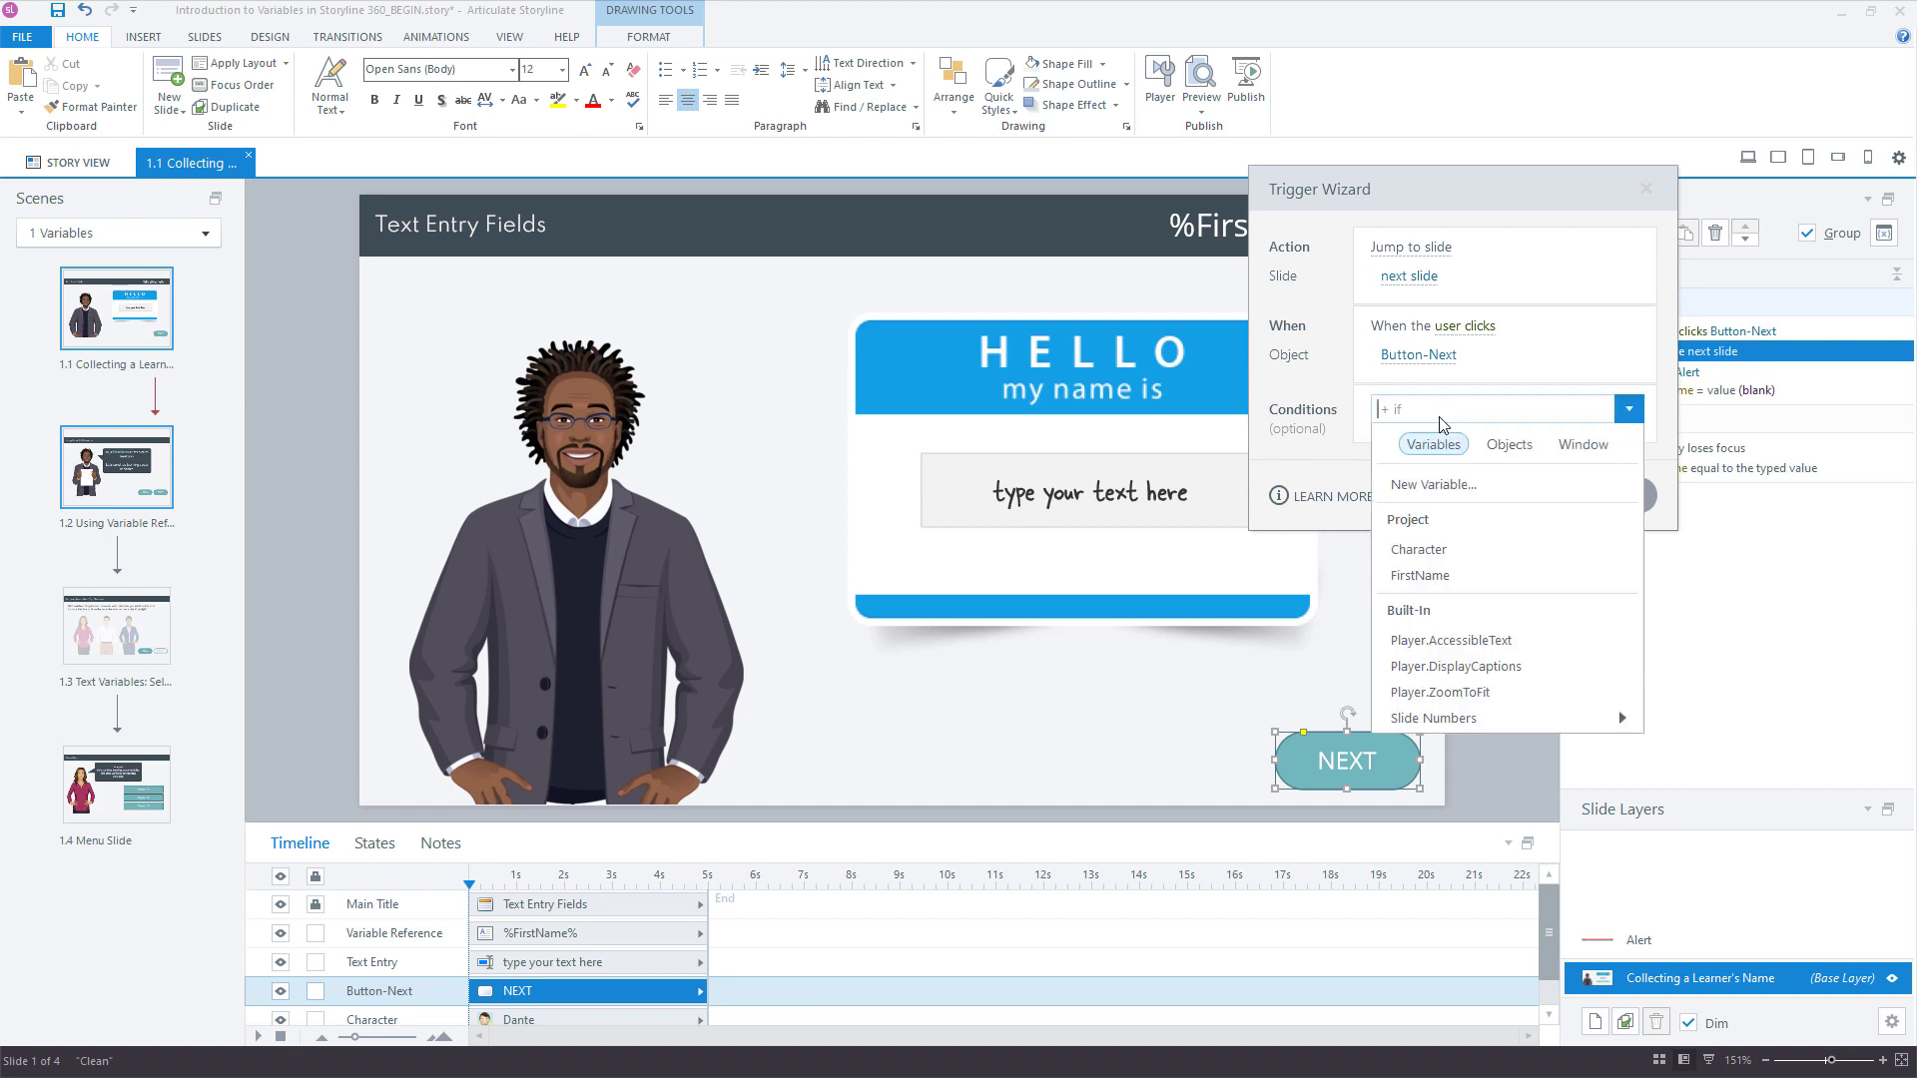
pyautogui.click(1418, 575)
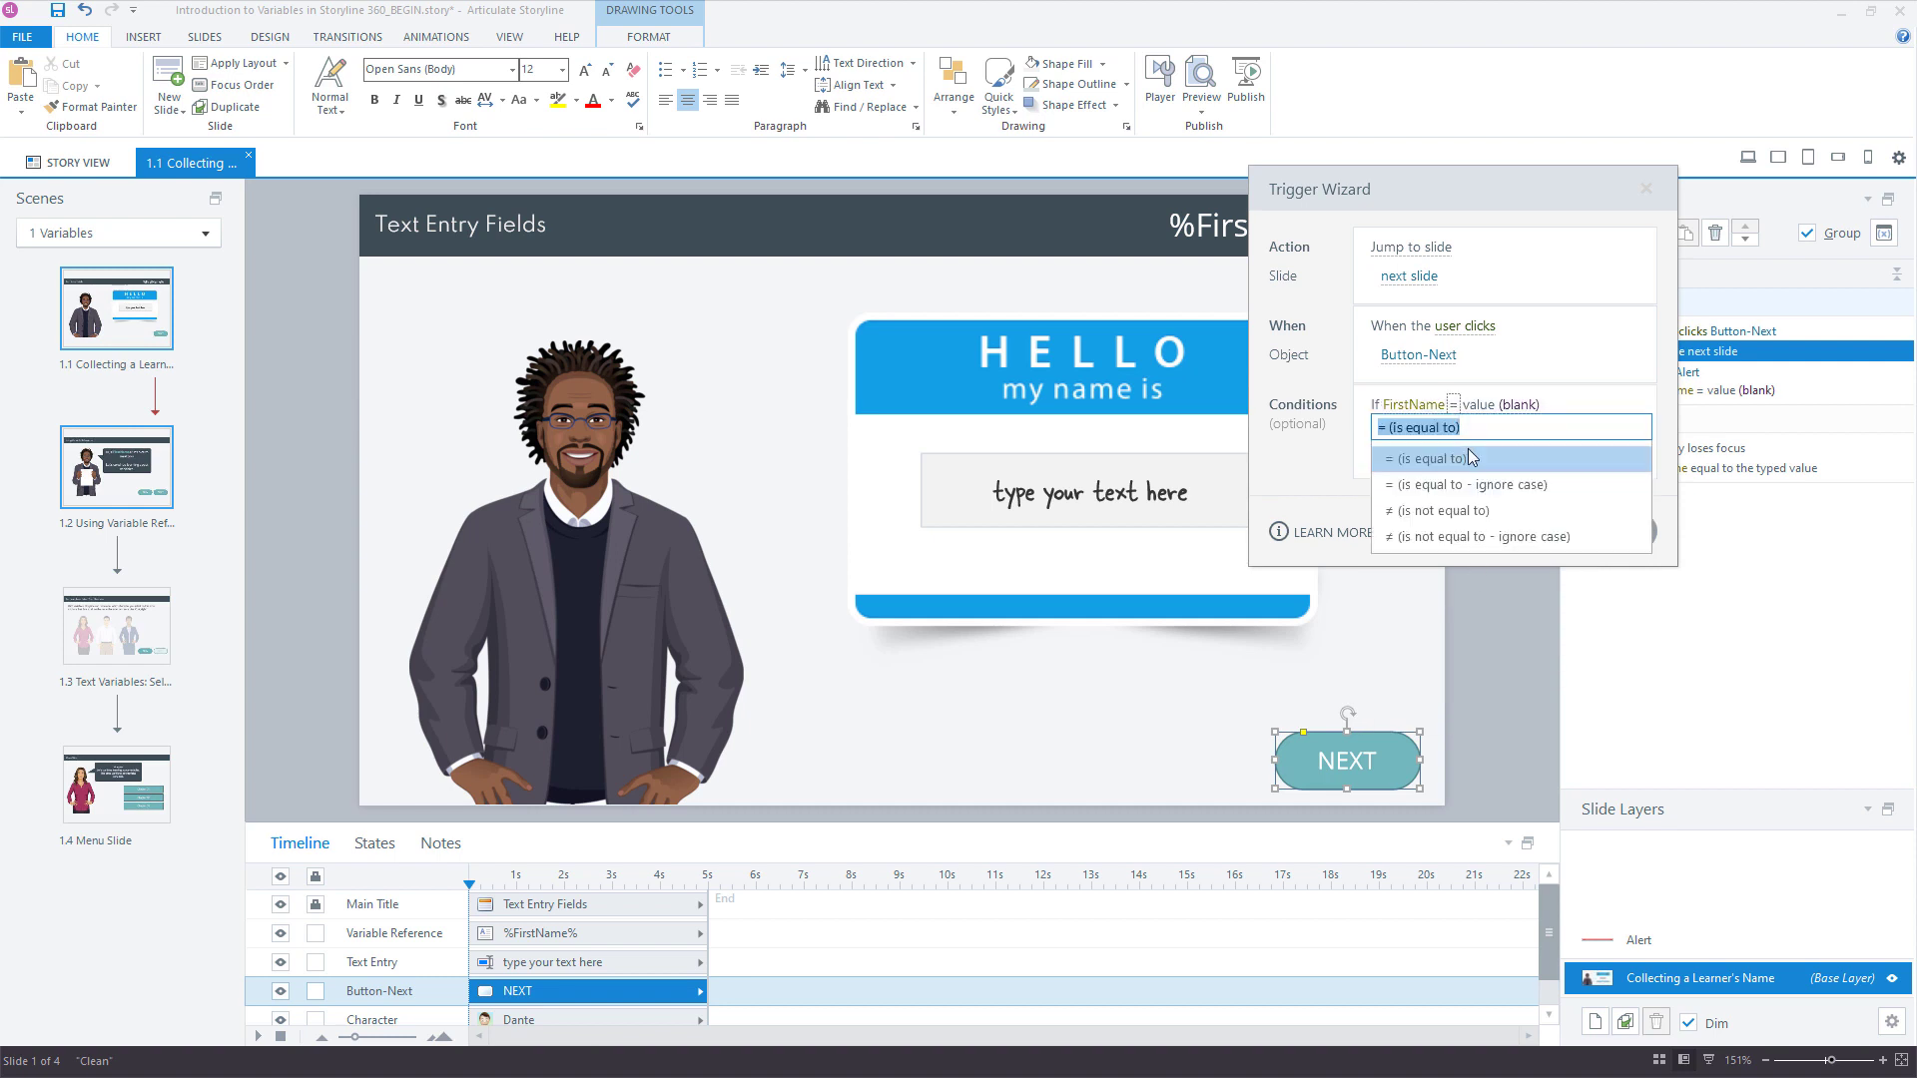
pyautogui.click(1427, 458)
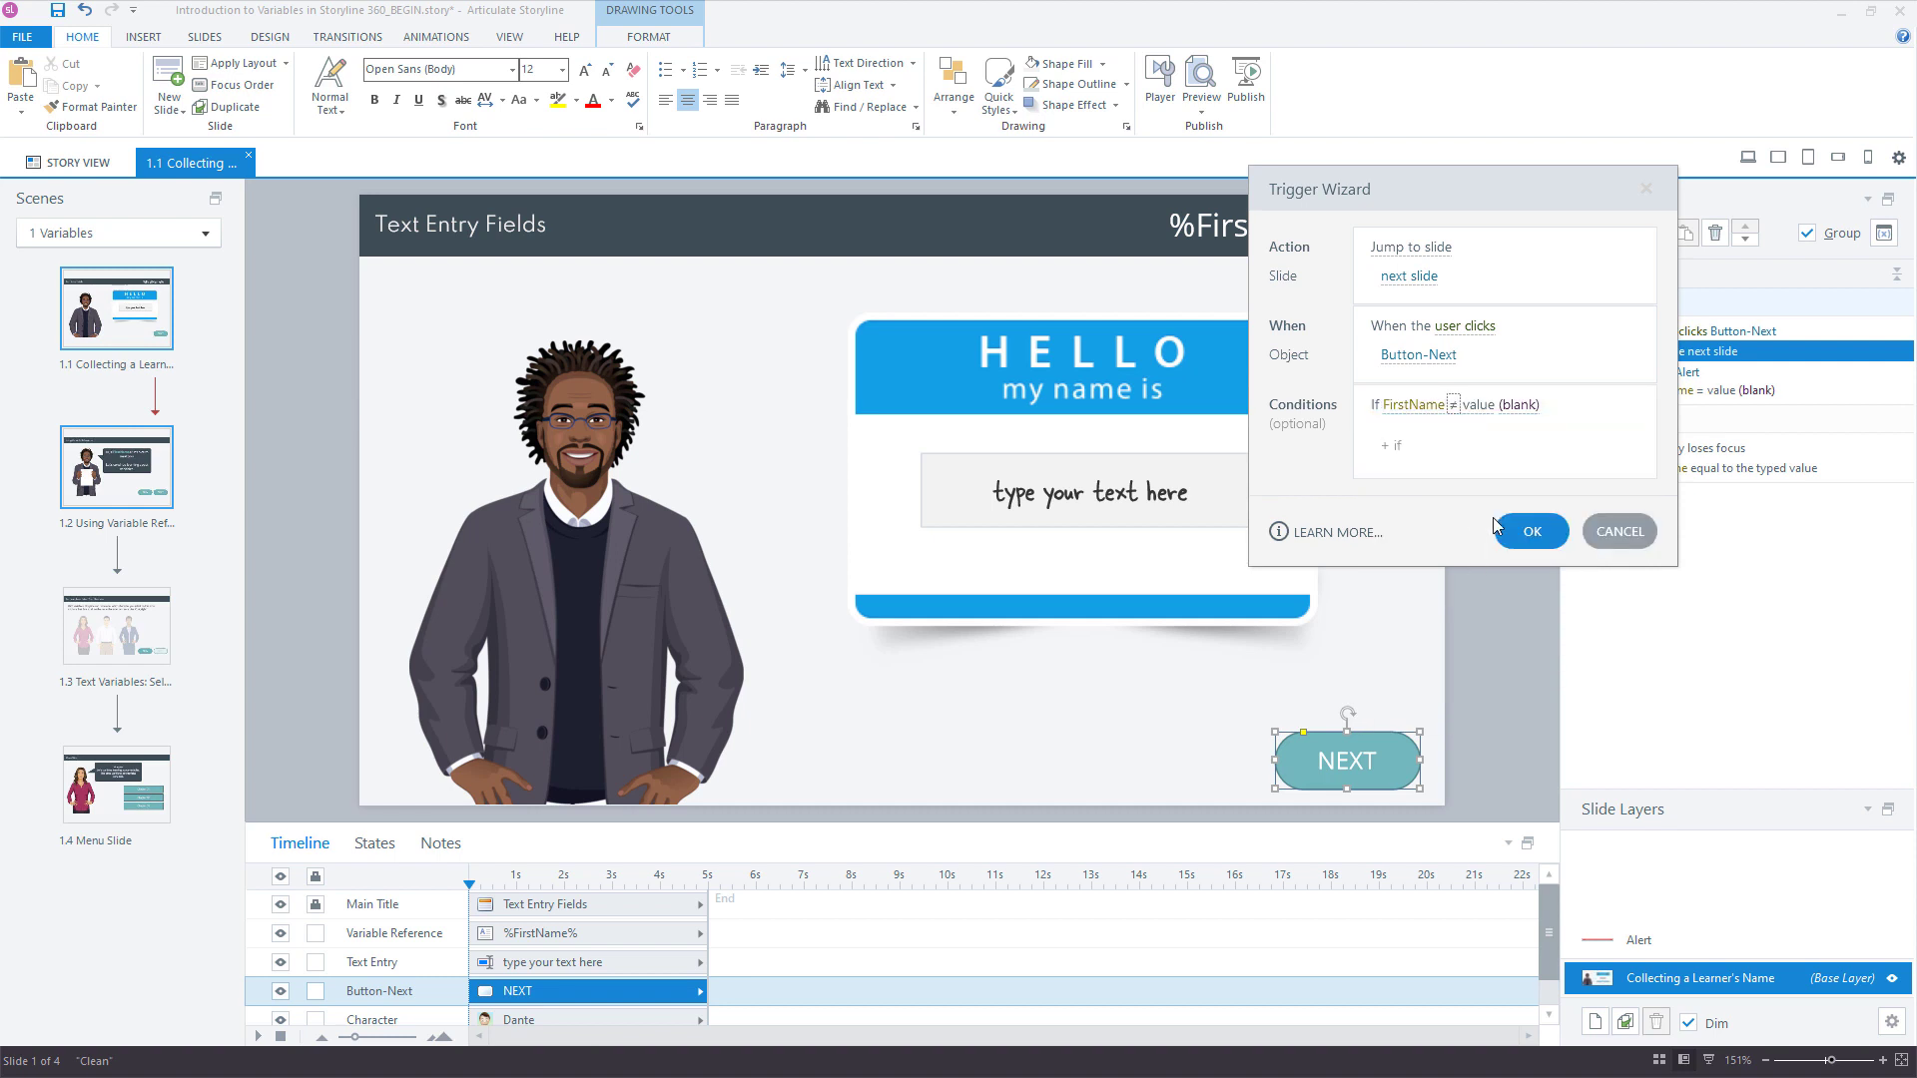
pyautogui.moveTo(1216, 443)
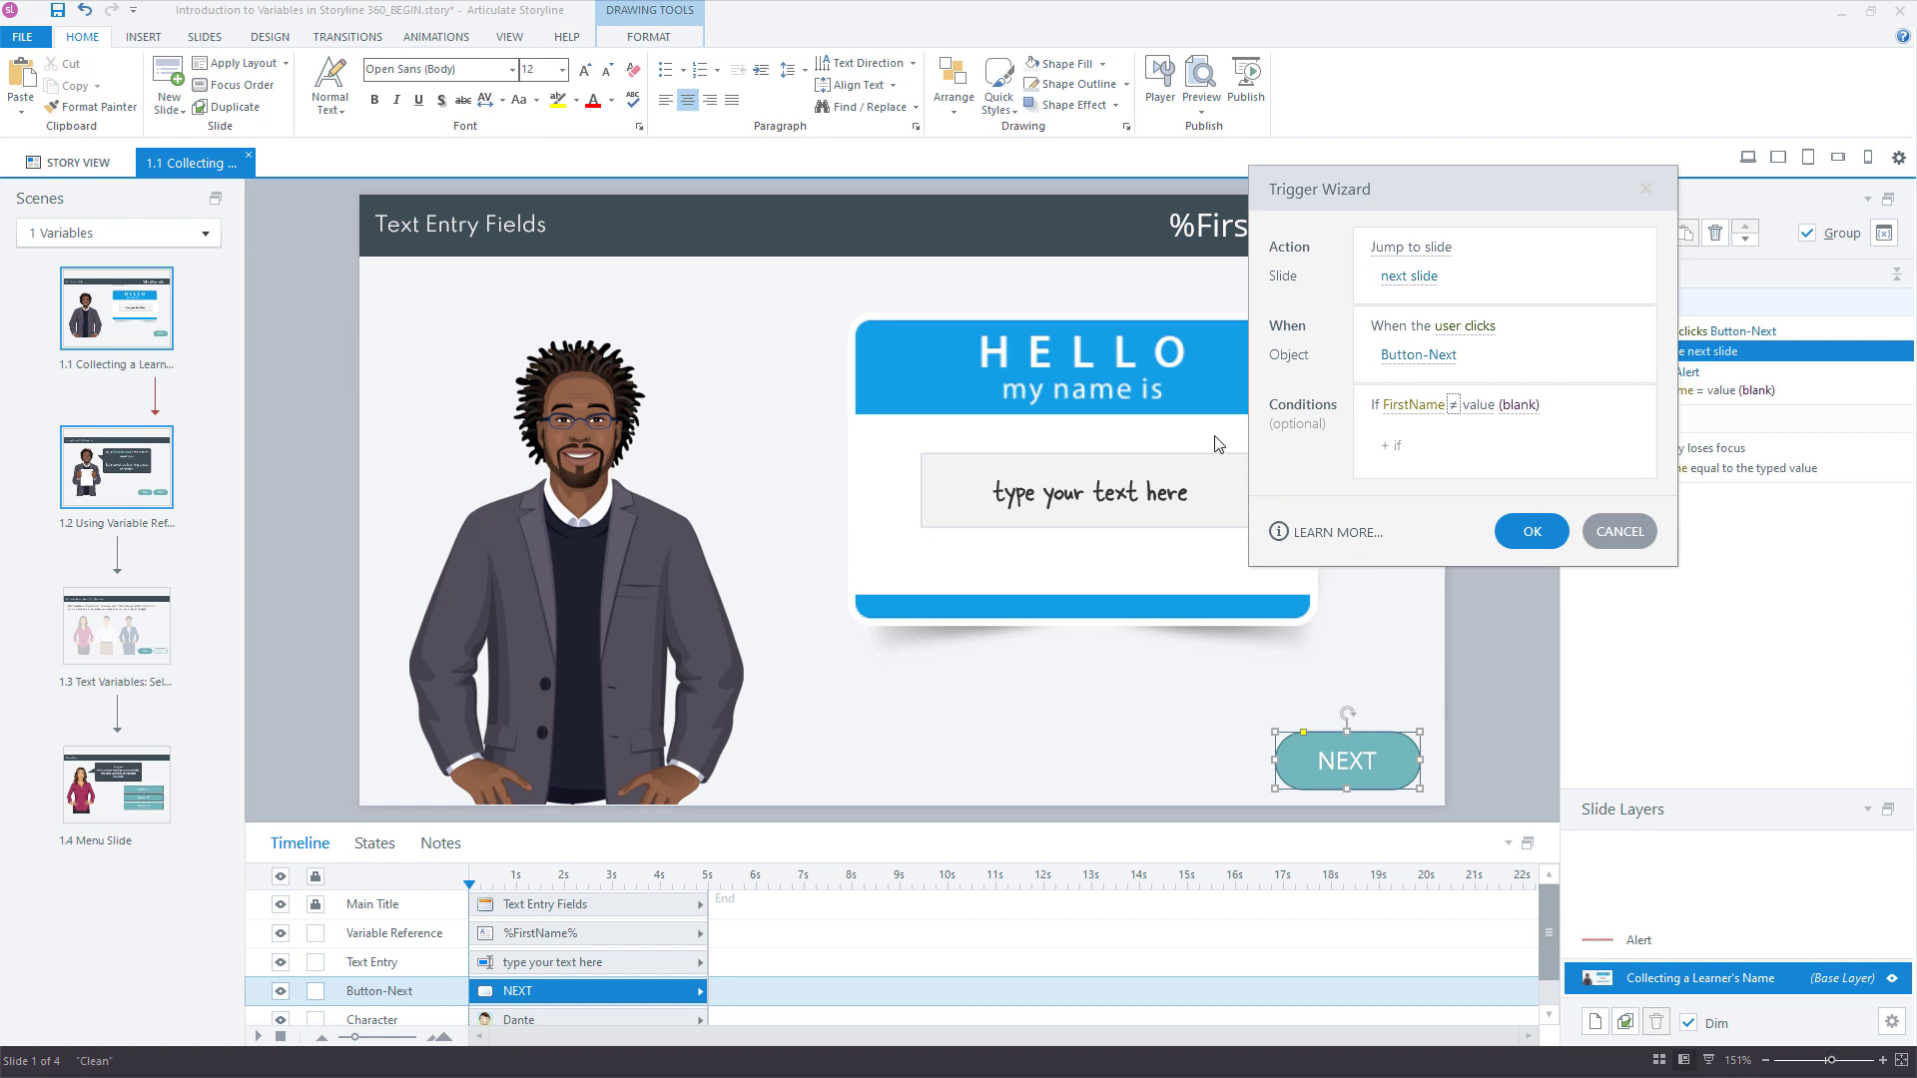
pyautogui.moveTo(1118, 547)
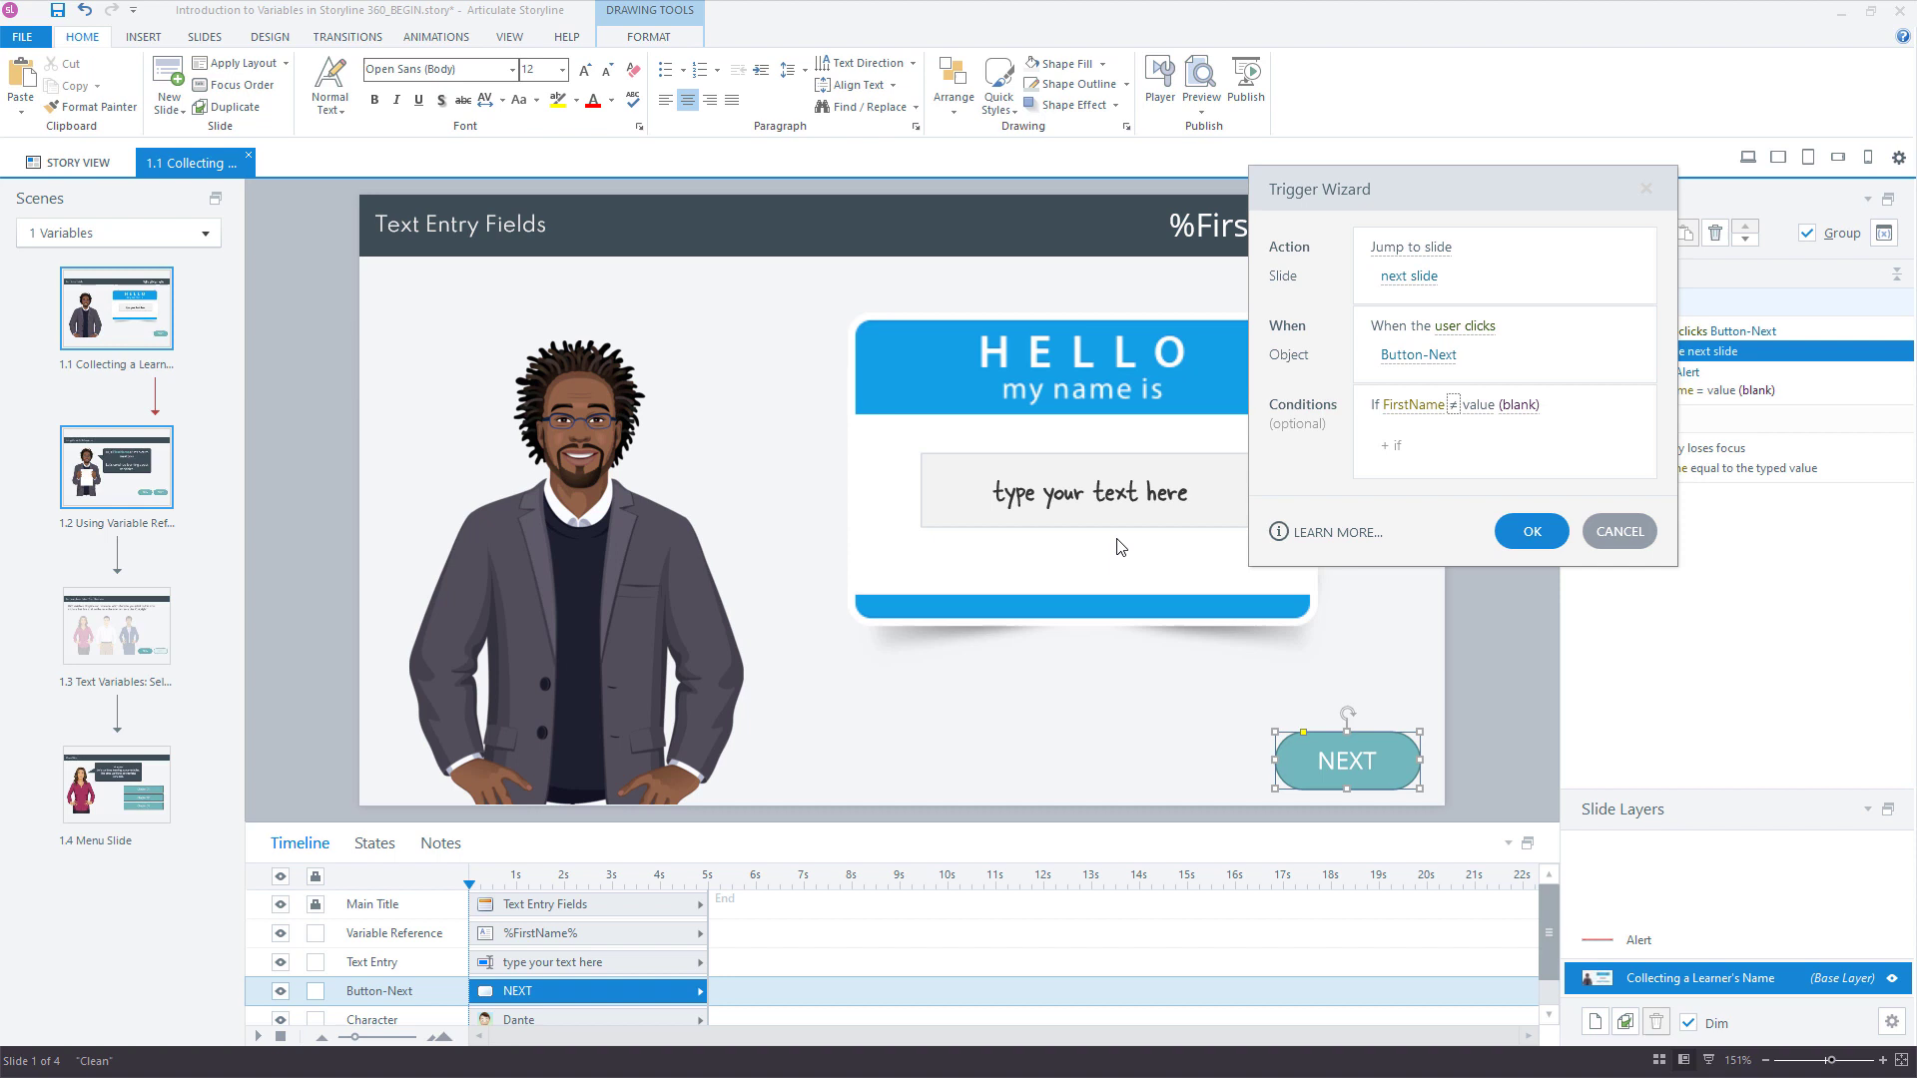
pyautogui.moveTo(1022, 526)
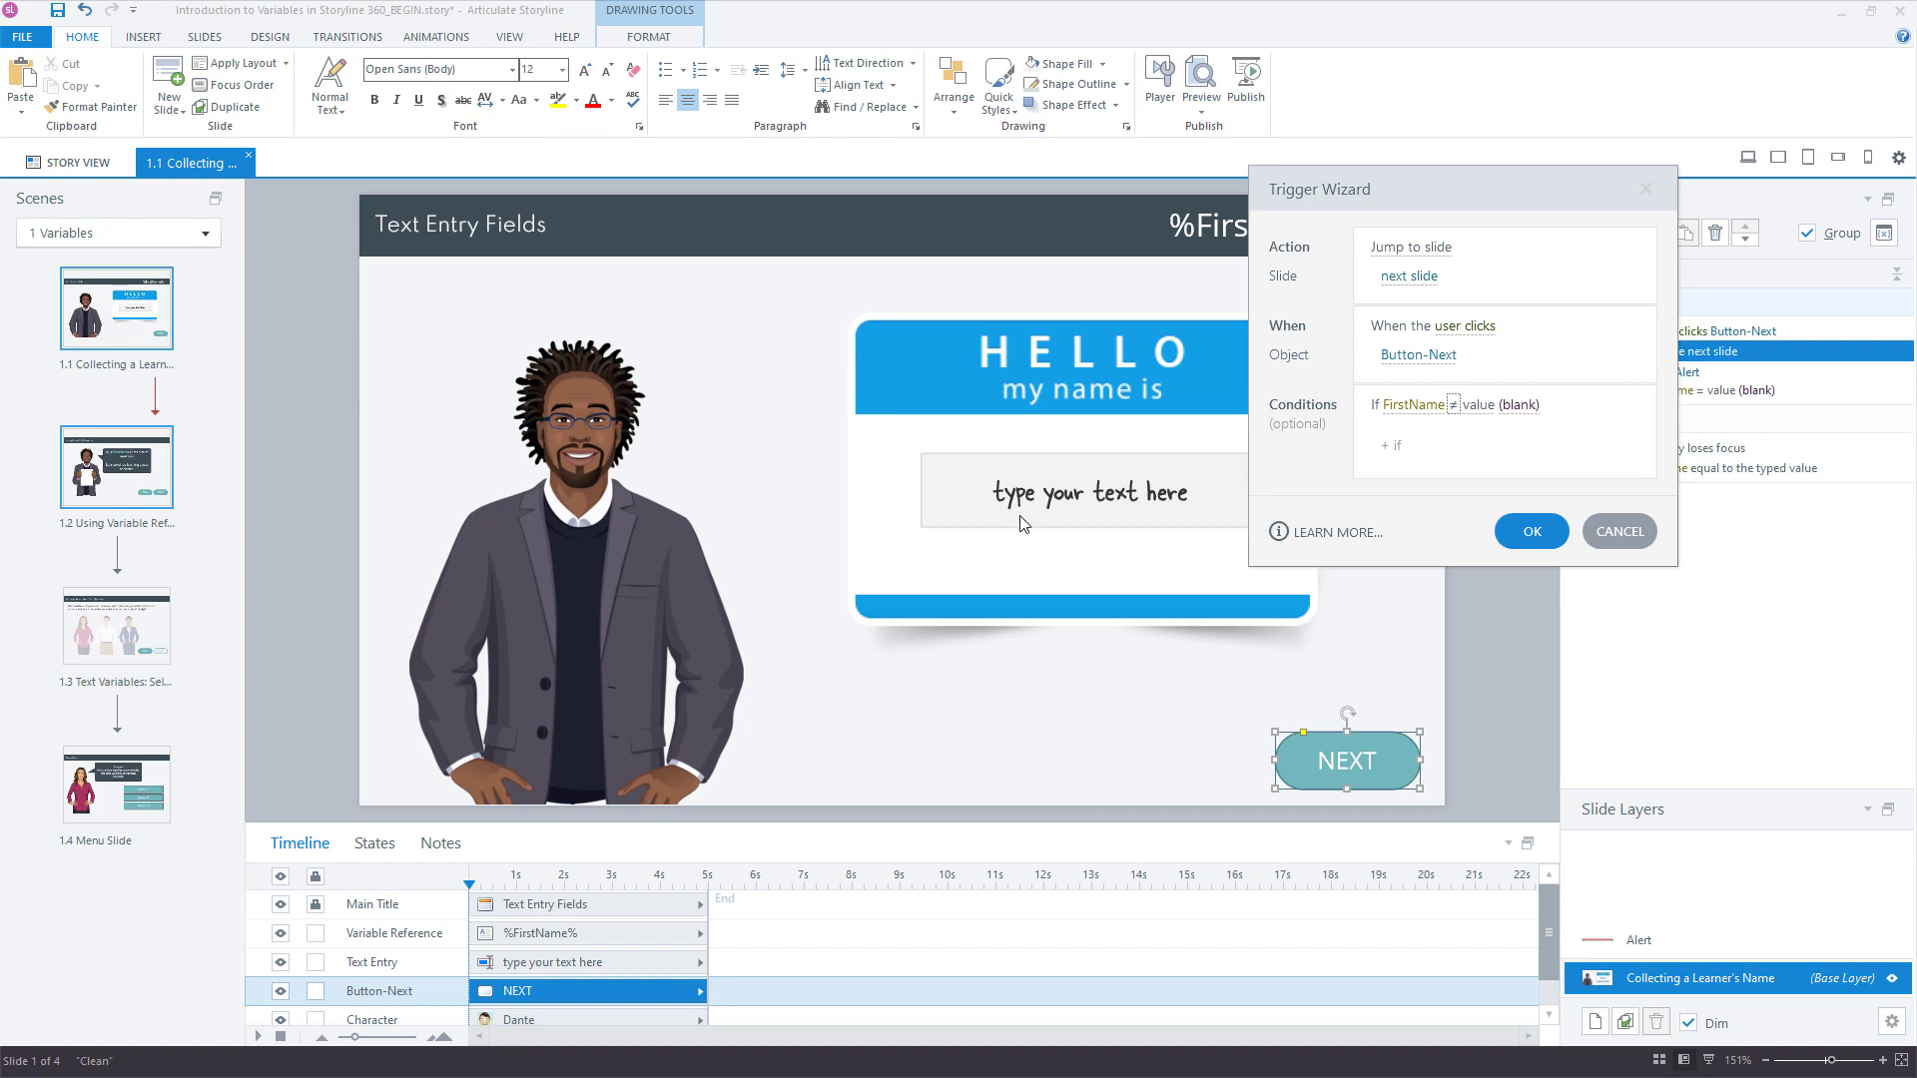
pyautogui.moveTo(1025, 523)
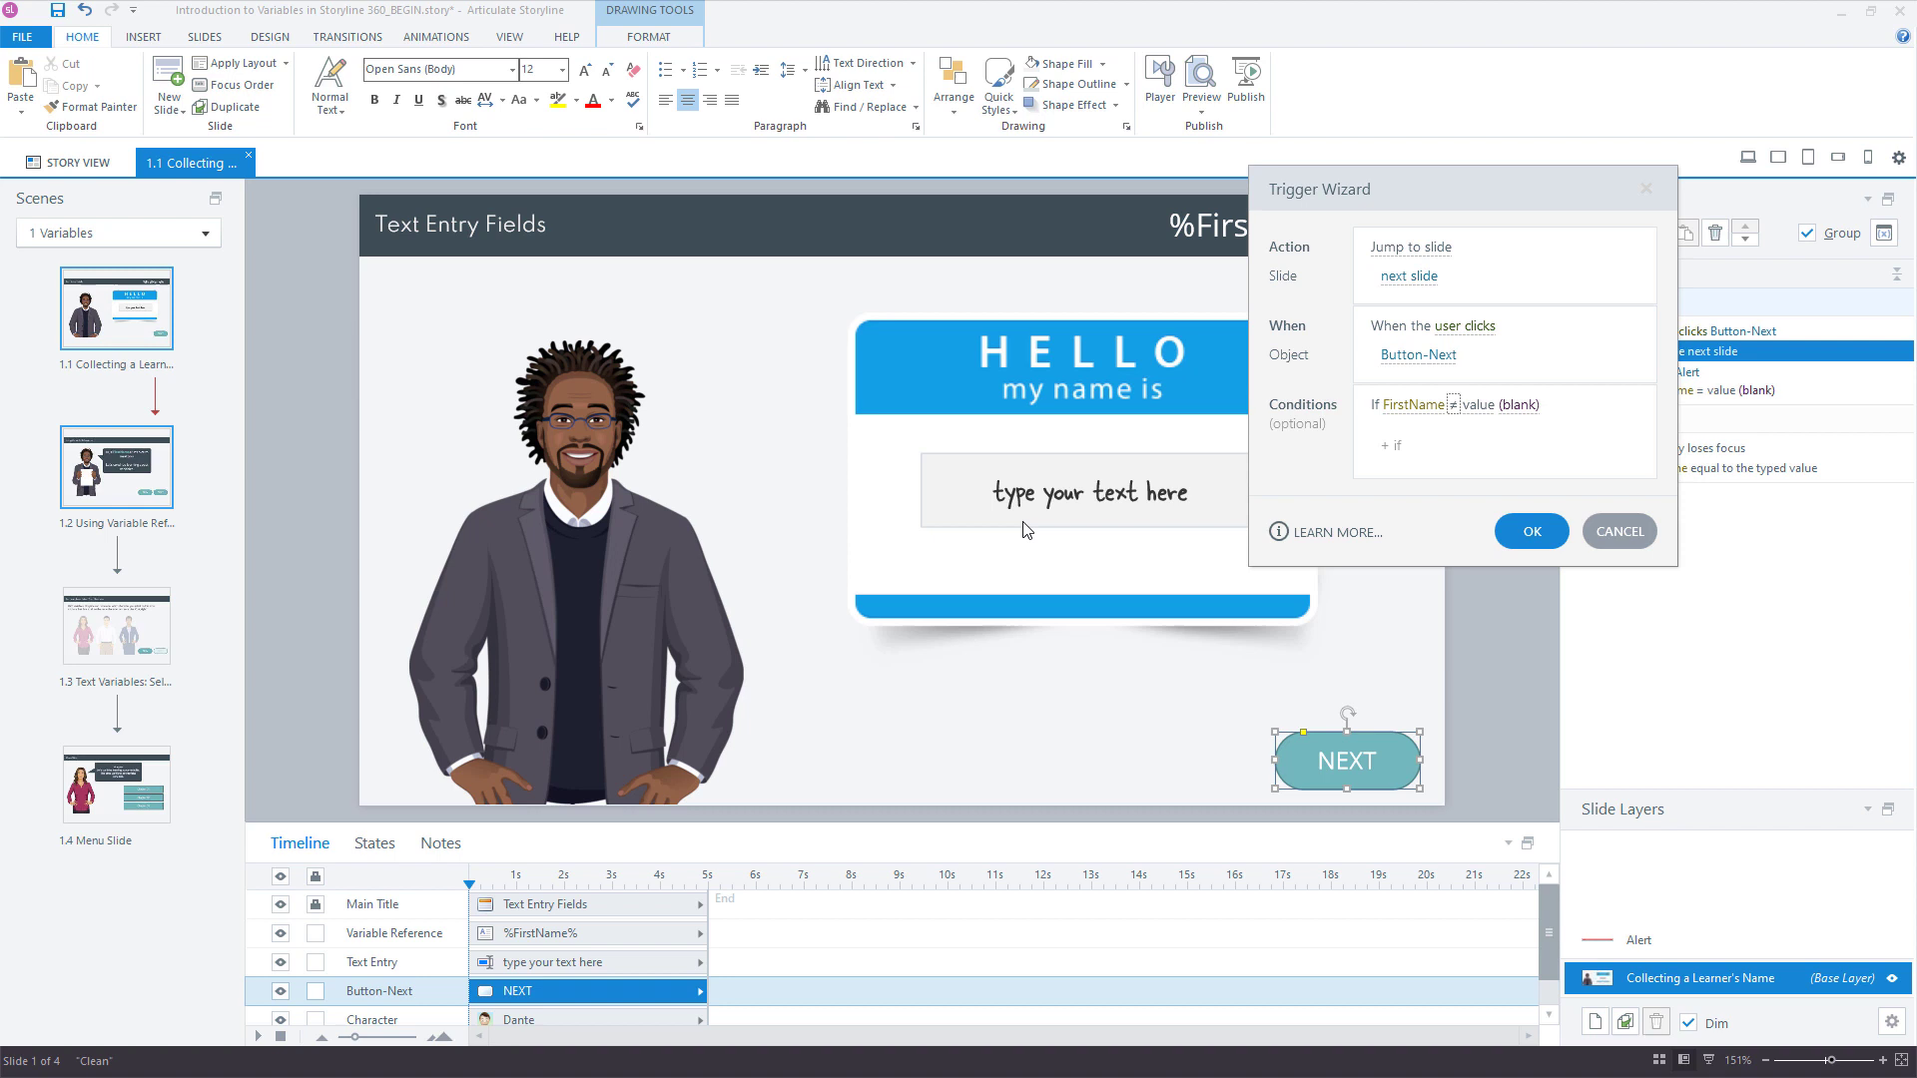
pyautogui.moveTo(1346, 515)
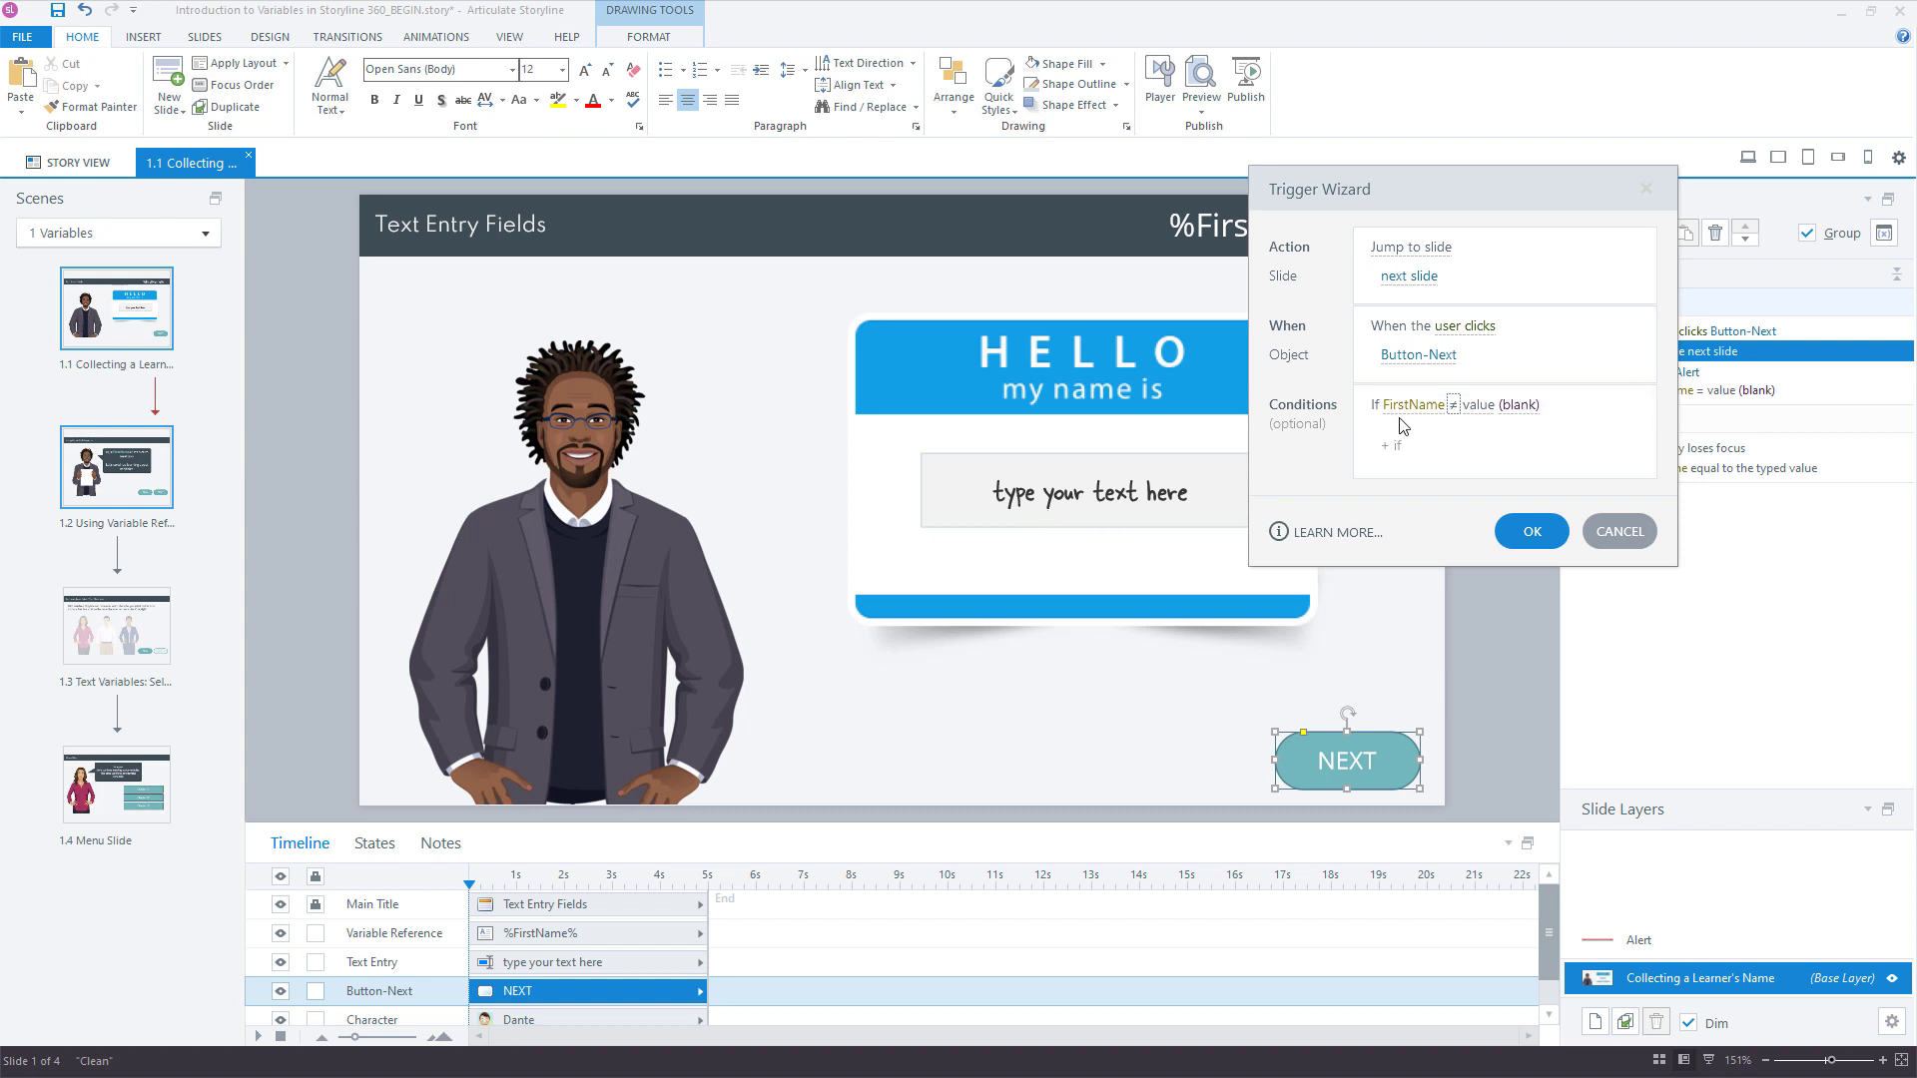
pyautogui.click(1530, 531)
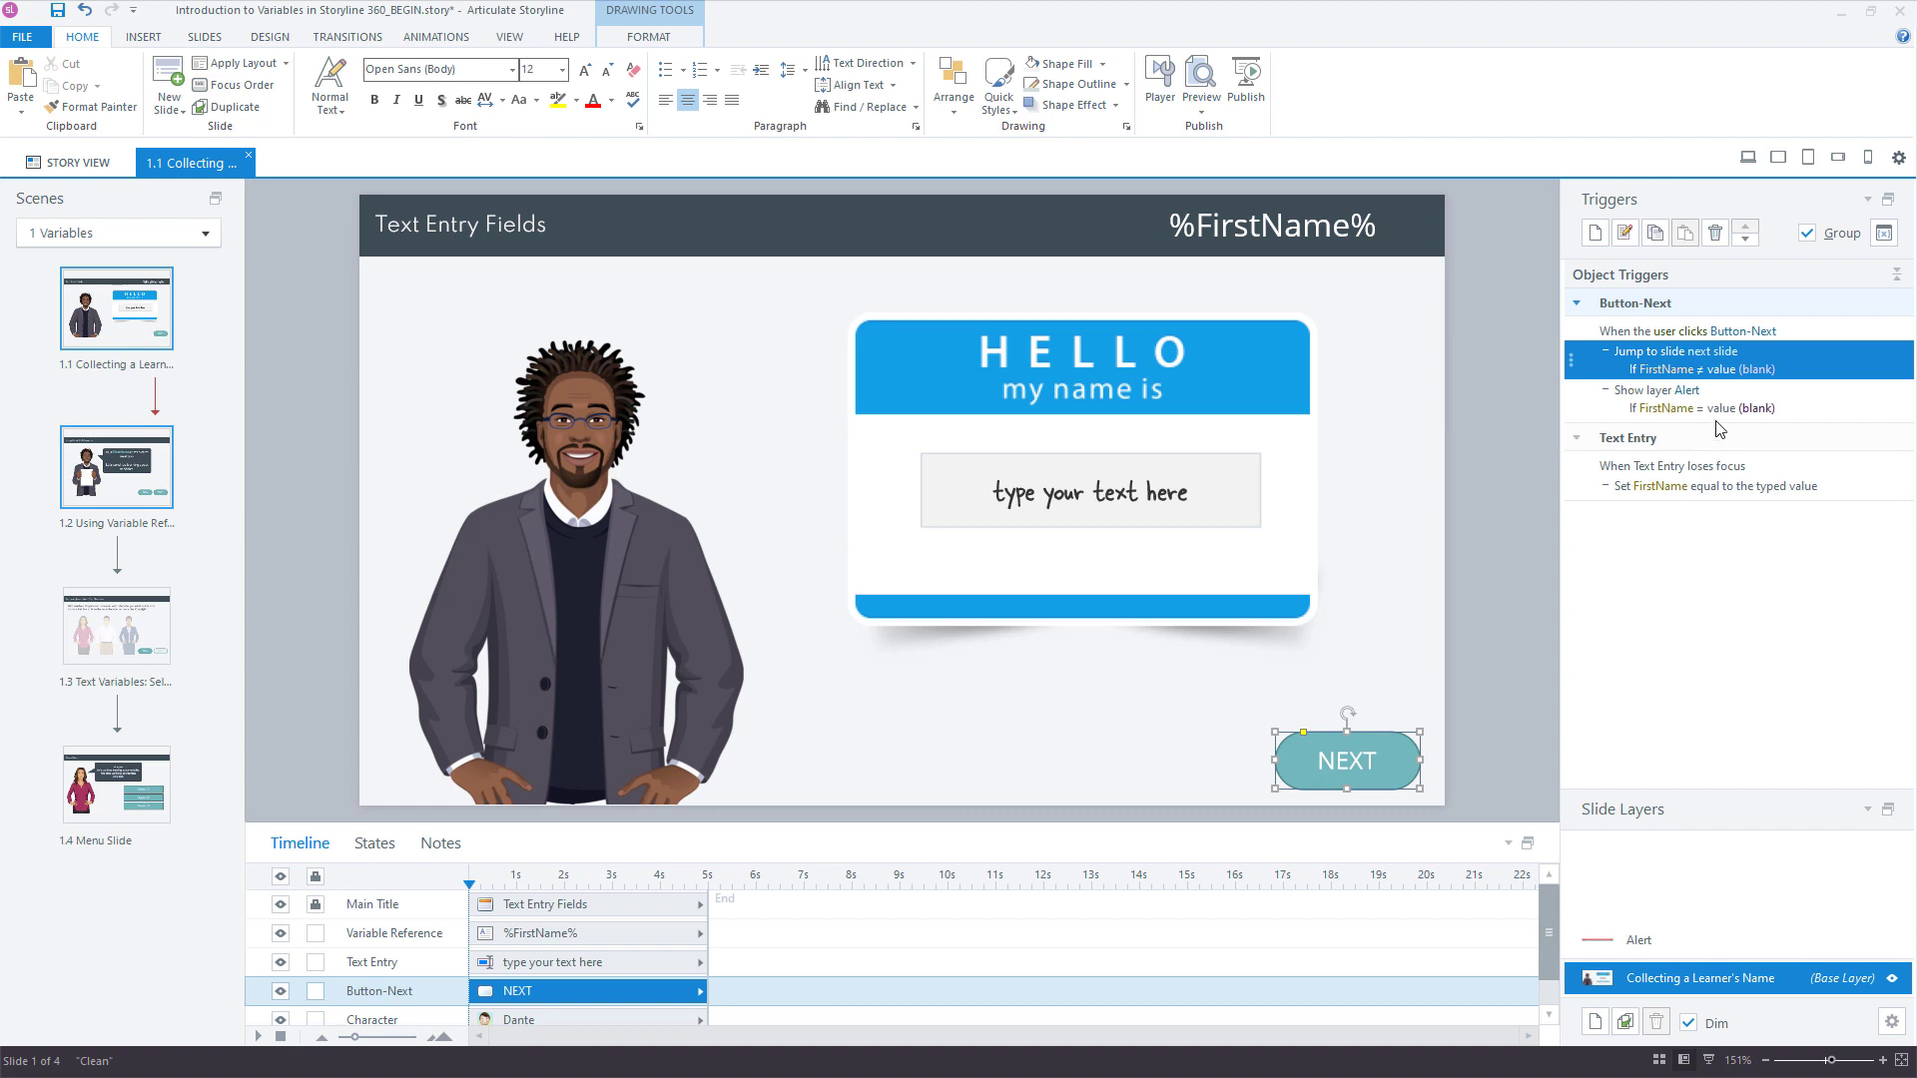
pyautogui.moveTo(1827, 421)
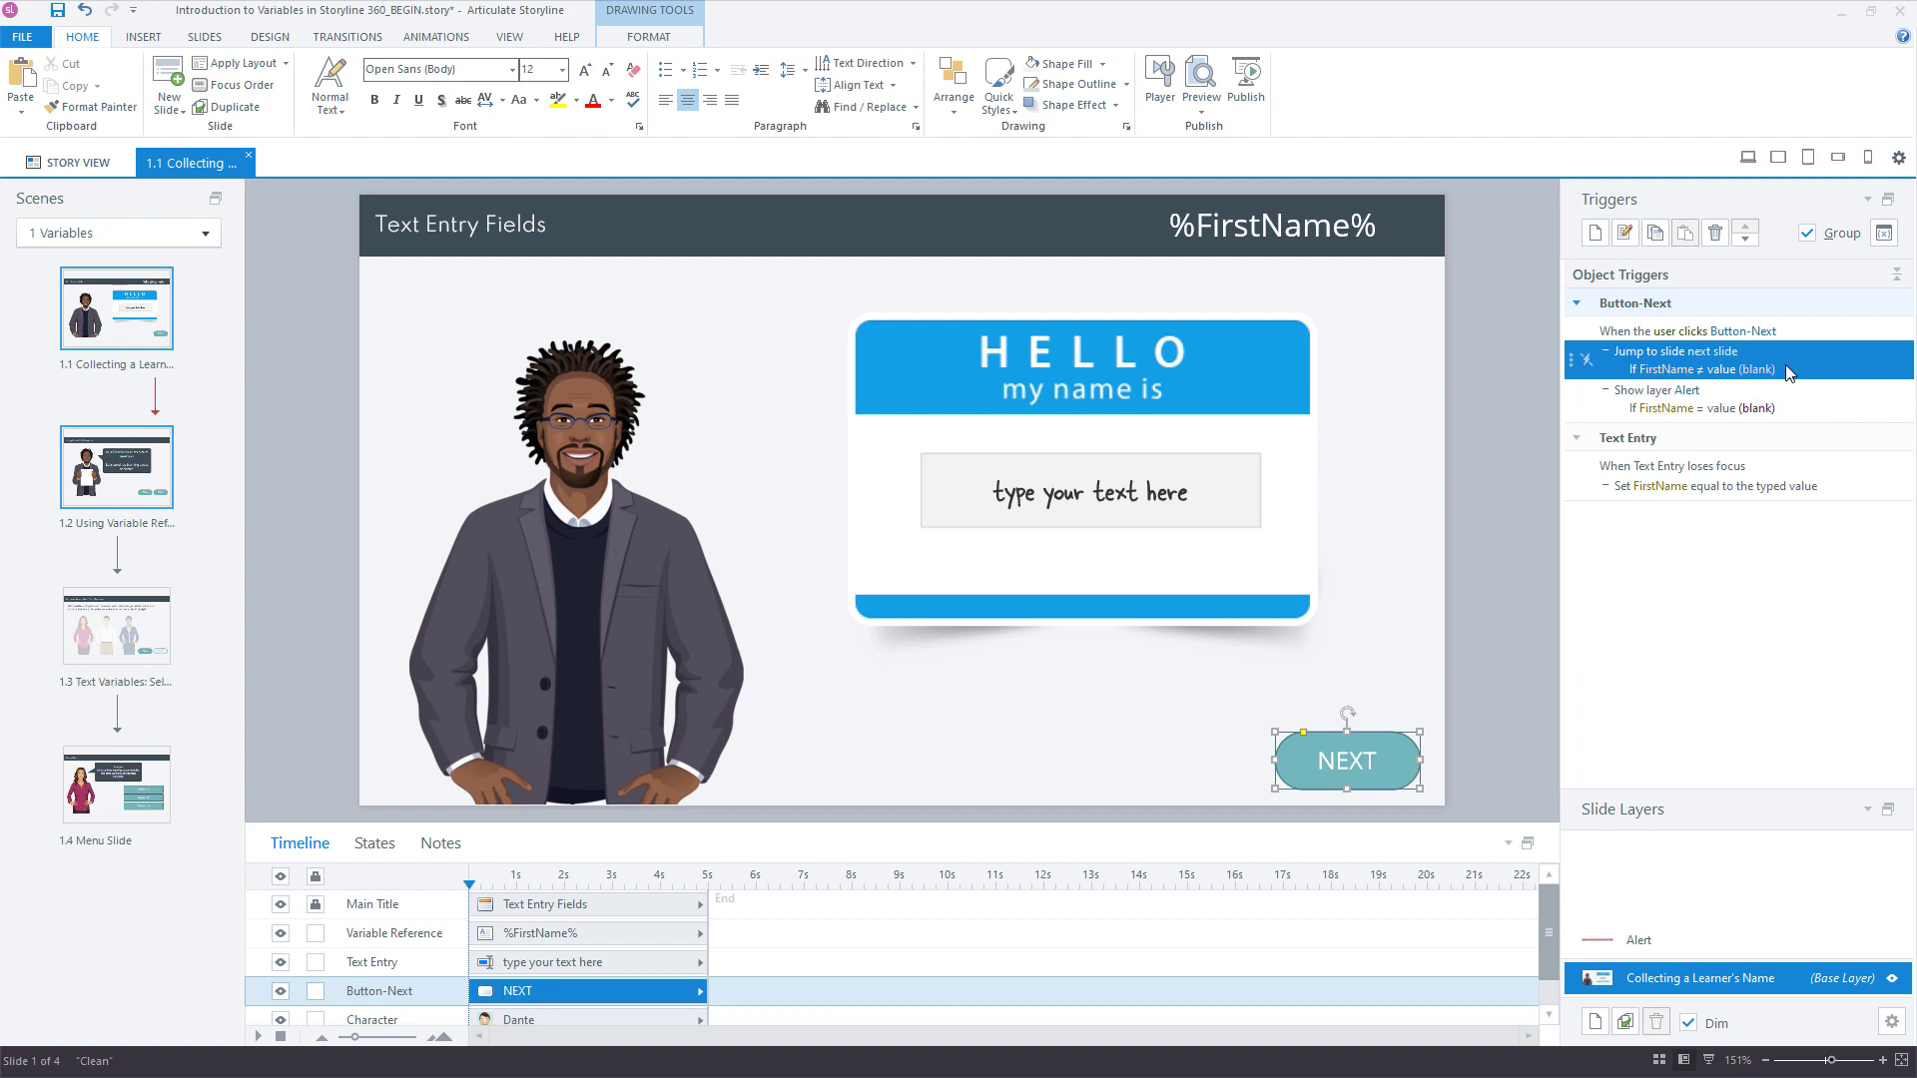
pyautogui.moveTo(1783, 369)
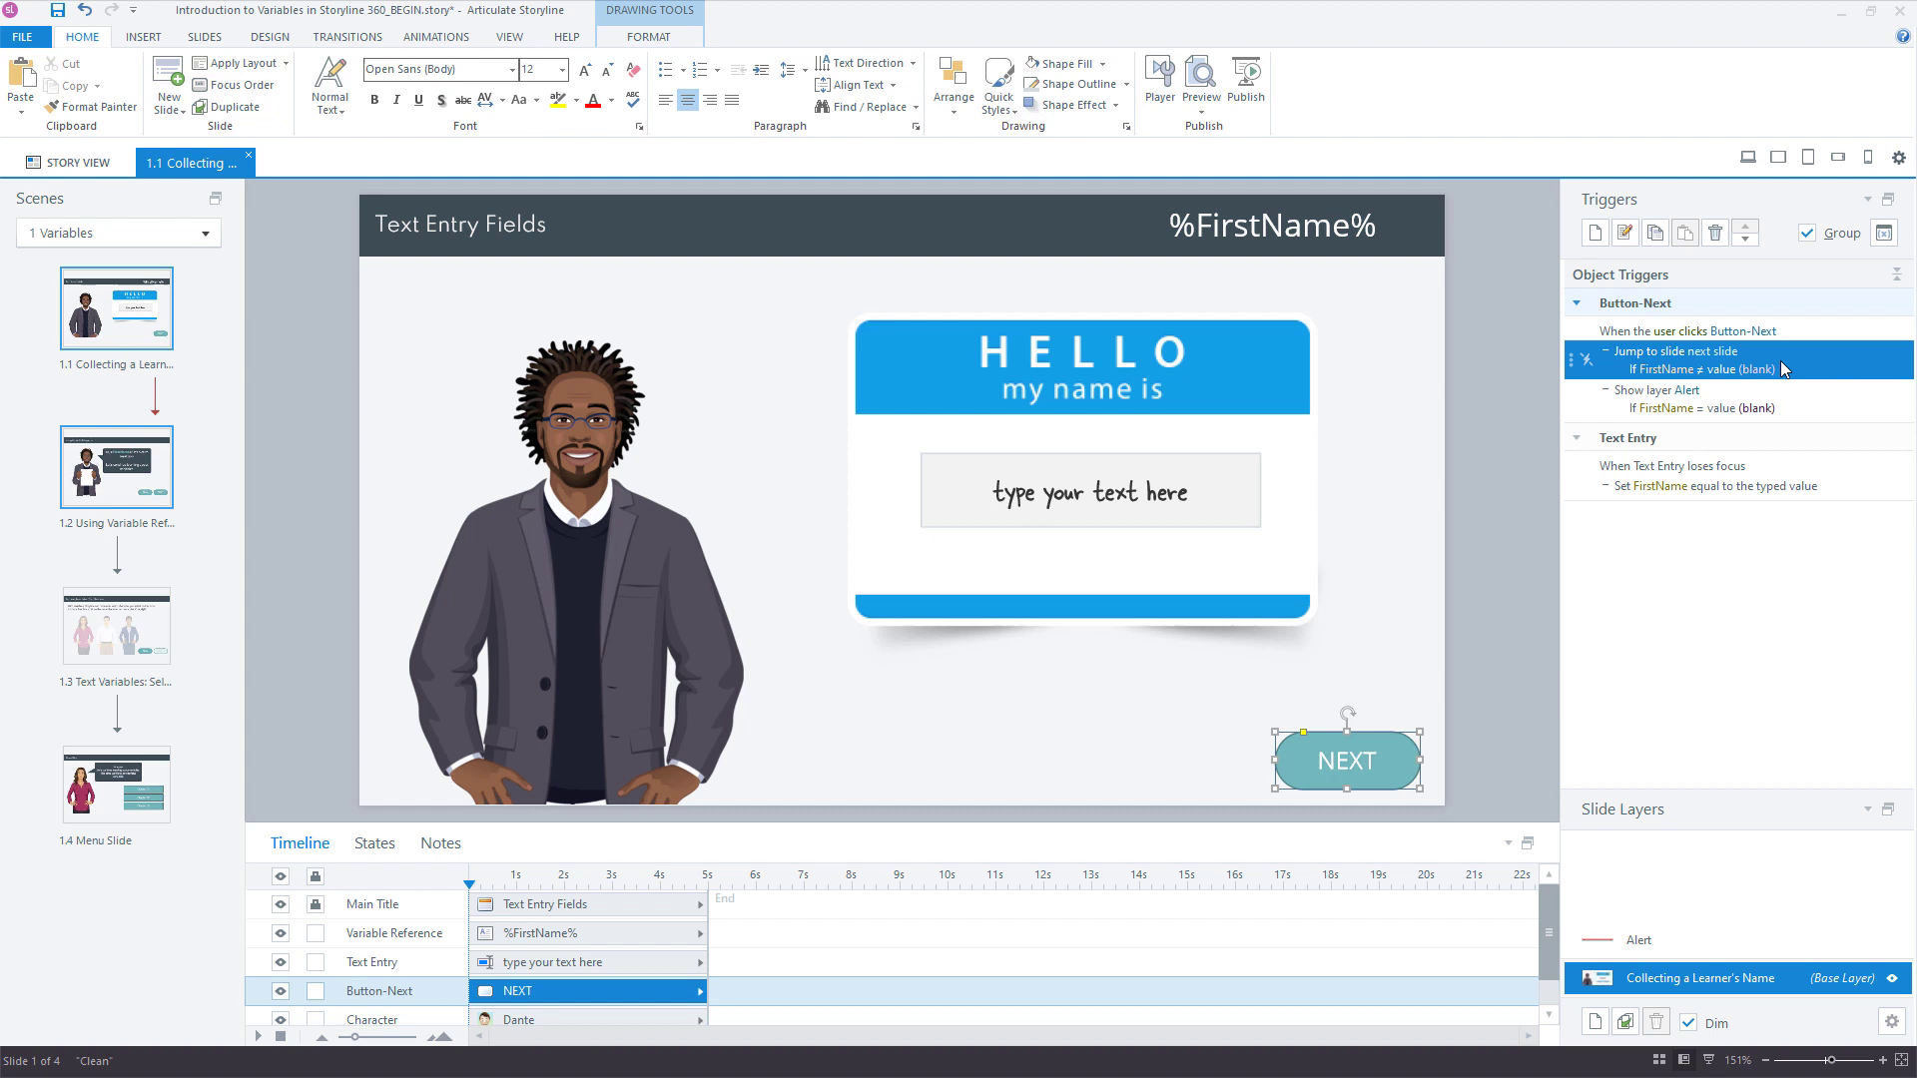
pyautogui.moveTo(1786, 380)
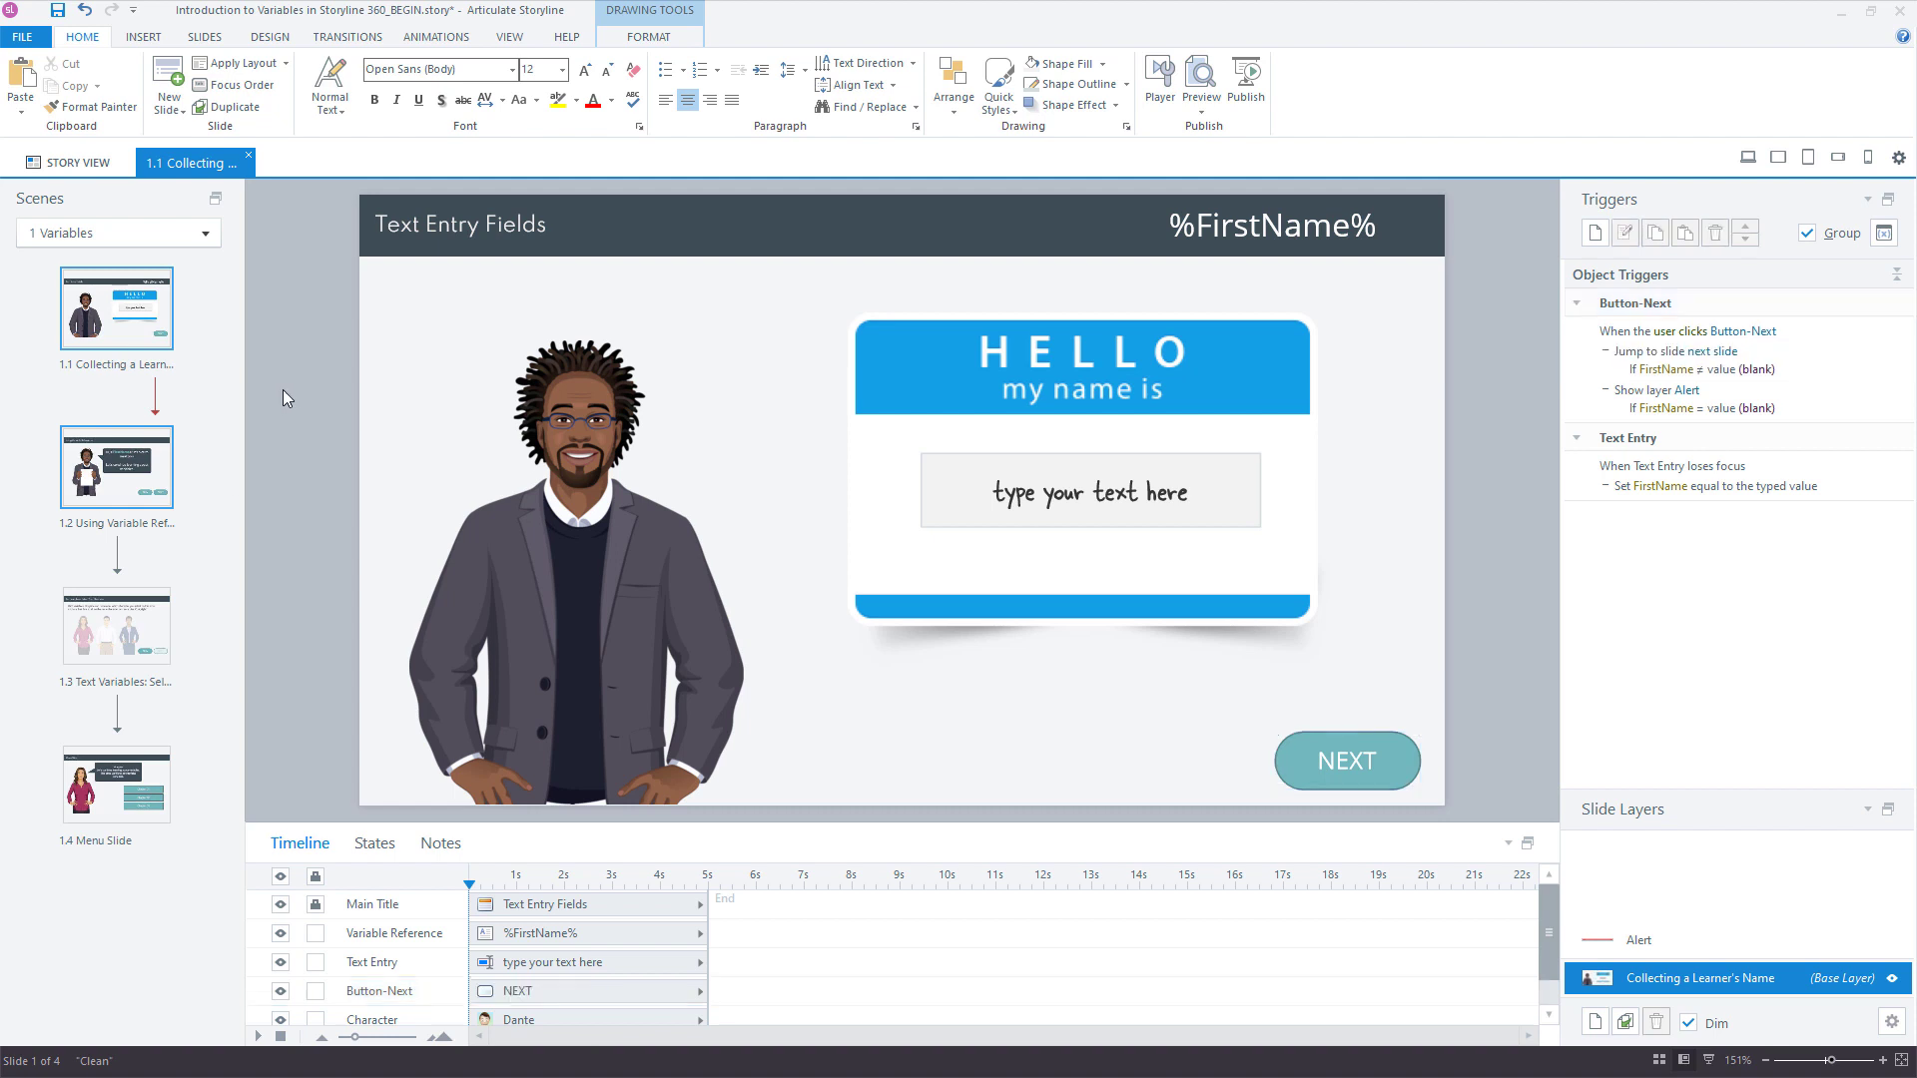
# Step: Select slide 1.1 and launch Preview of this slide from the Home ribbon
pyautogui.click(116, 305)
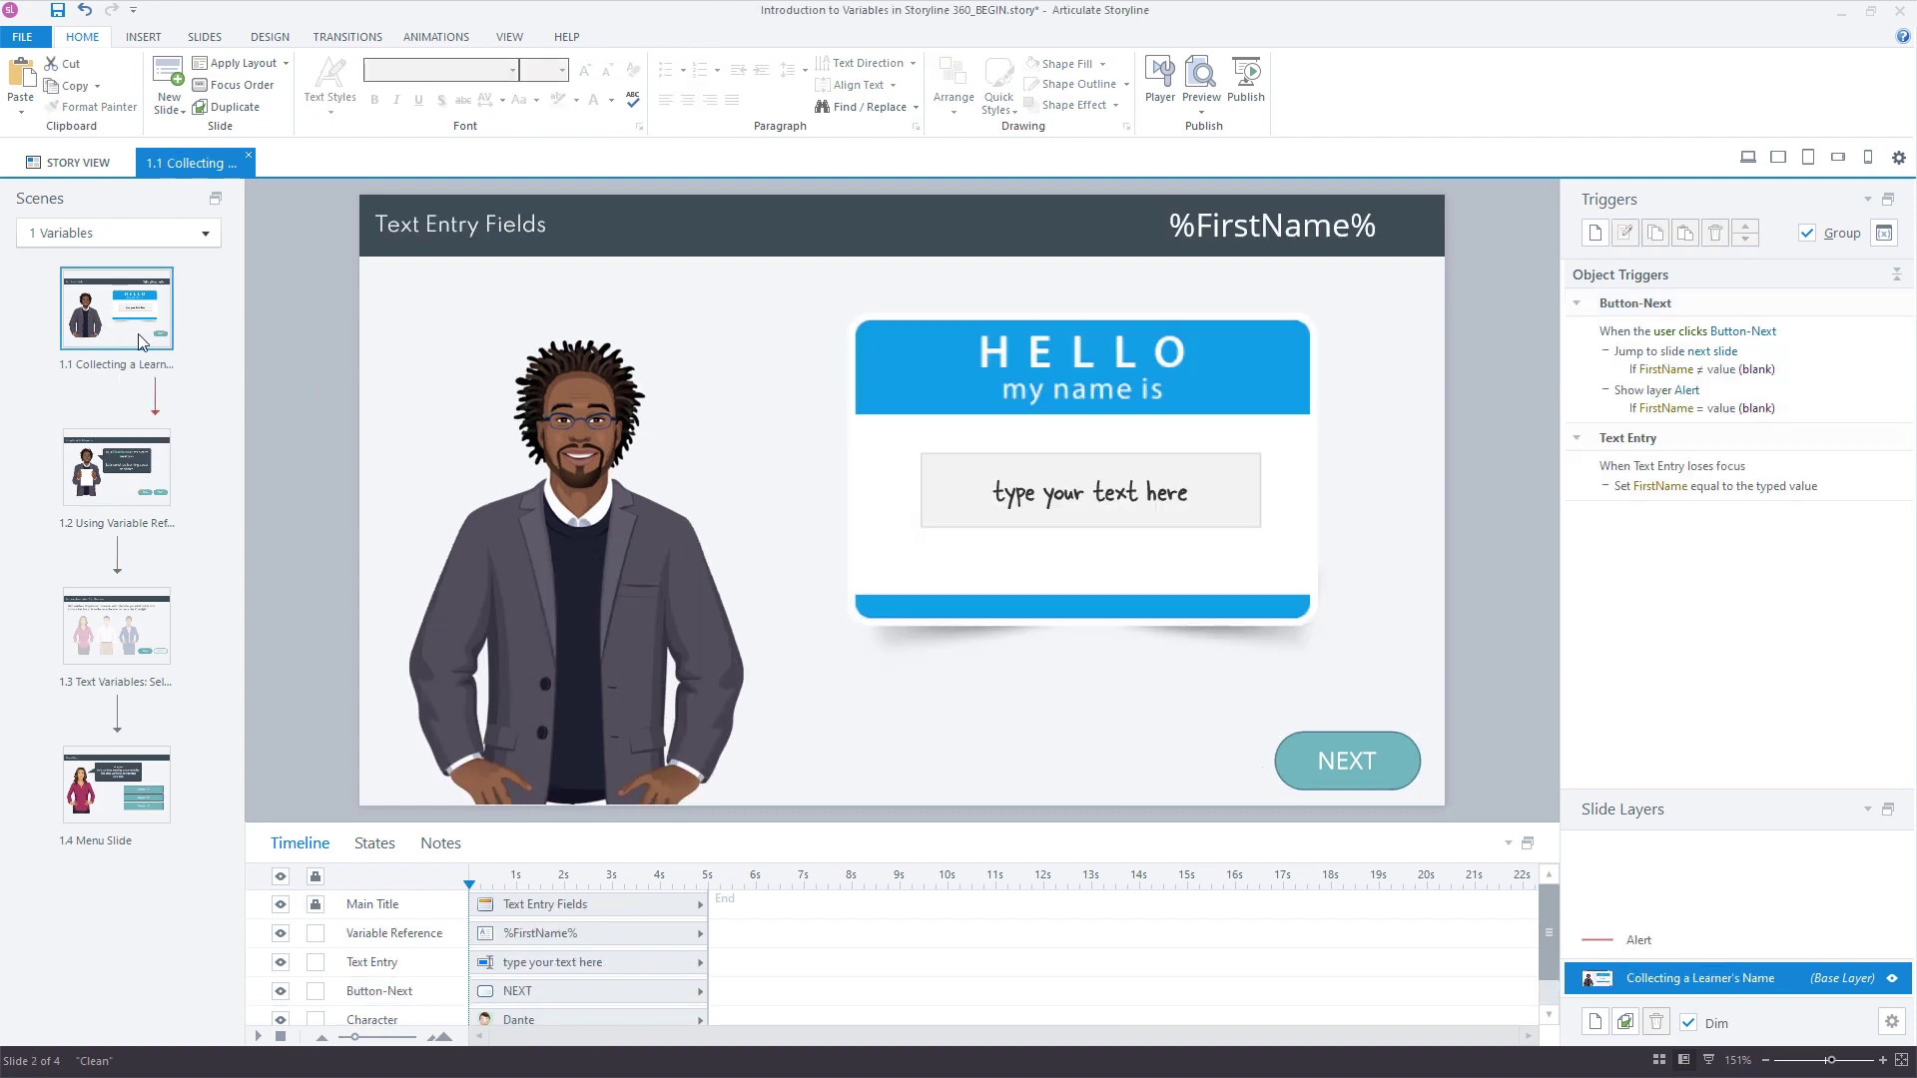
pyautogui.click(116, 467)
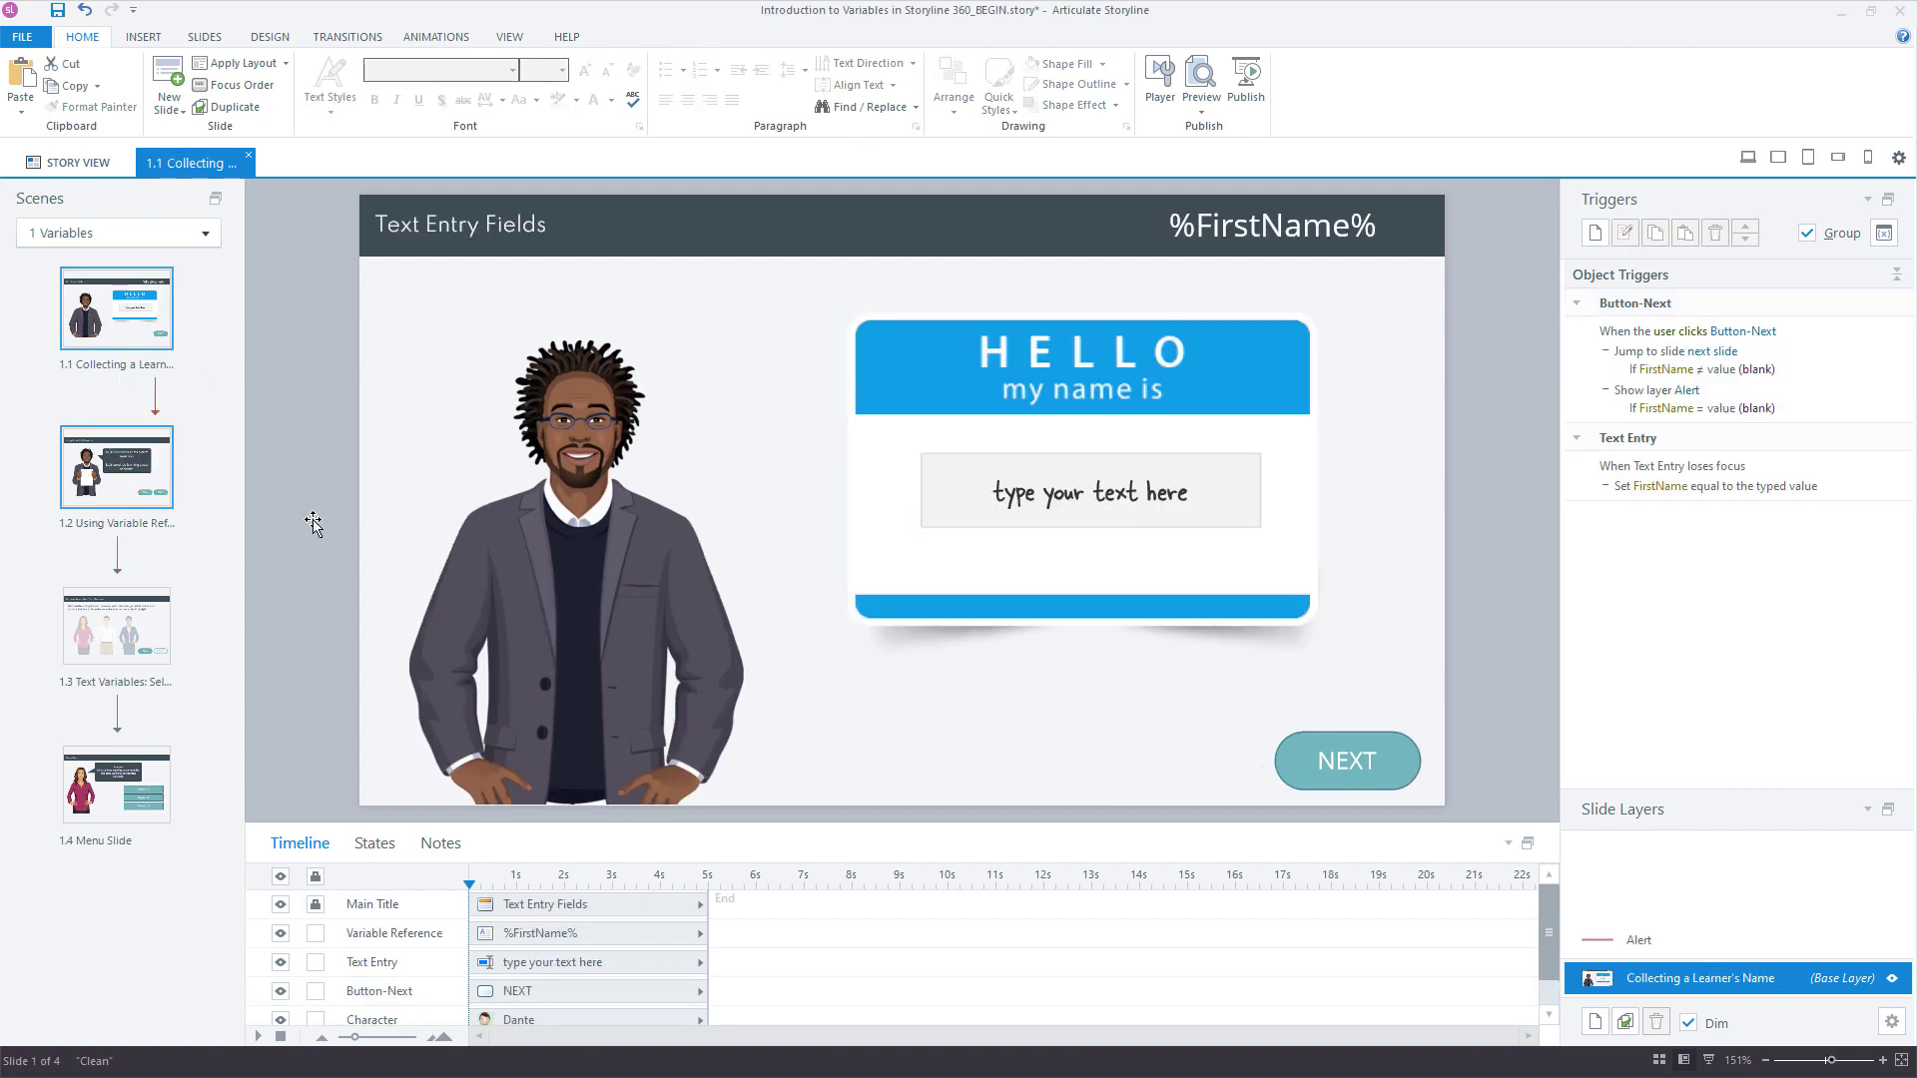
pyautogui.click(1200, 80)
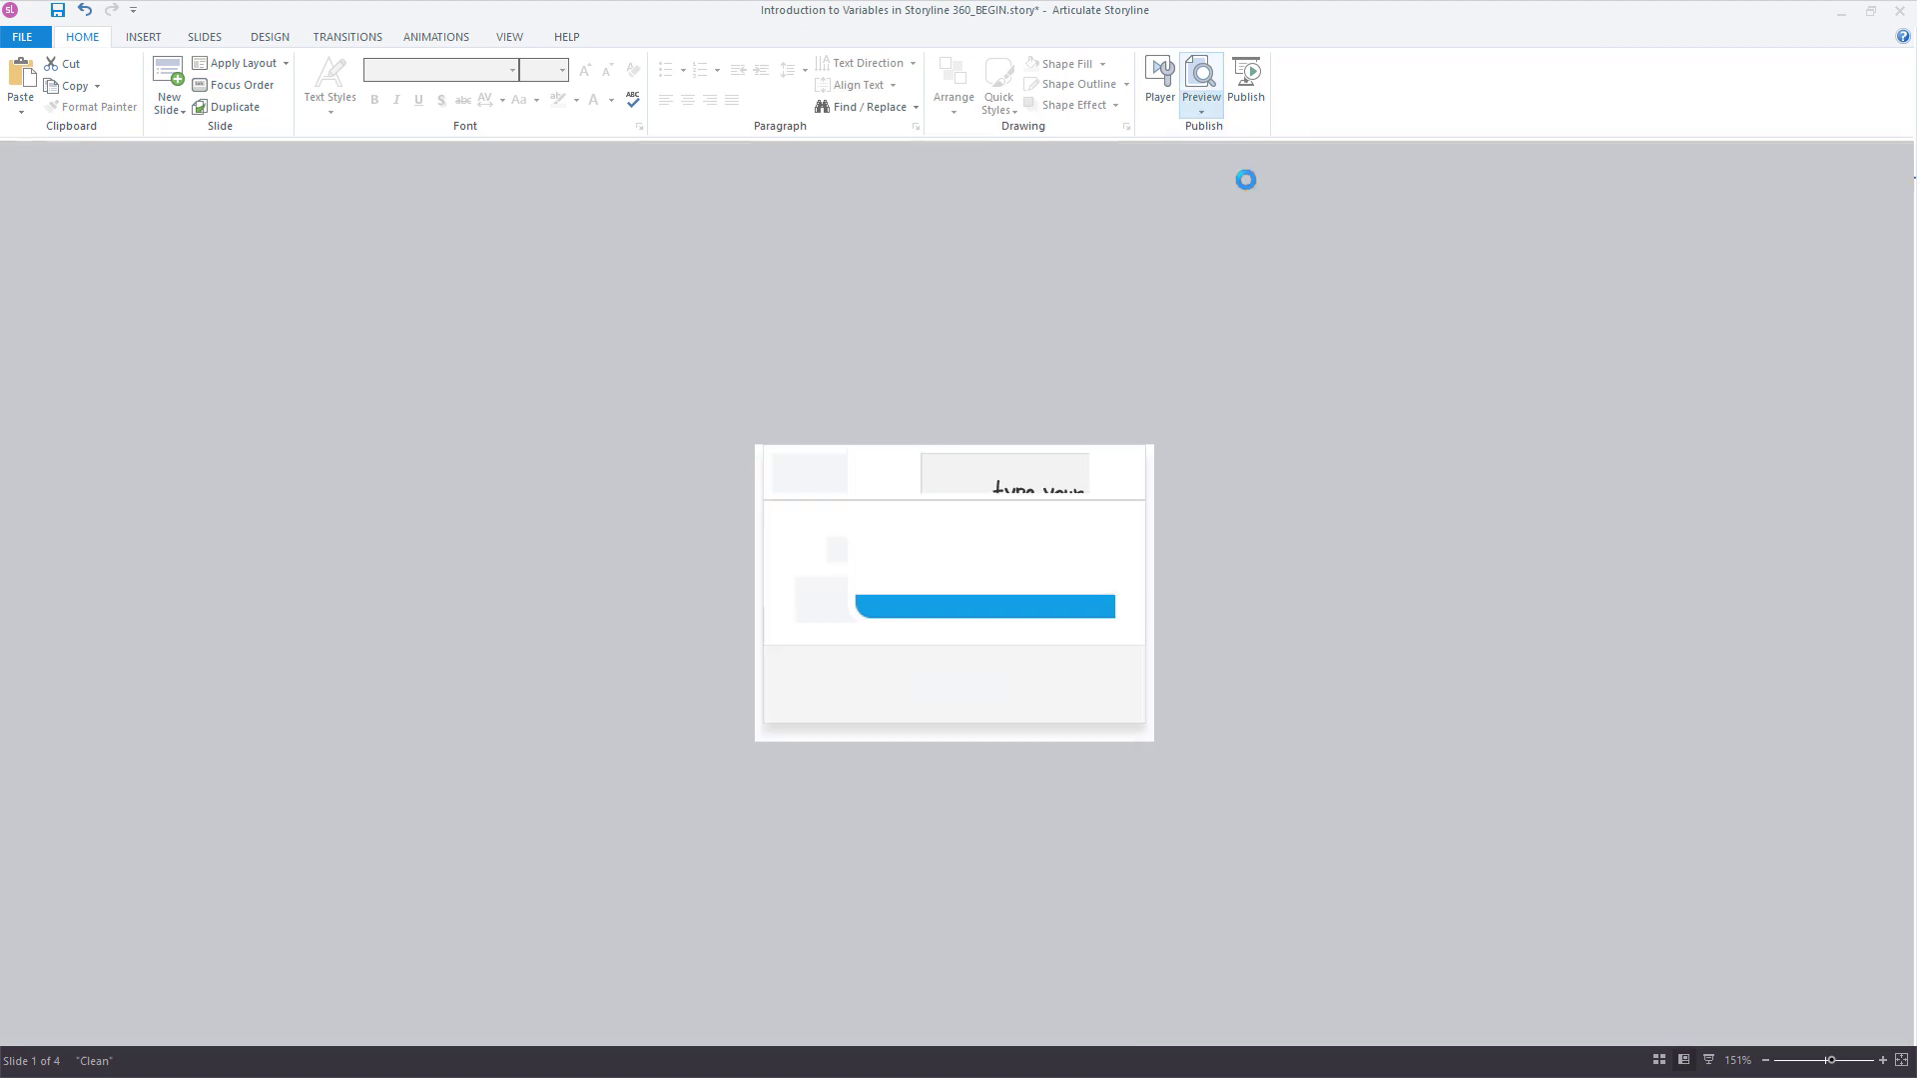
pyautogui.click(1200, 84)
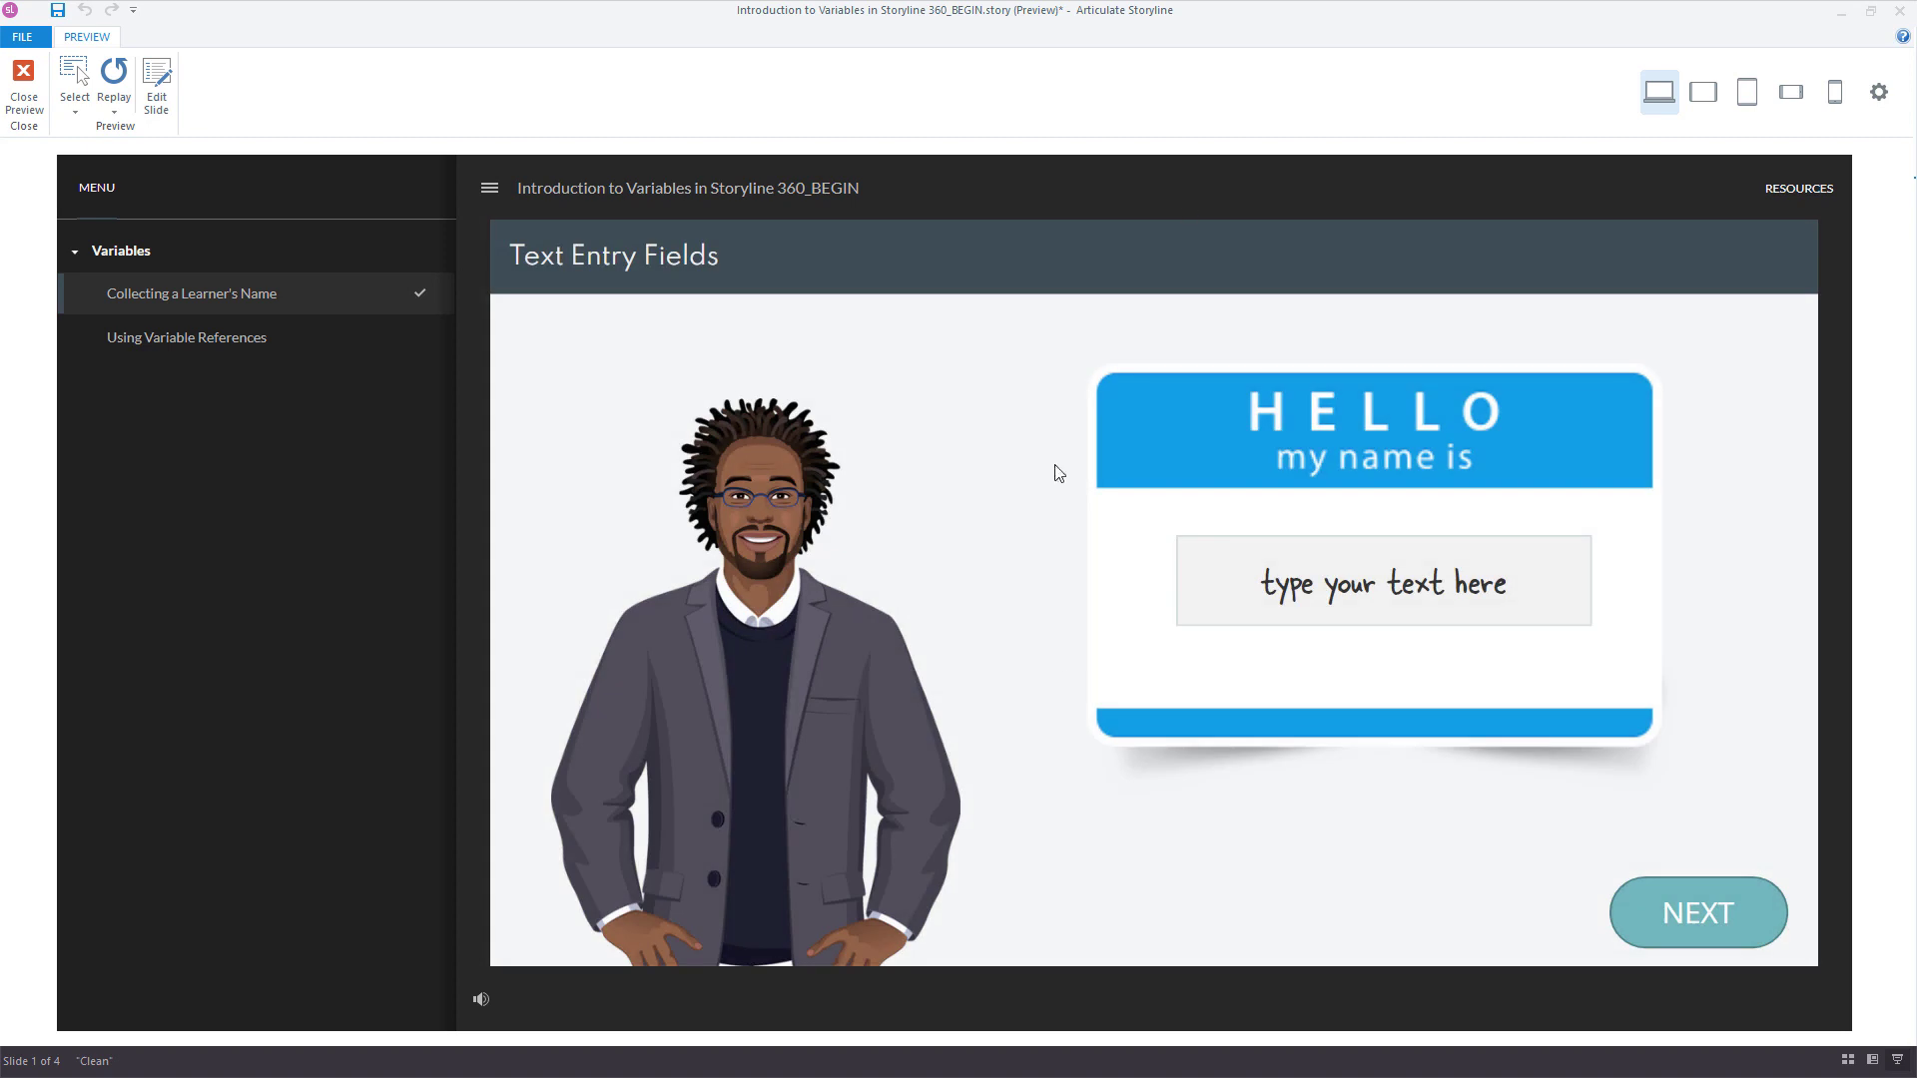
# Step: Try NEXT with a blank name to see the alert, then enter David to reach the greeting slide and exit preview
pyautogui.click(1698, 913)
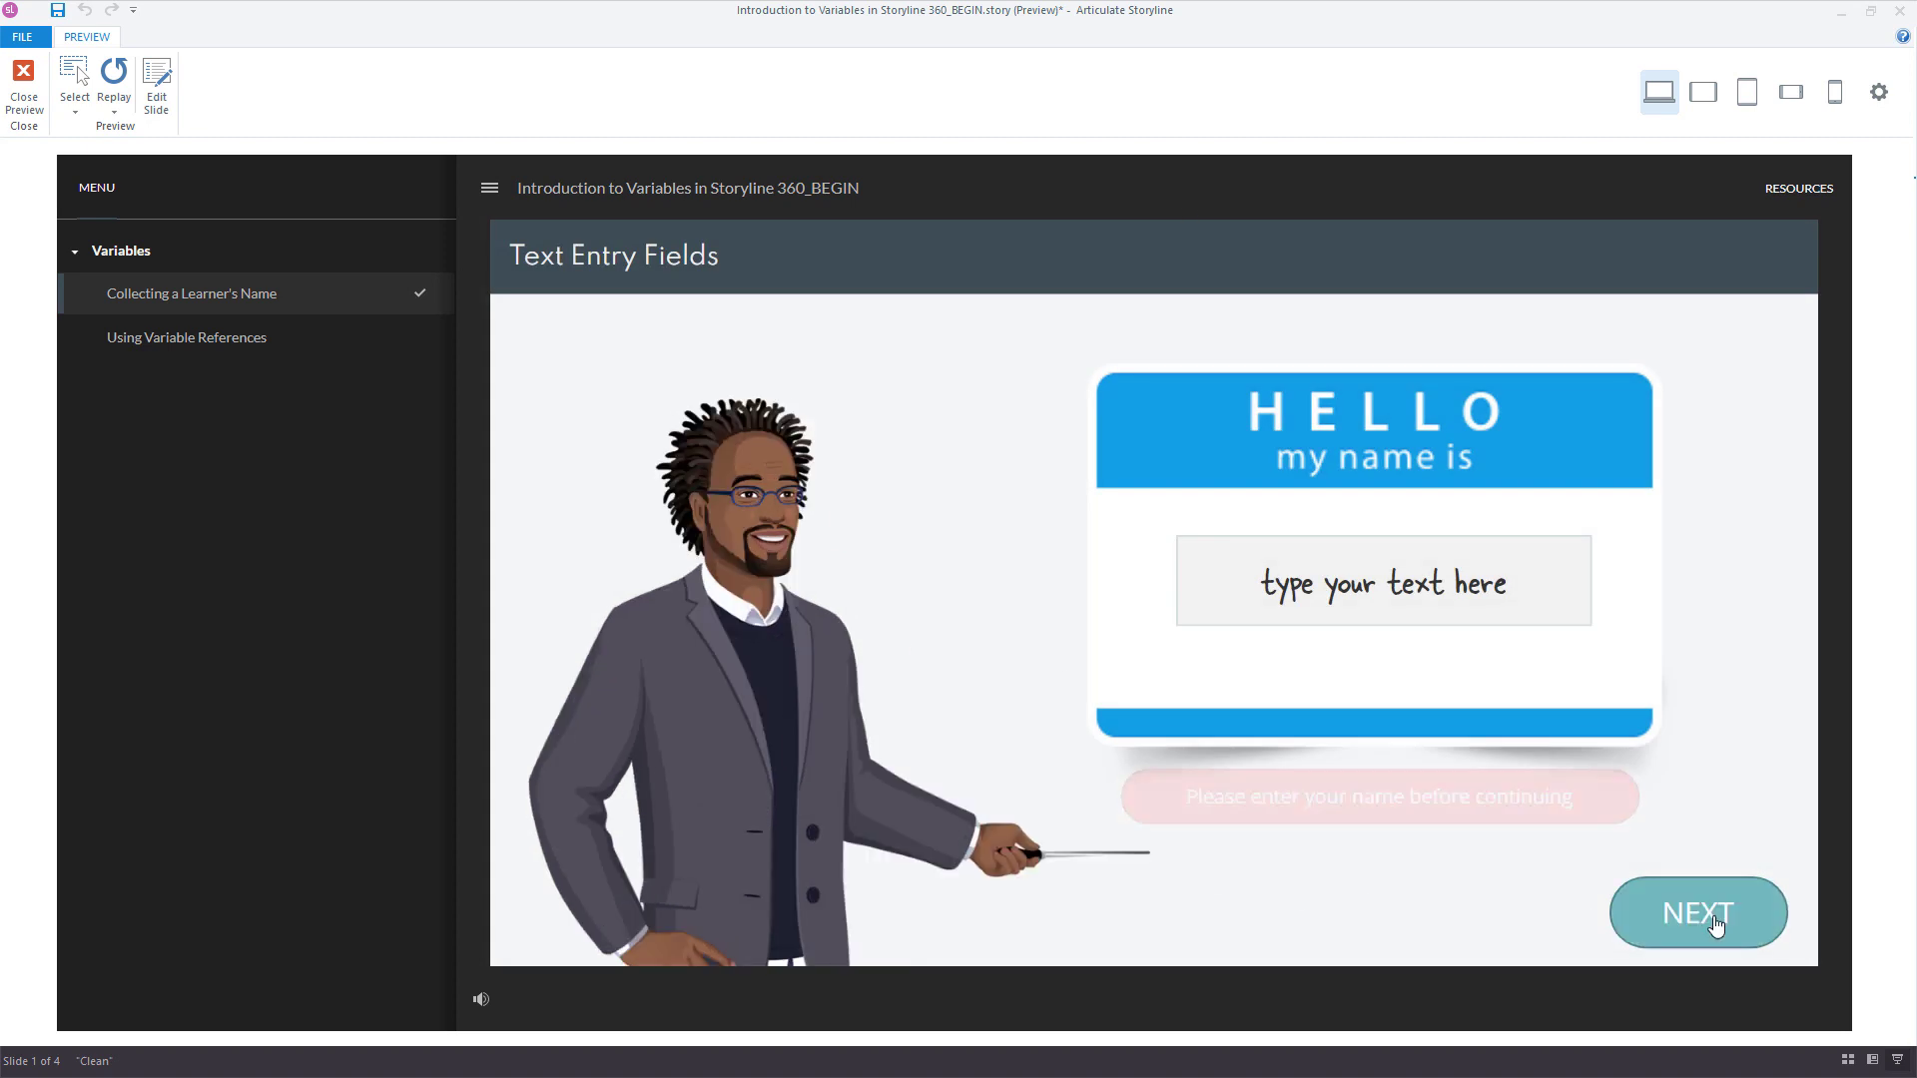
pyautogui.click(1698, 912)
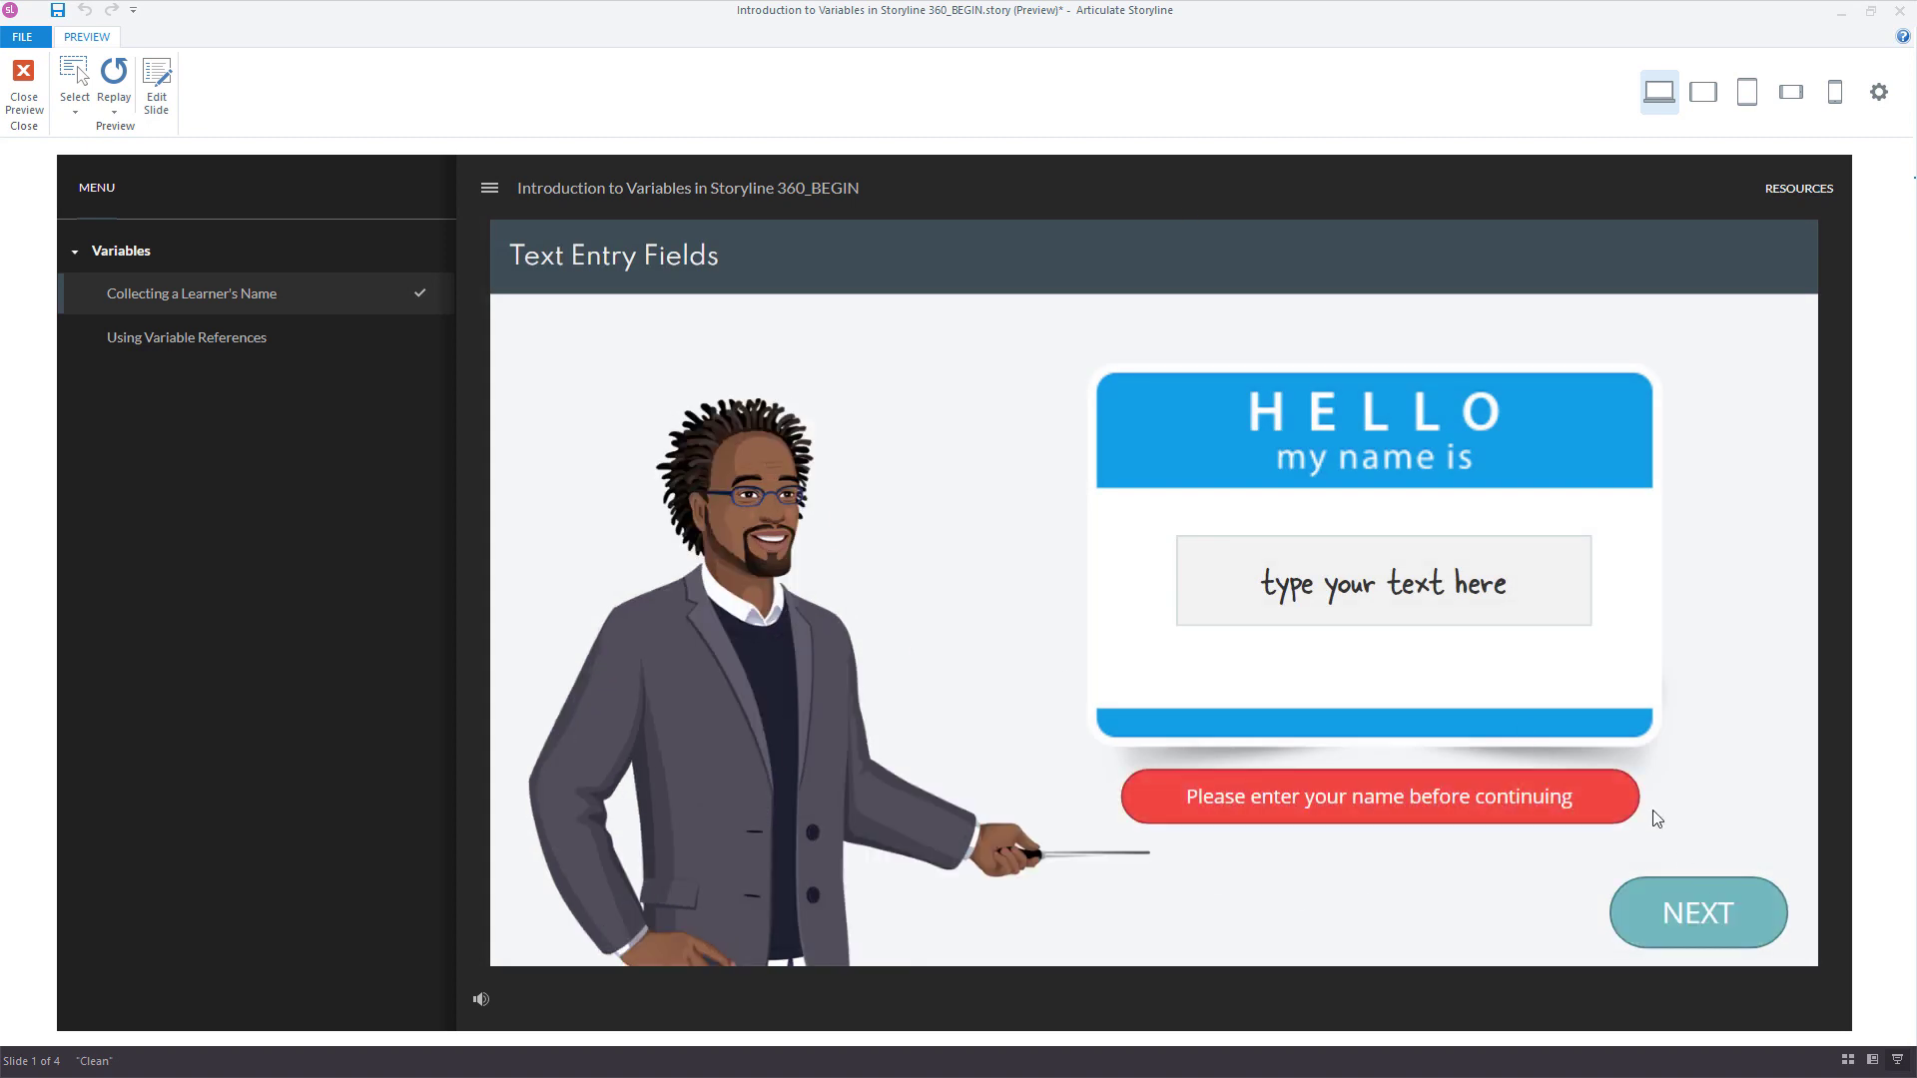
pyautogui.moveTo(1321, 851)
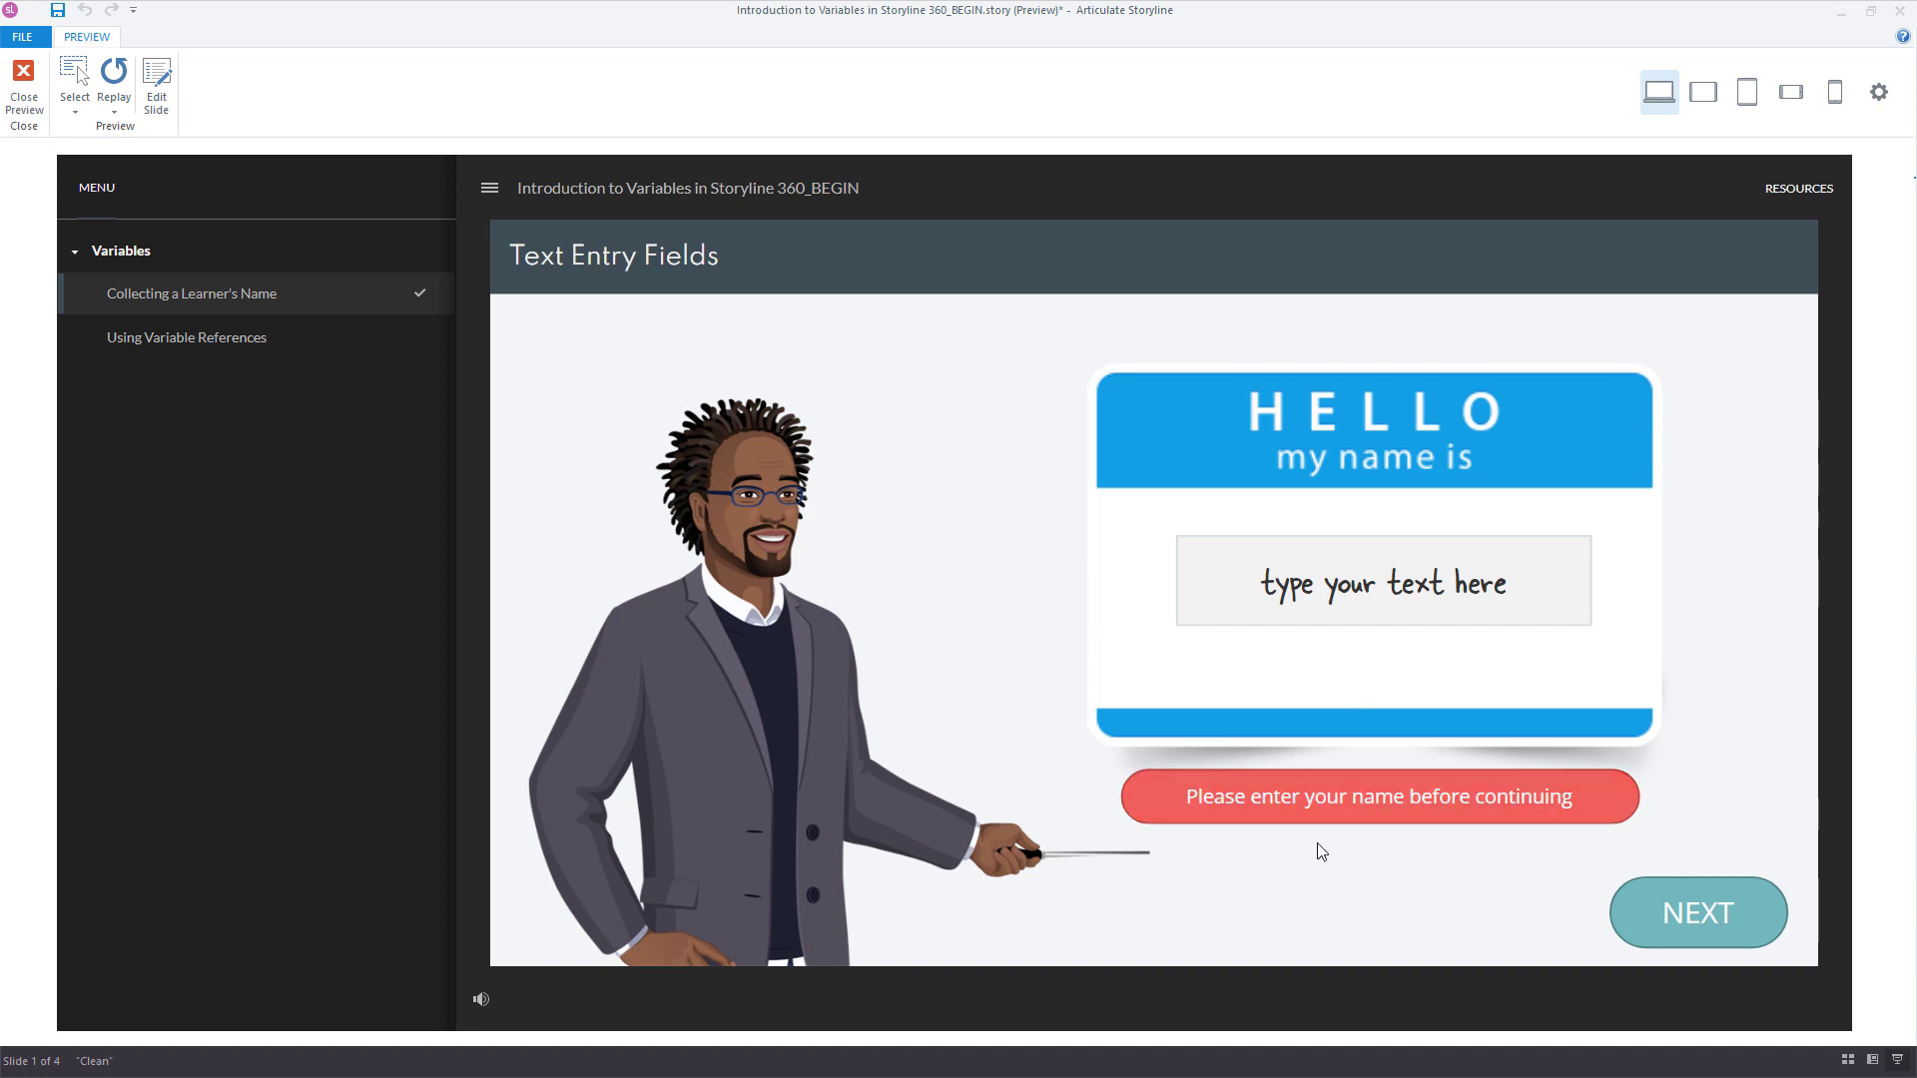
pyautogui.click(1382, 581)
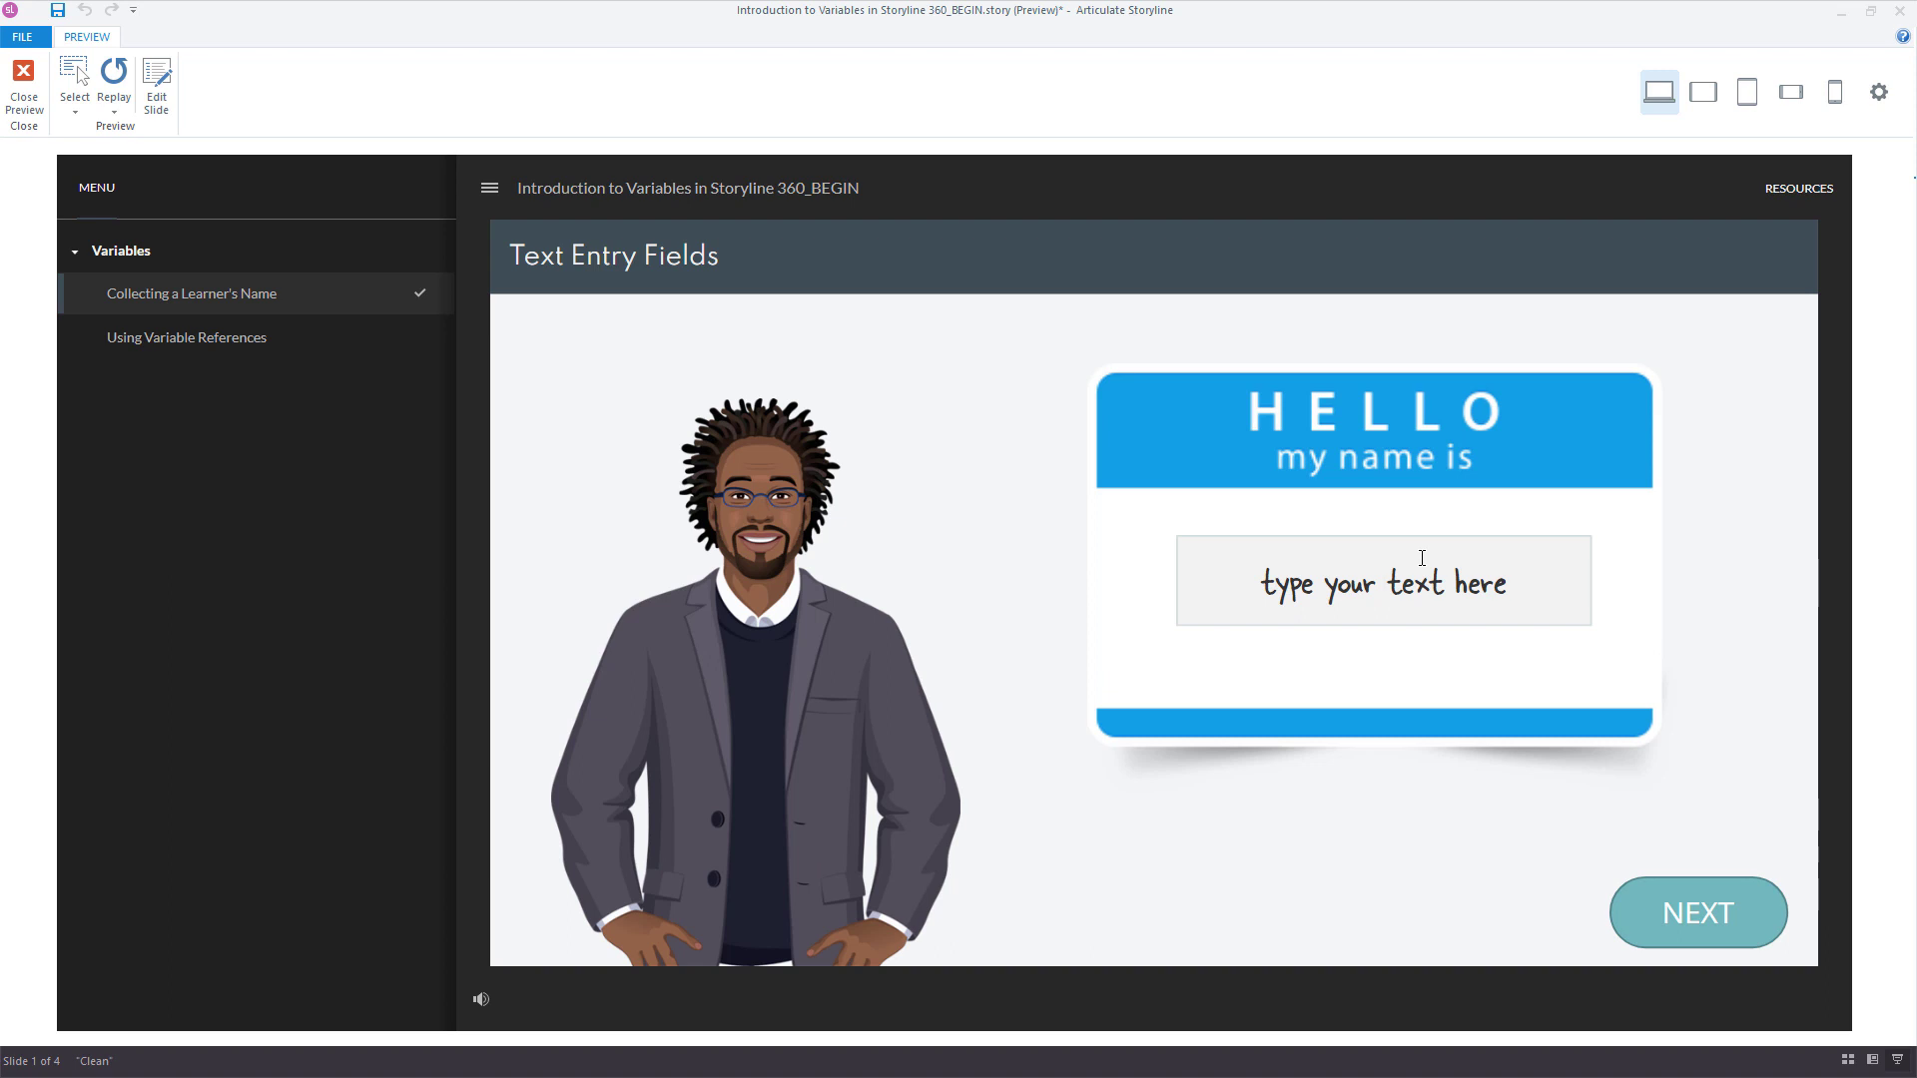
pyautogui.write('D')
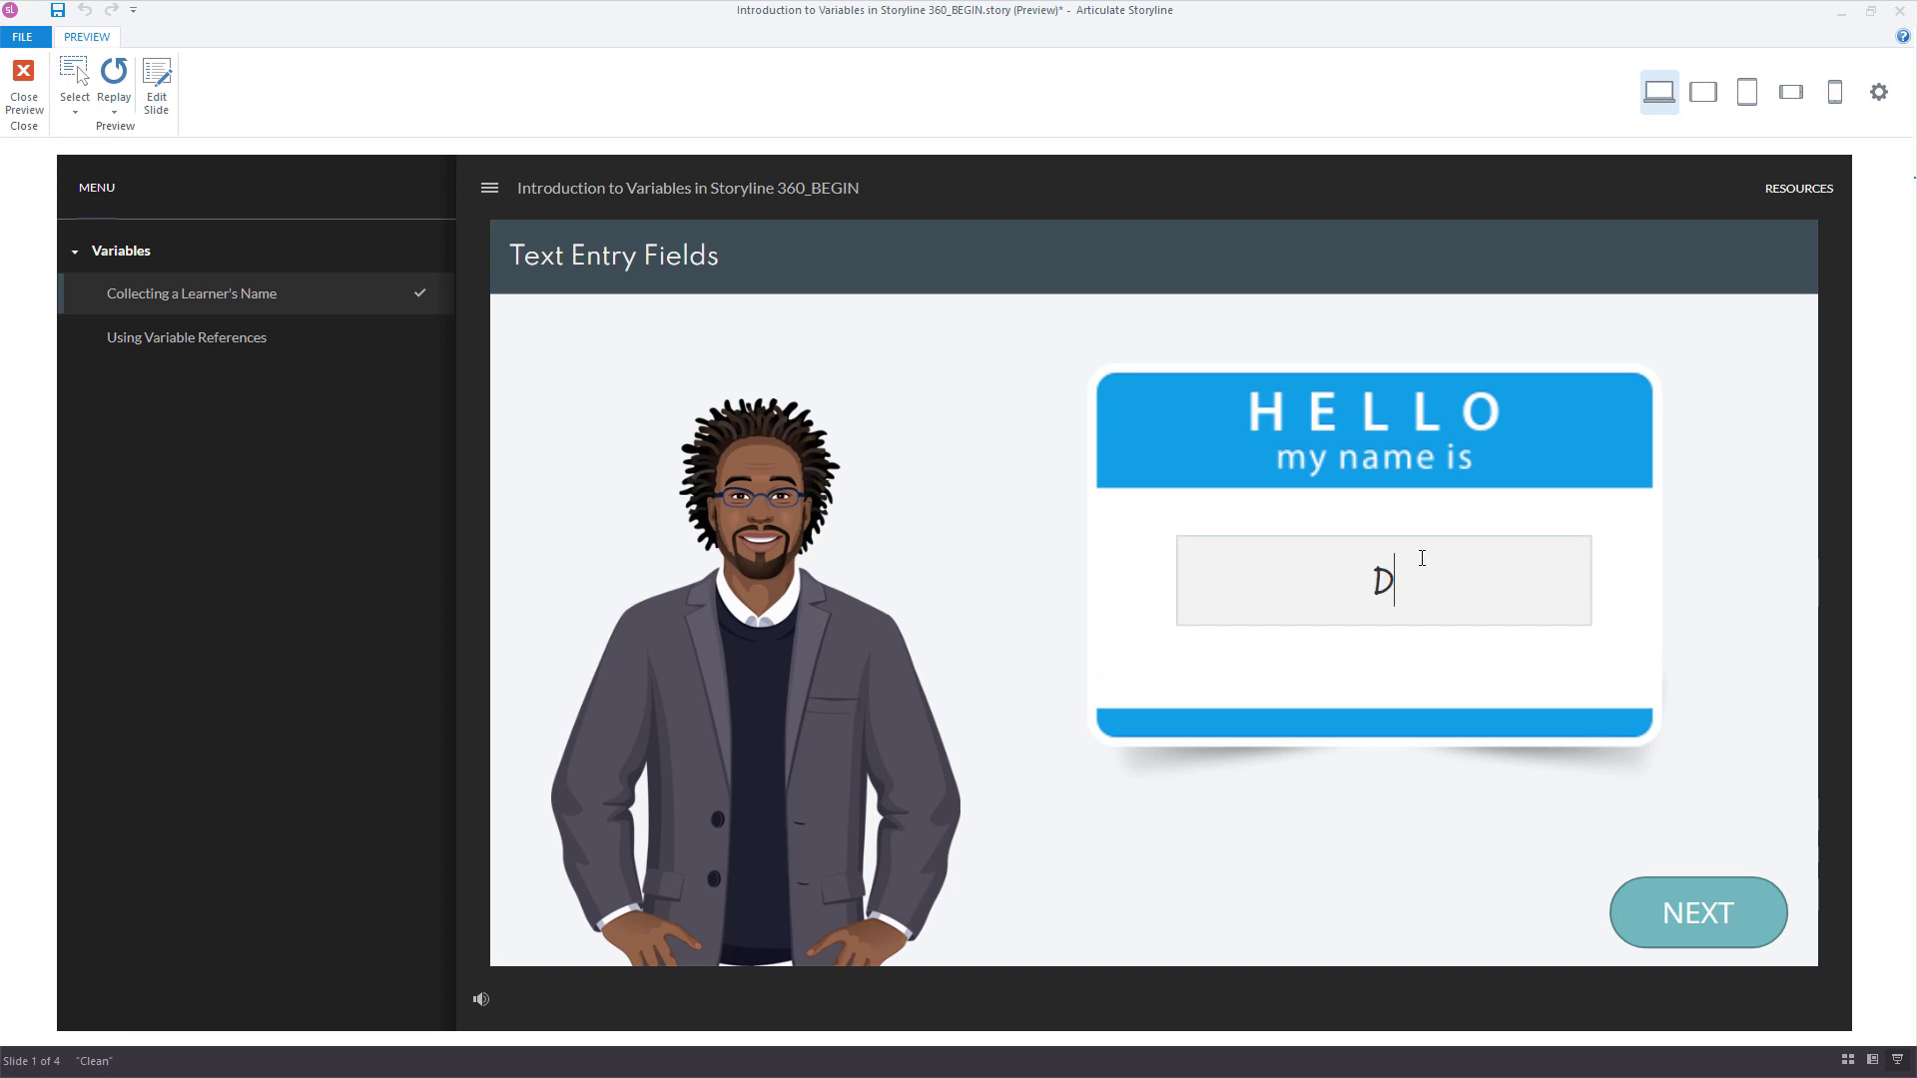
pyautogui.write('avid')
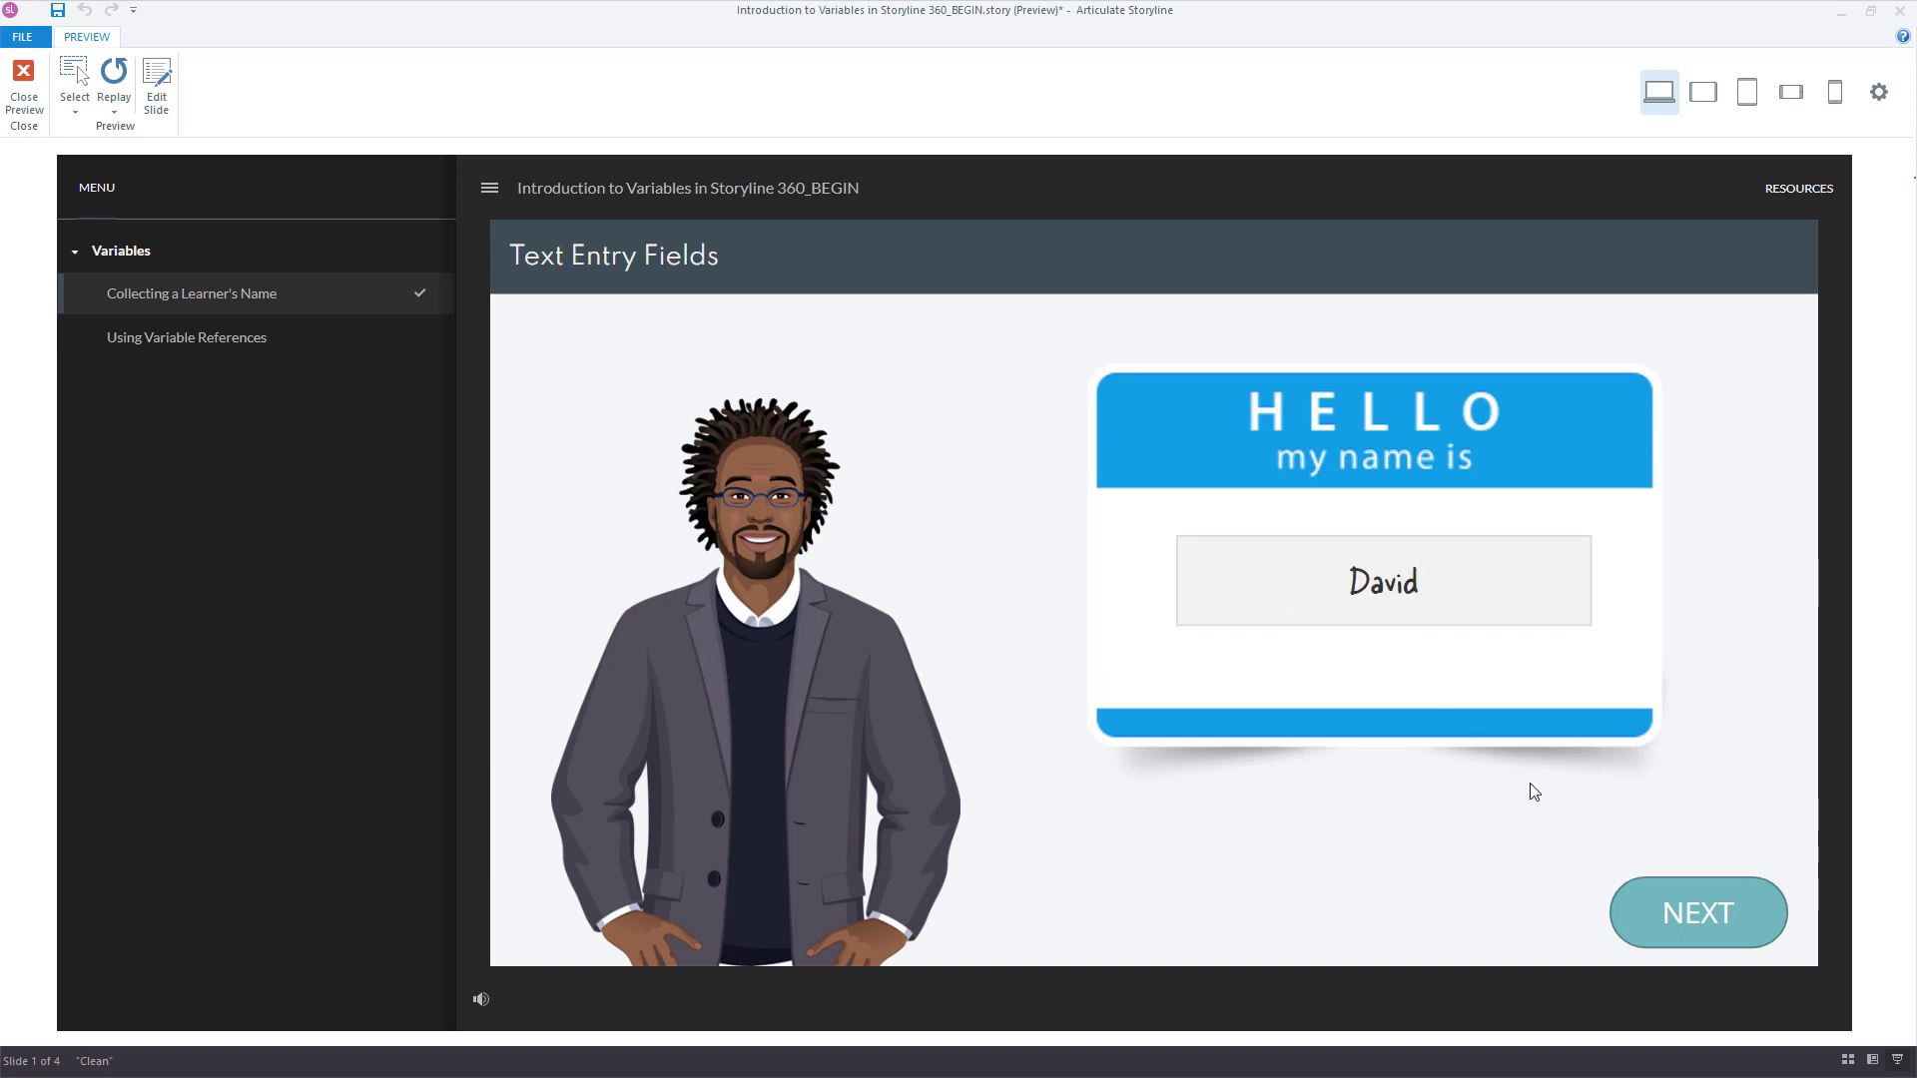
pyautogui.click(1698, 912)
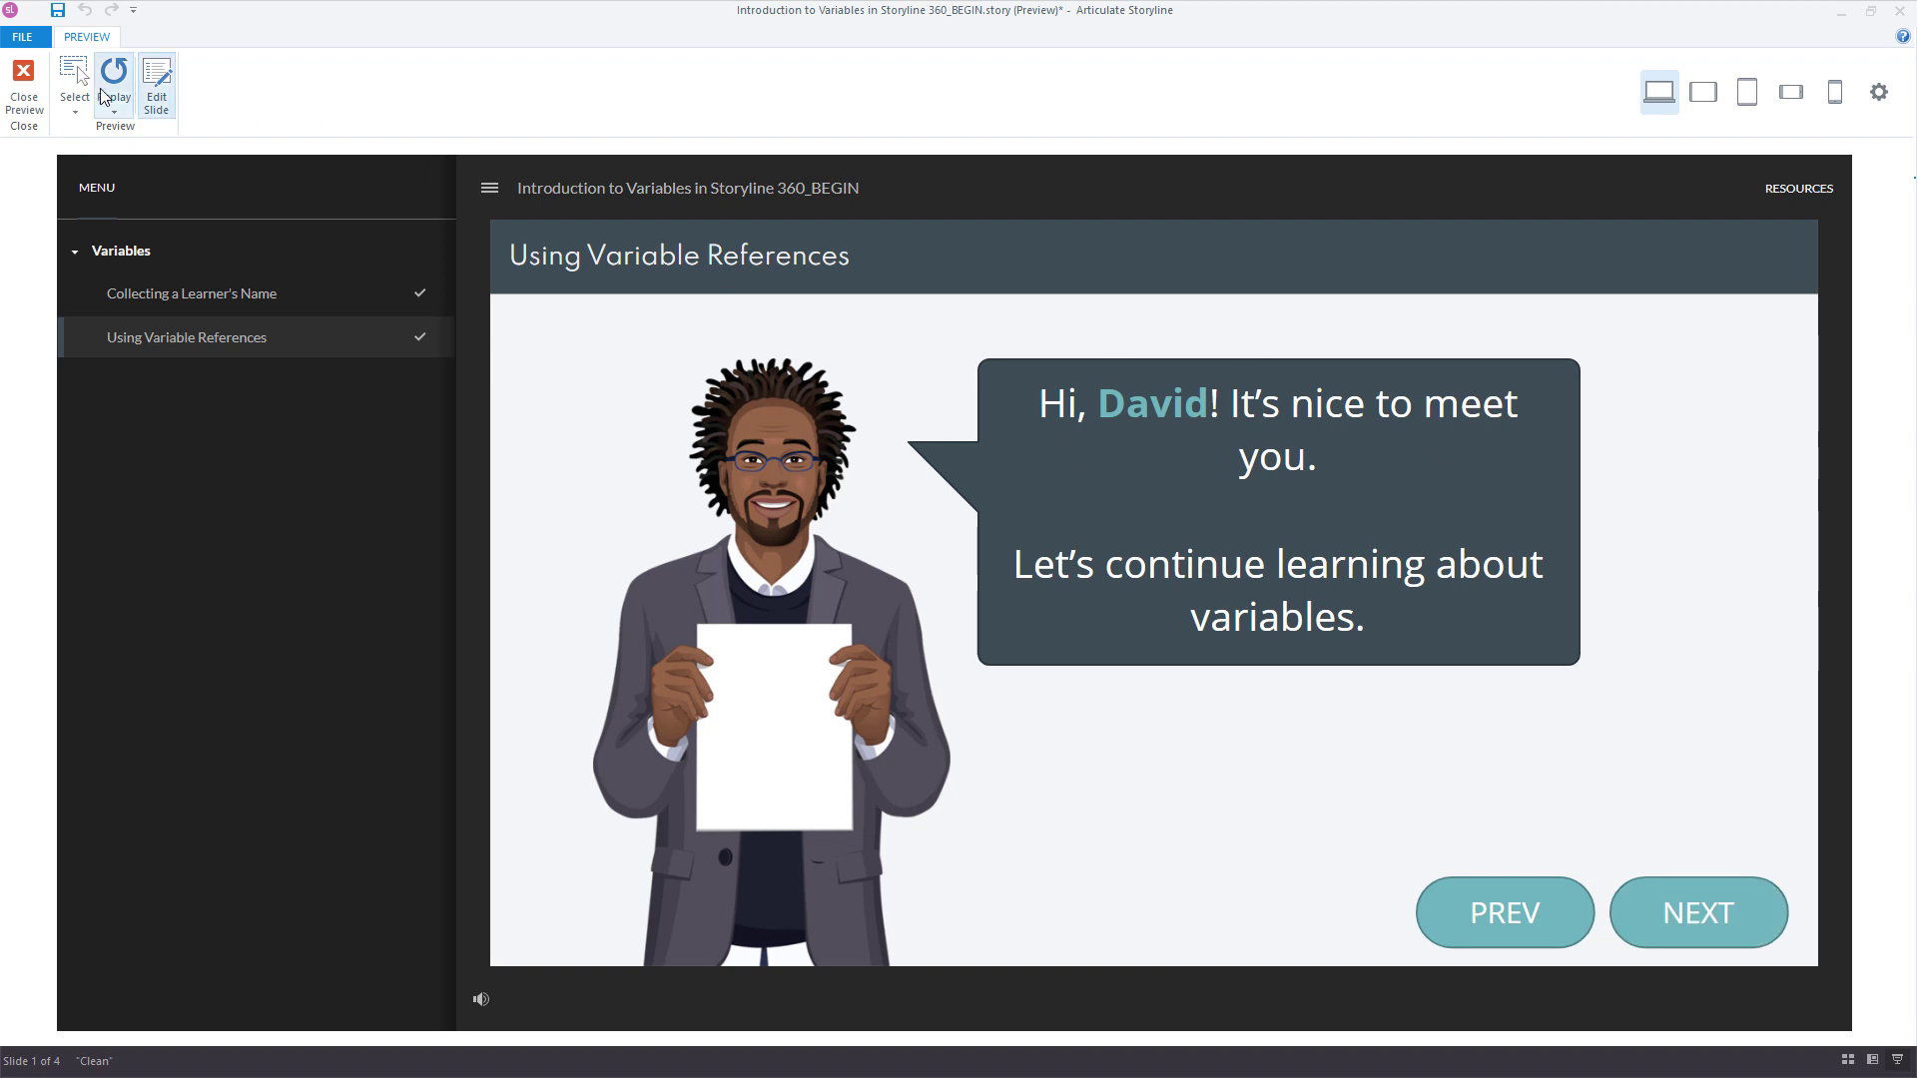
pyautogui.click(21, 74)
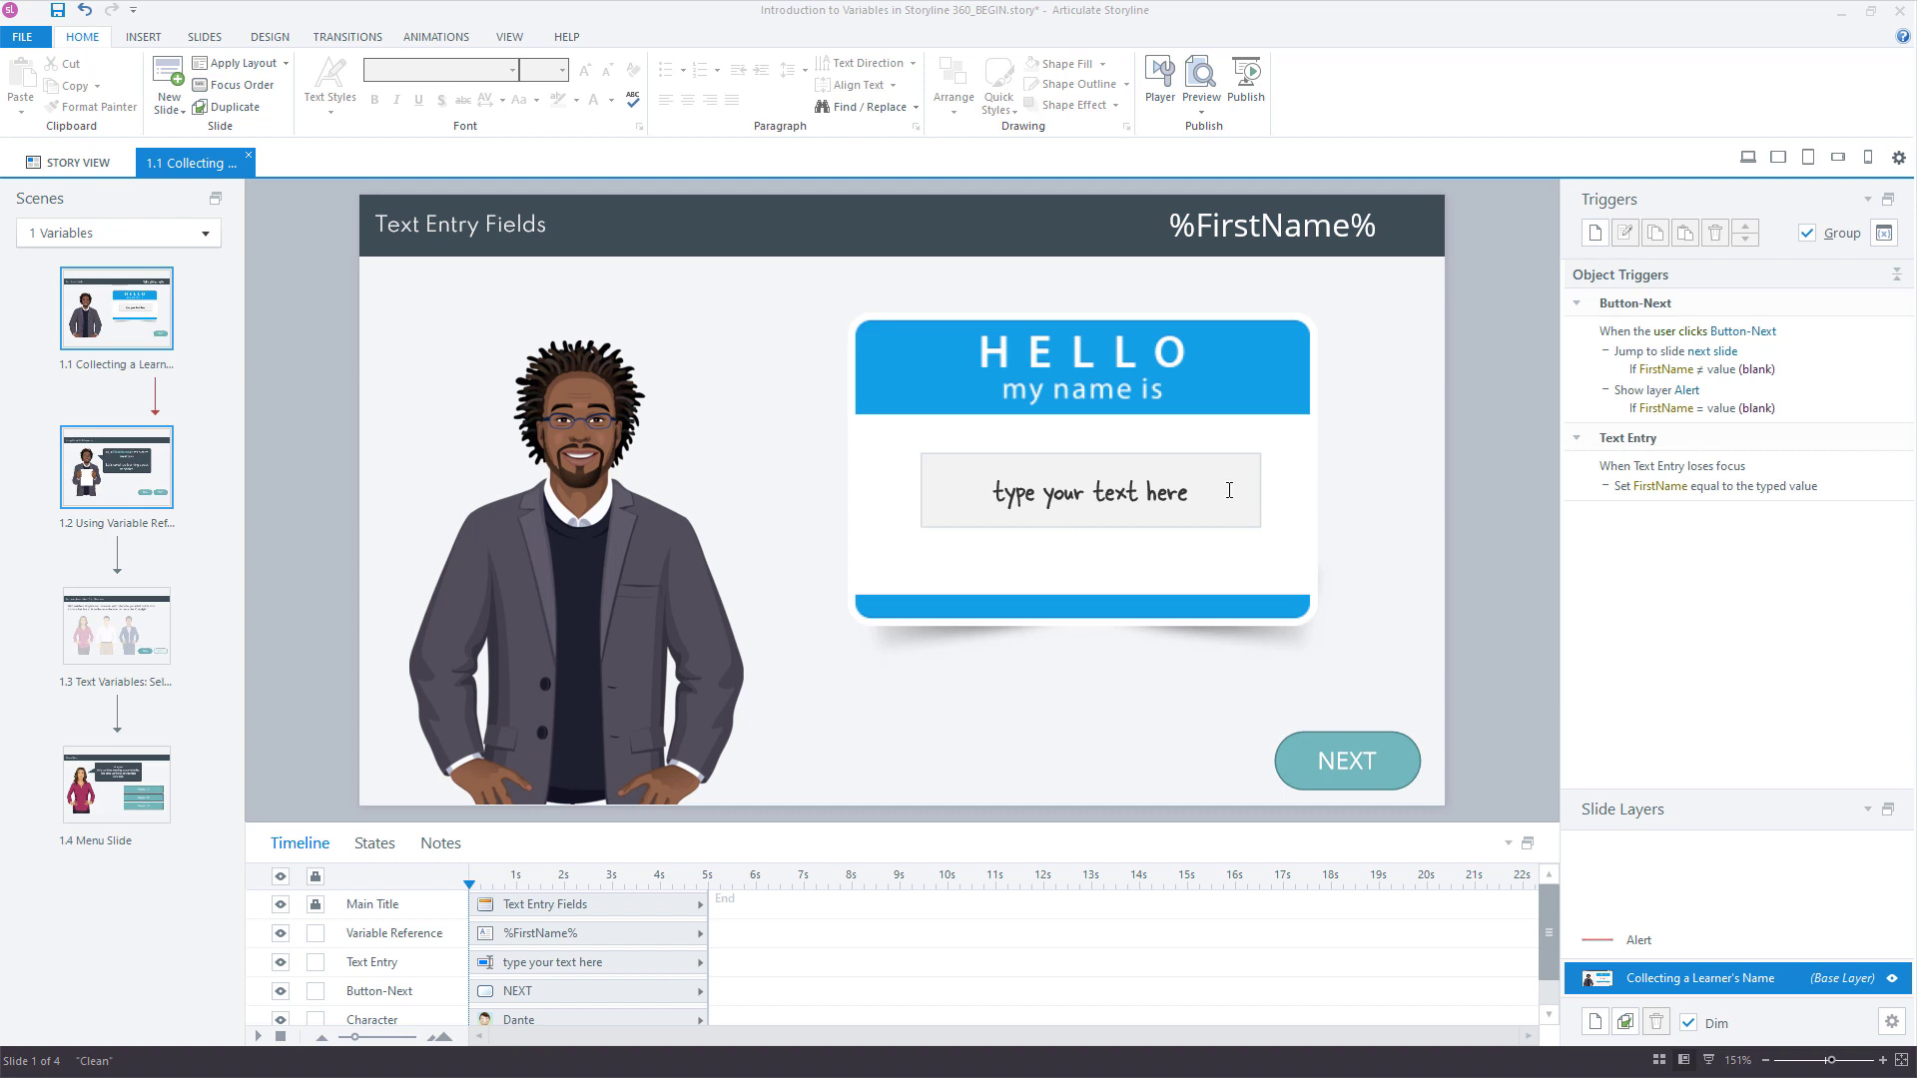
pyautogui.moveTo(1624, 991)
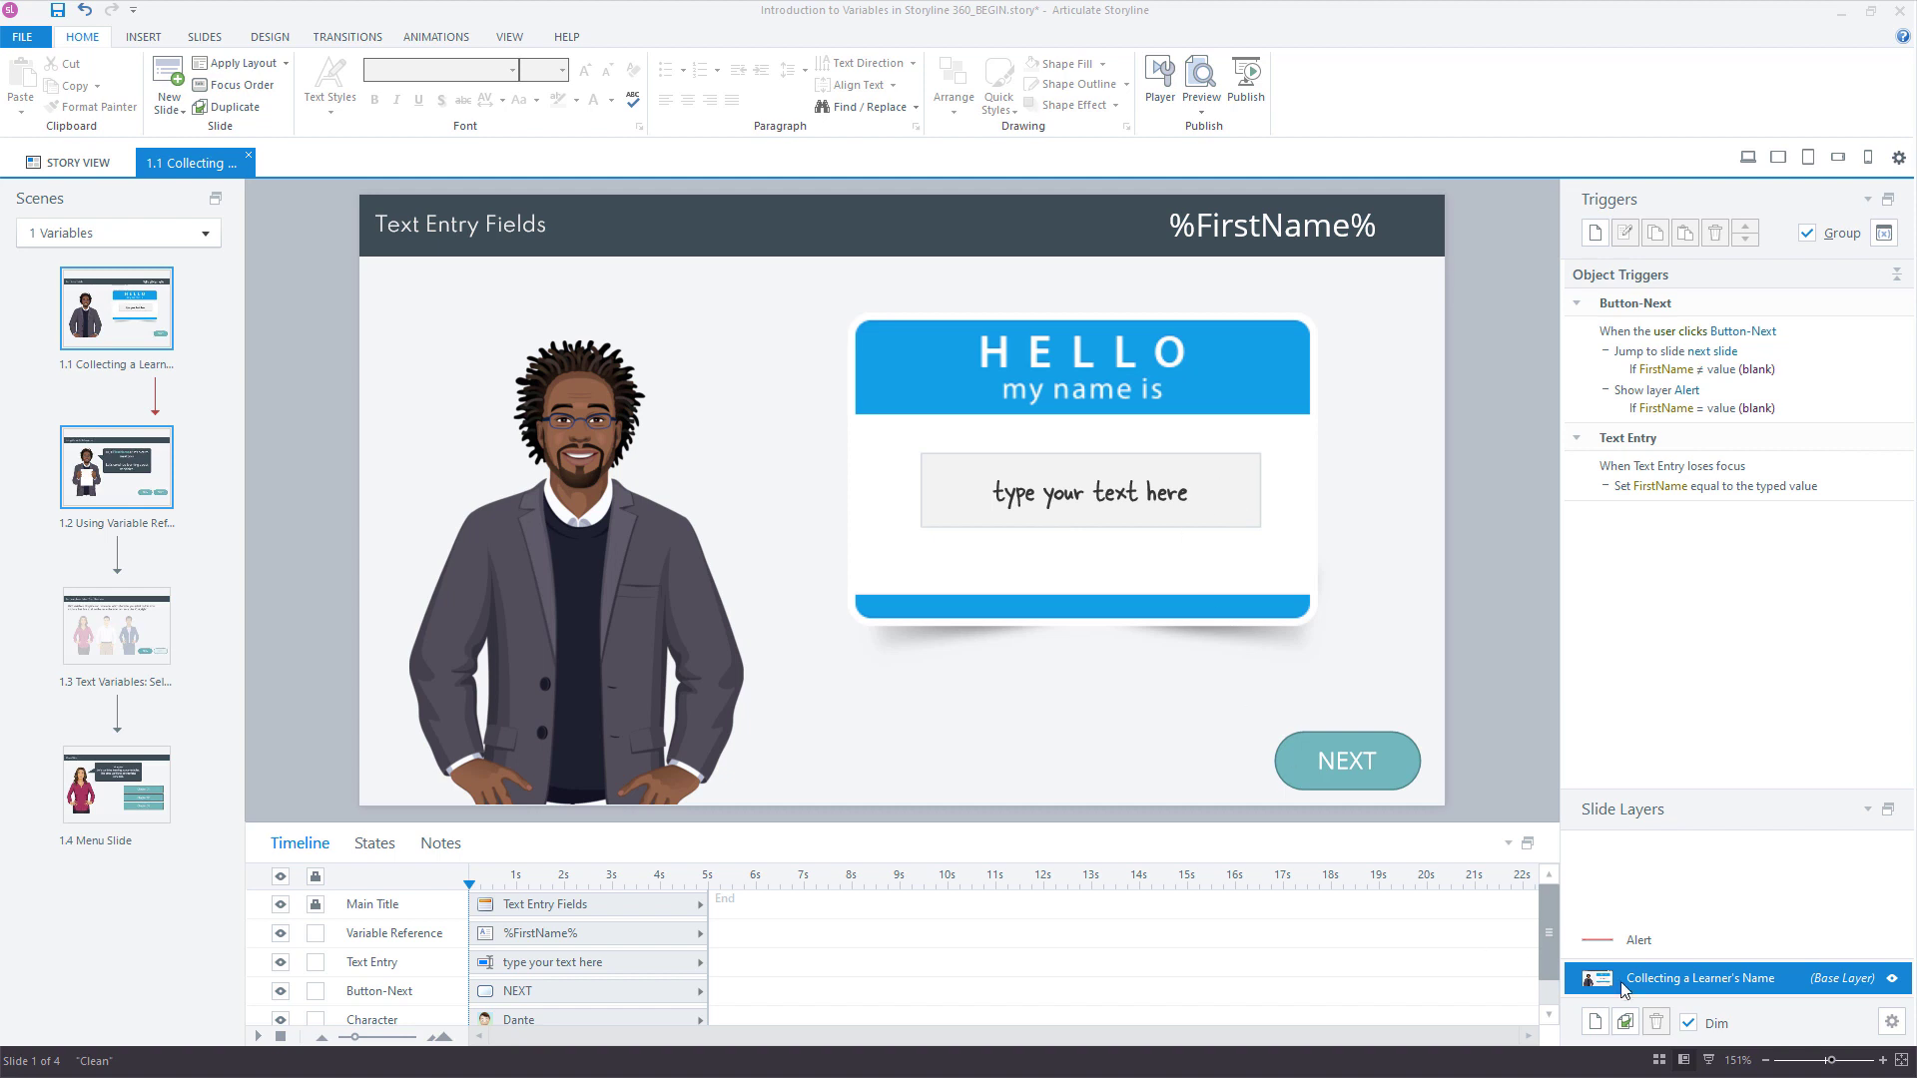
# Step: Glance at the Alert layer, return to the base layer and select the NEXT button
pyautogui.click(1637, 941)
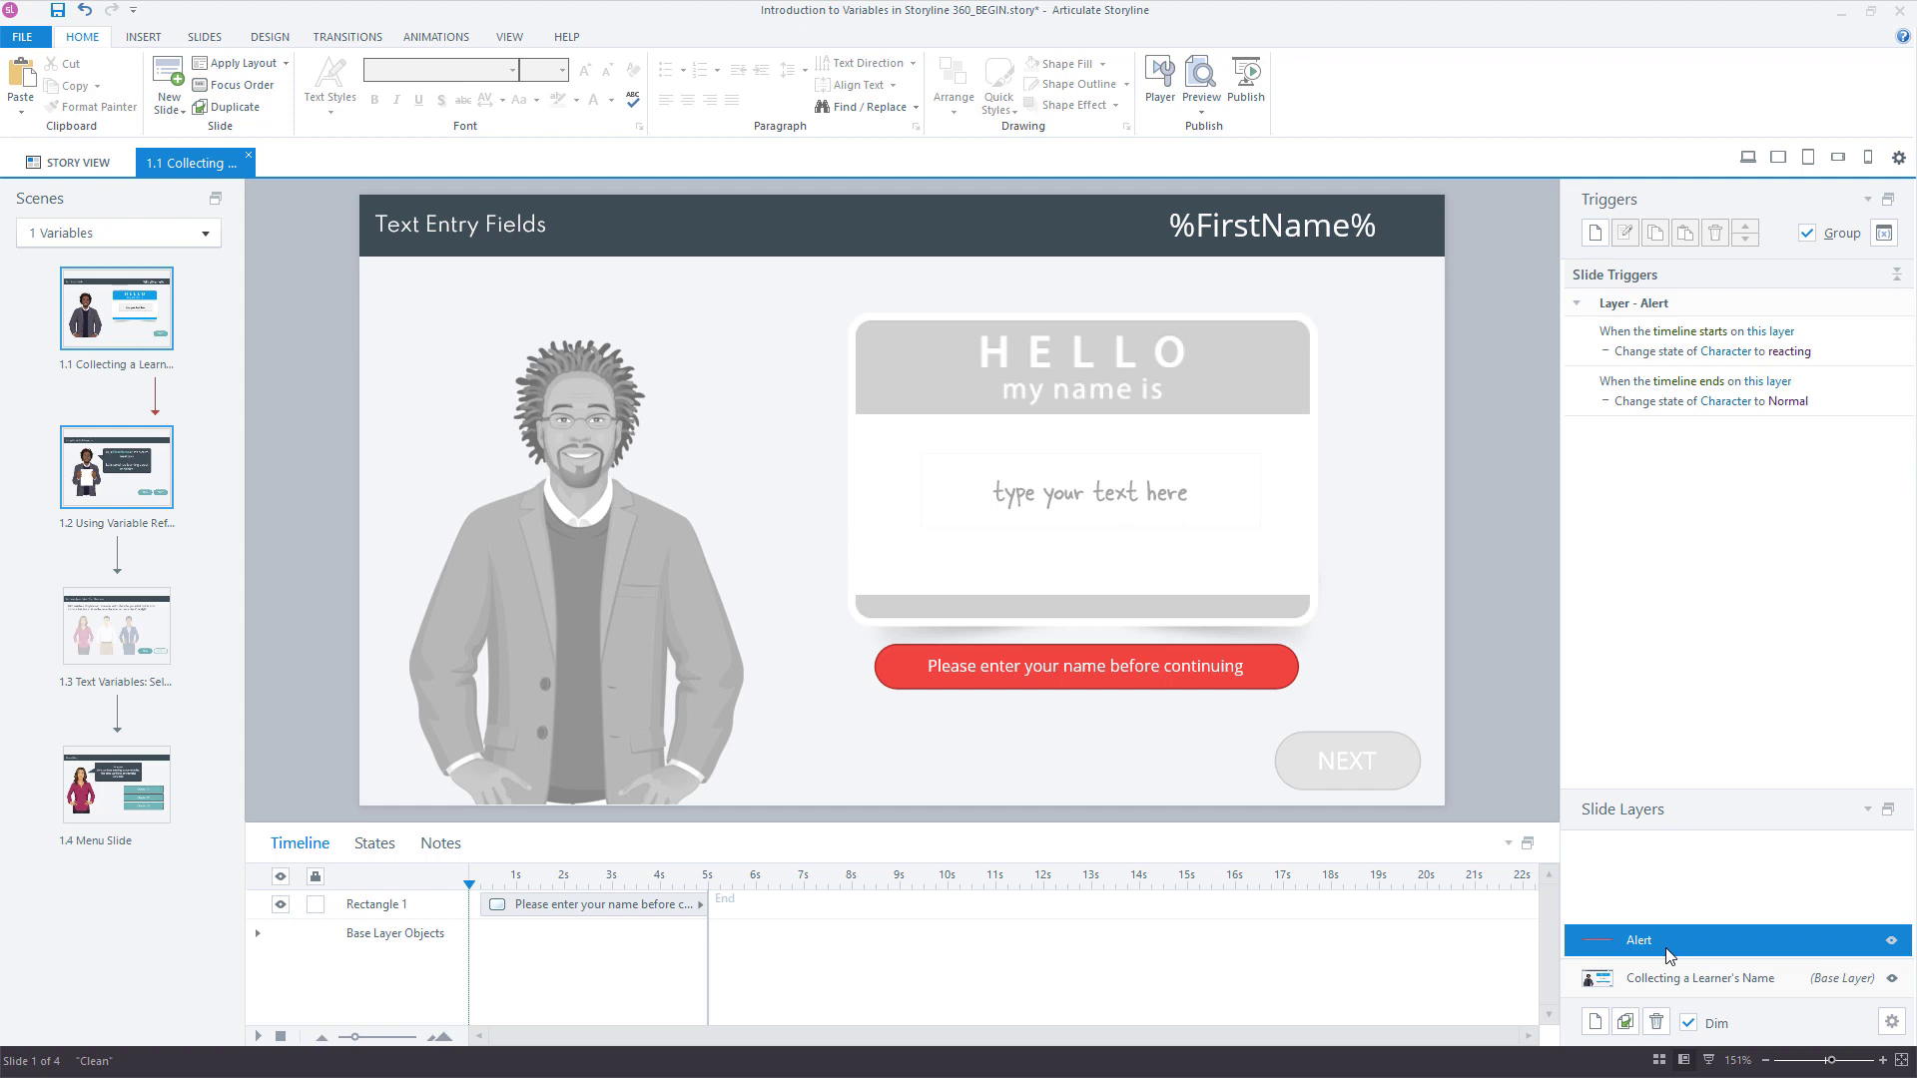
pyautogui.click(1082, 665)
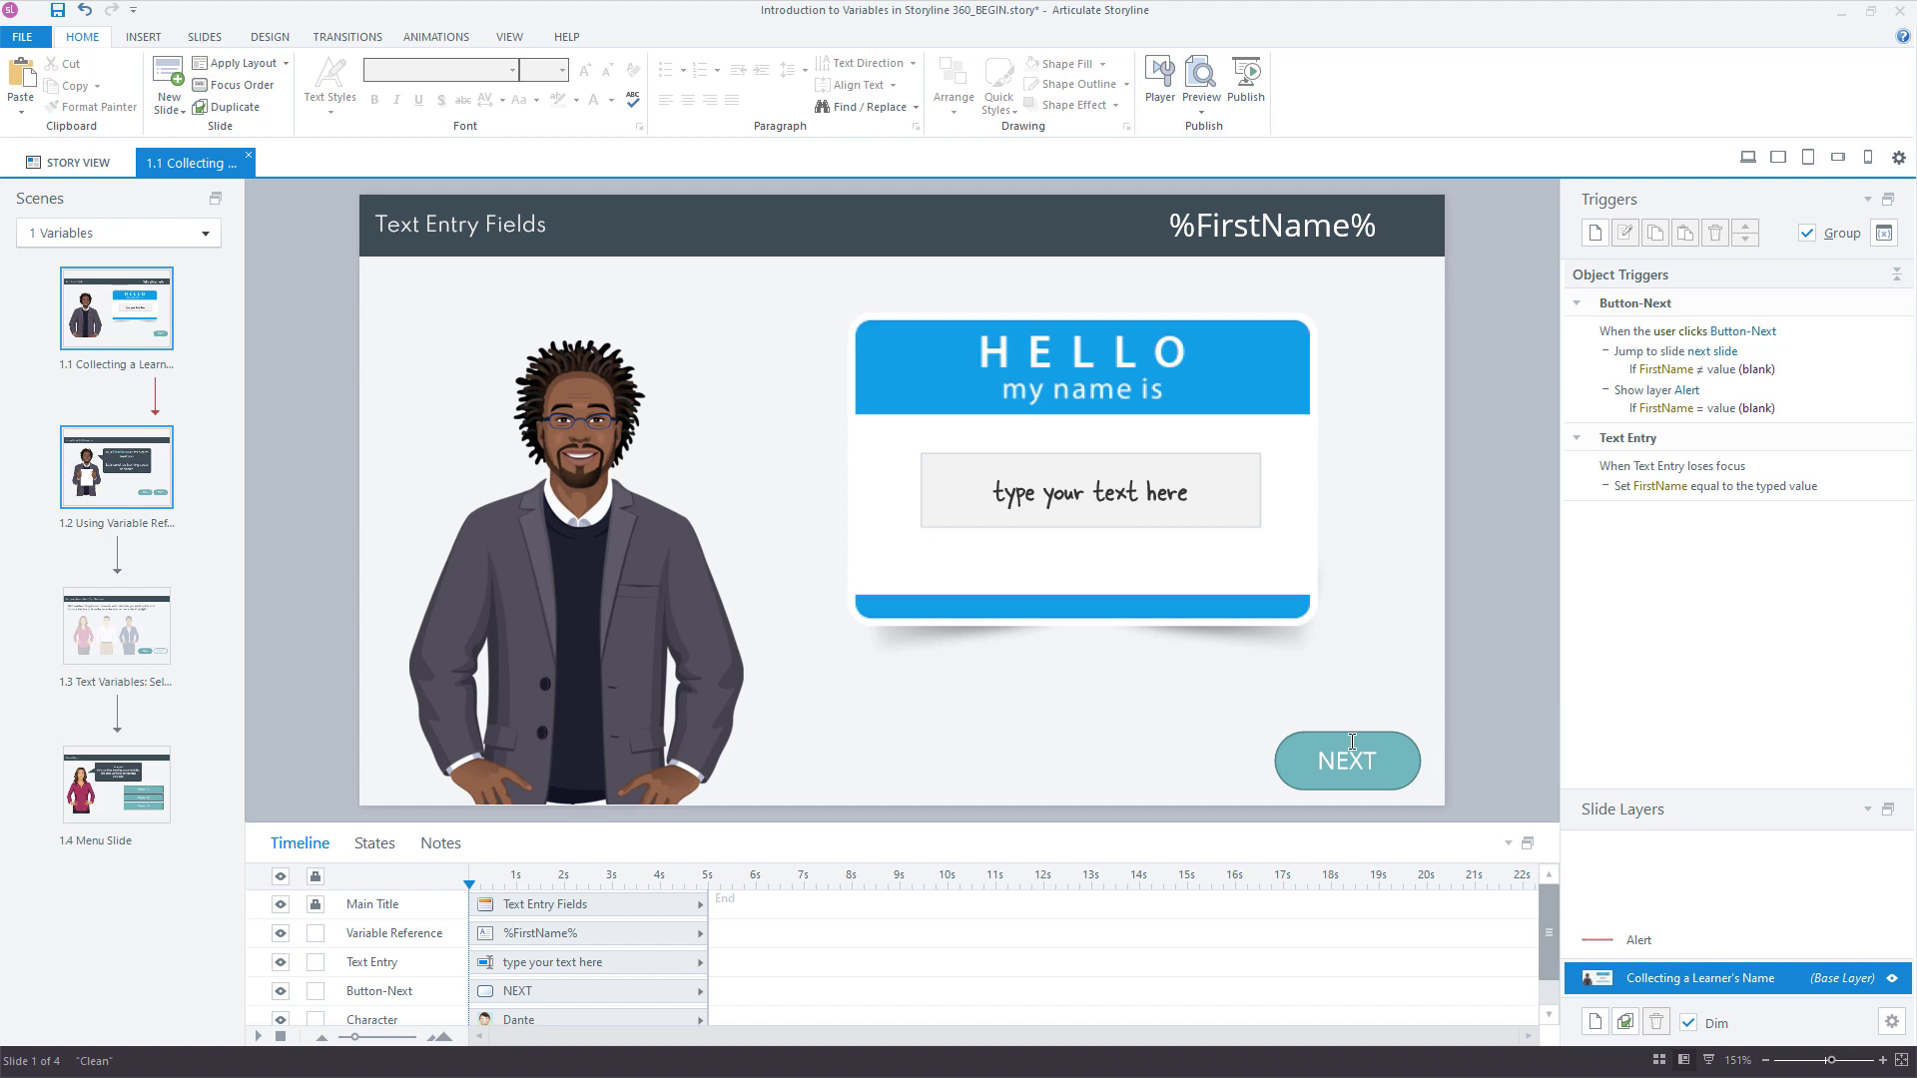
pyautogui.moveTo(1476, 729)
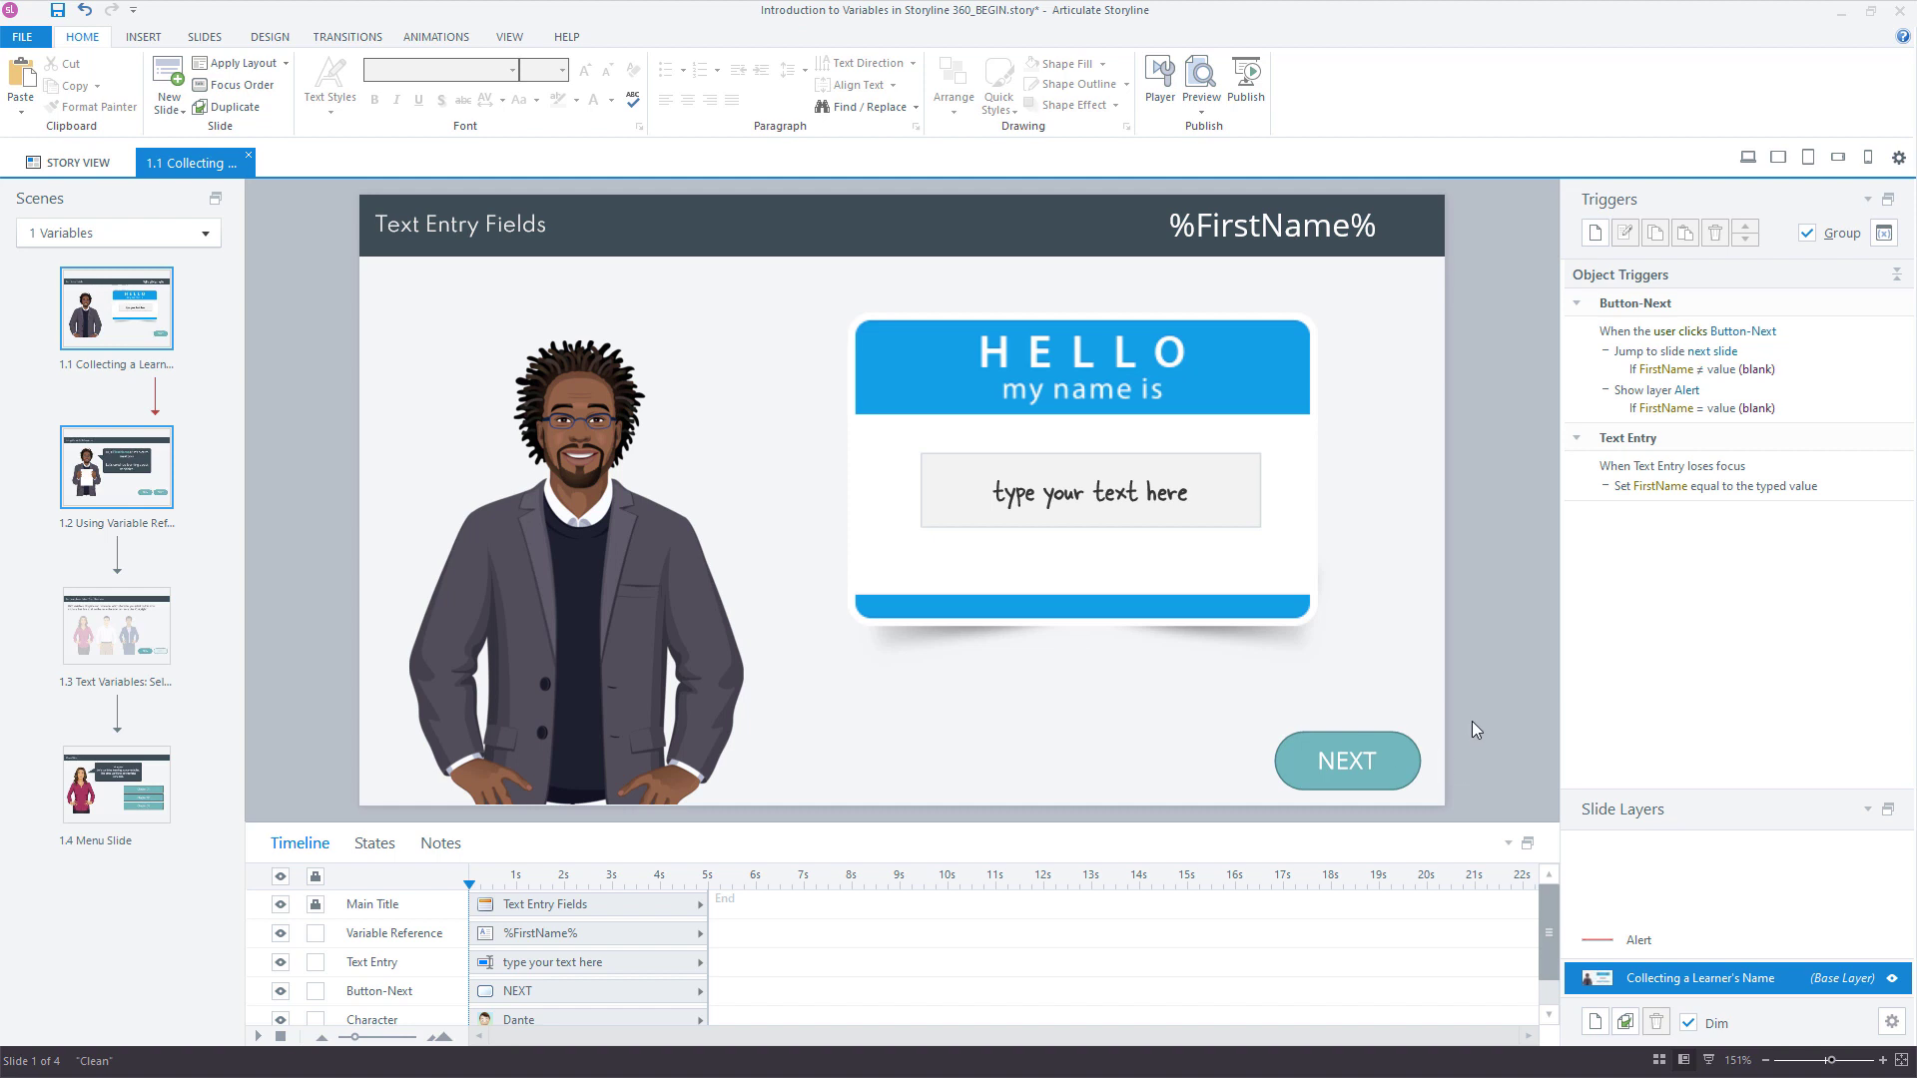
pyautogui.click(1344, 758)
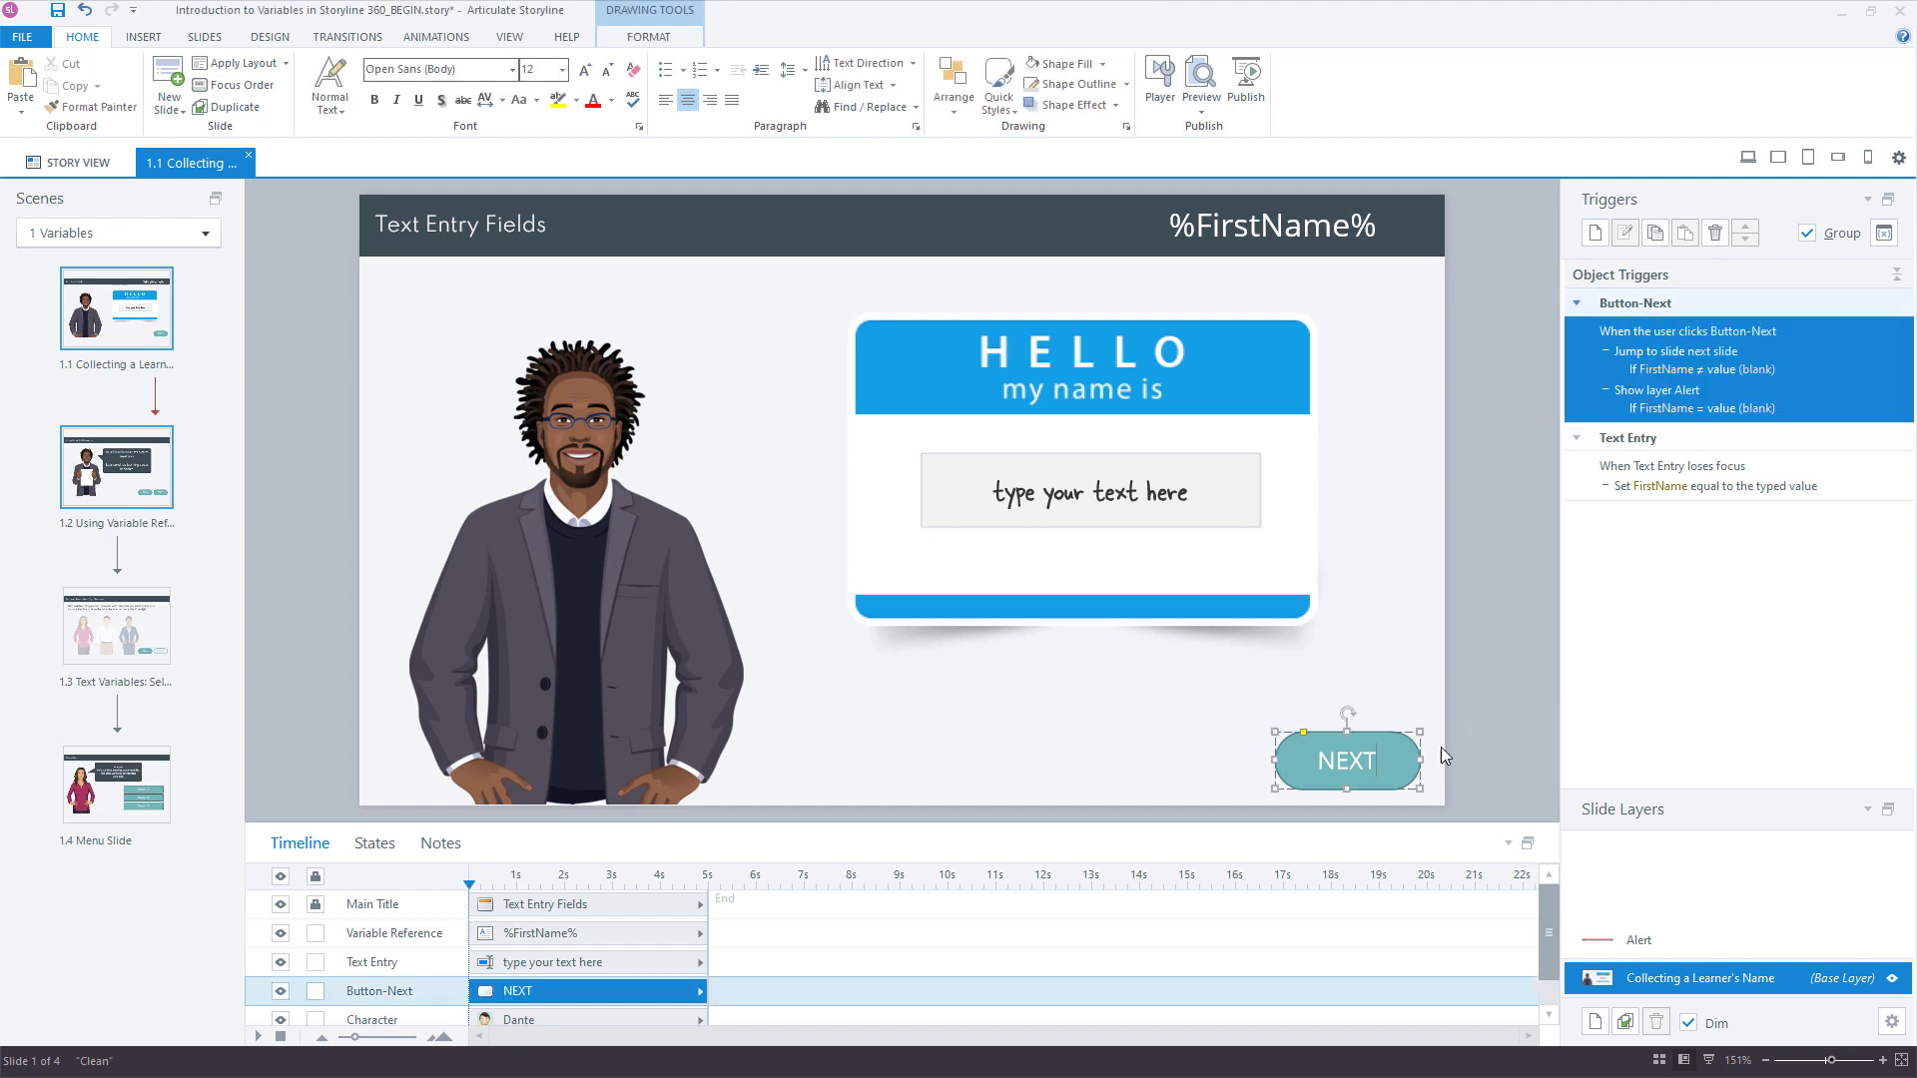
# Step: Disable NEXT's Show layer Alert trigger and its jump trigger, dropping the FirstName condition
pyautogui.click(1660, 389)
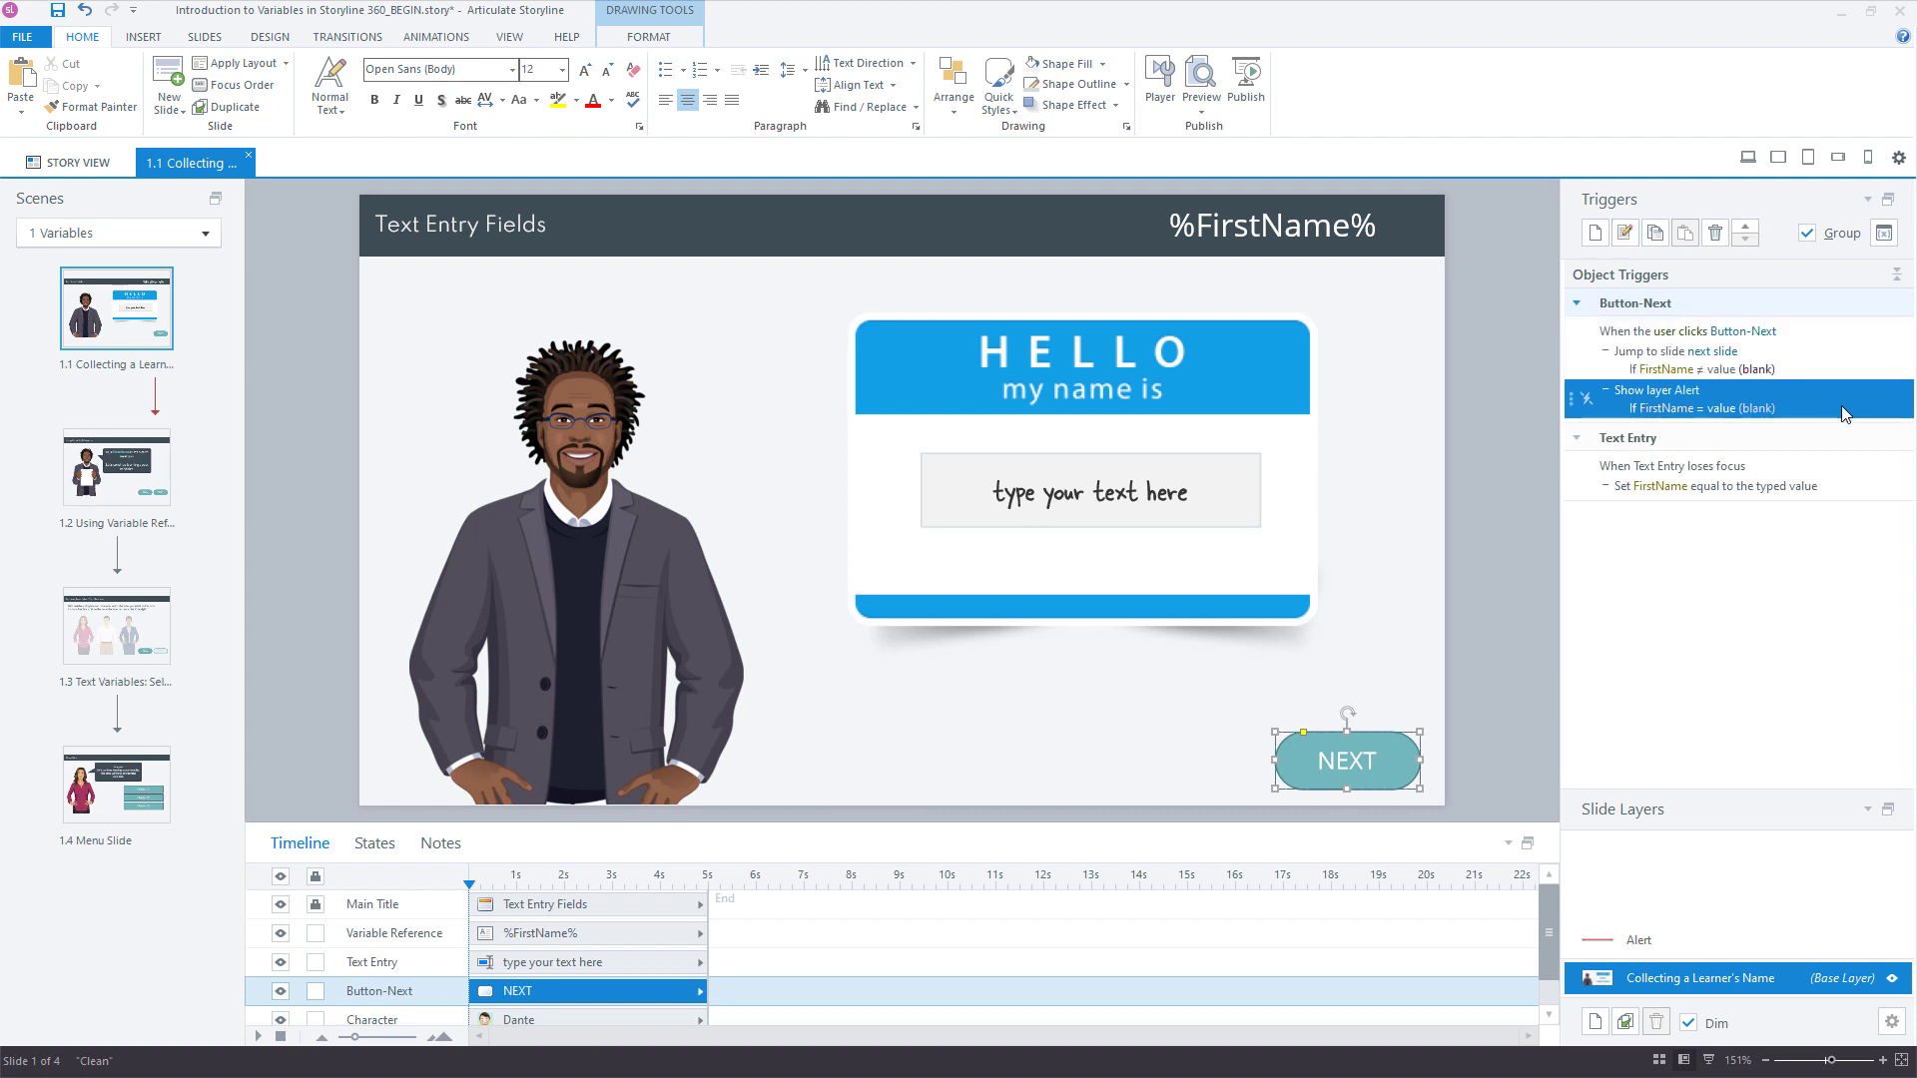
pyautogui.click(1688, 359)
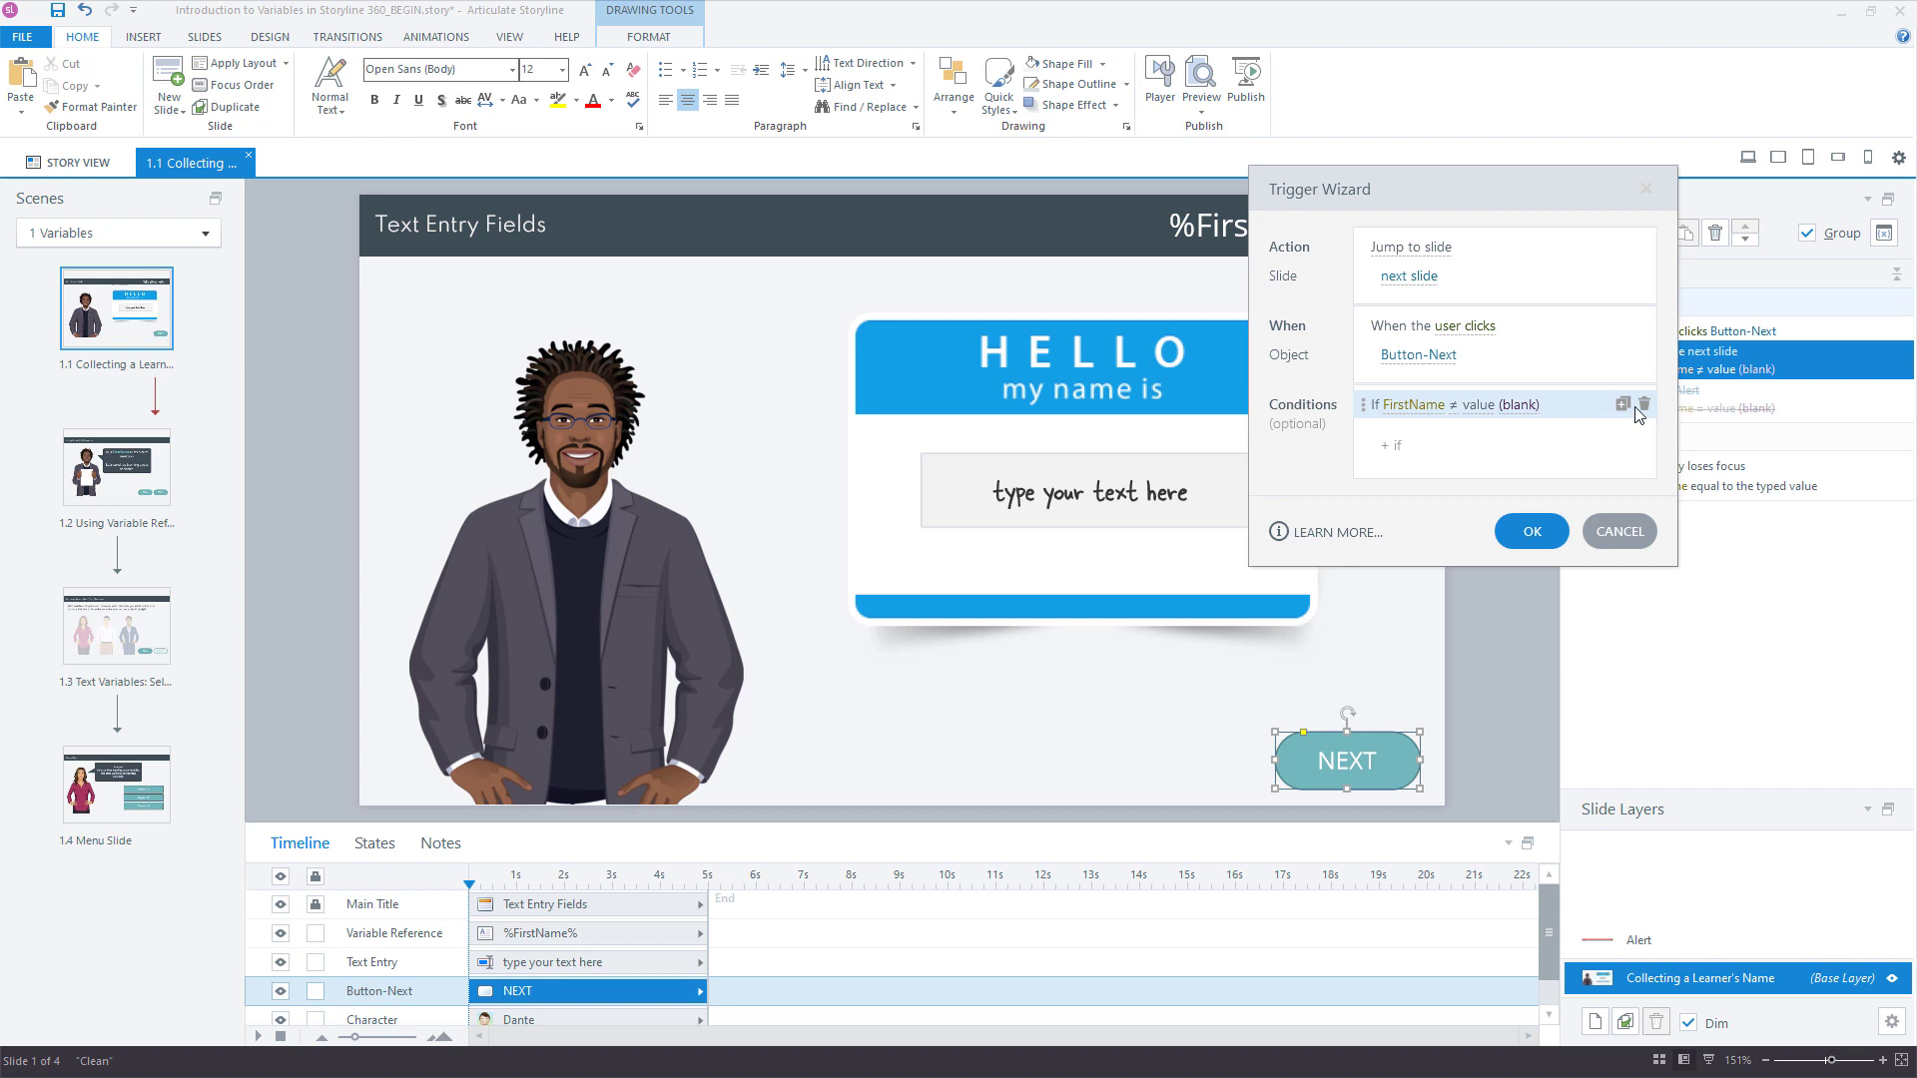
pyautogui.click(1530, 531)
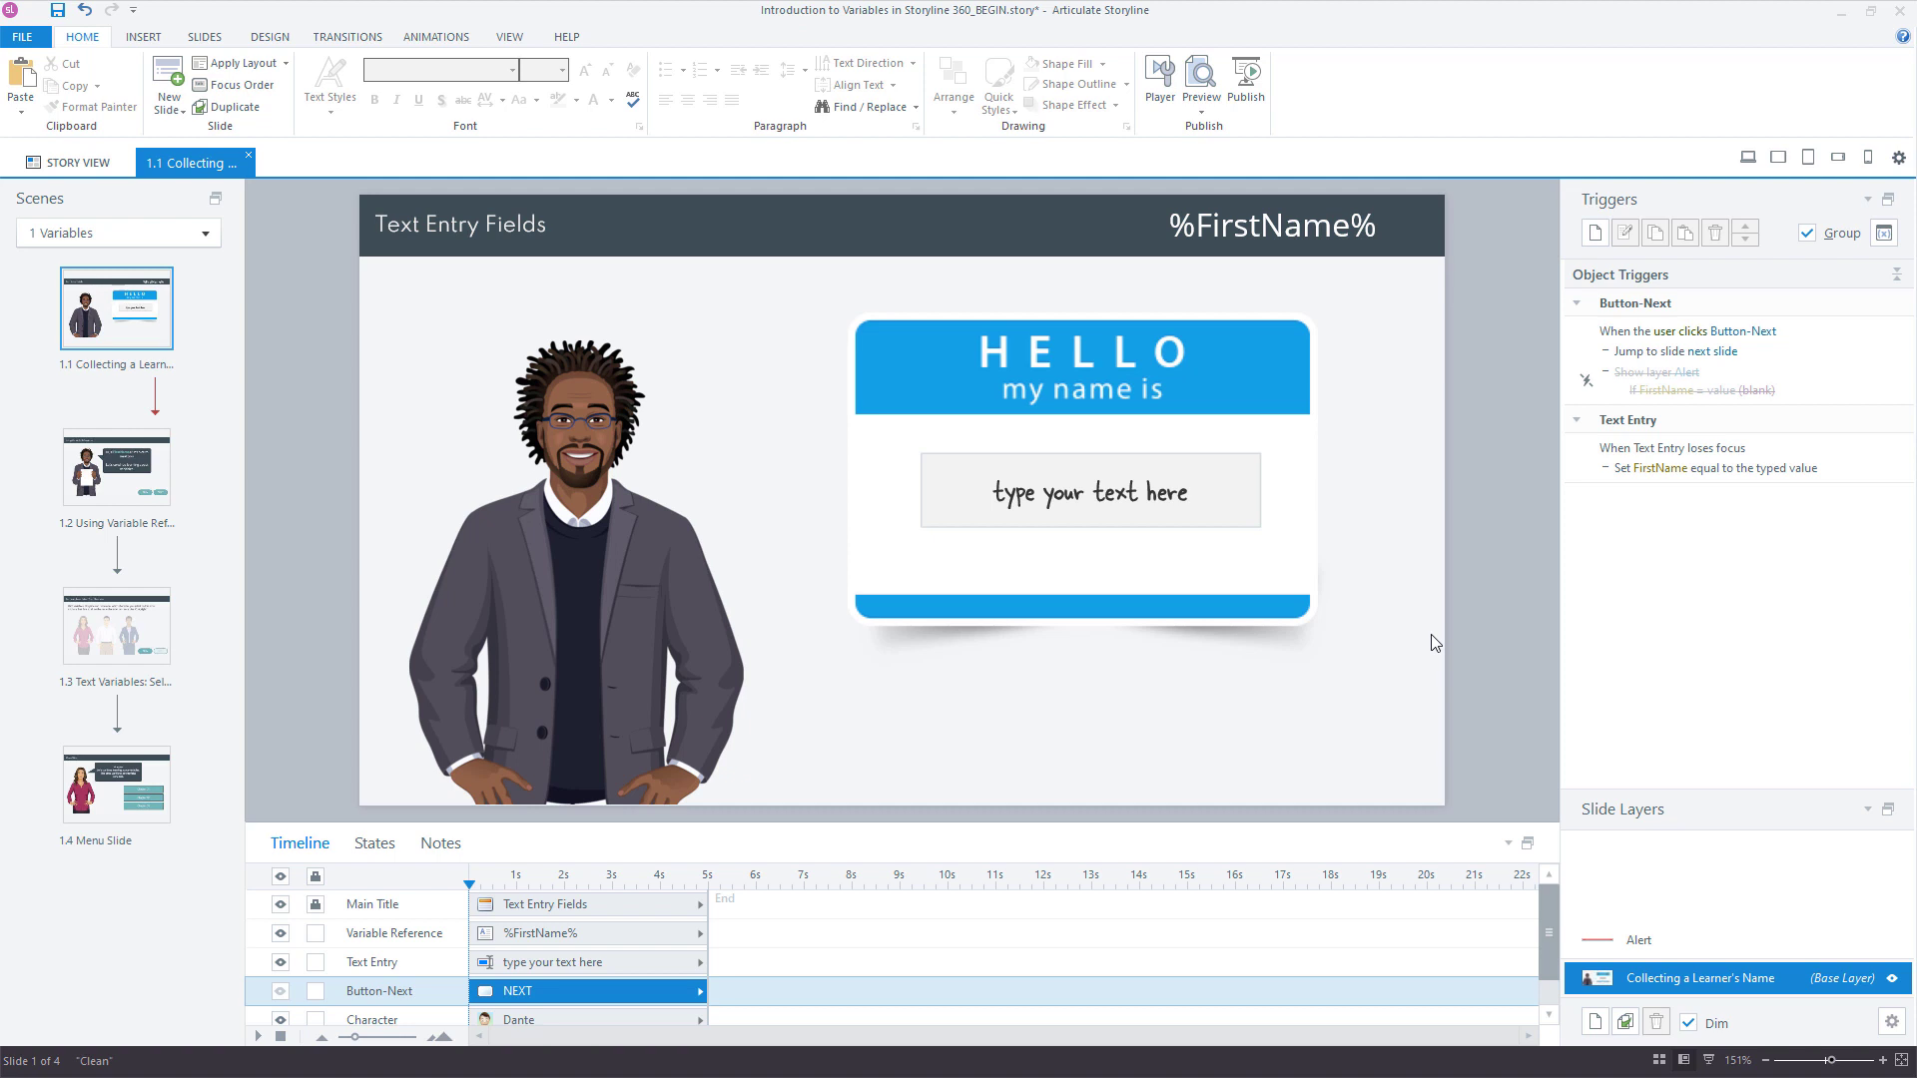
pyautogui.click(1691, 329)
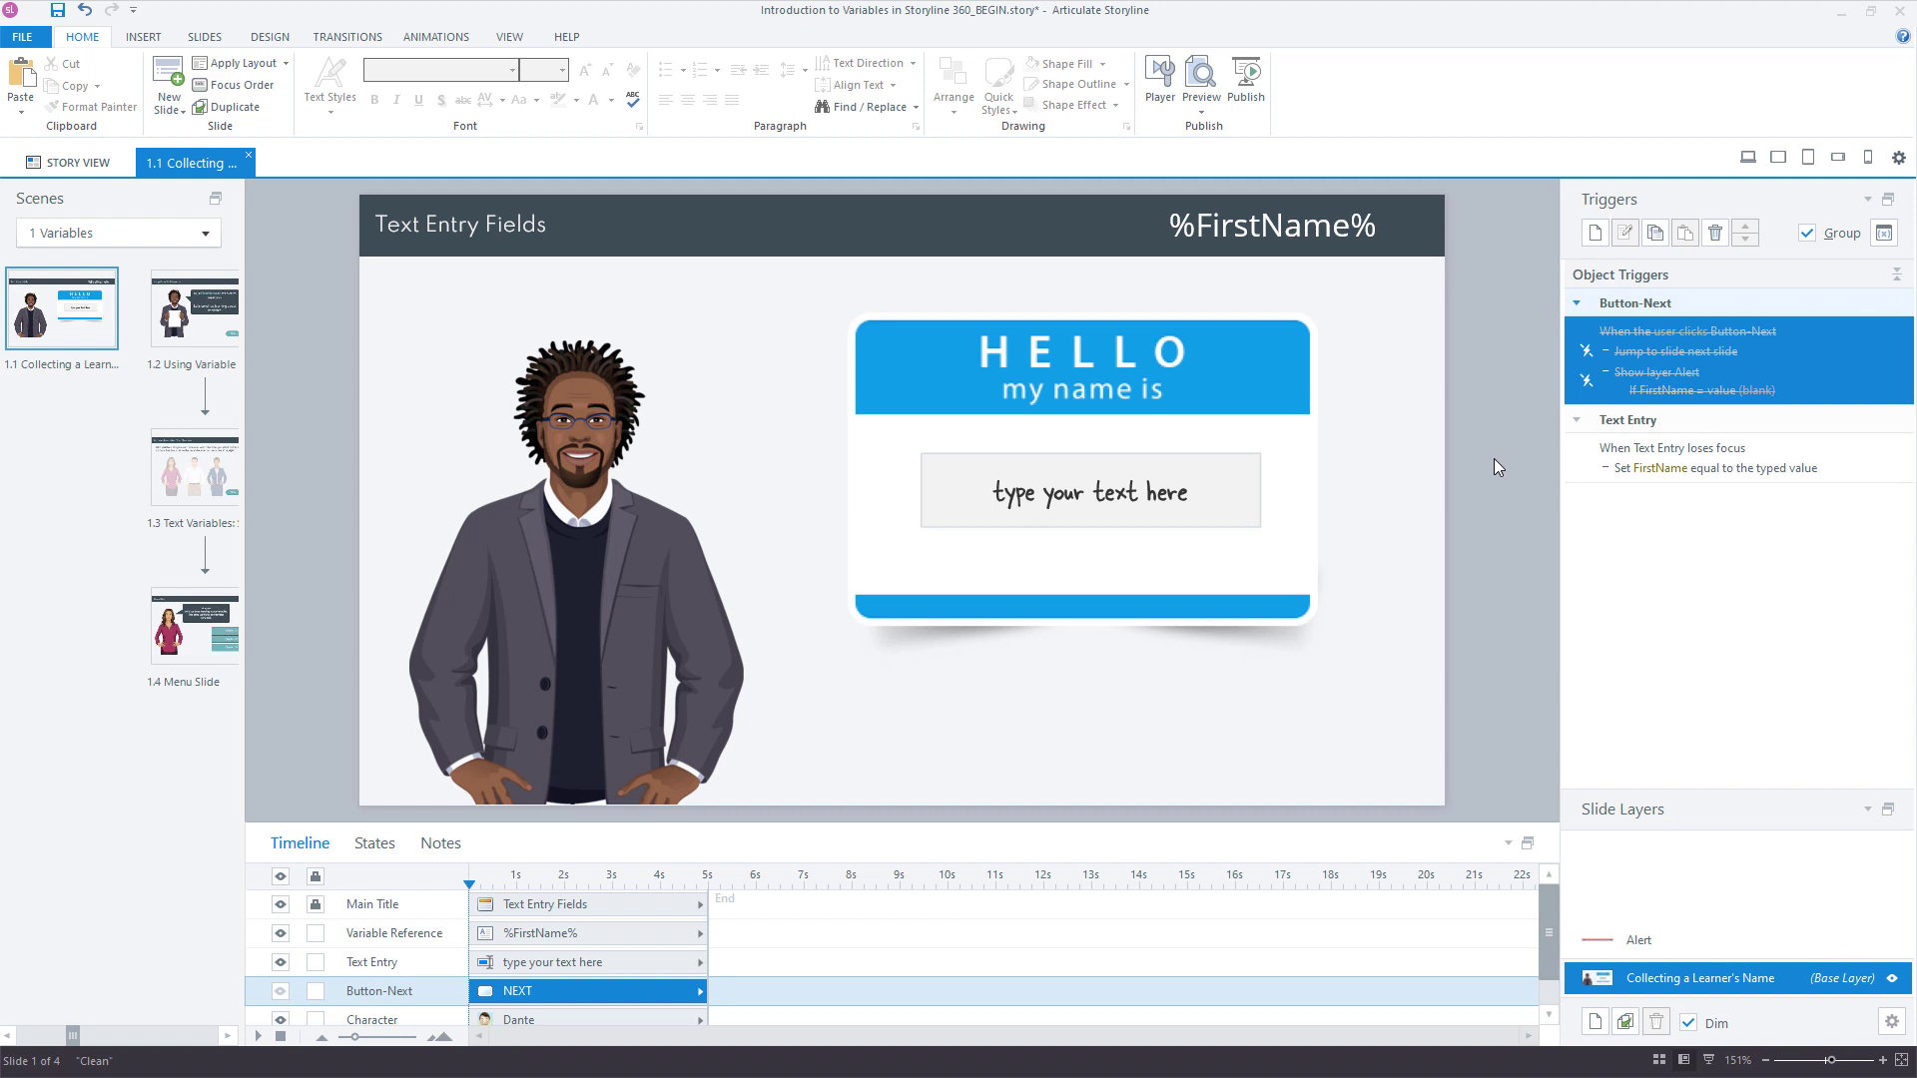
pyautogui.moveTo(1594, 258)
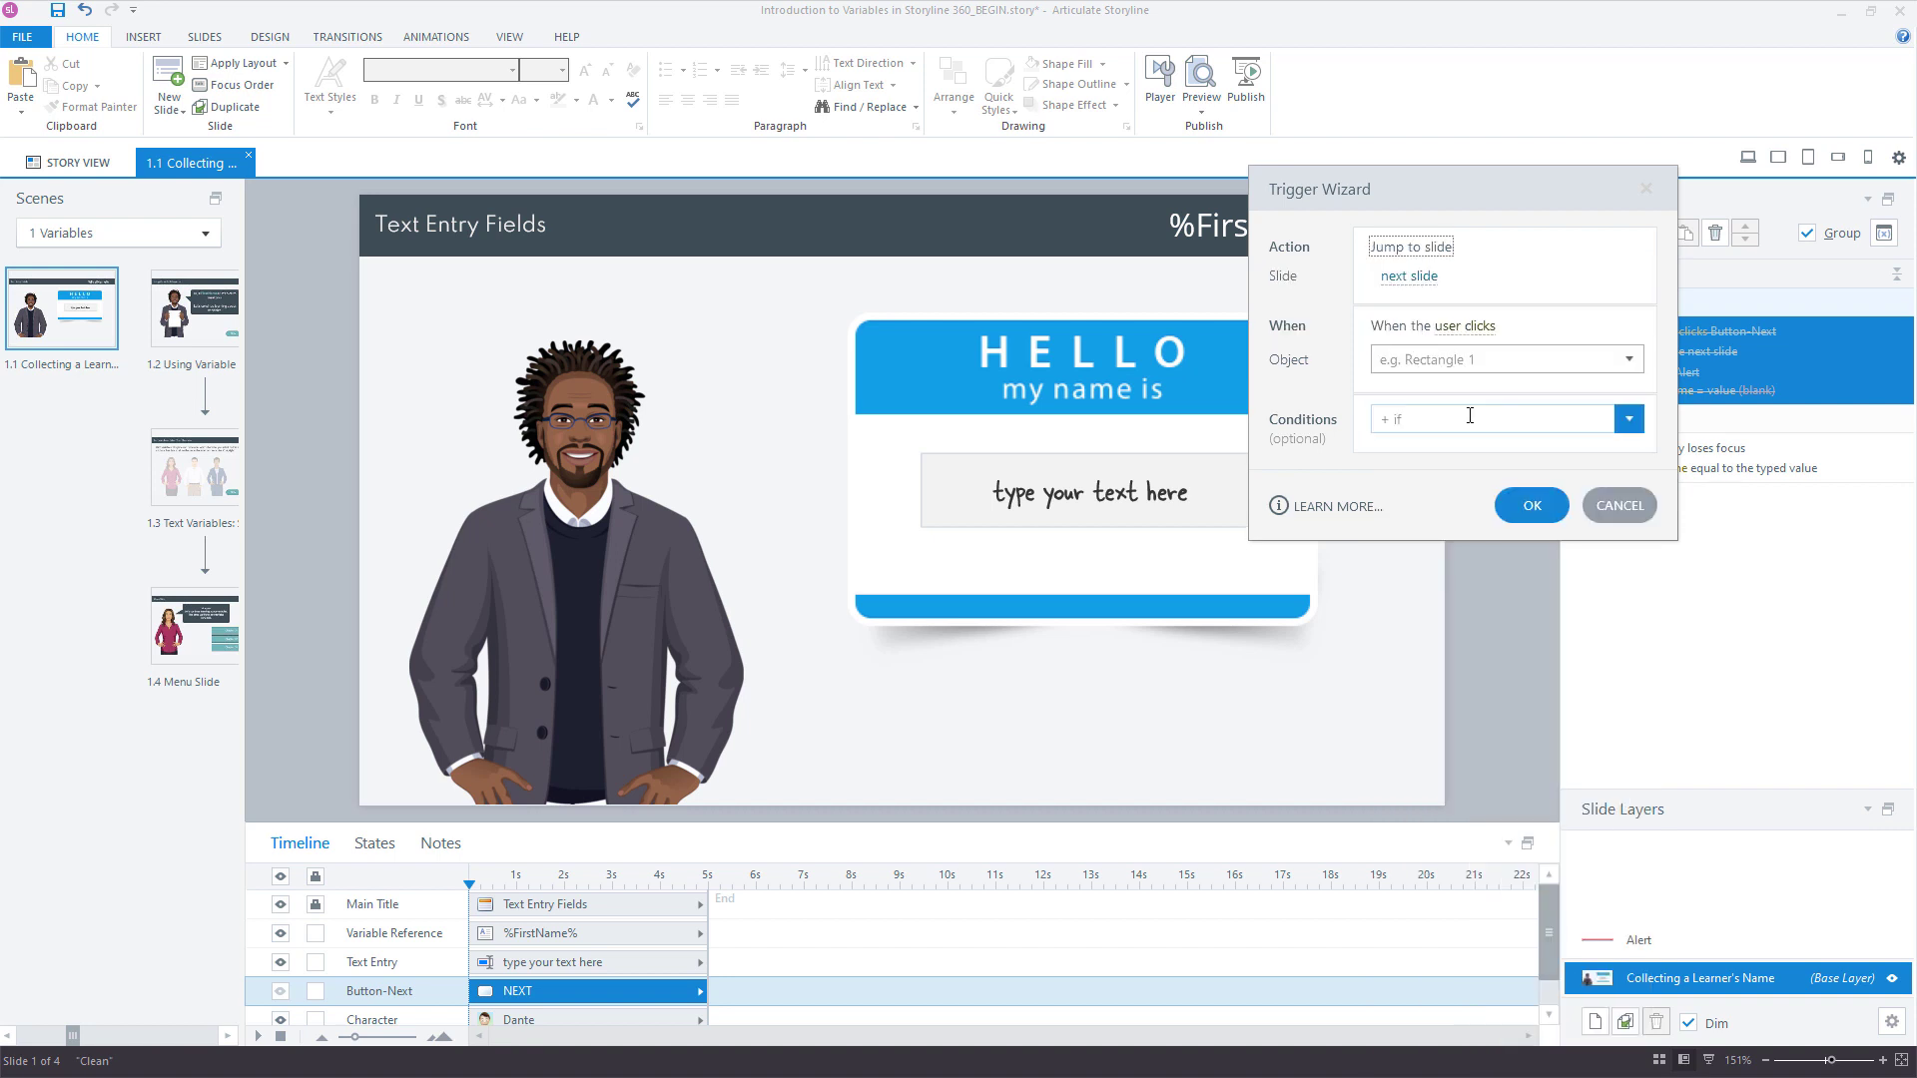
# Step: Set the new slide trigger to jump to the next slide when the user presses Enter
pyautogui.click(1454, 325)
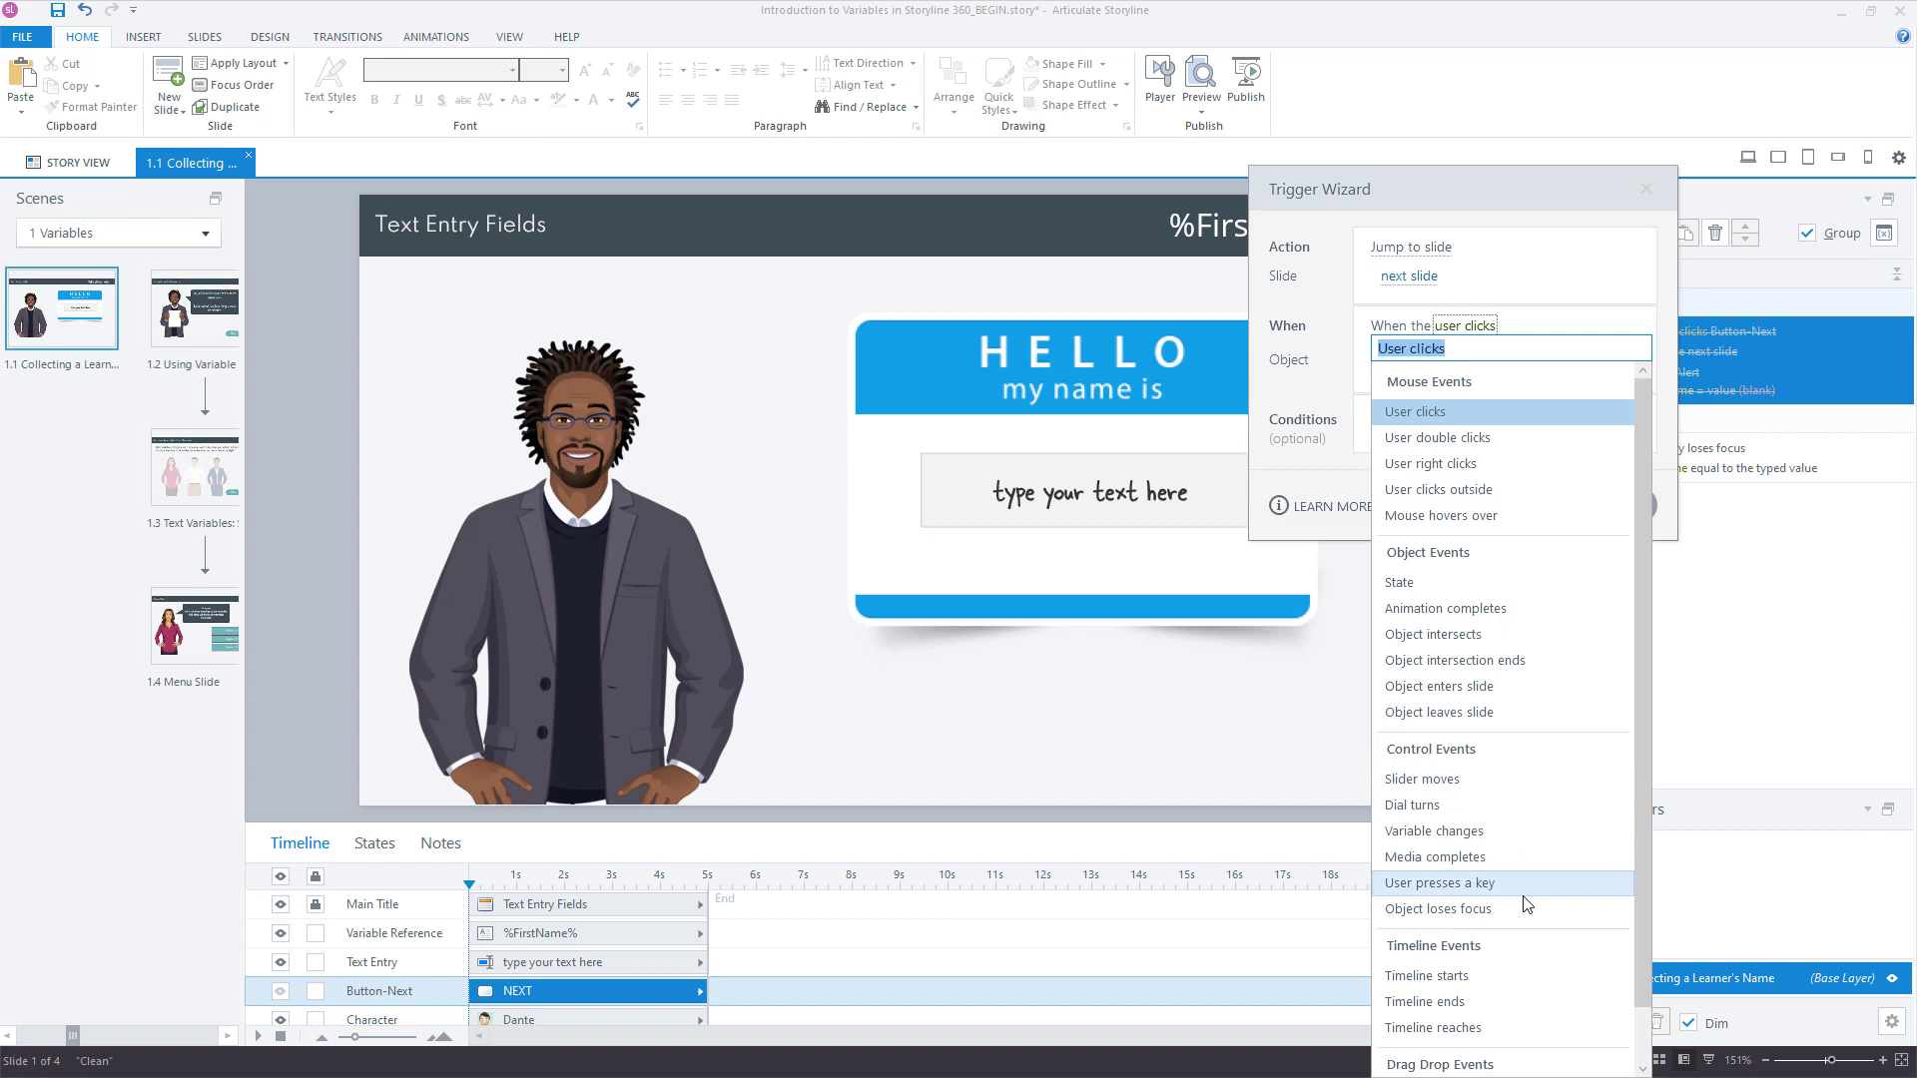
pyautogui.moveTo(1519, 901)
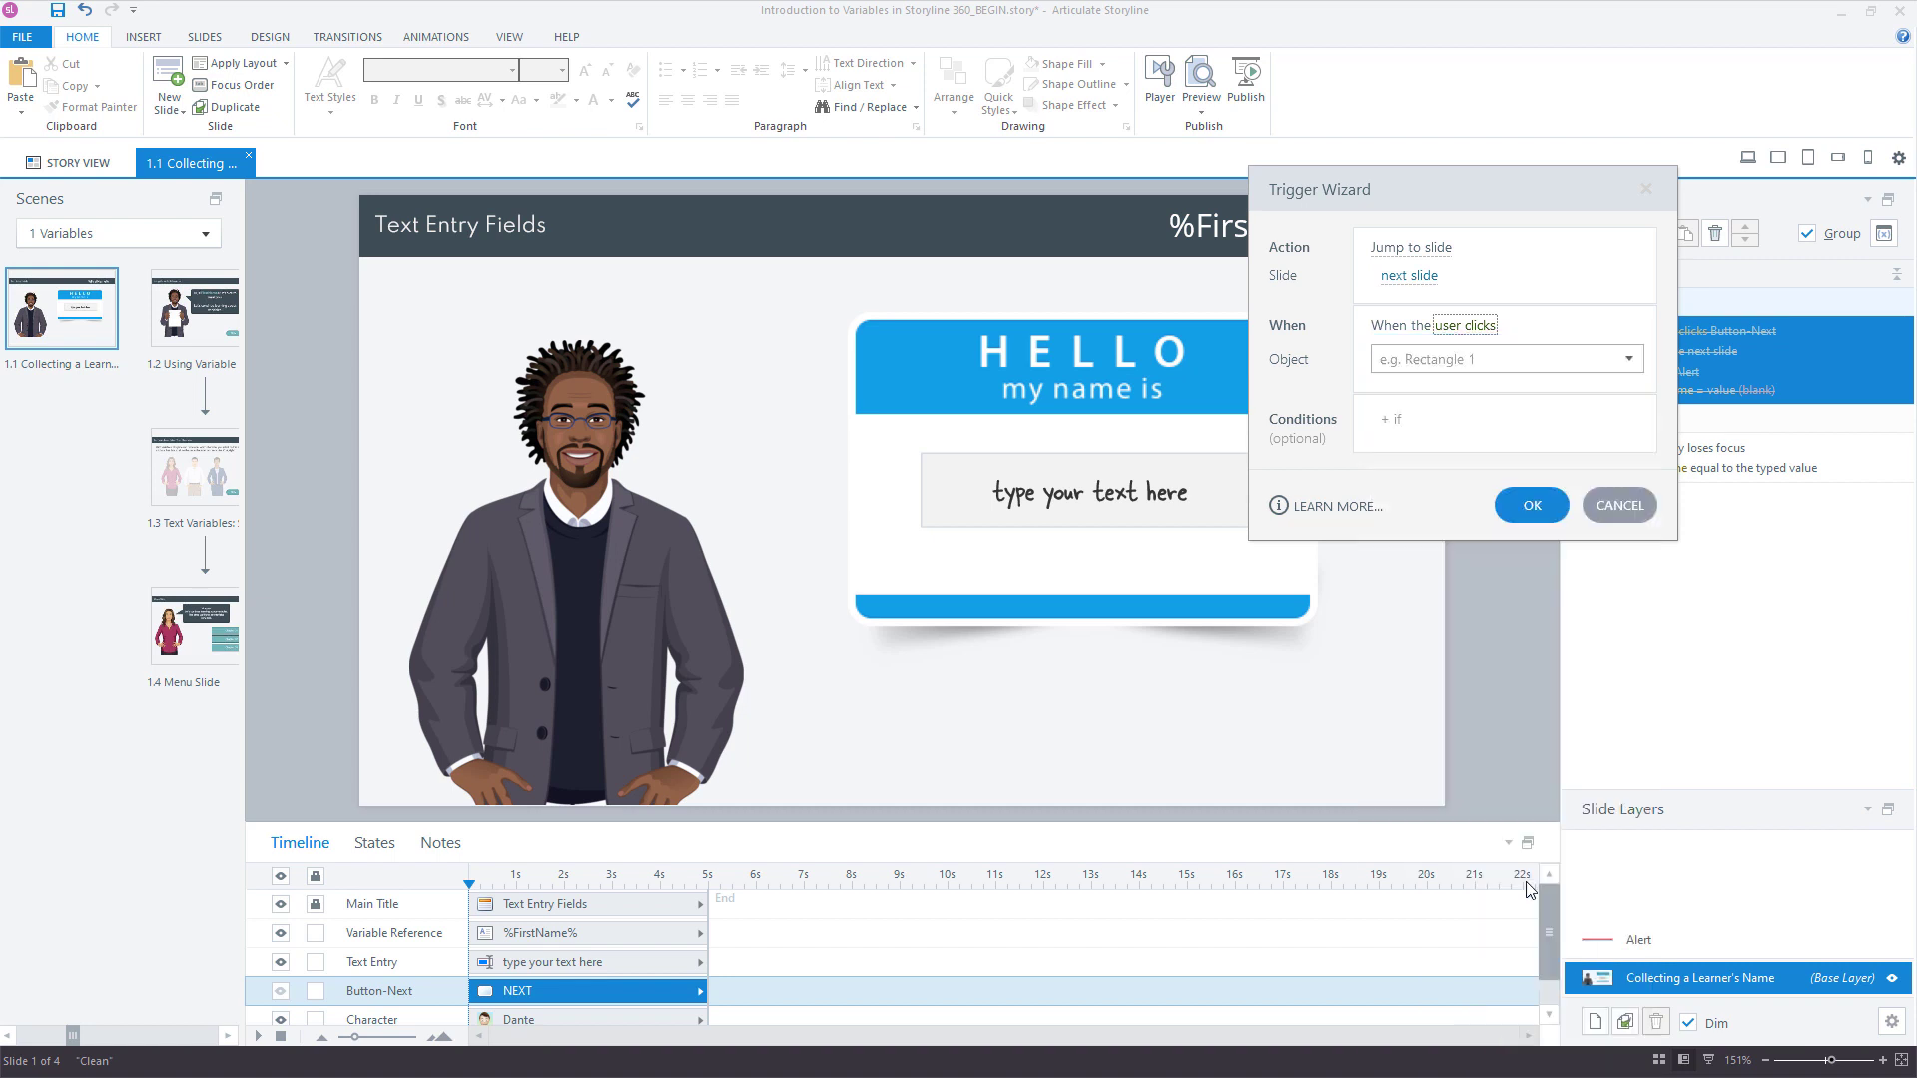
pyautogui.click(1452, 326)
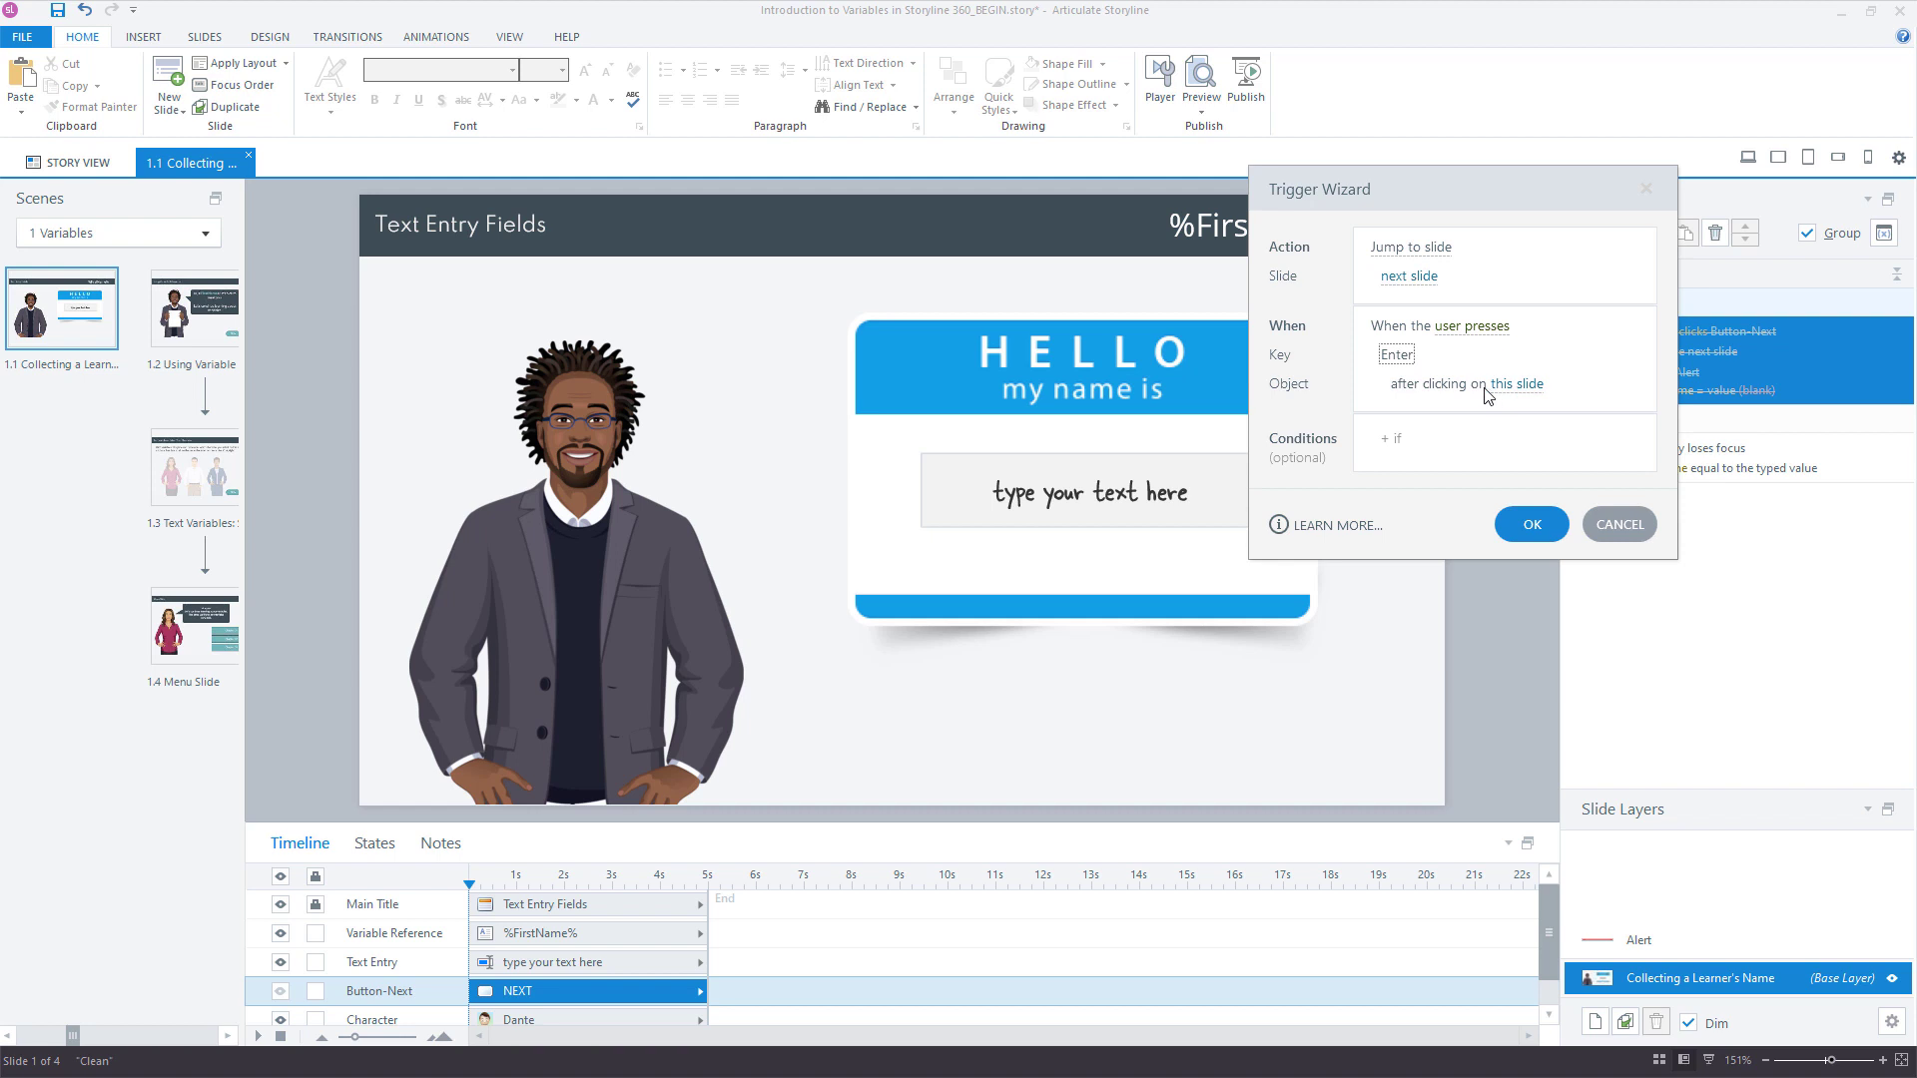
pyautogui.moveTo(1142, 495)
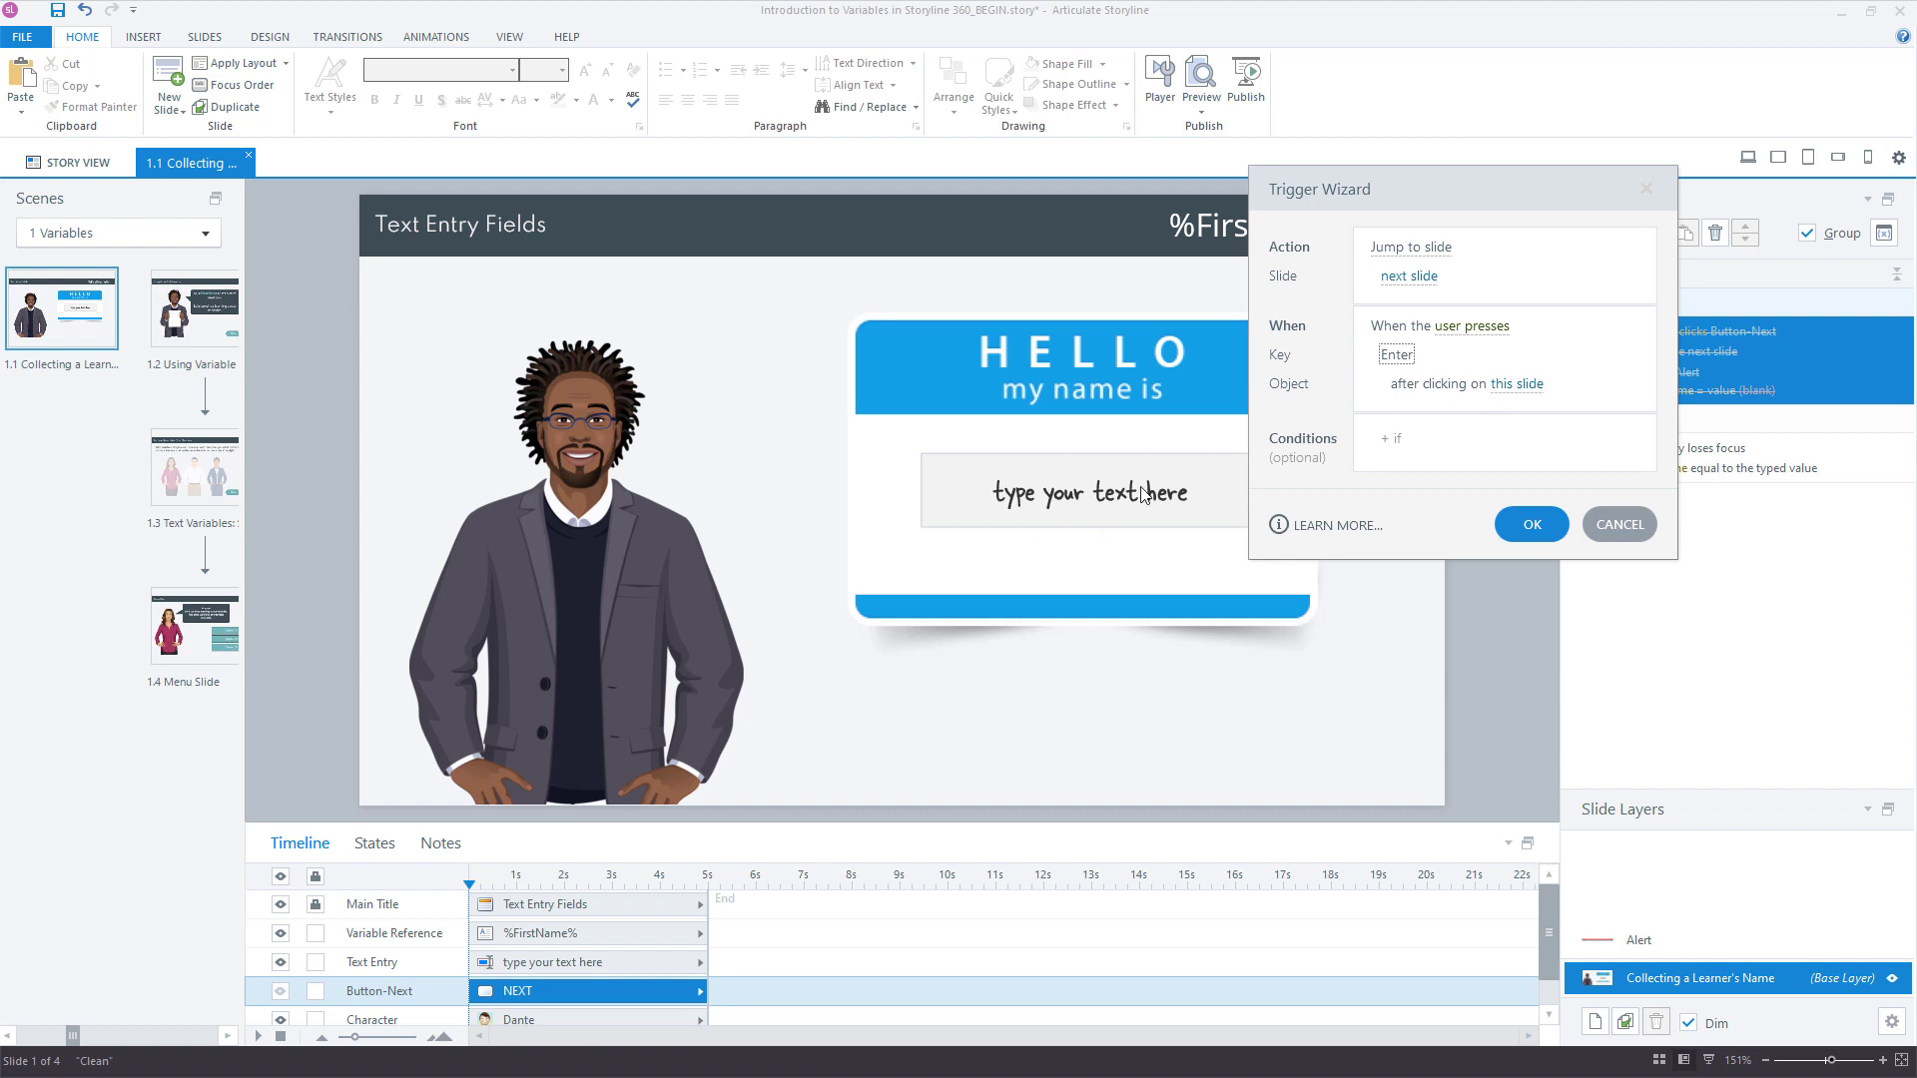
pyautogui.moveTo(1244, 519)
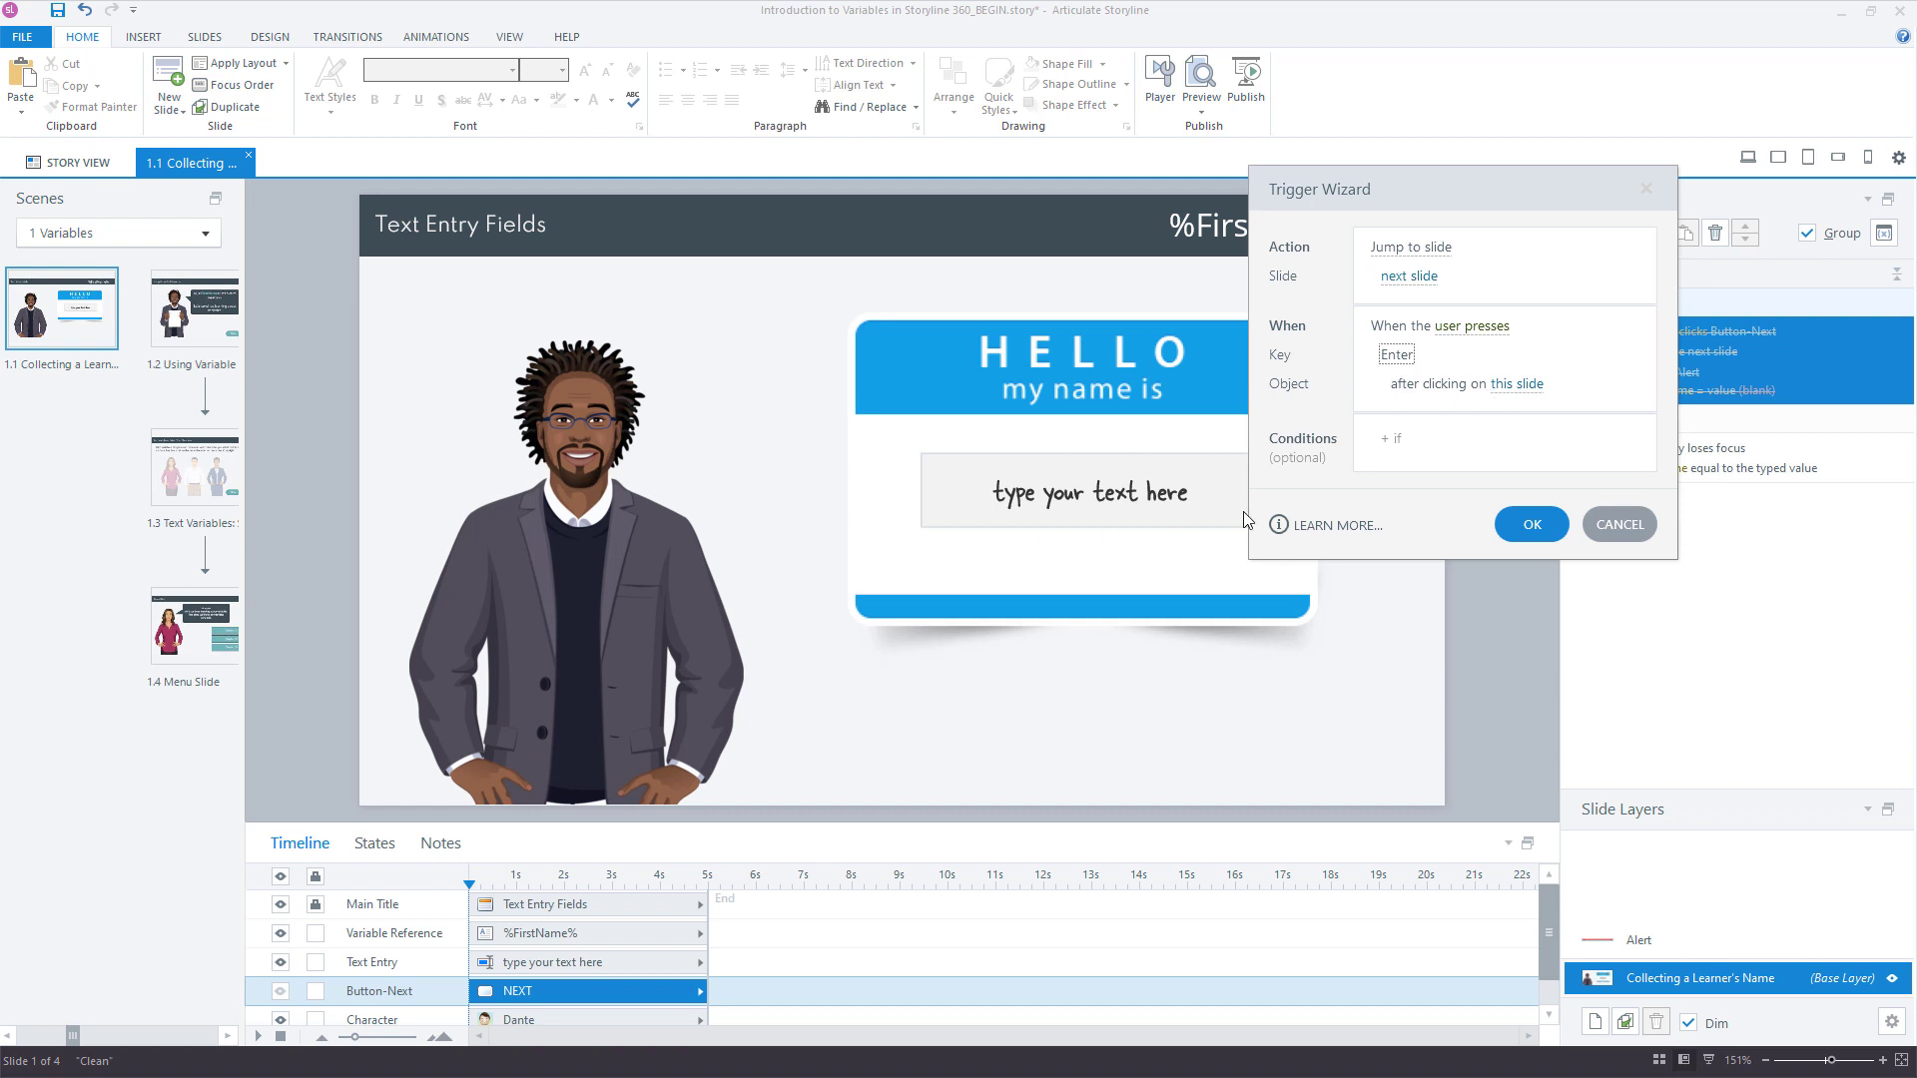
# Step: Add the condition FirstName ≠ (blank) to the Enter-key trigger and confirm it
pyautogui.click(1504, 438)
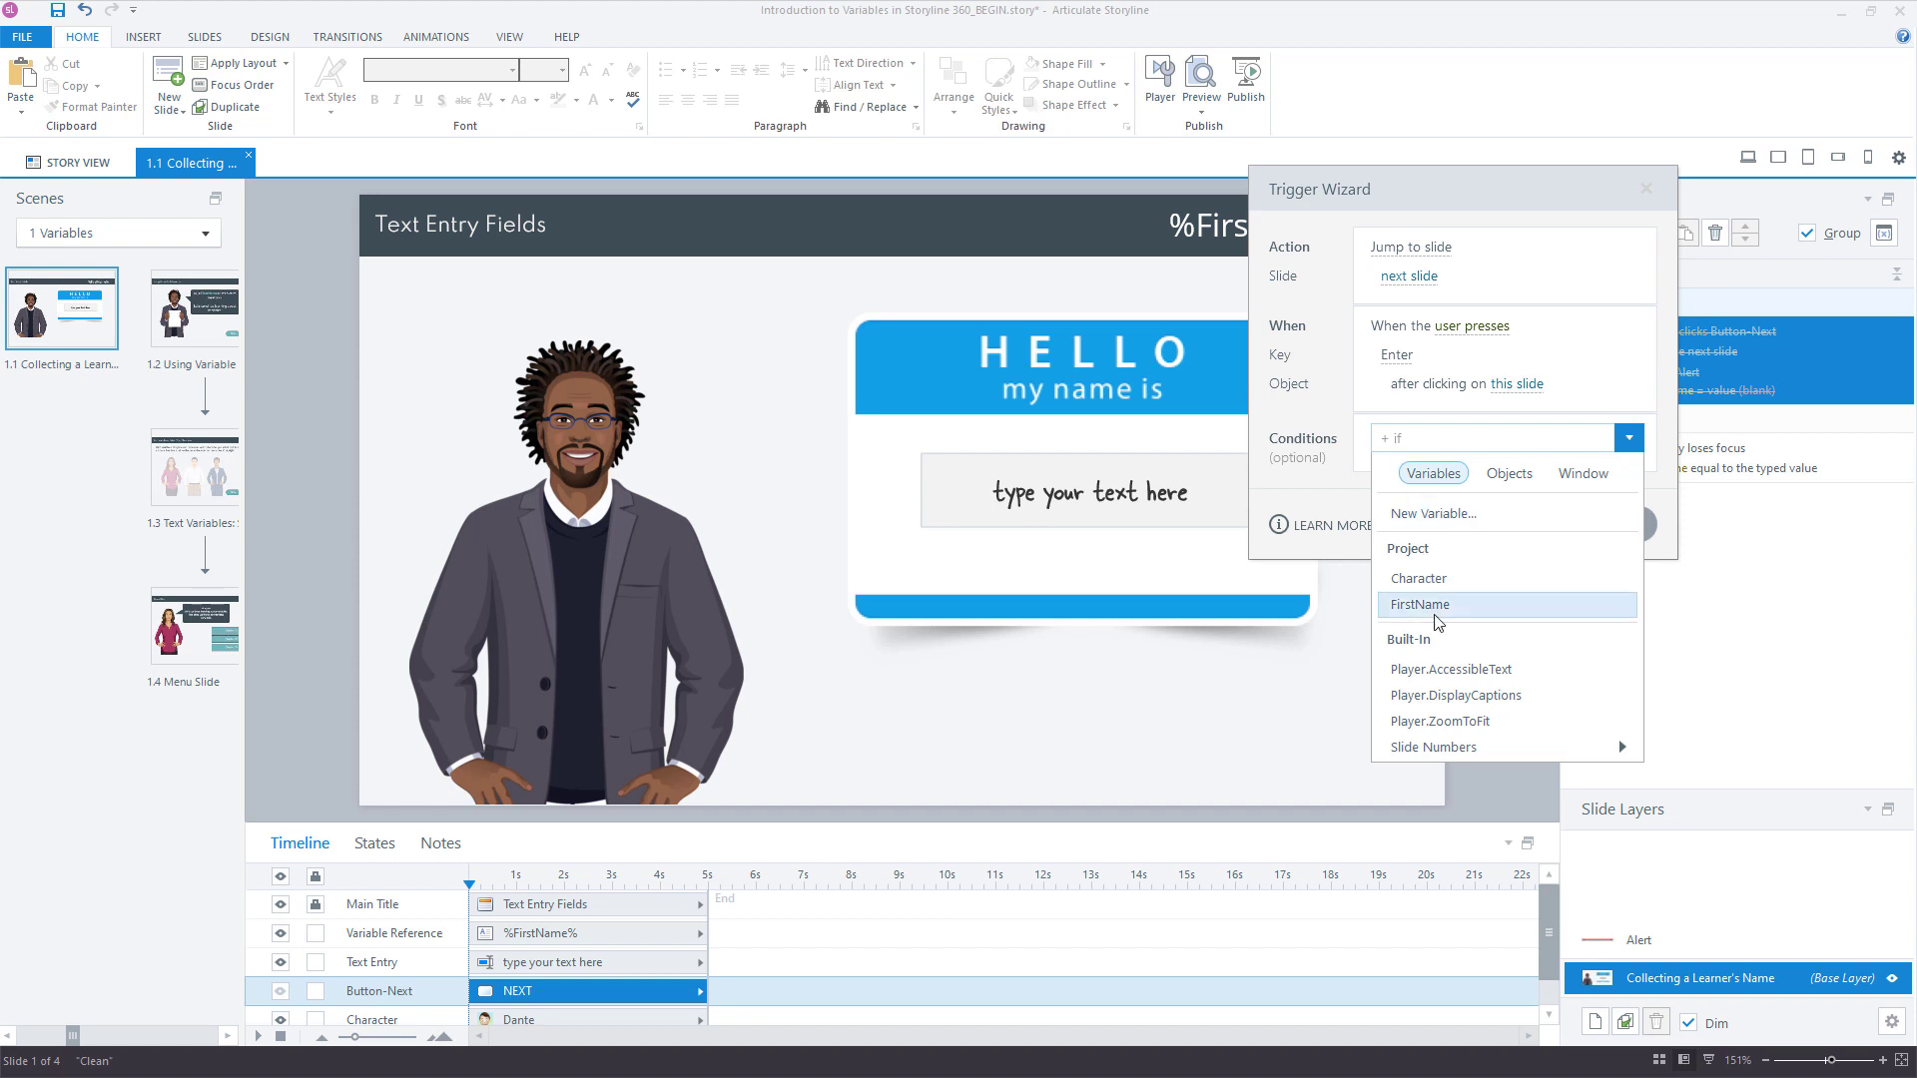
pyautogui.click(1418, 603)
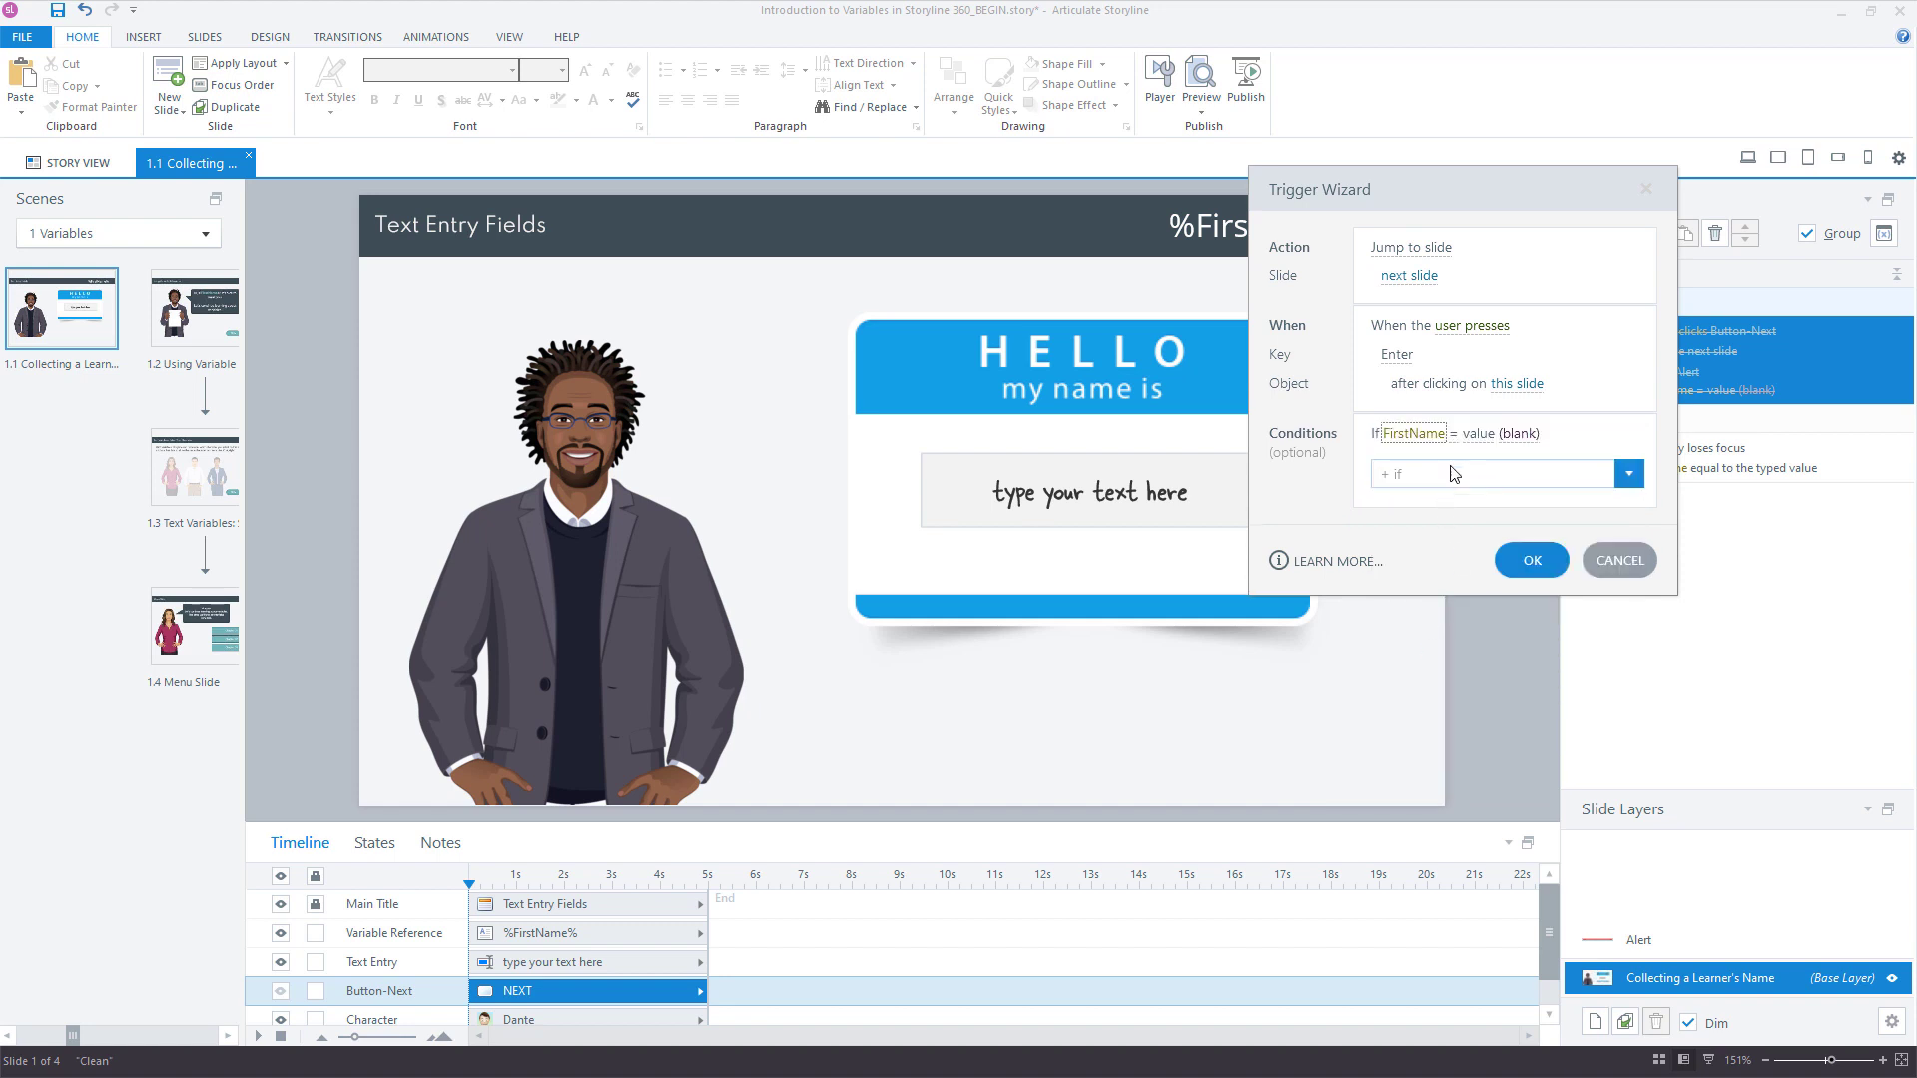
pyautogui.click(1630, 475)
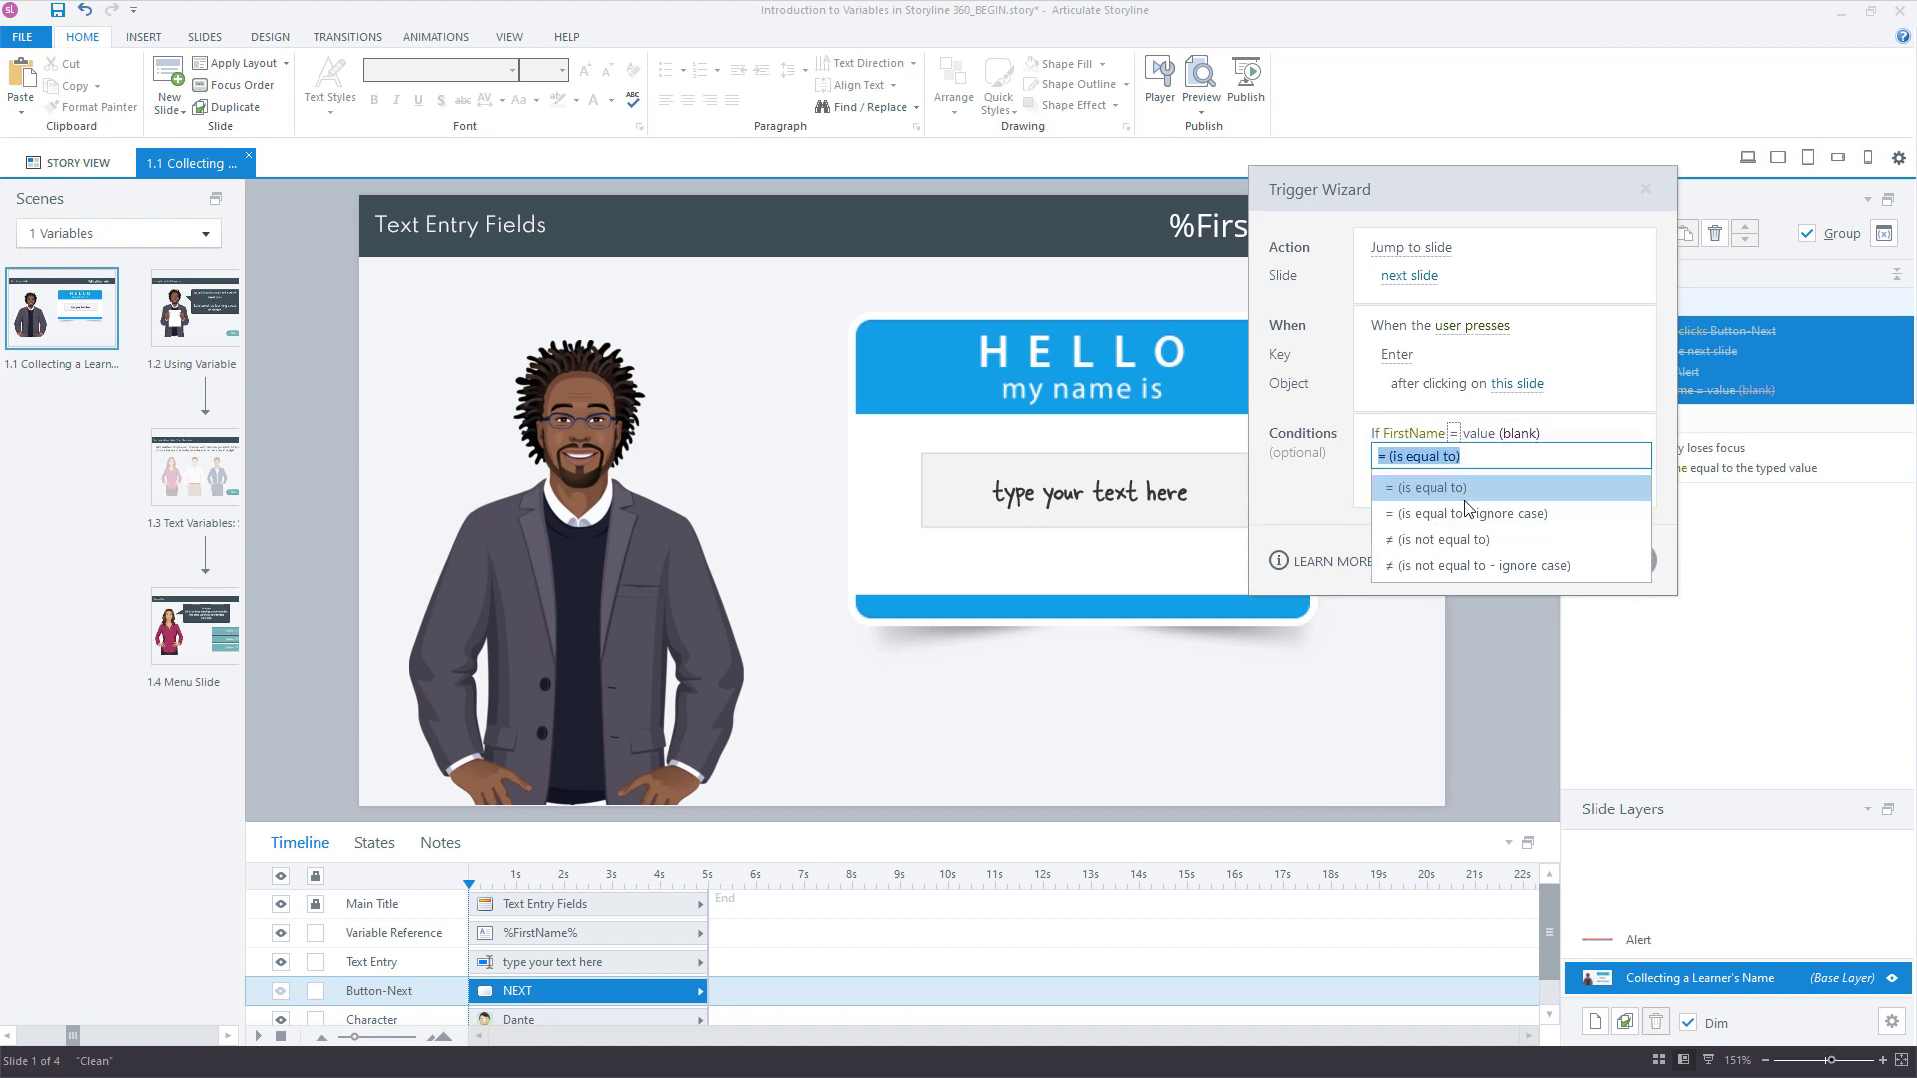
pyautogui.click(1418, 455)
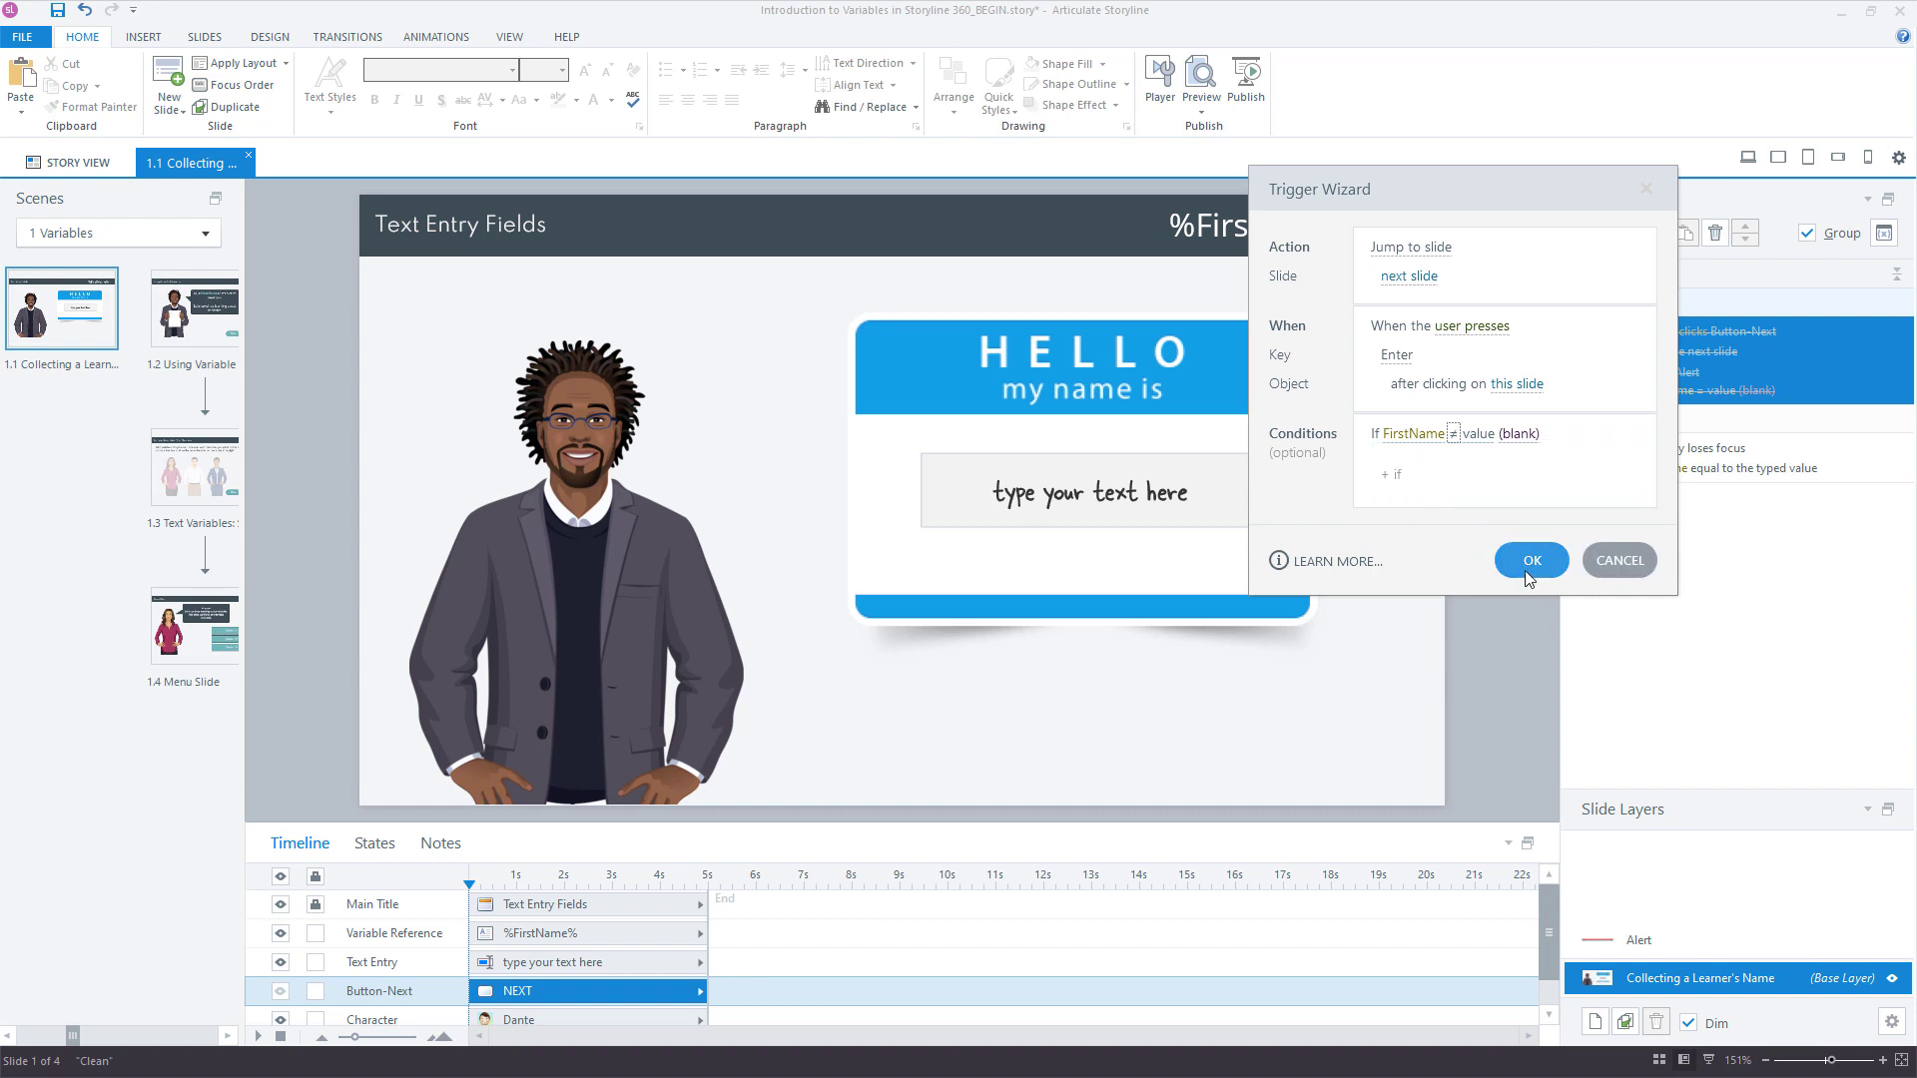
pyautogui.moveTo(1530, 576)
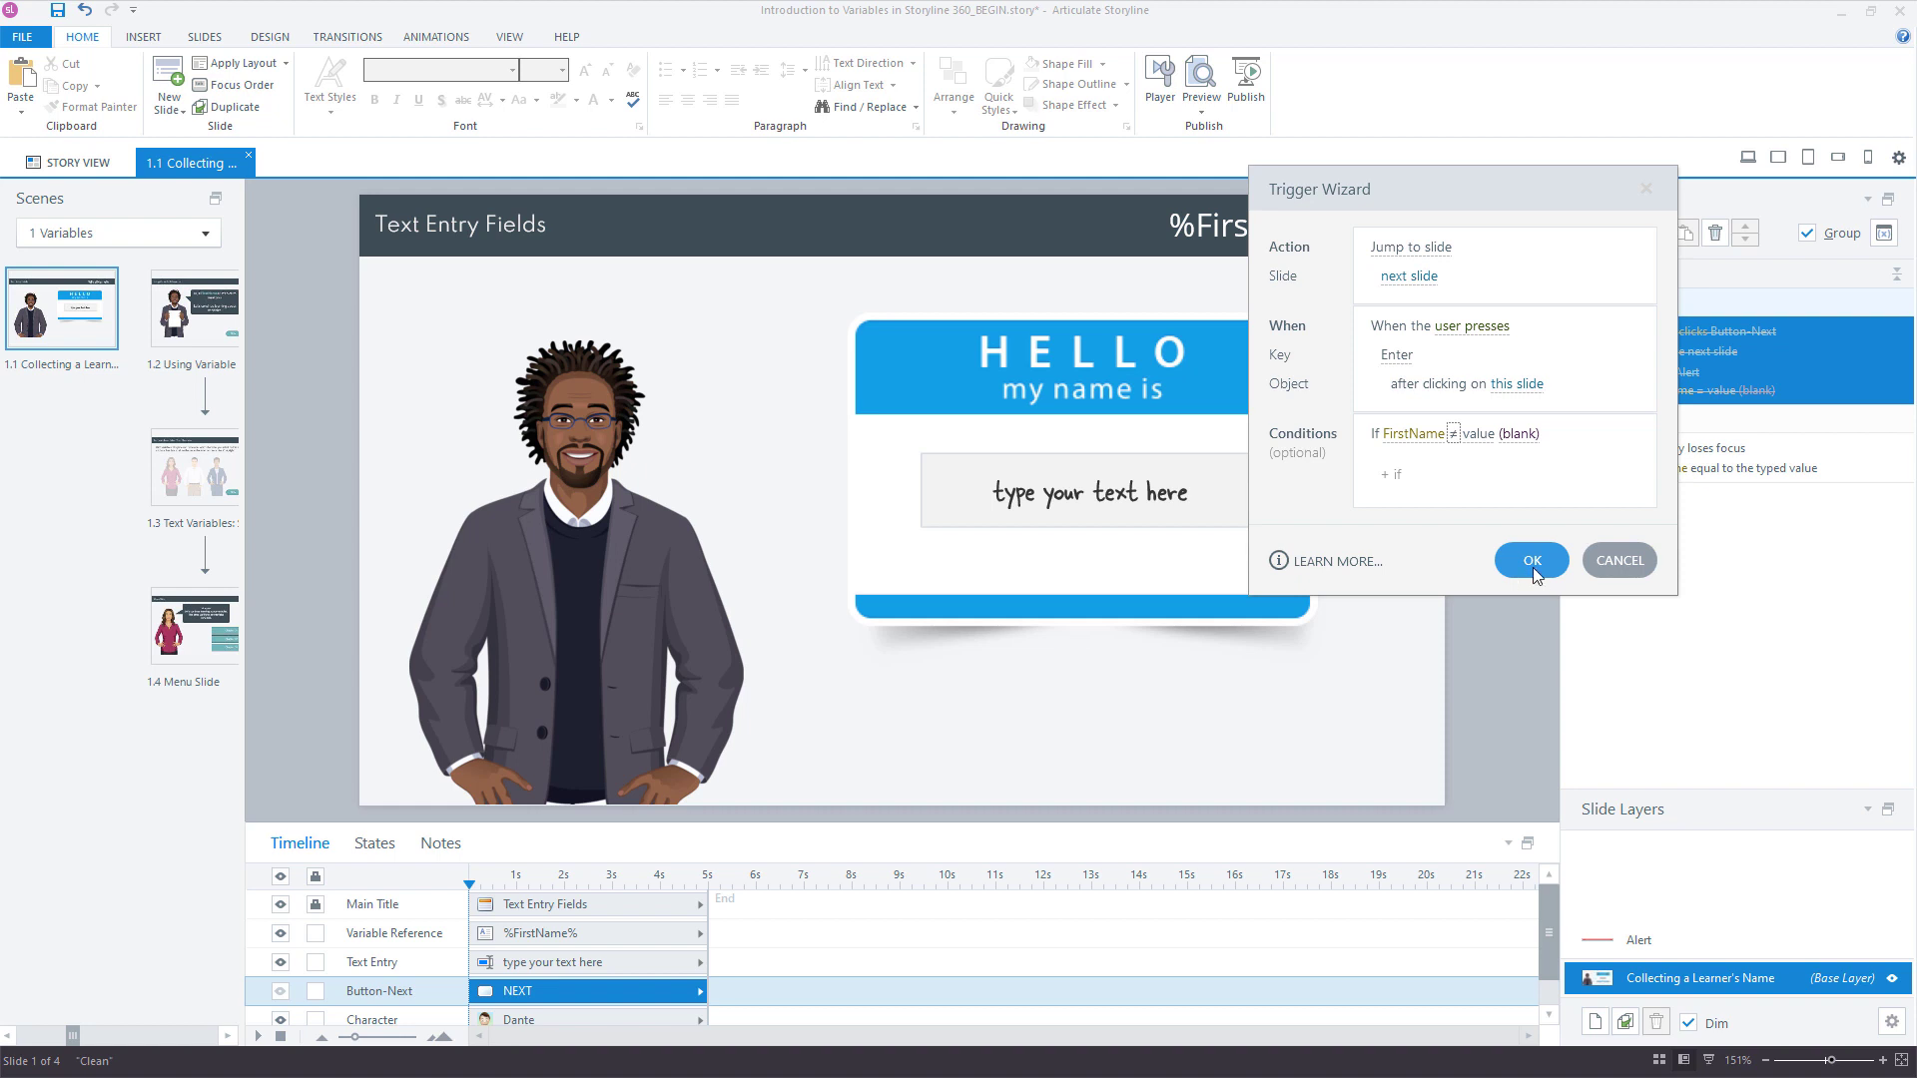
pyautogui.click(1529, 559)
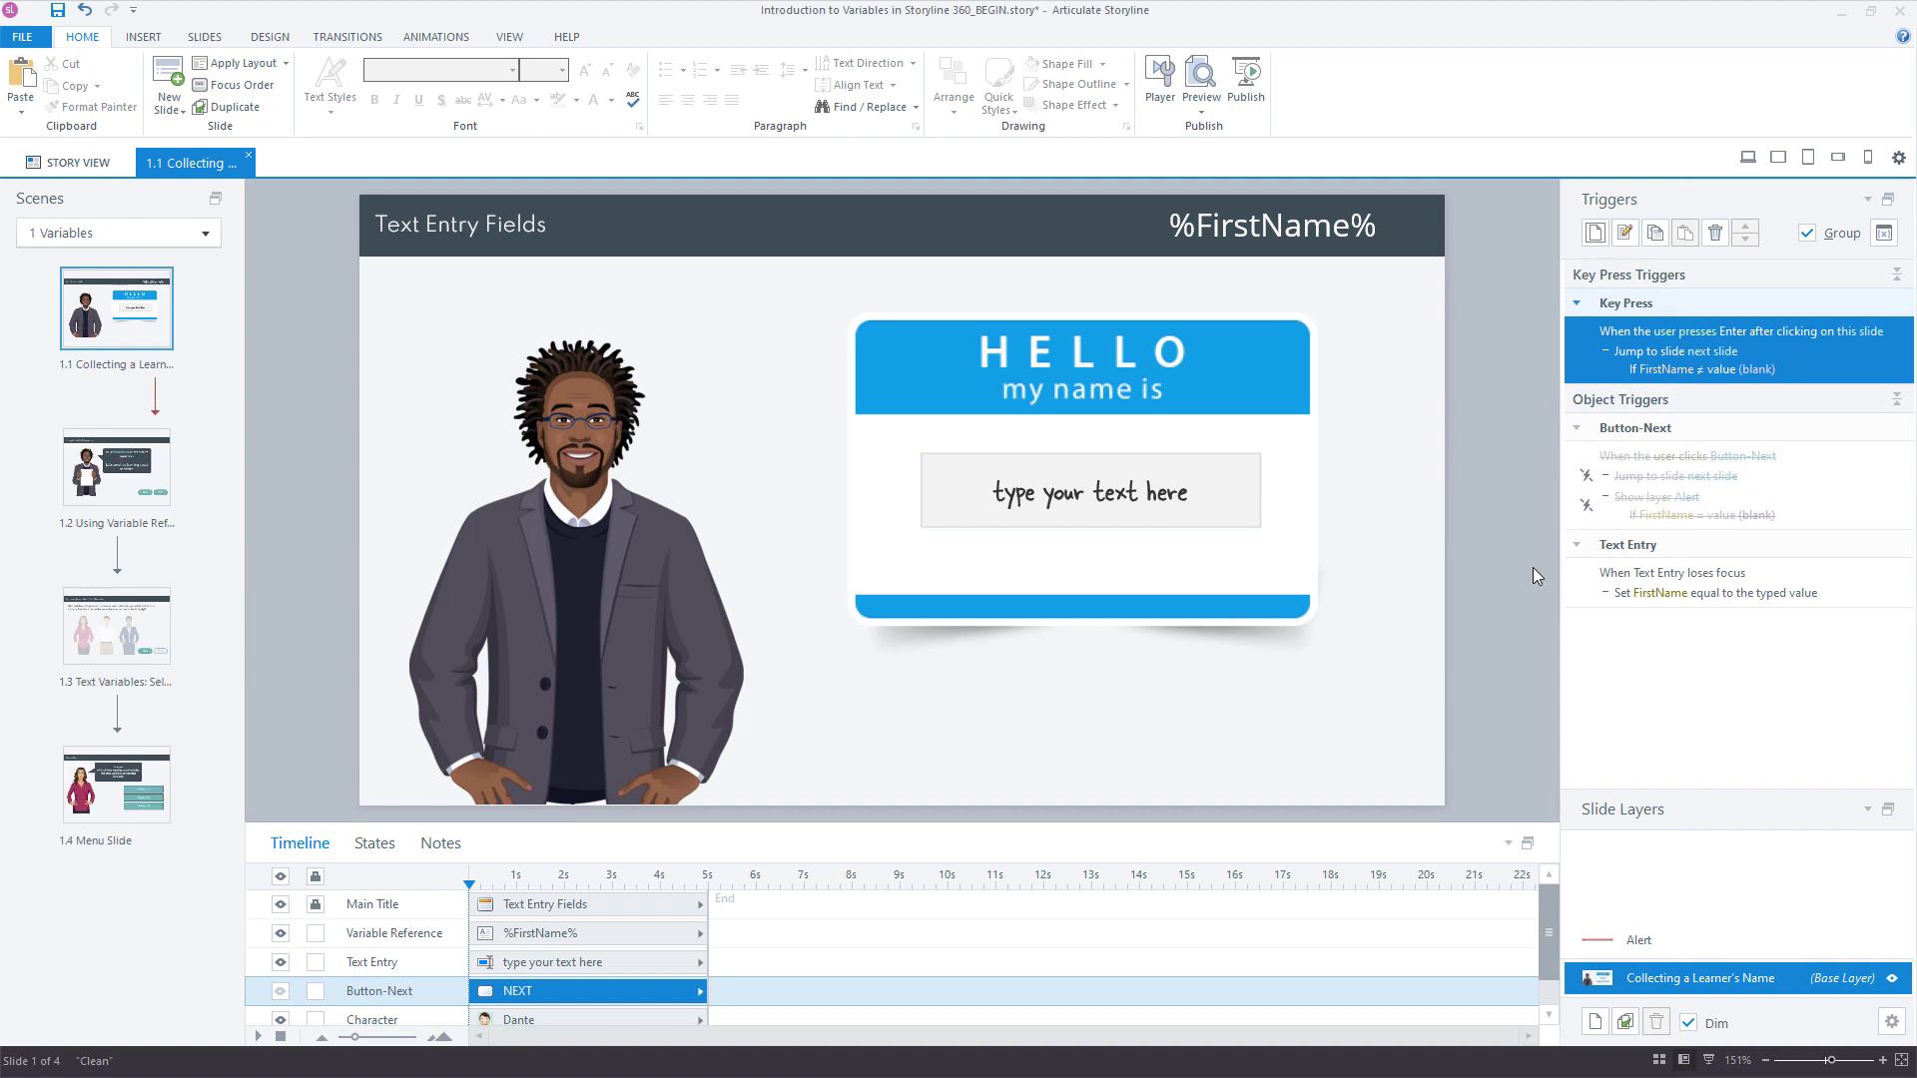
pyautogui.moveTo(1412, 730)
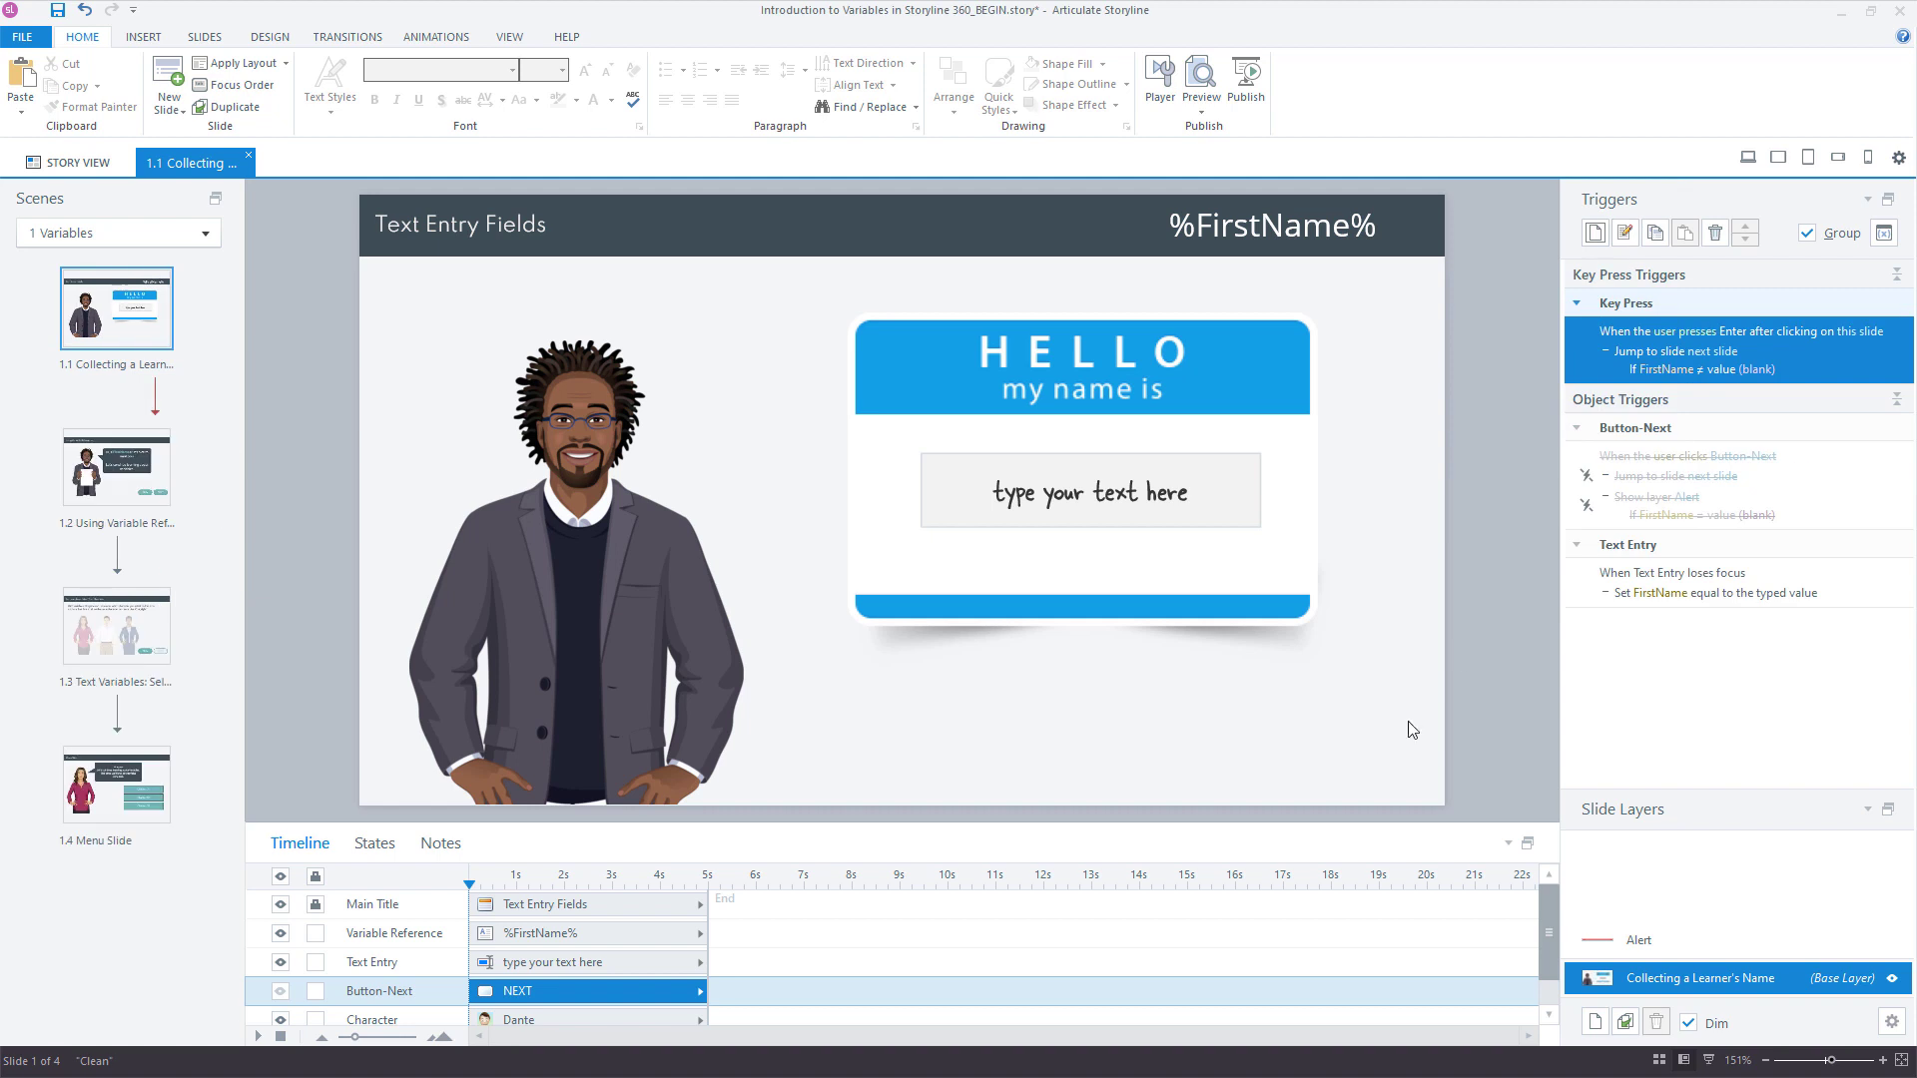
pyautogui.moveTo(1392, 755)
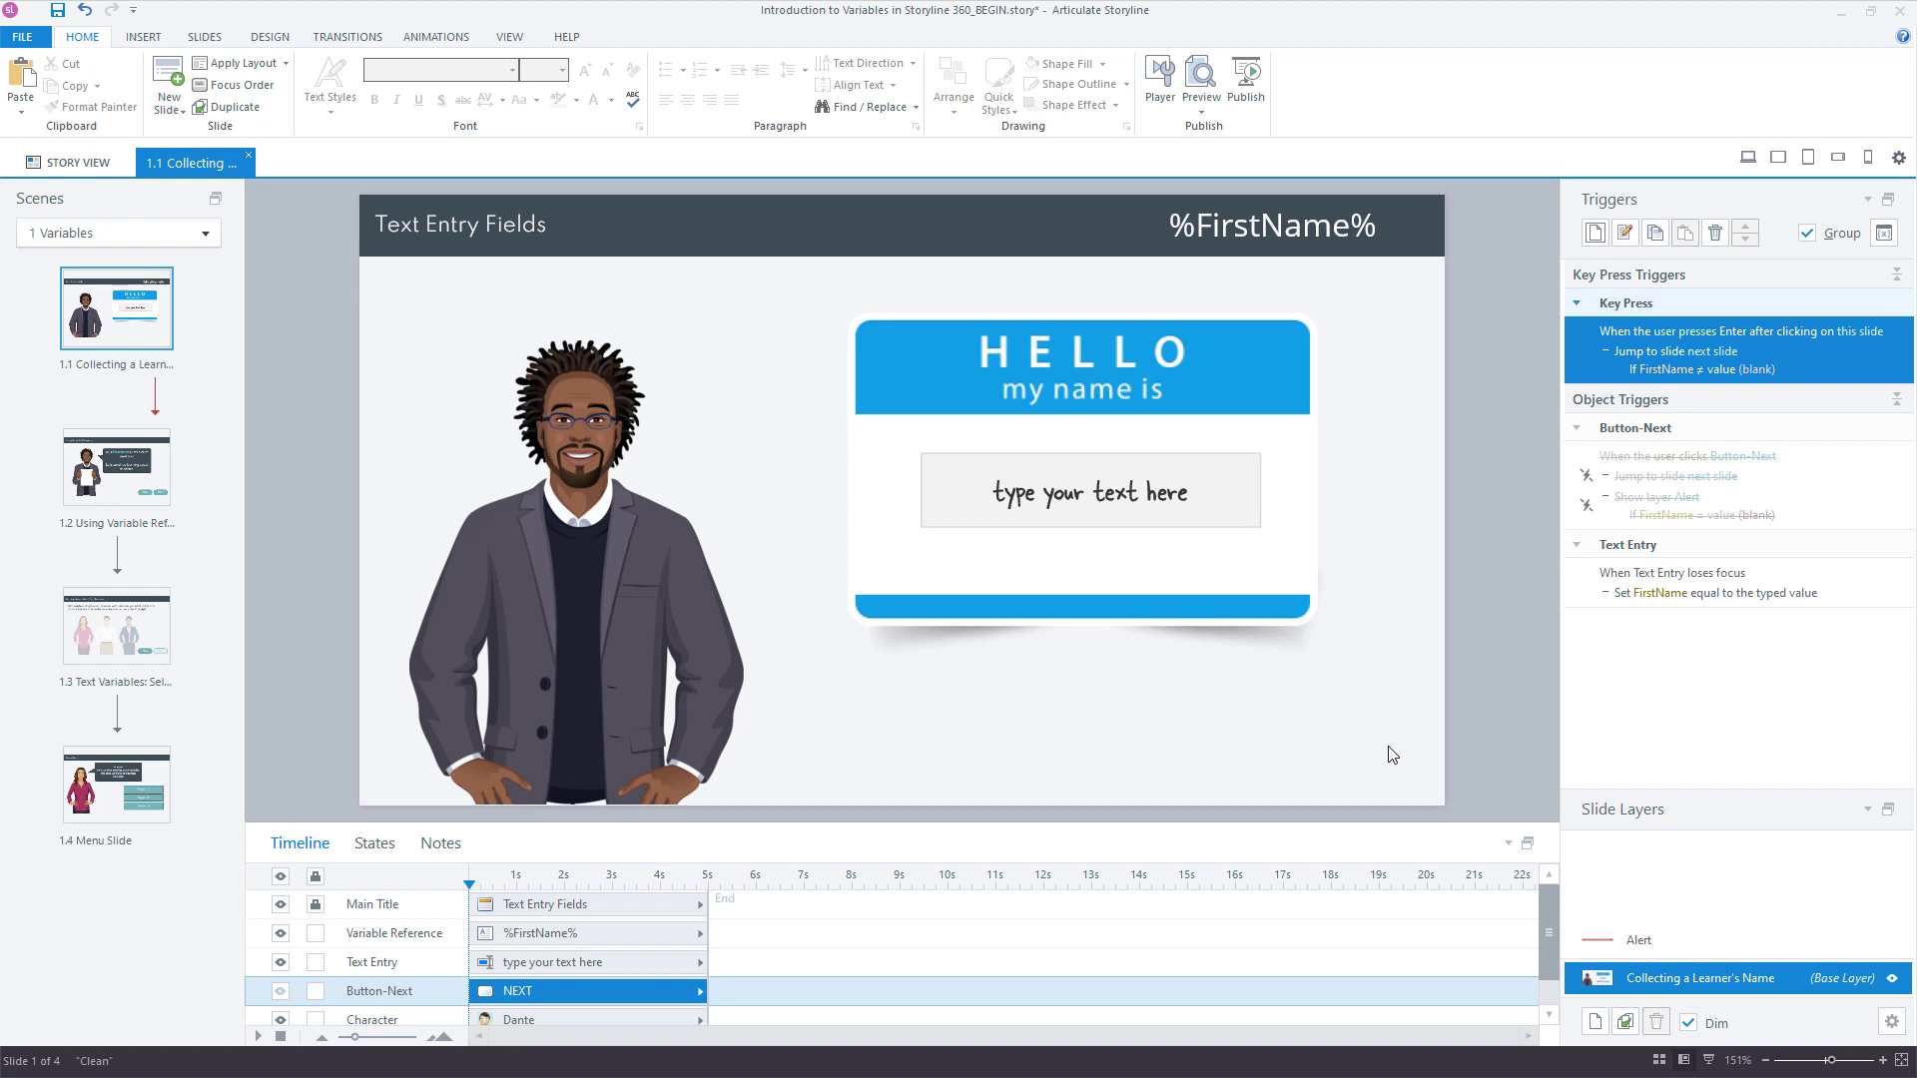
pyautogui.moveTo(1414, 481)
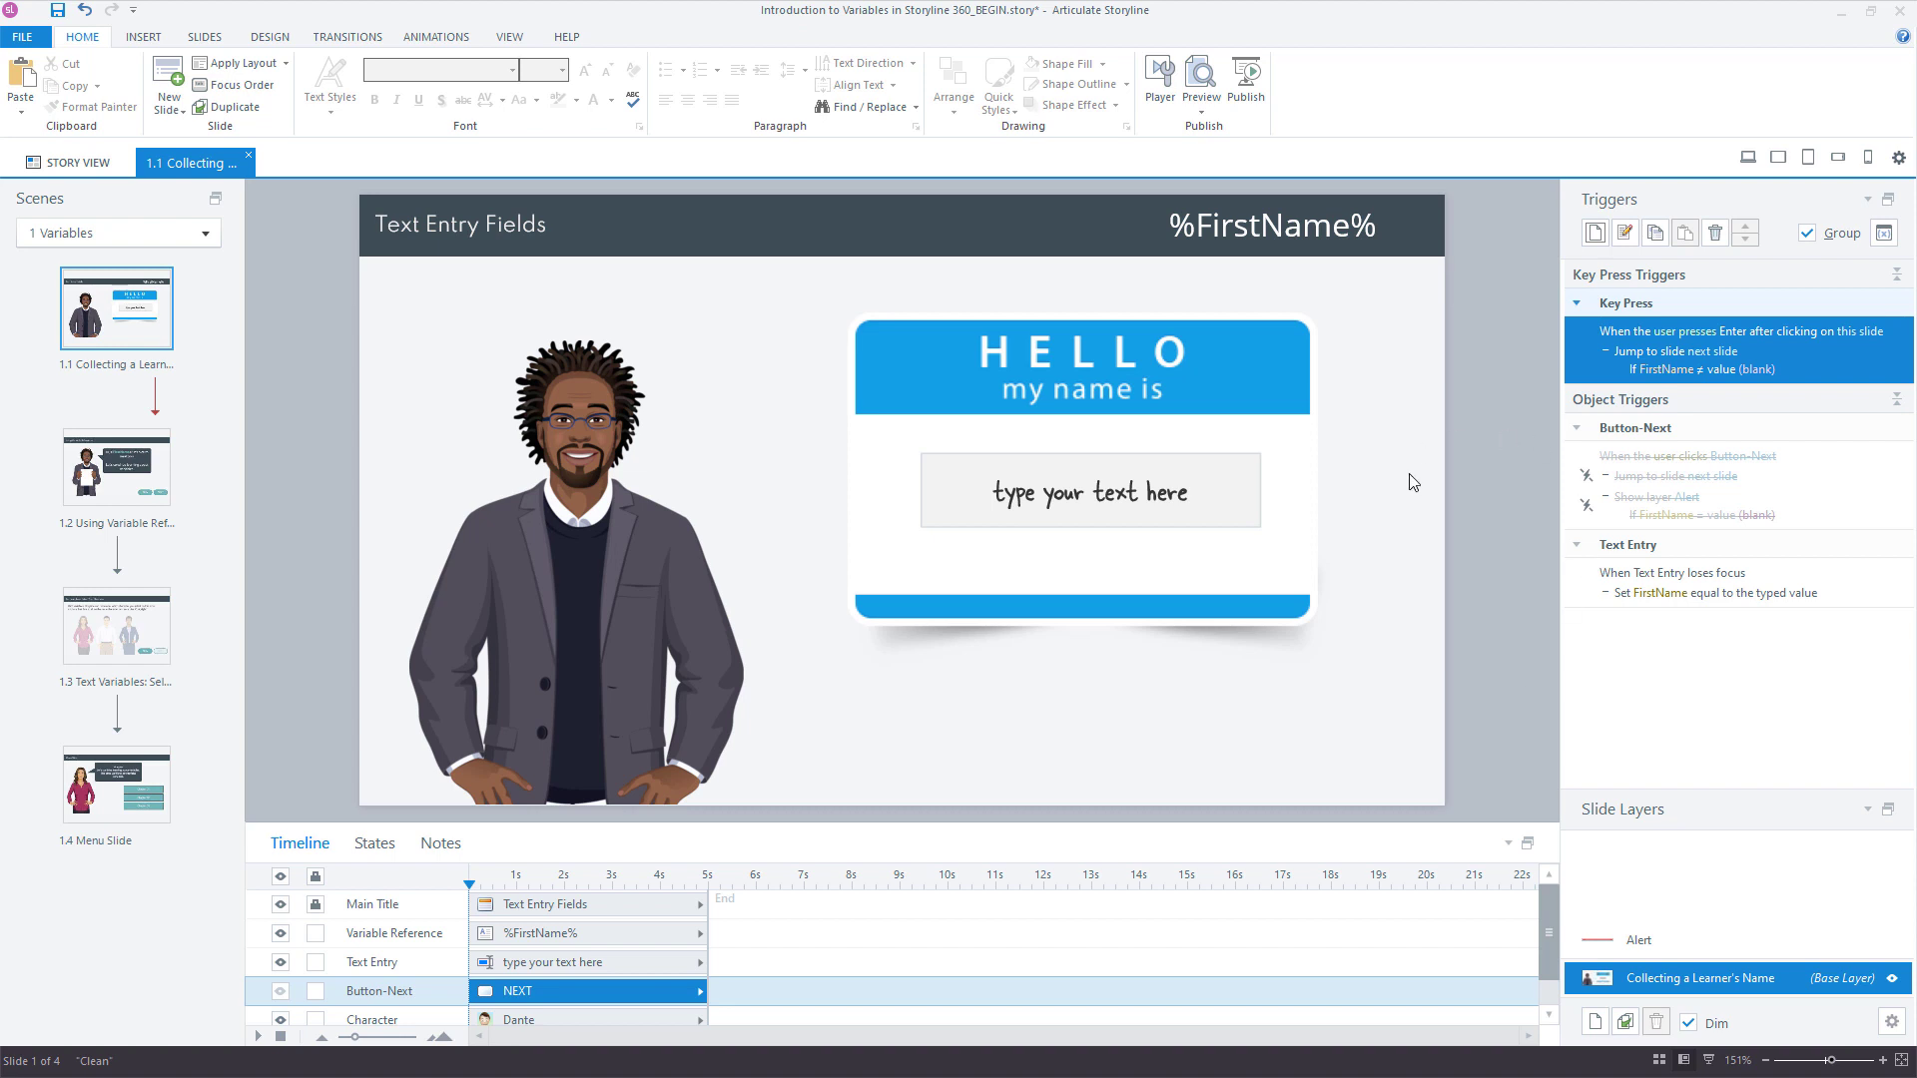
pyautogui.moveTo(1506, 529)
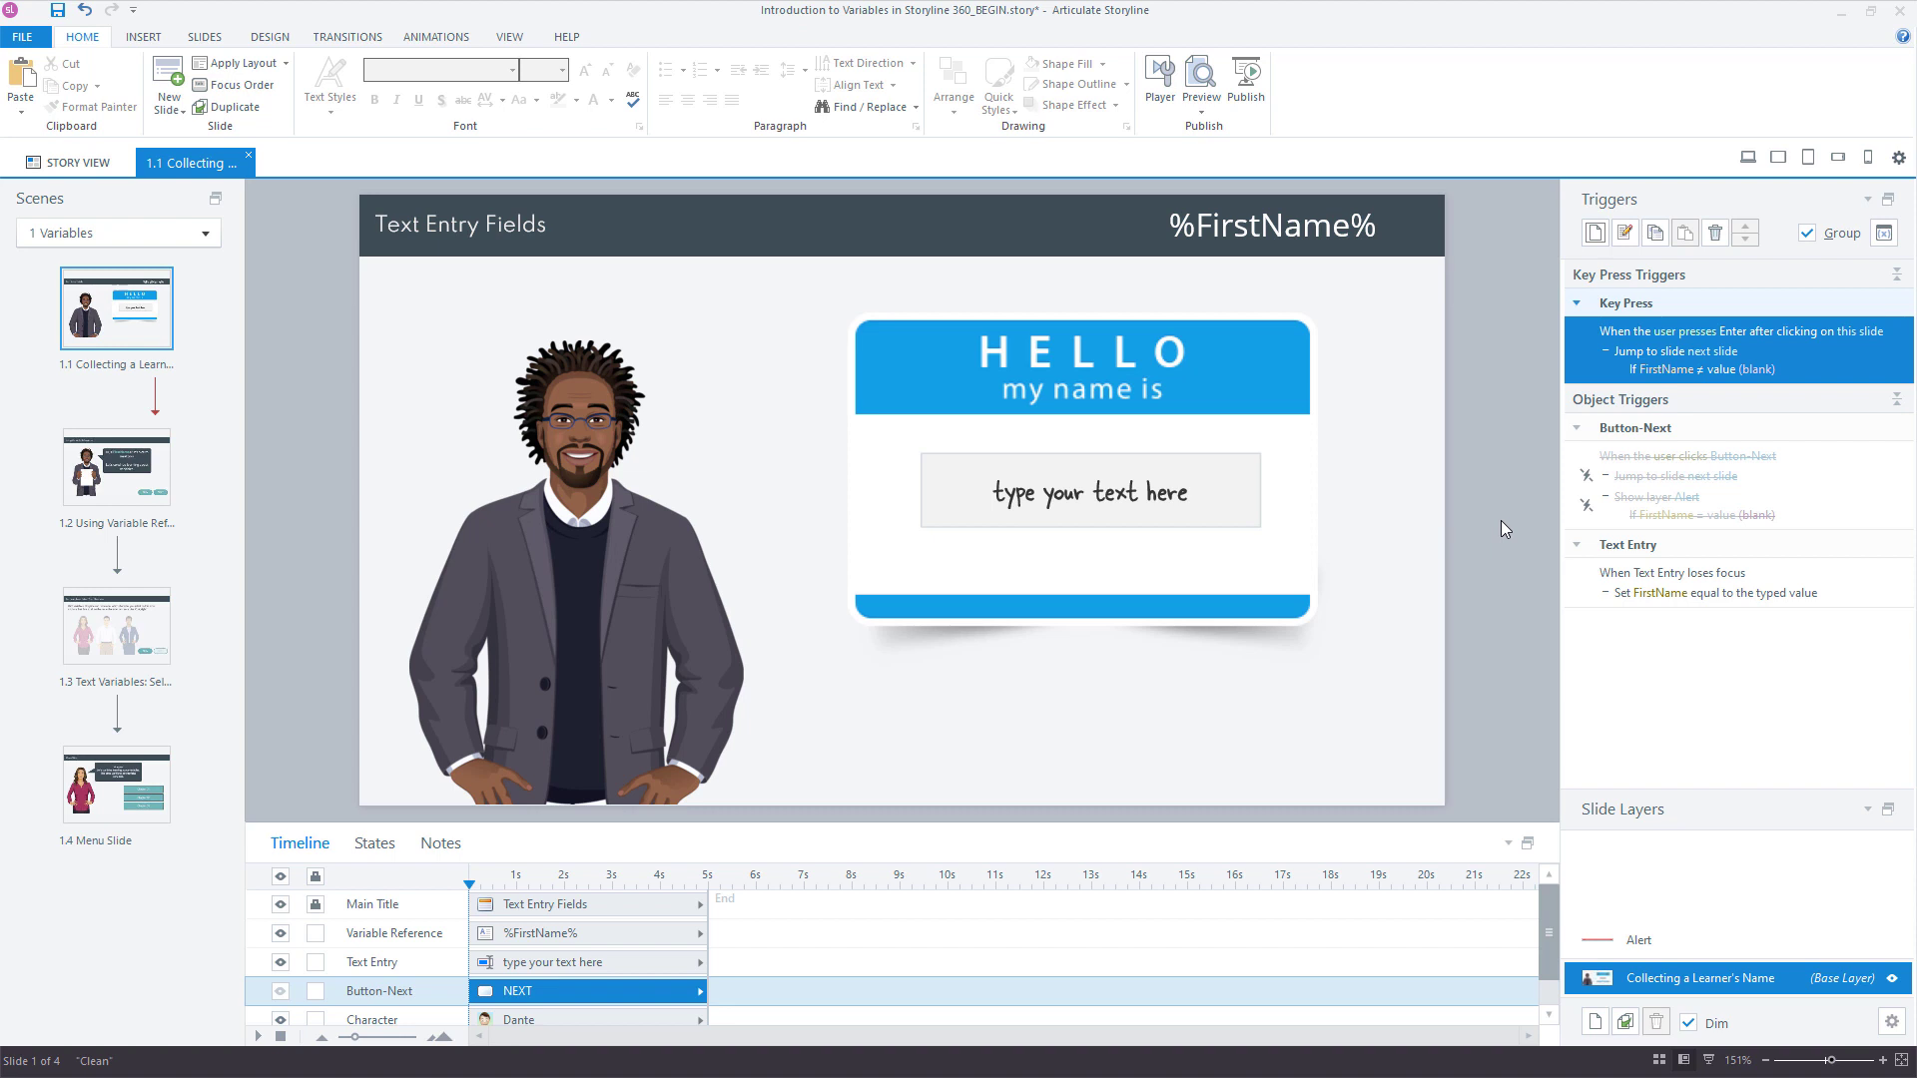
pyautogui.moveTo(1502, 527)
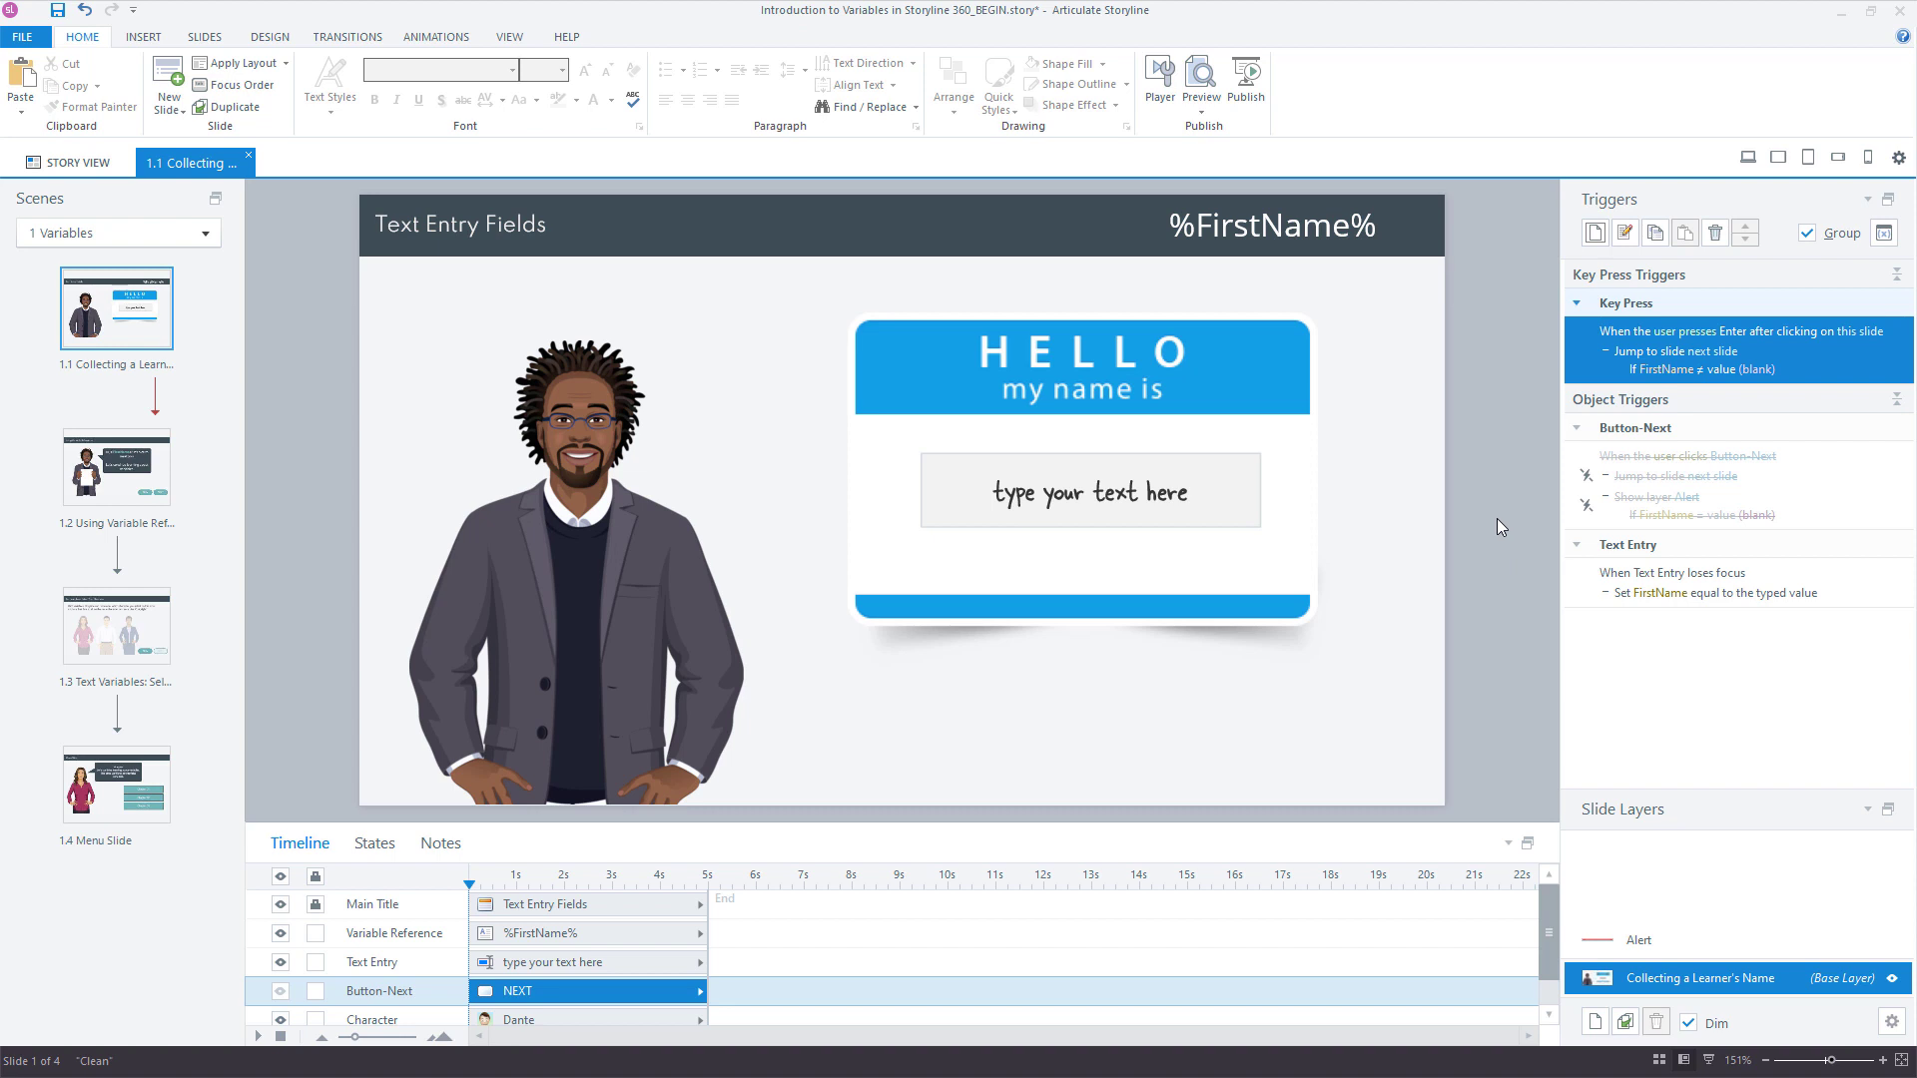
pyautogui.moveTo(1006, 408)
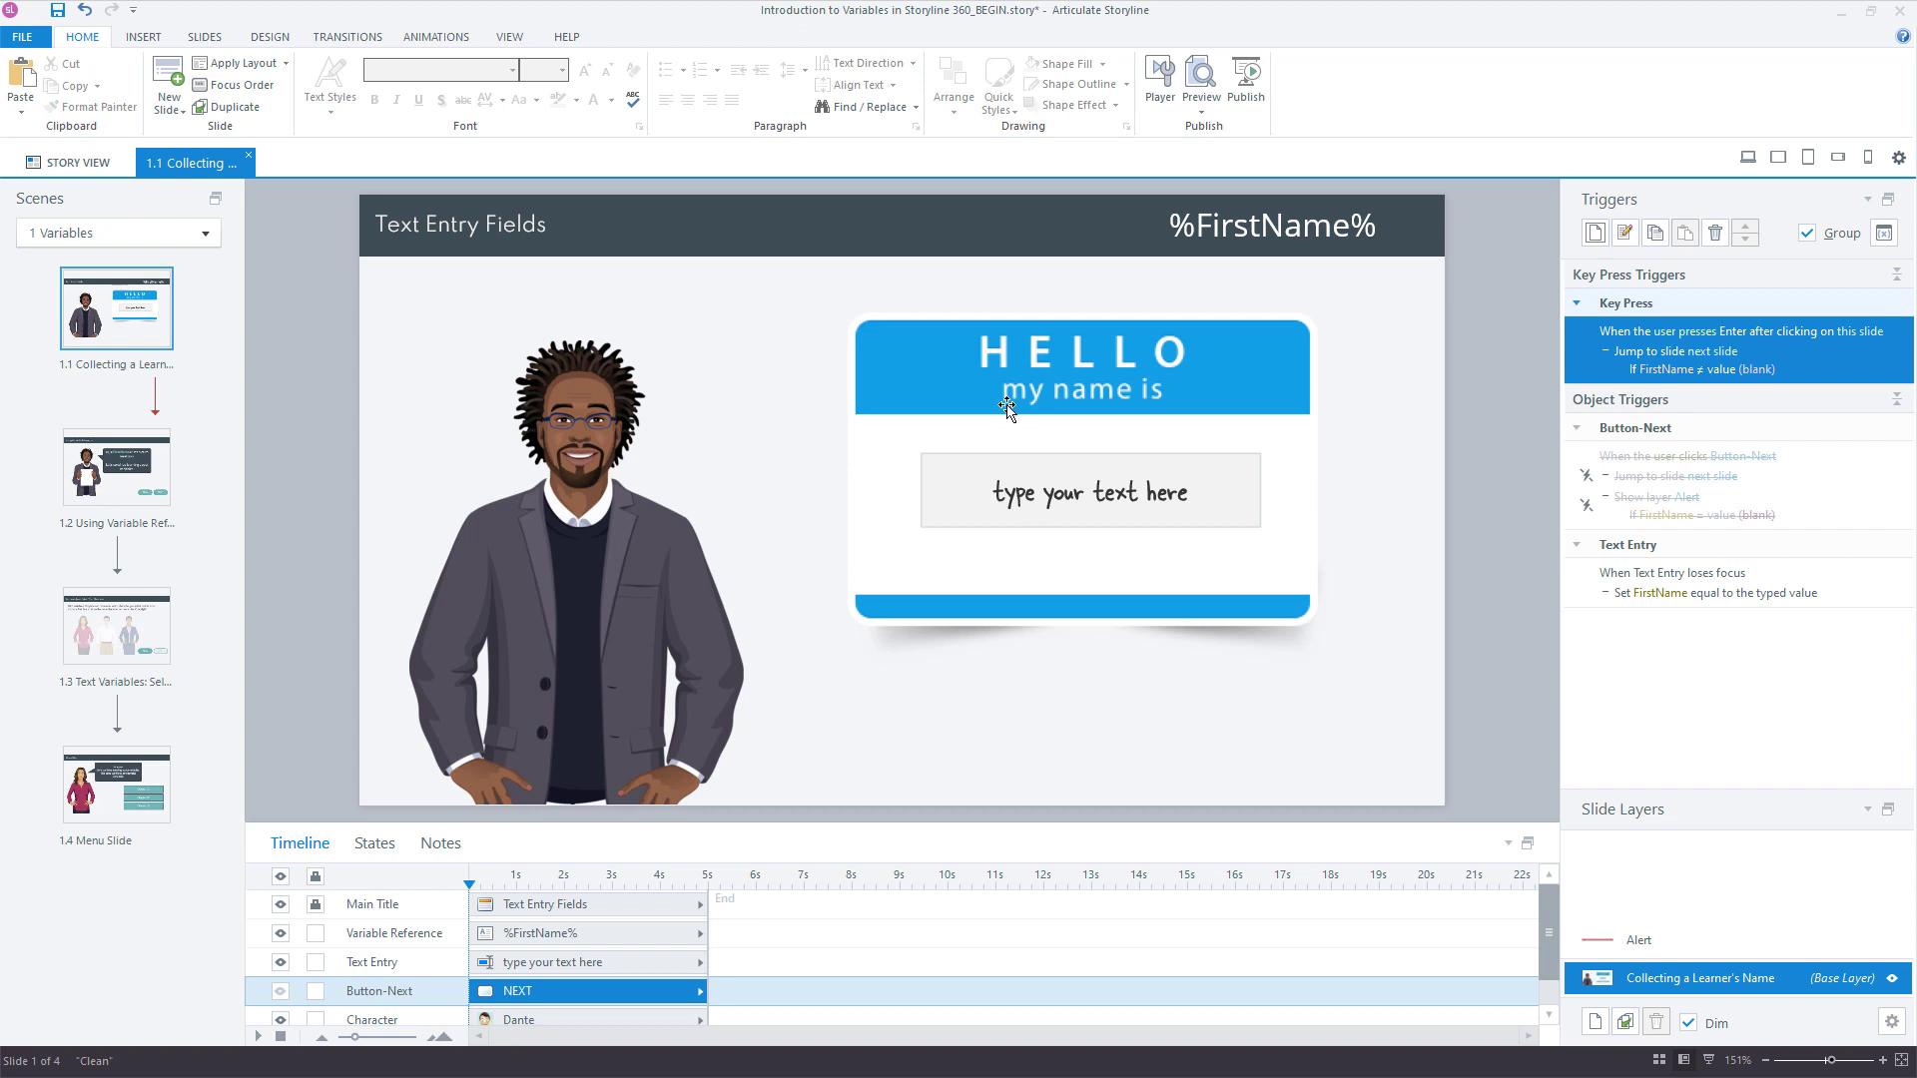
pyautogui.moveTo(453, 443)
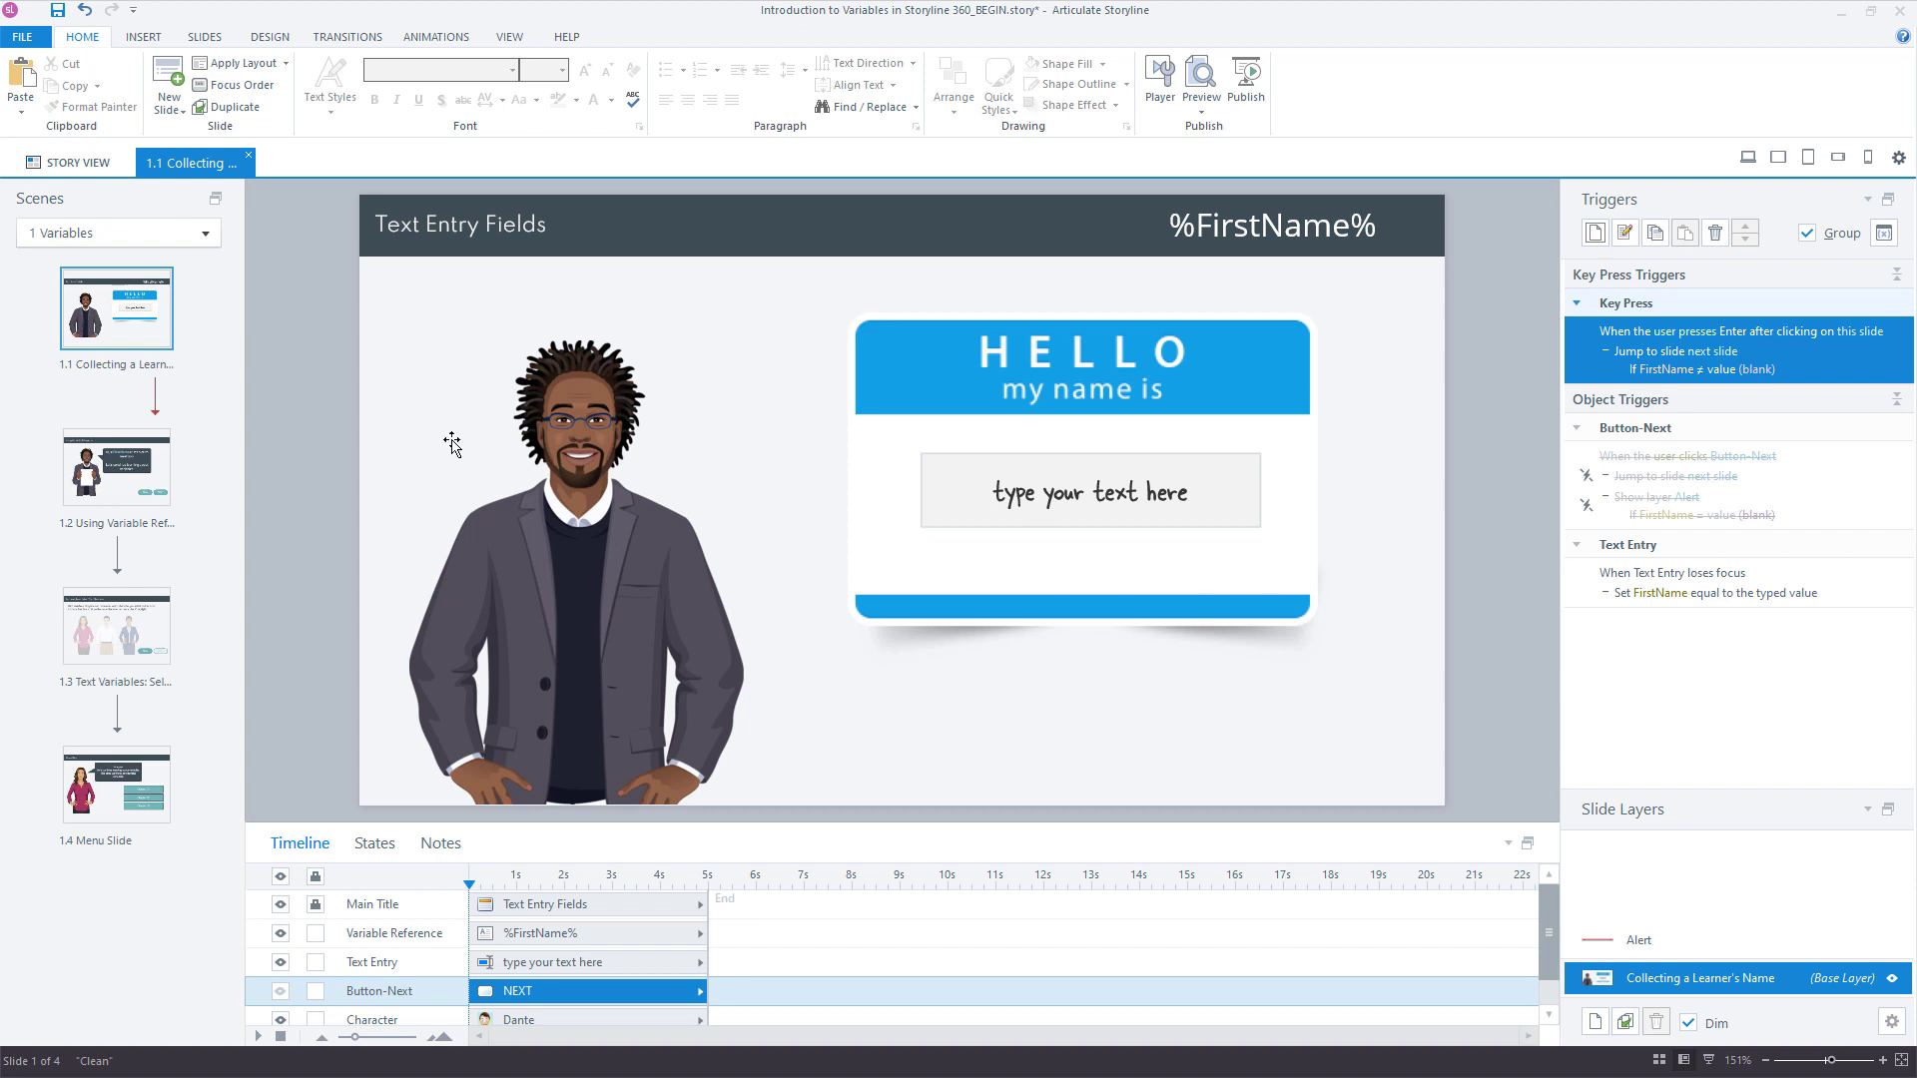
pyautogui.moveTo(116, 468)
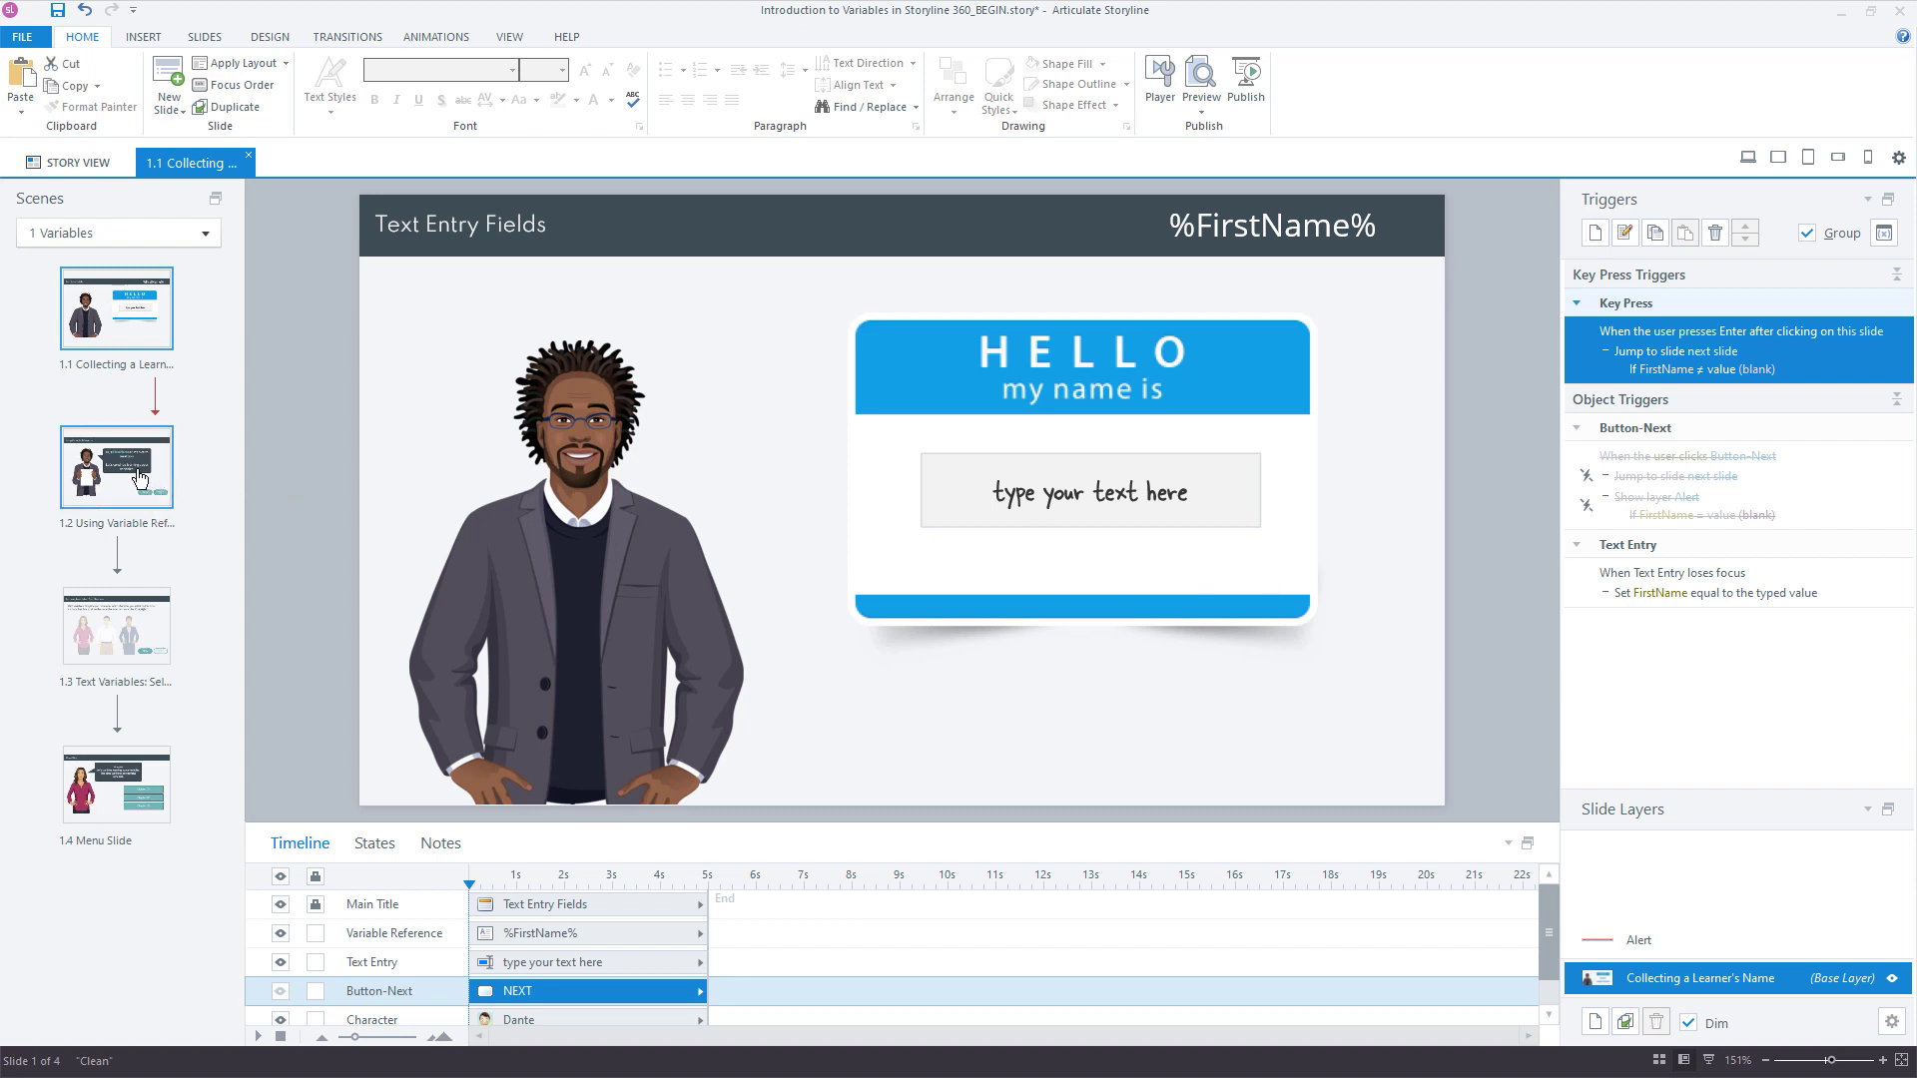
# Step: Add slide 1.2 to the selection so both slides can be previewed together
pyautogui.click(1200, 86)
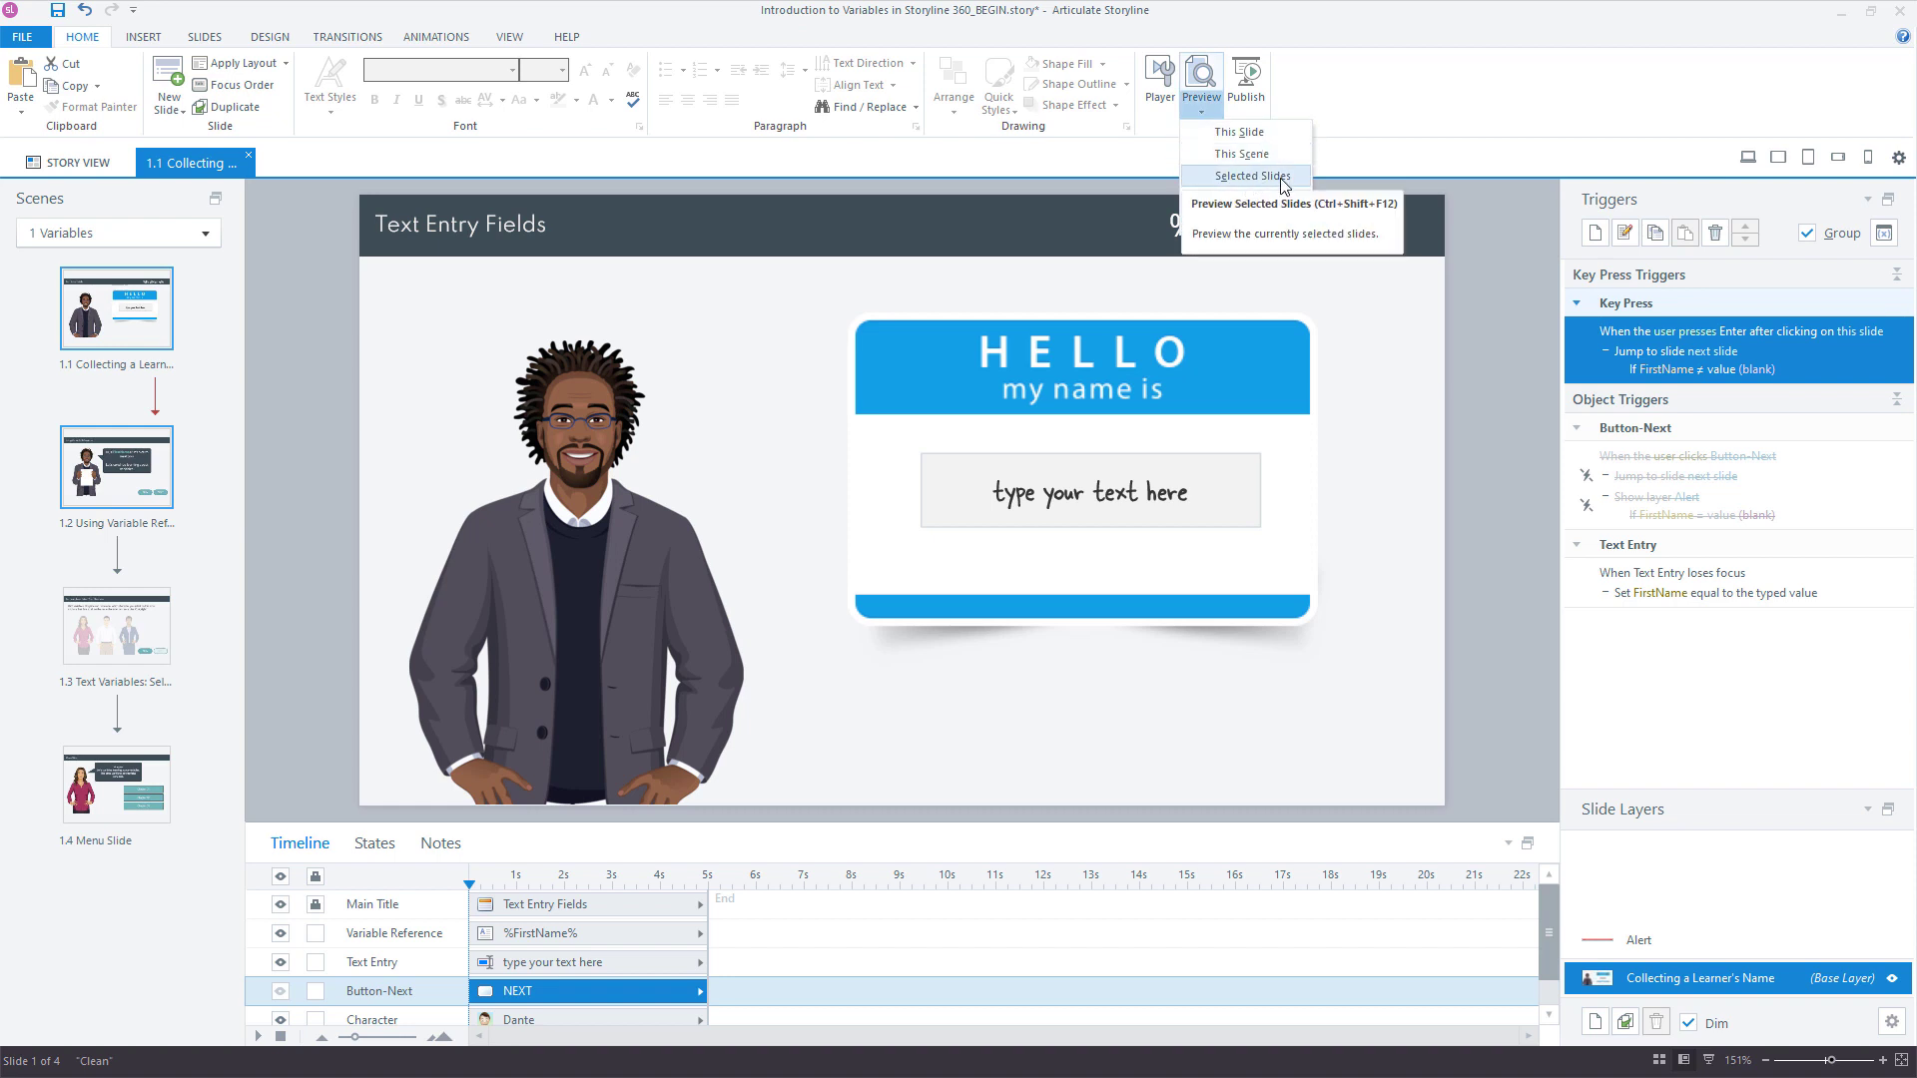
pyautogui.click(1246, 178)
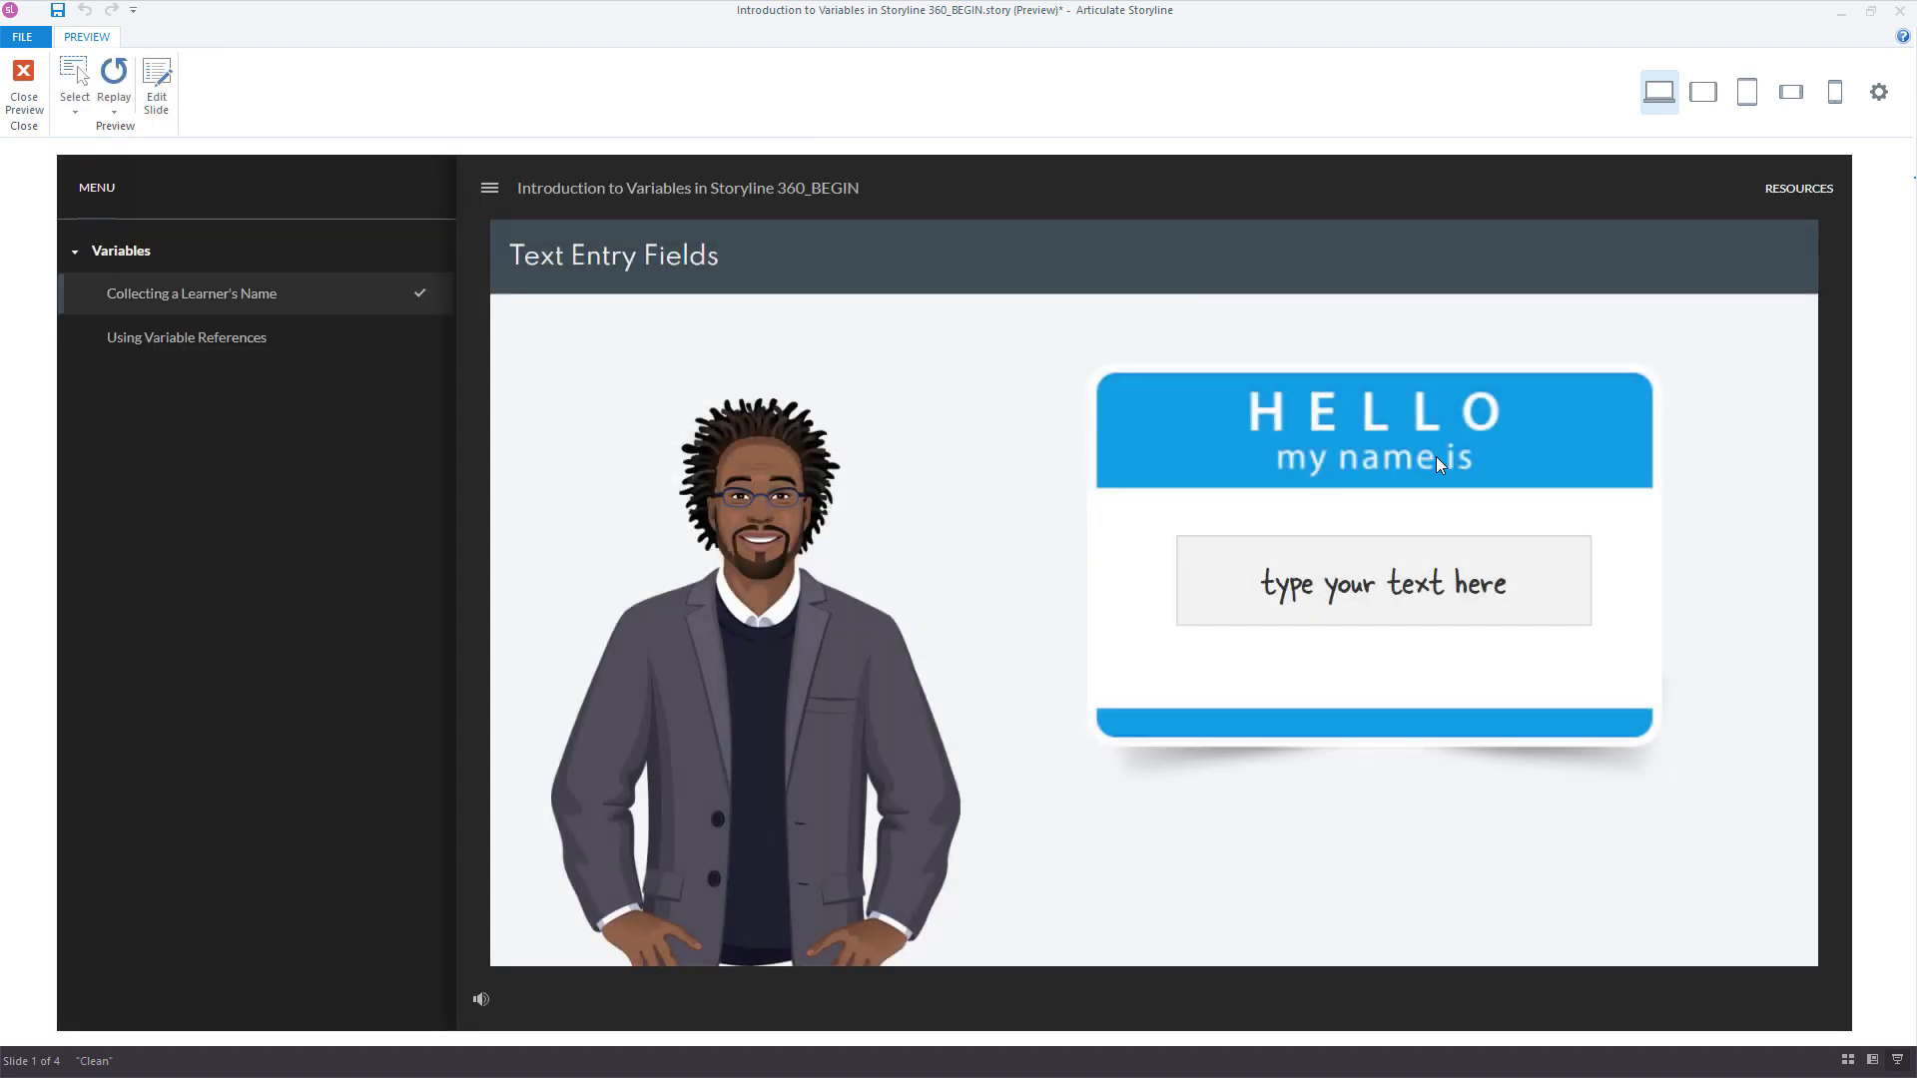
pyautogui.moveTo(1512, 489)
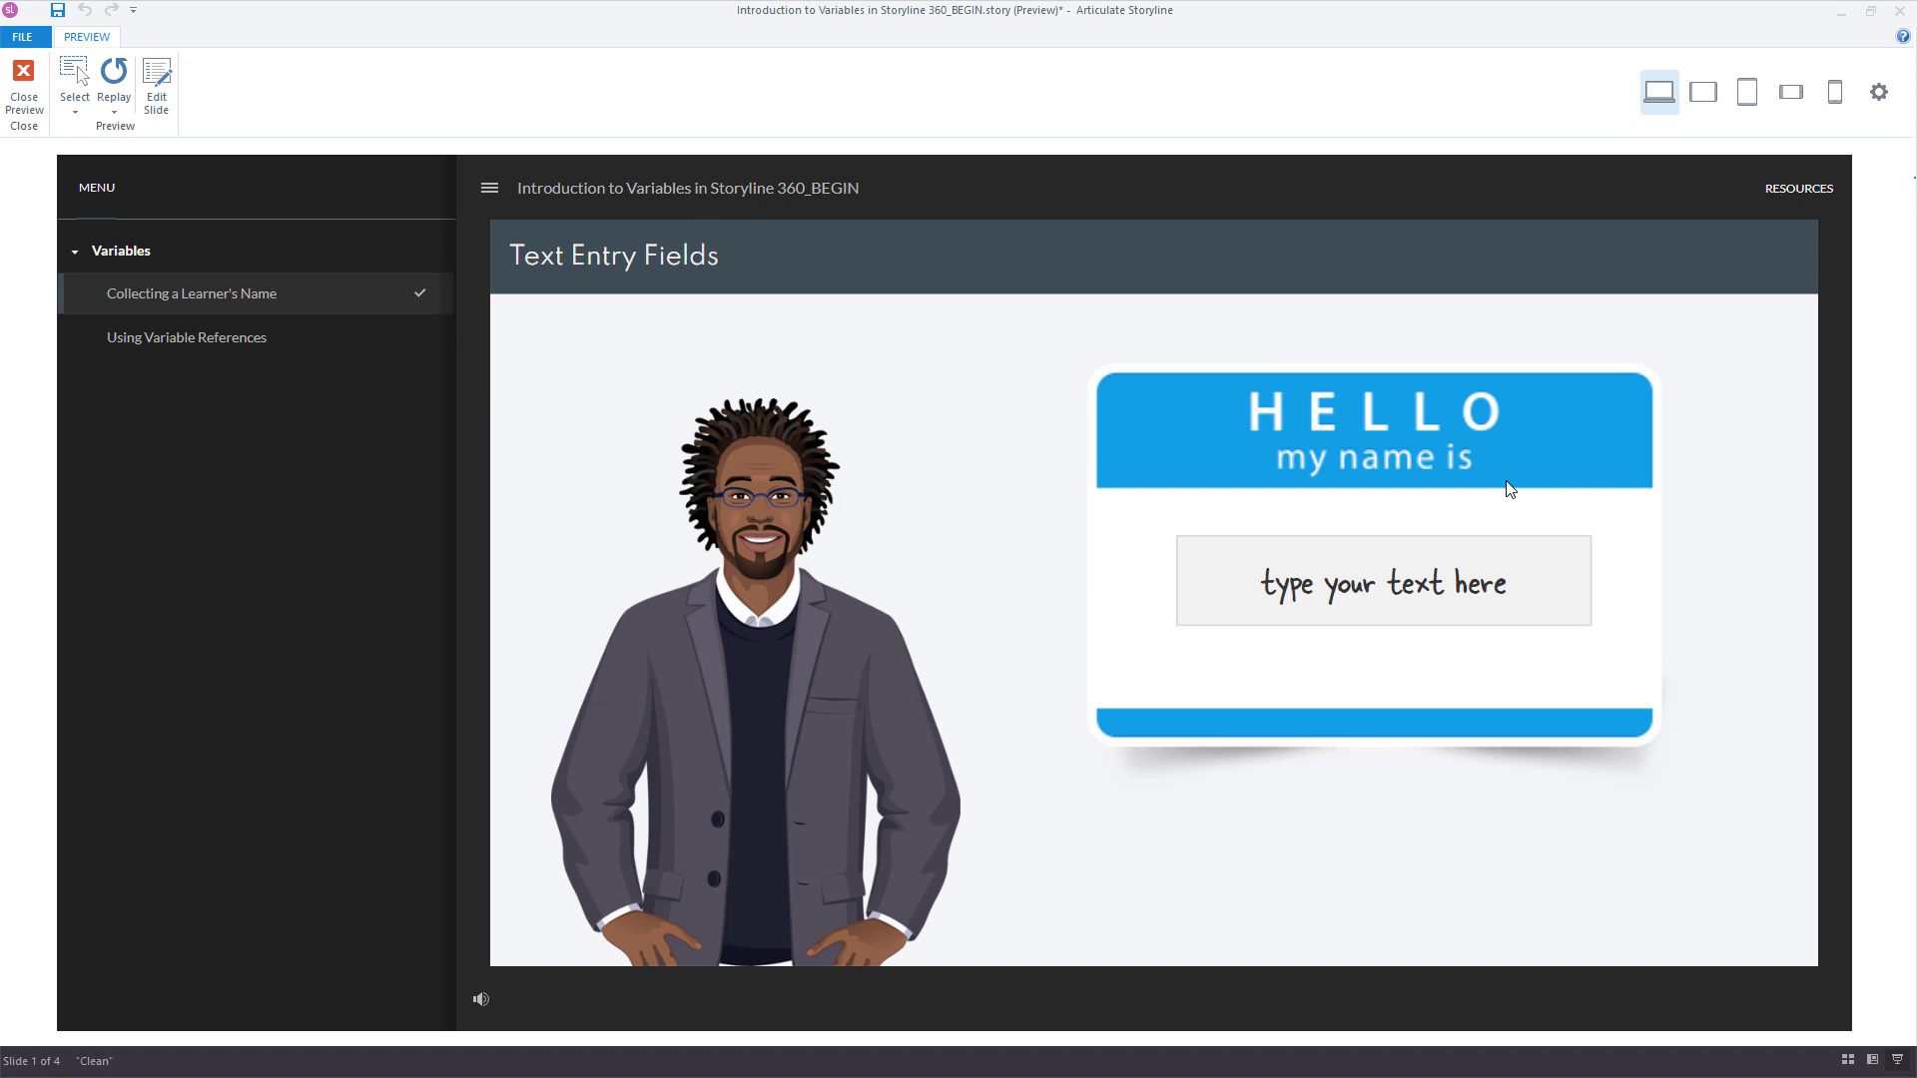
pyautogui.moveTo(1535, 457)
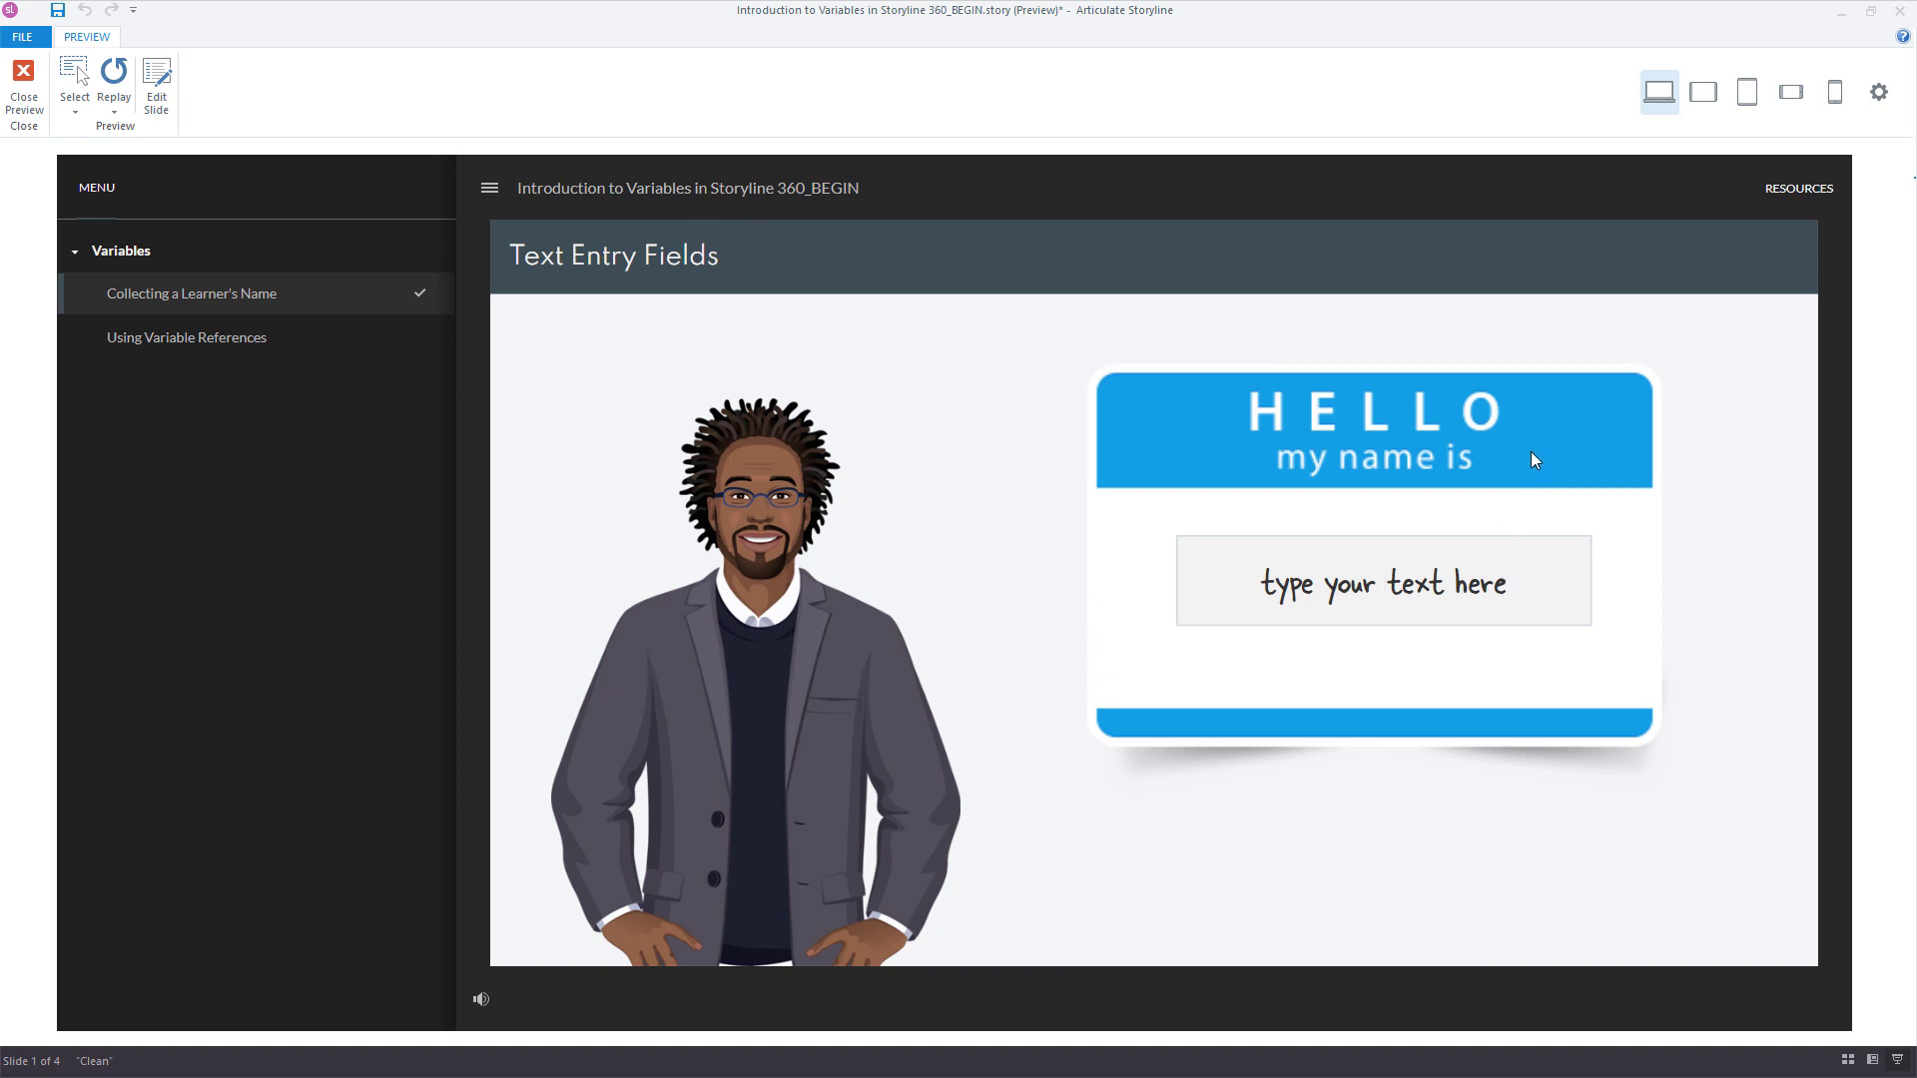
pyautogui.write('David')
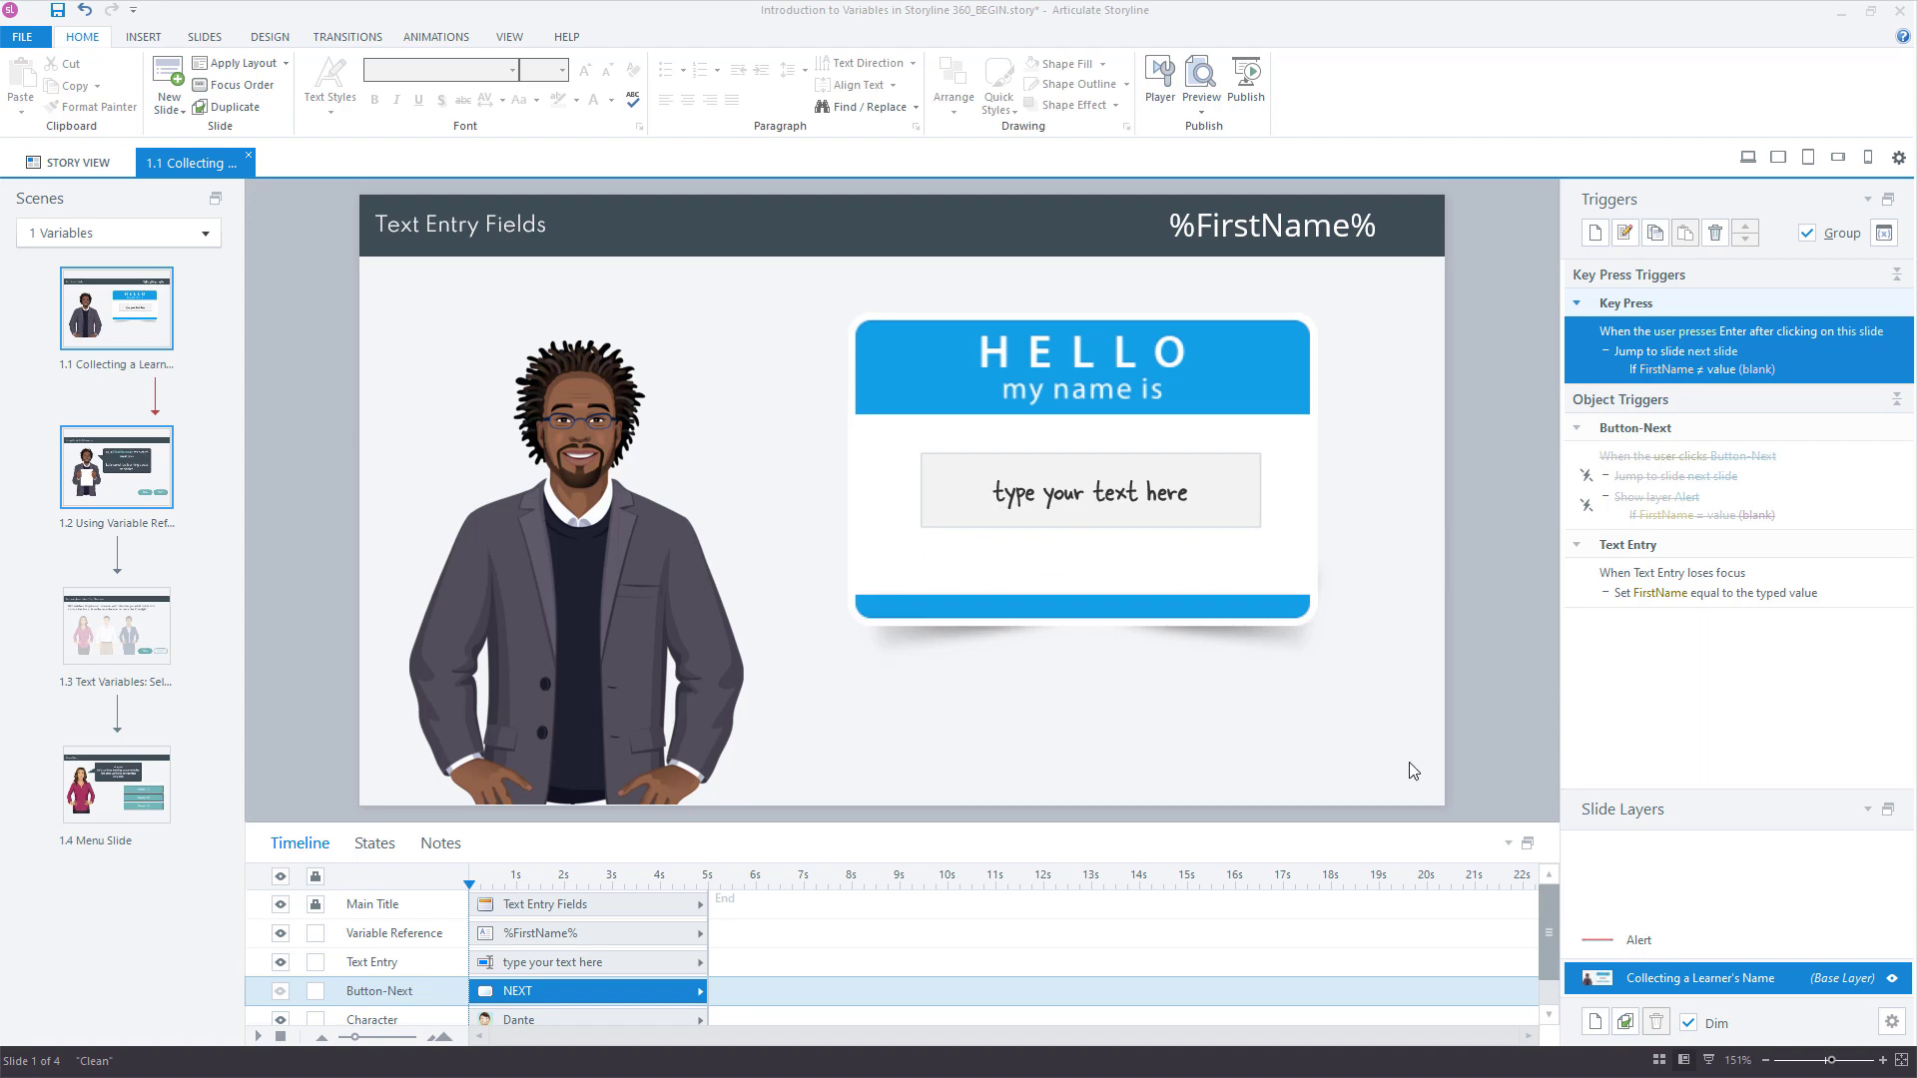
pyautogui.moveTo(1360, 797)
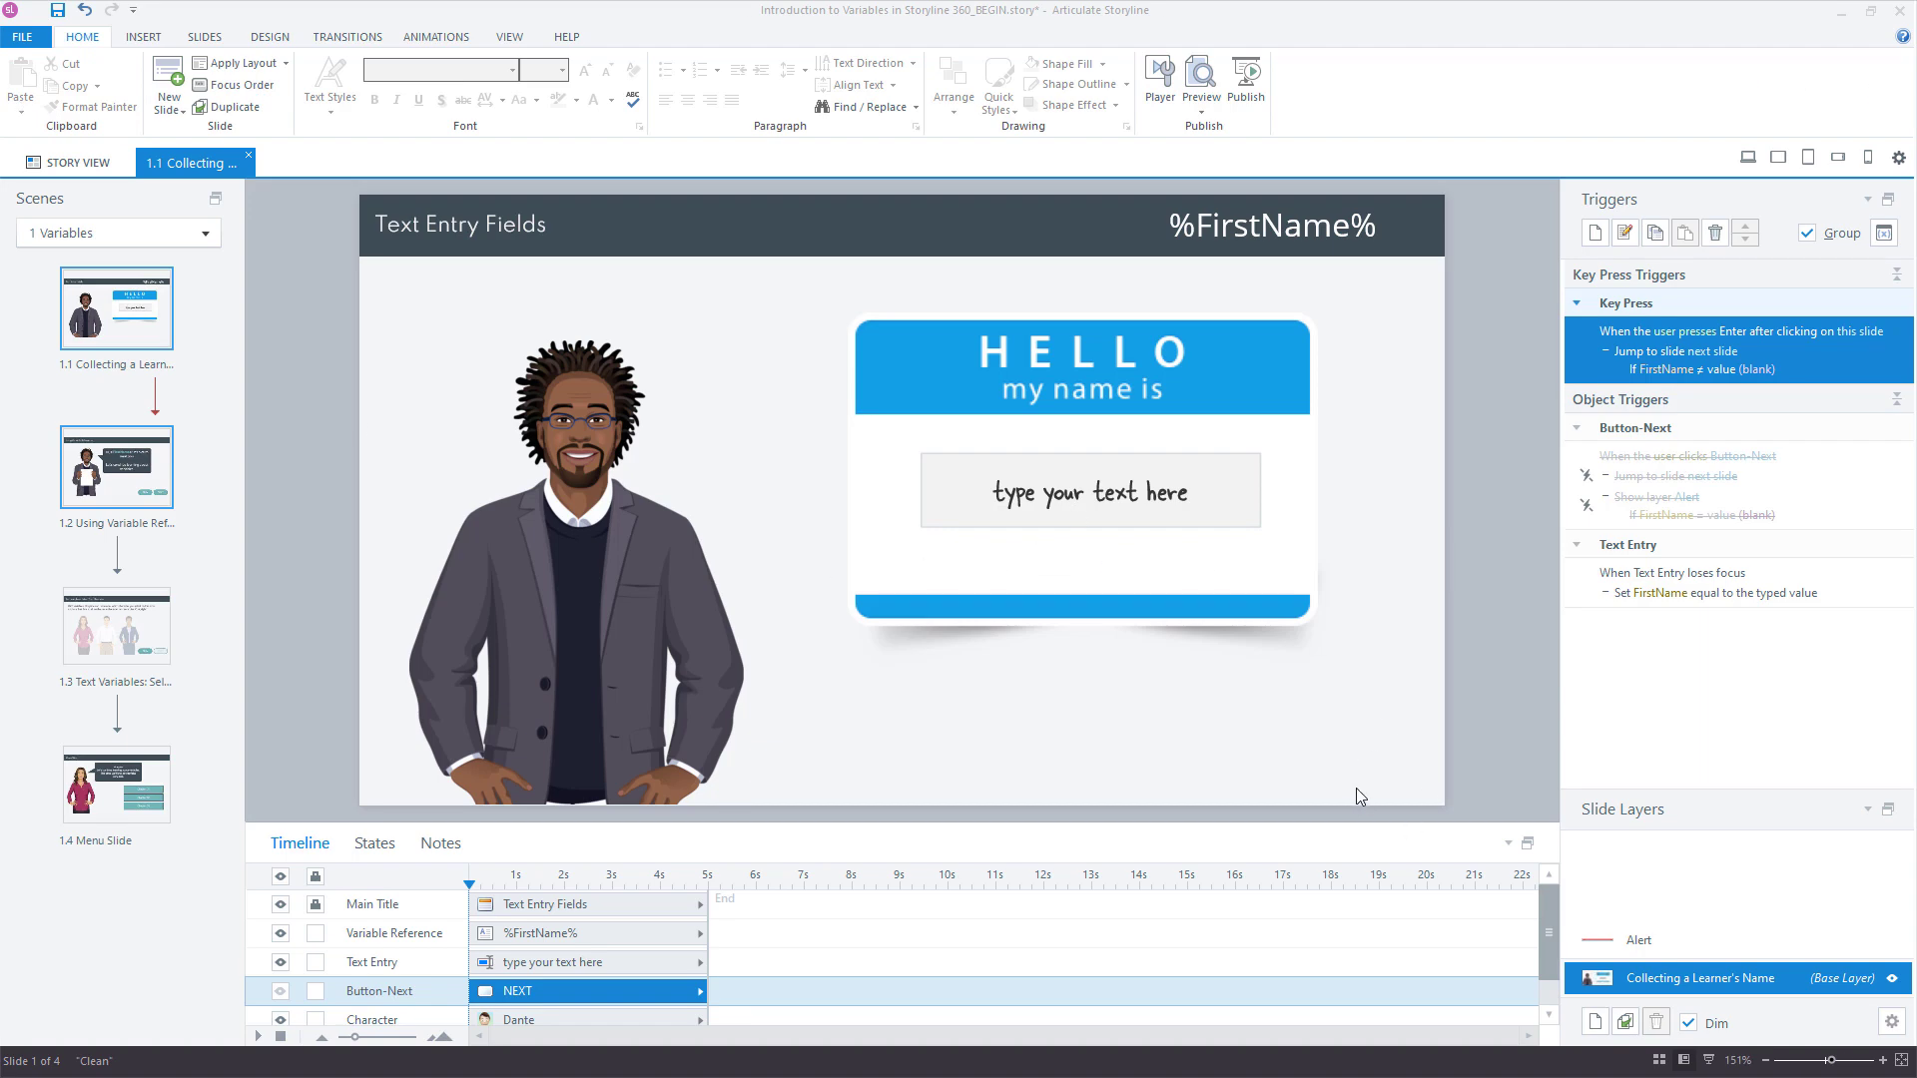
pyautogui.moveTo(1174, 489)
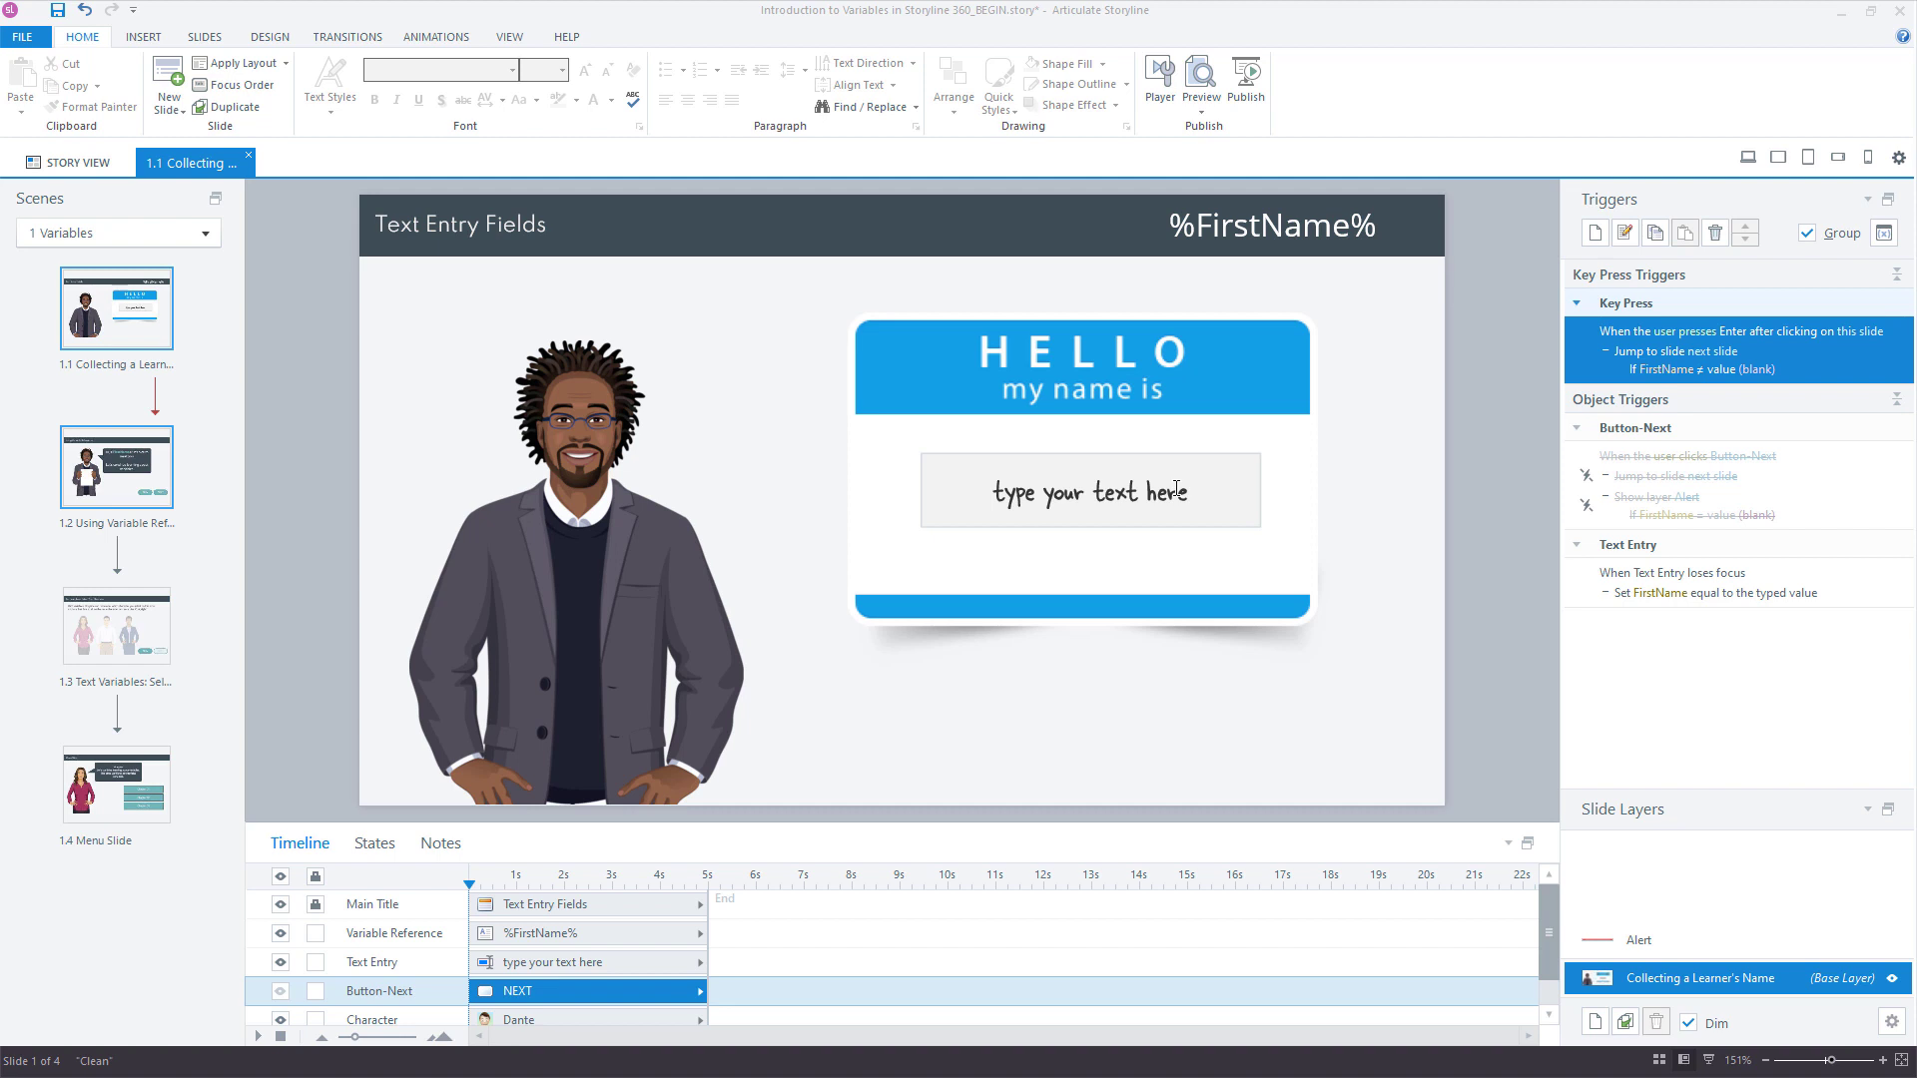
pyautogui.moveTo(1332, 593)
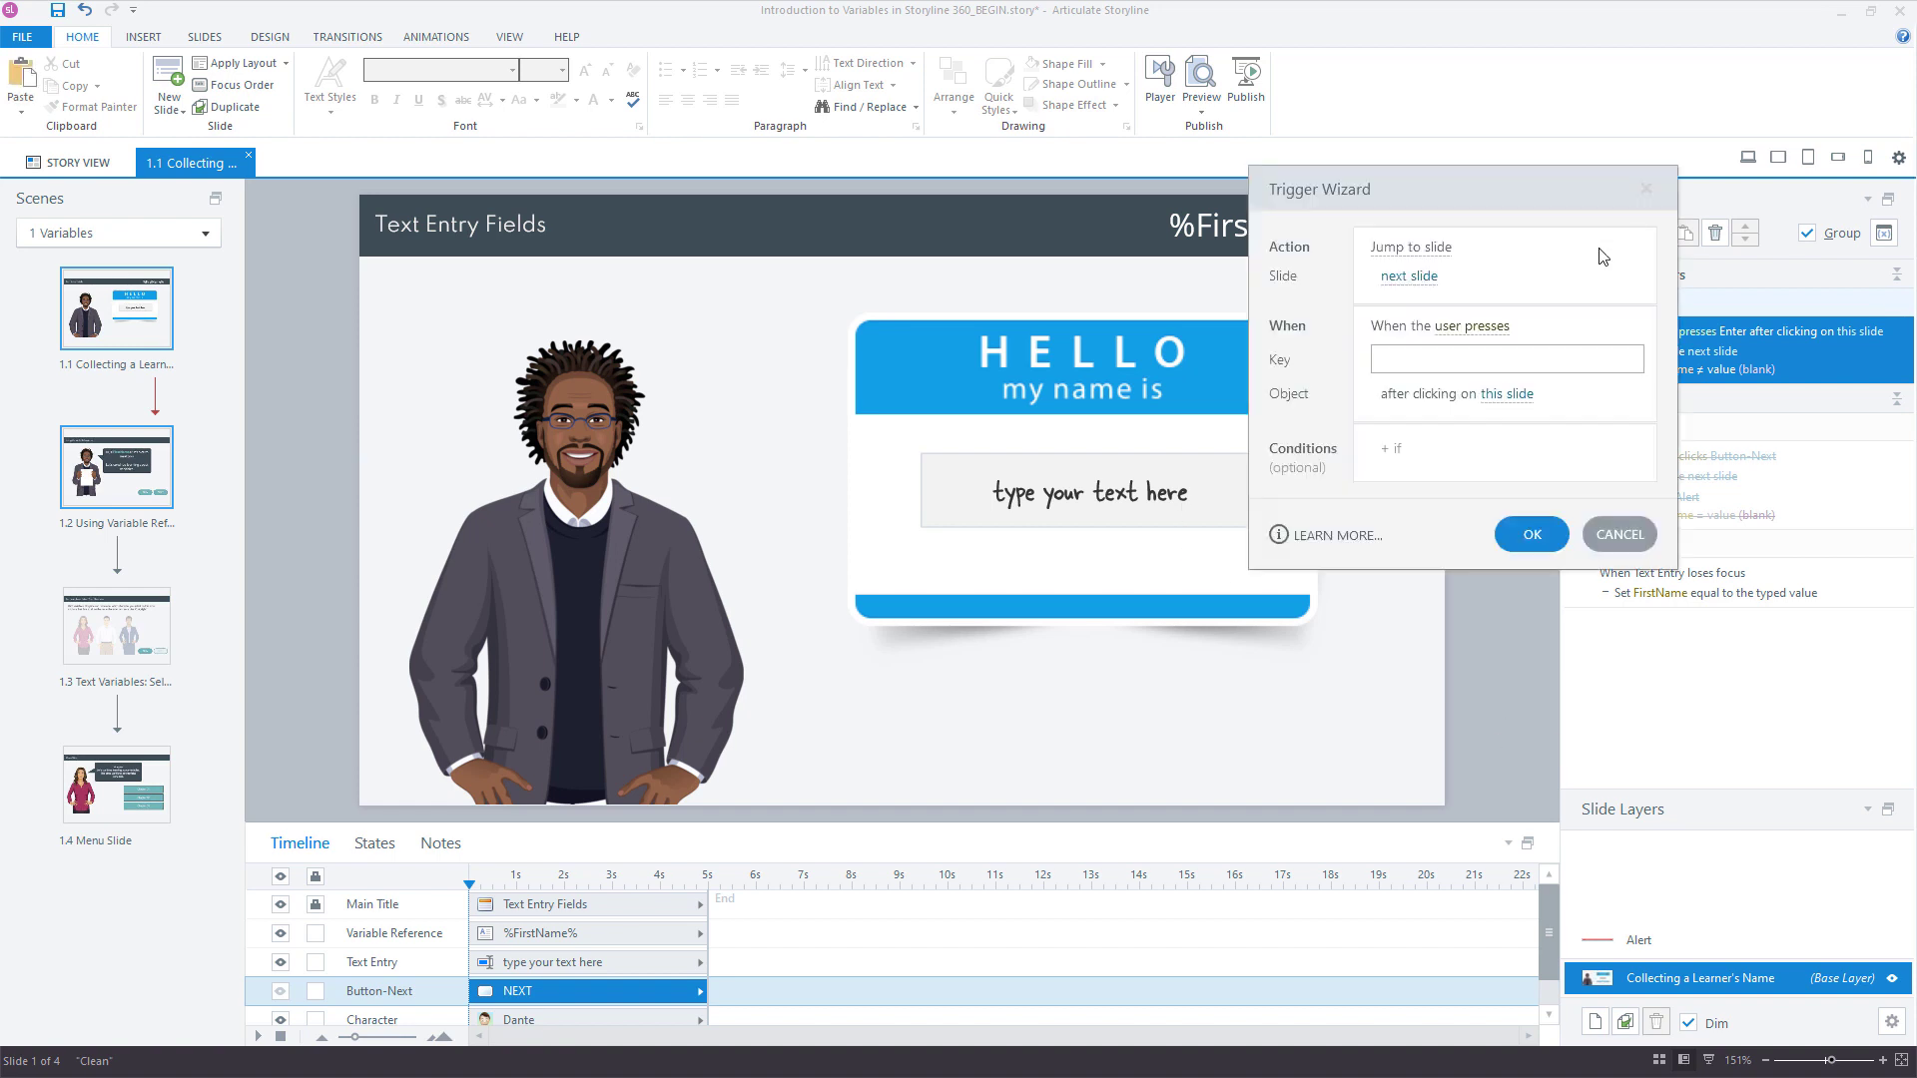
# Step: Set the trigger to show layer Alert on Enter key when FirstName is blank, and confirm it
pyautogui.click(1407, 246)
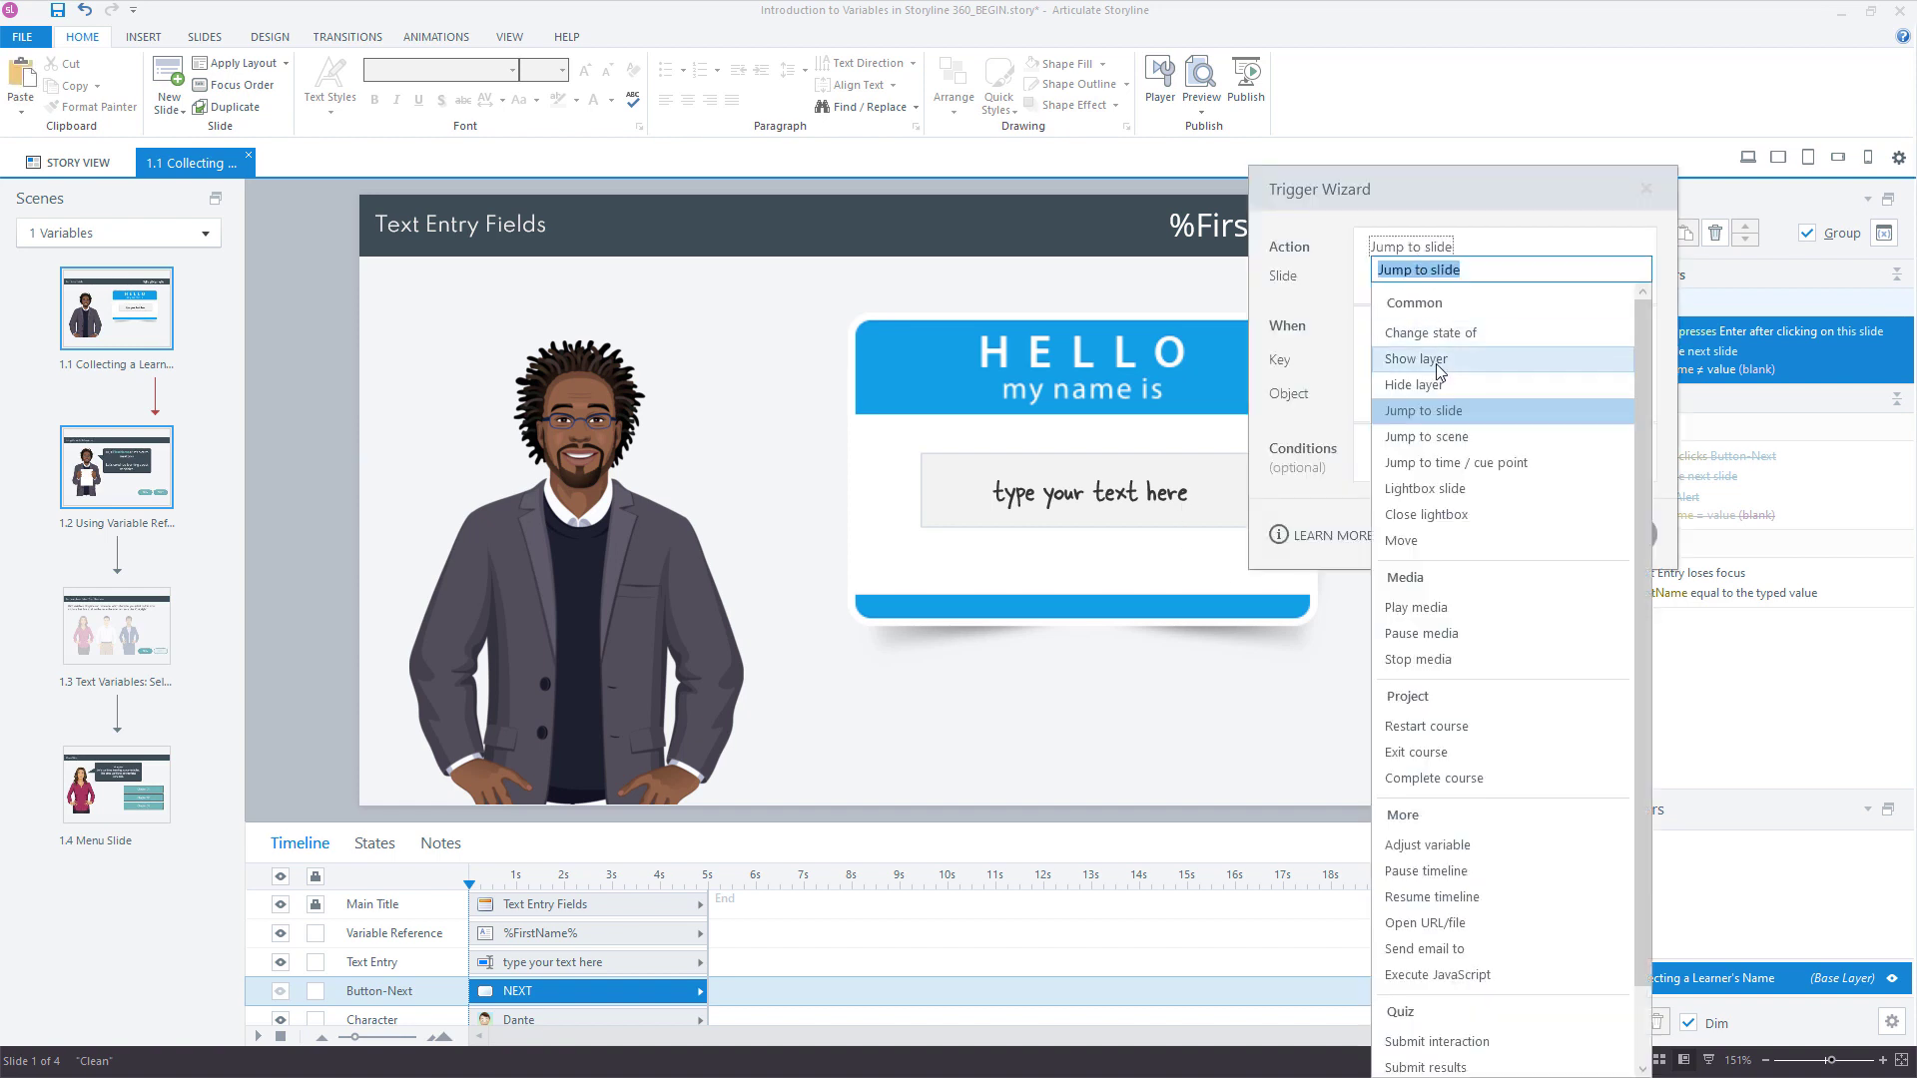
pyautogui.click(1422, 357)
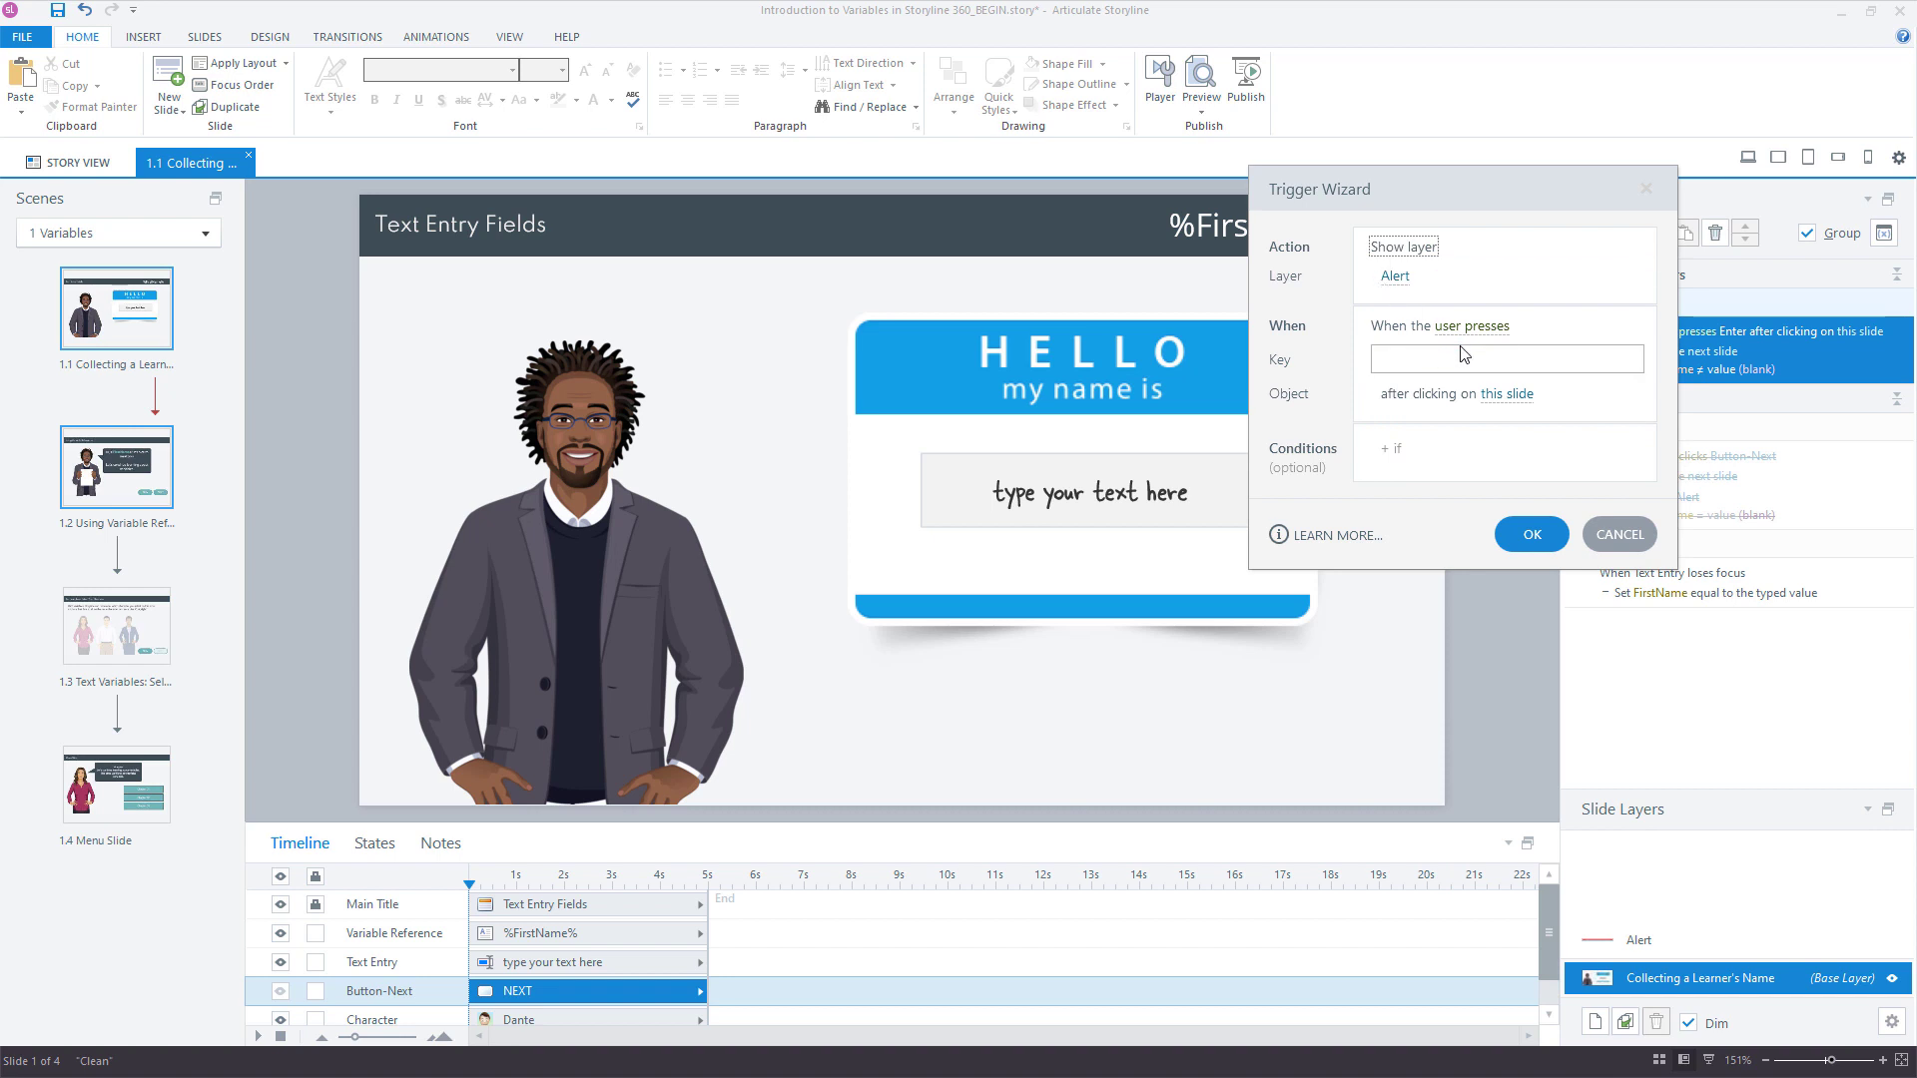
pyautogui.write('Enter')
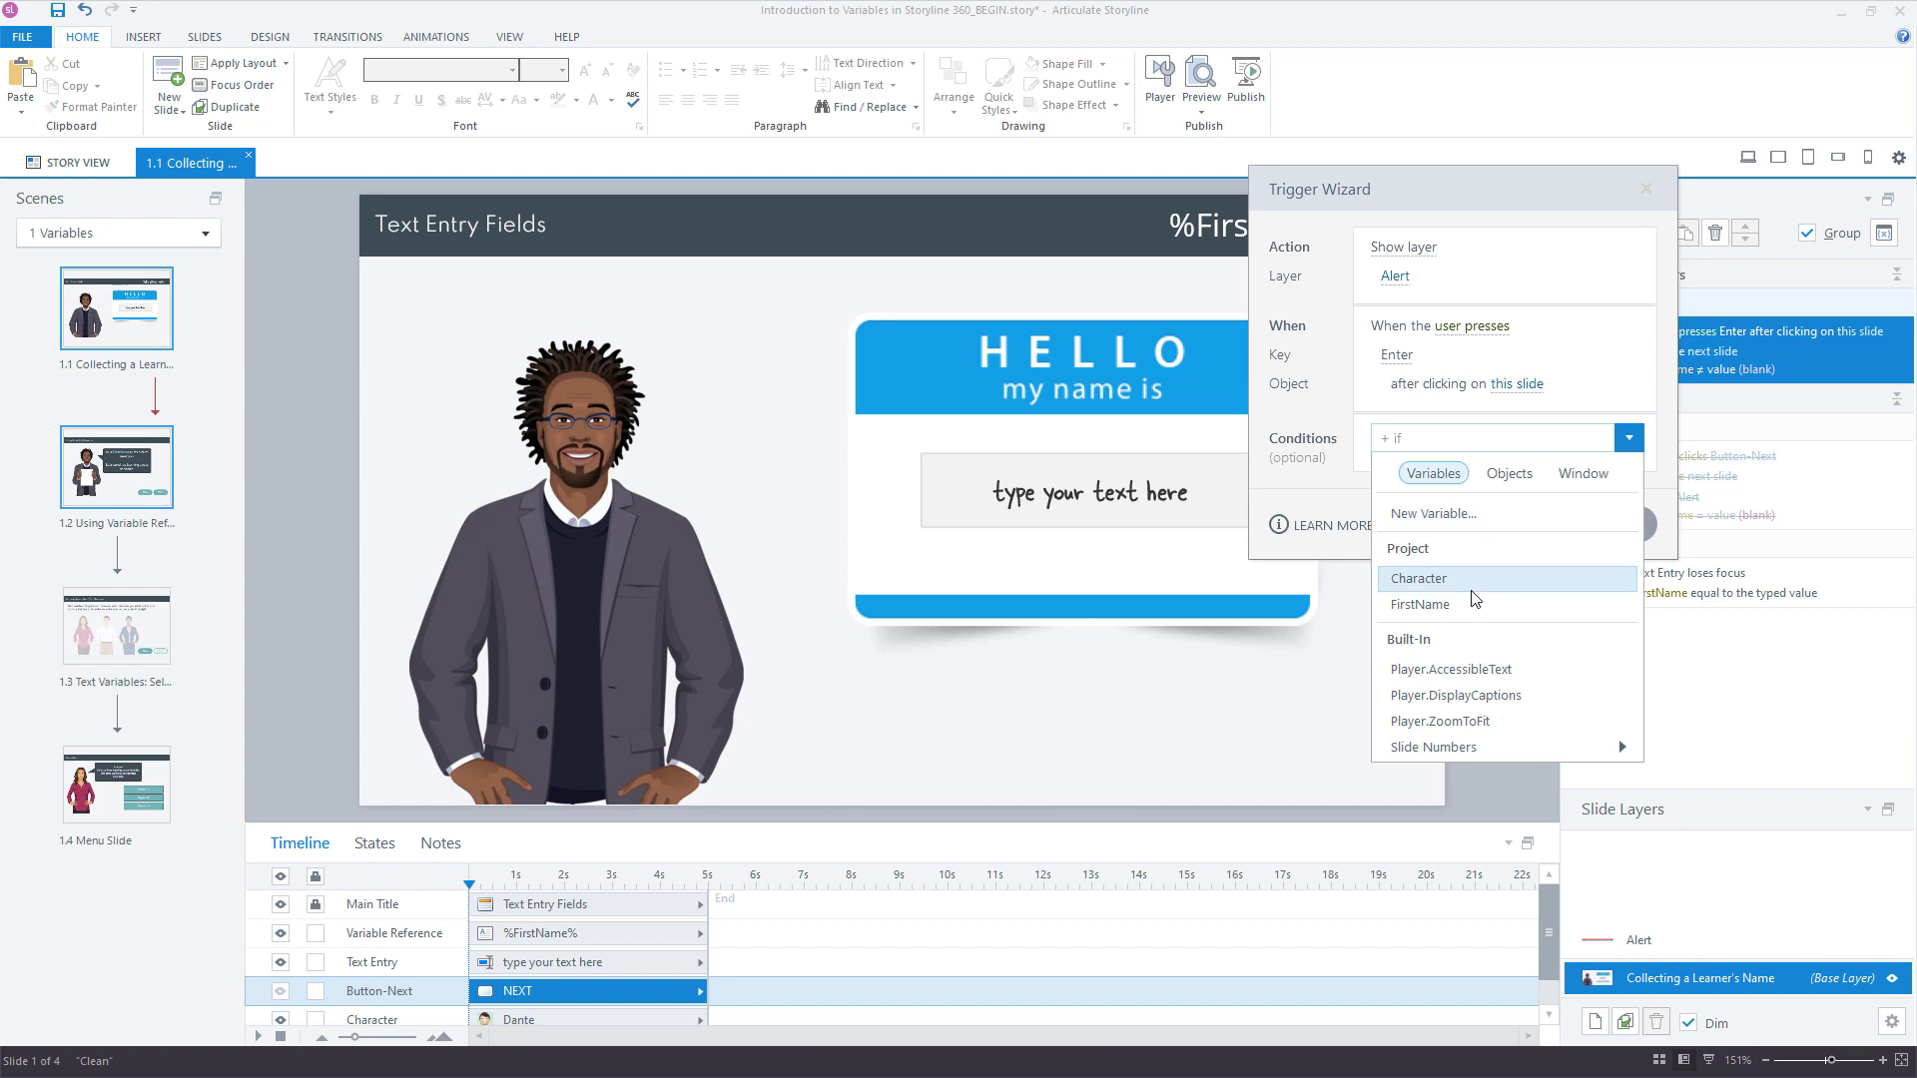
pyautogui.click(1420, 603)
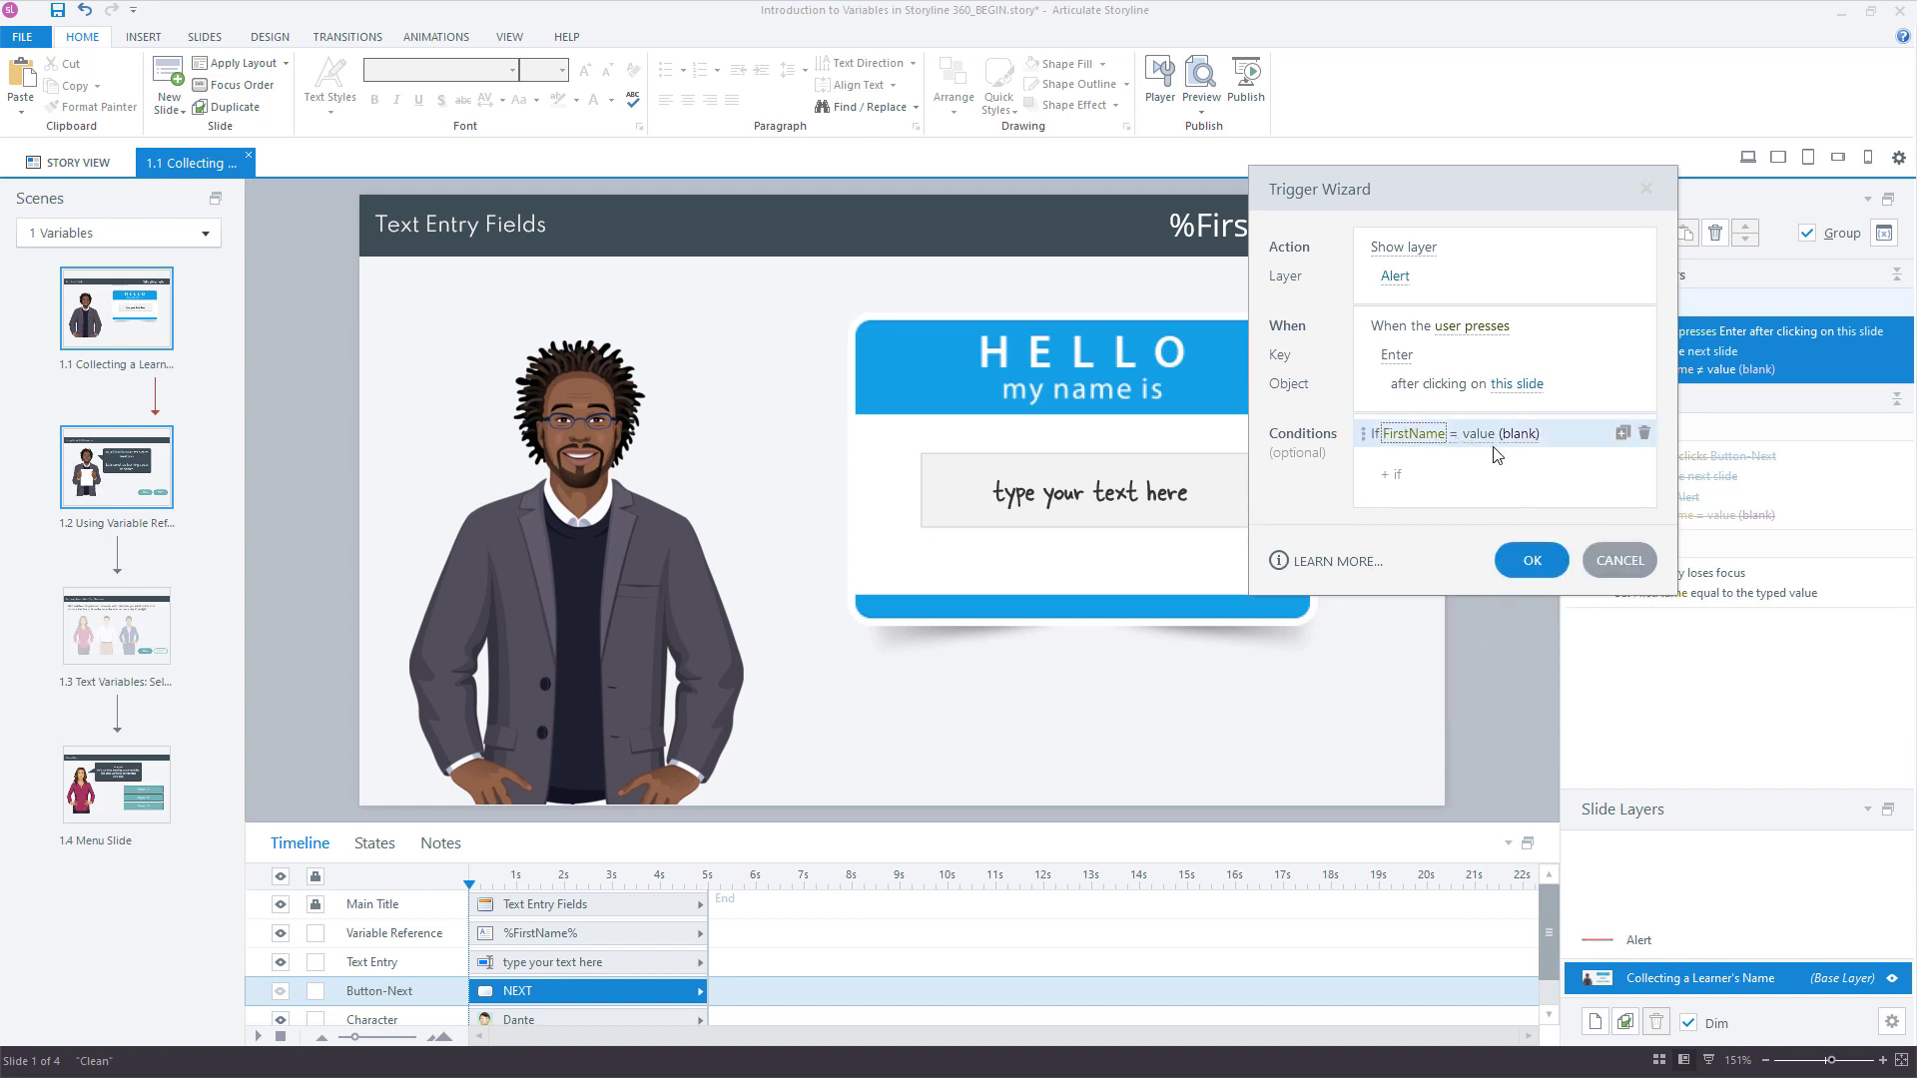
pyautogui.click(1530, 559)
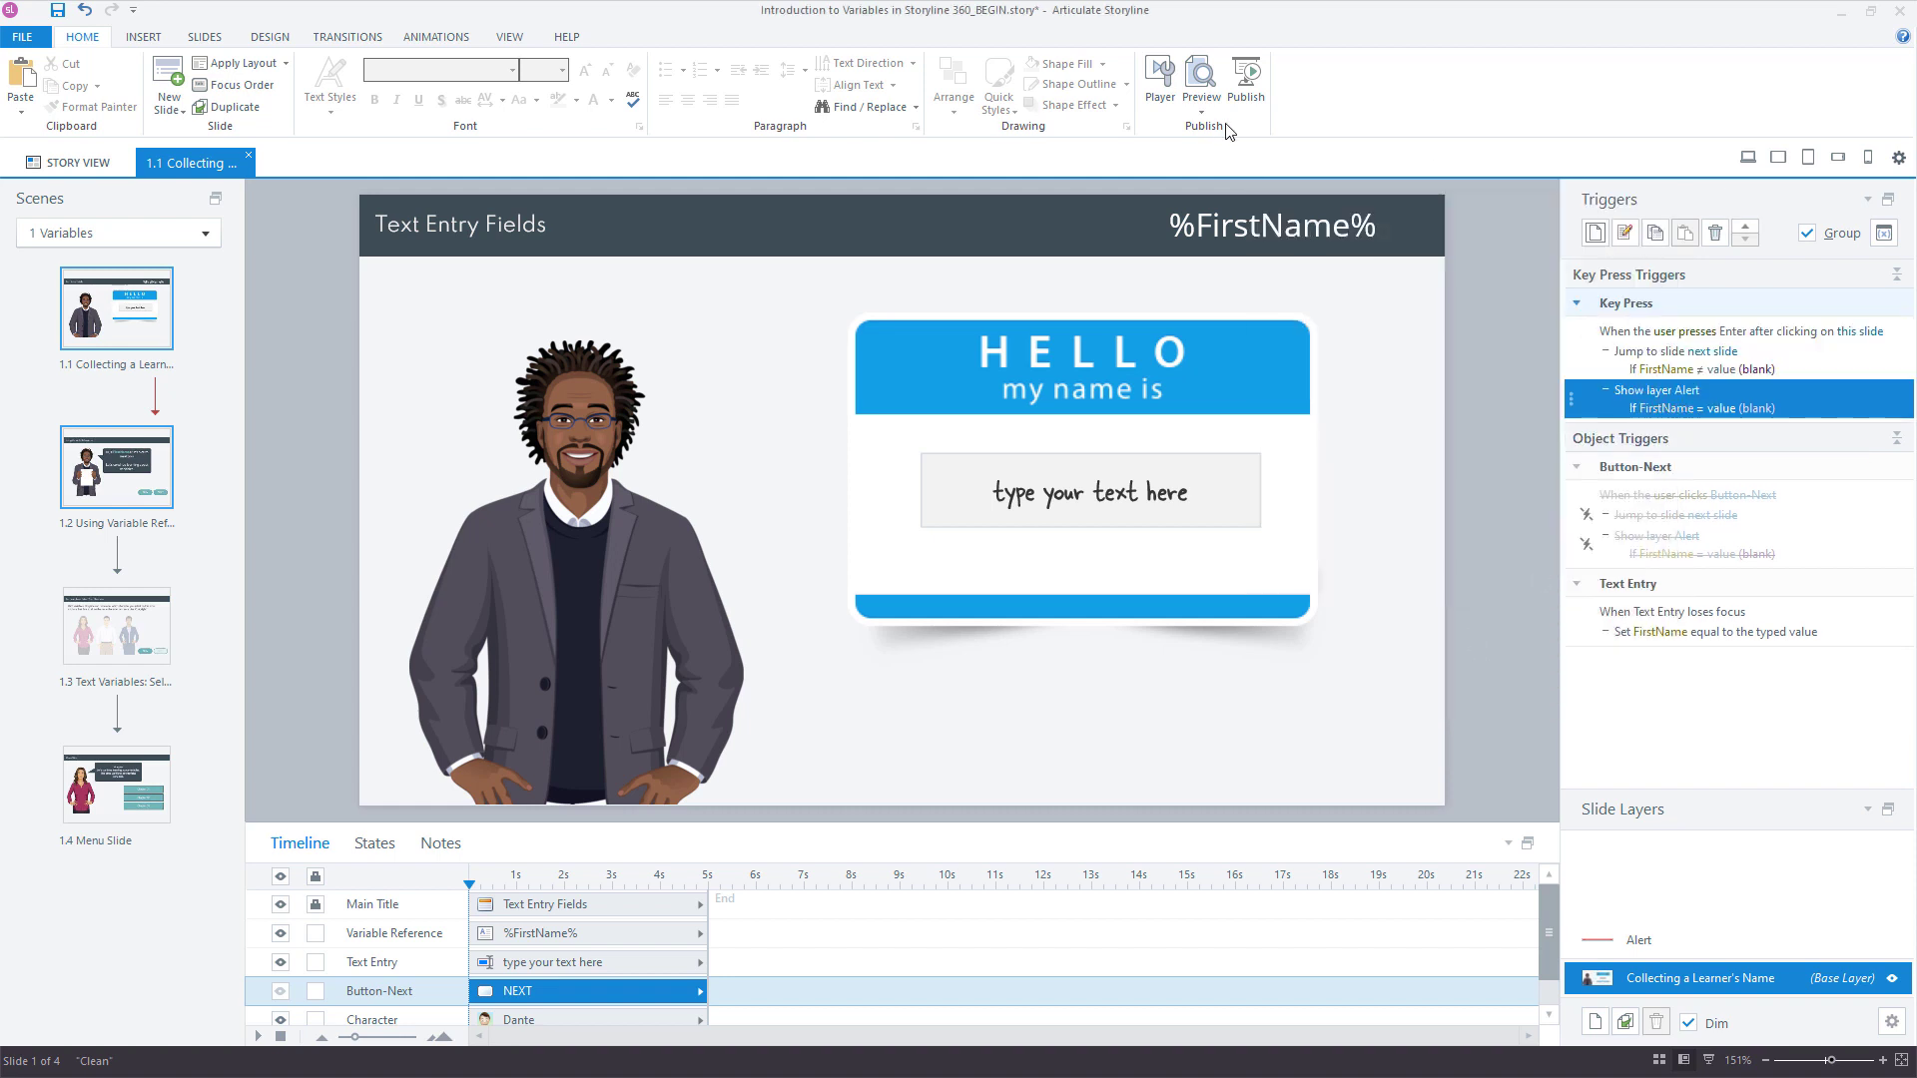
pyautogui.click(1200, 86)
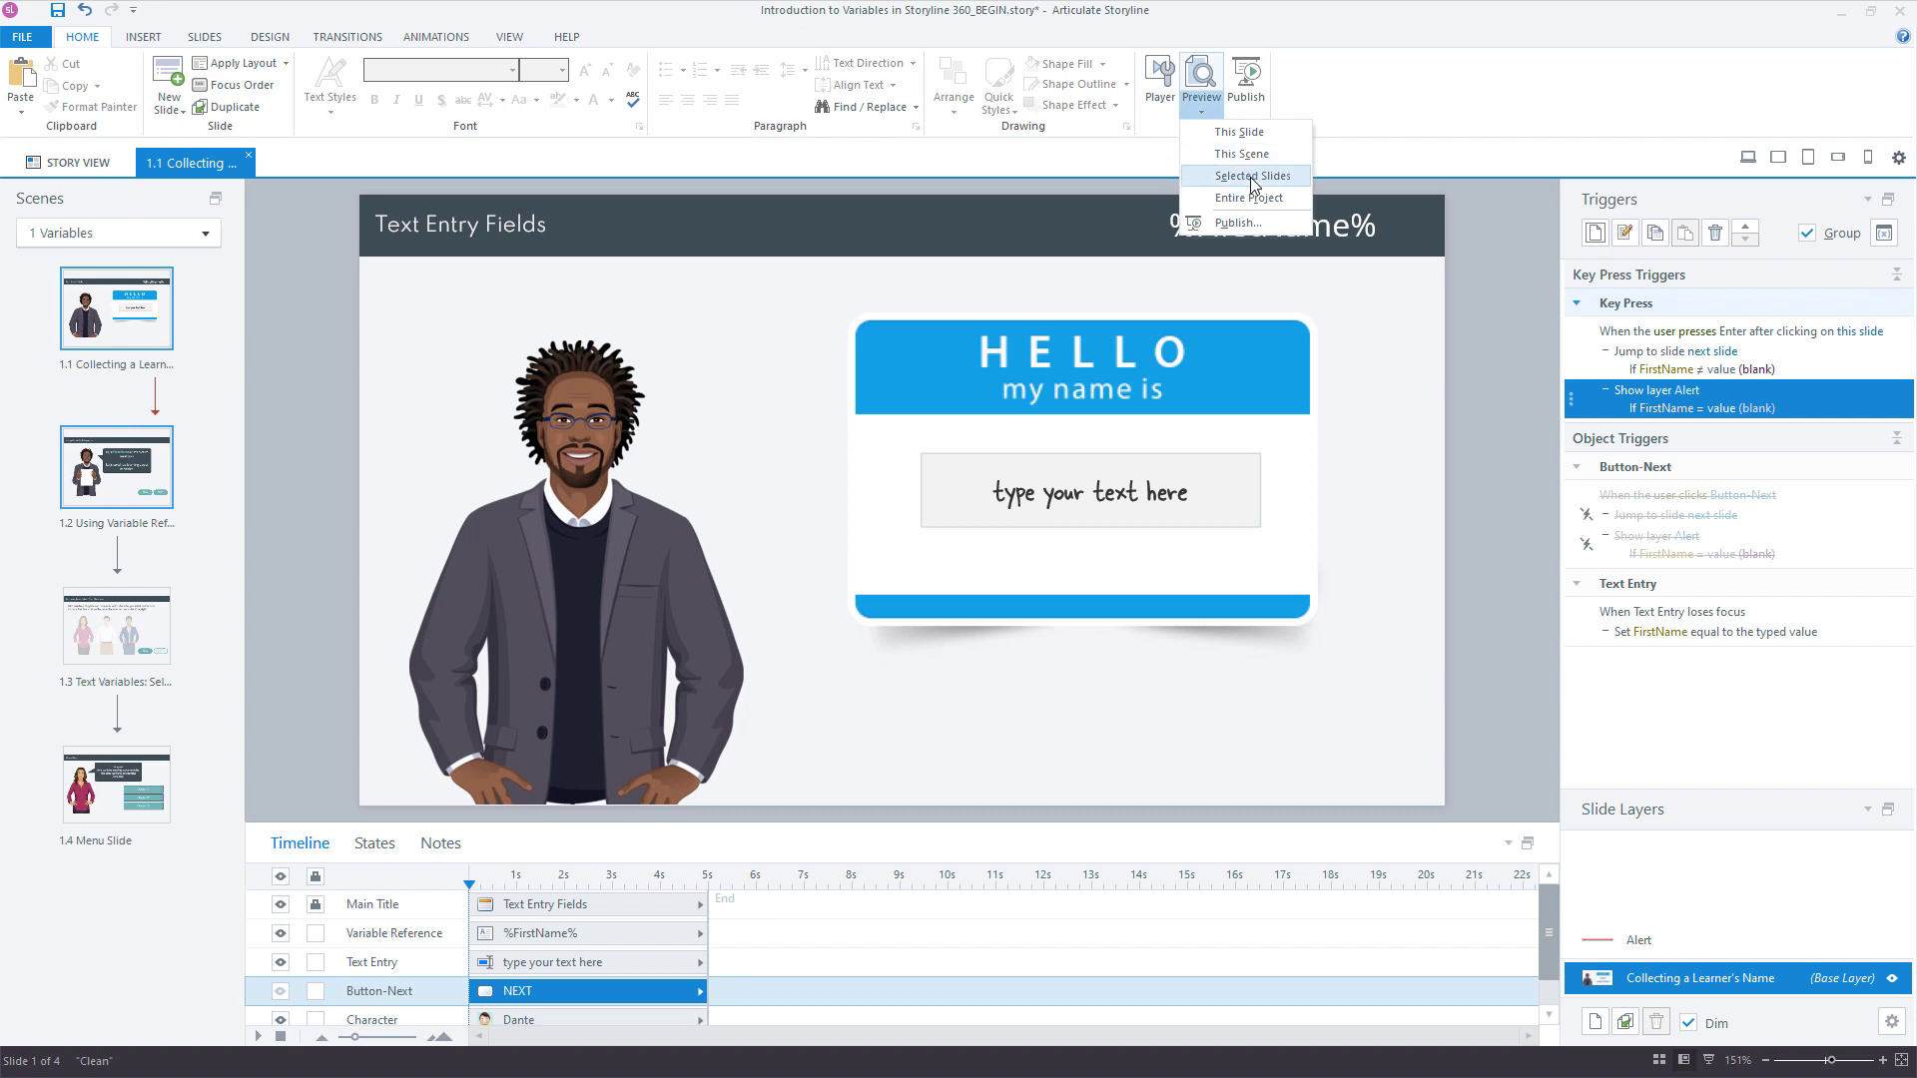
pyautogui.click(1245, 175)
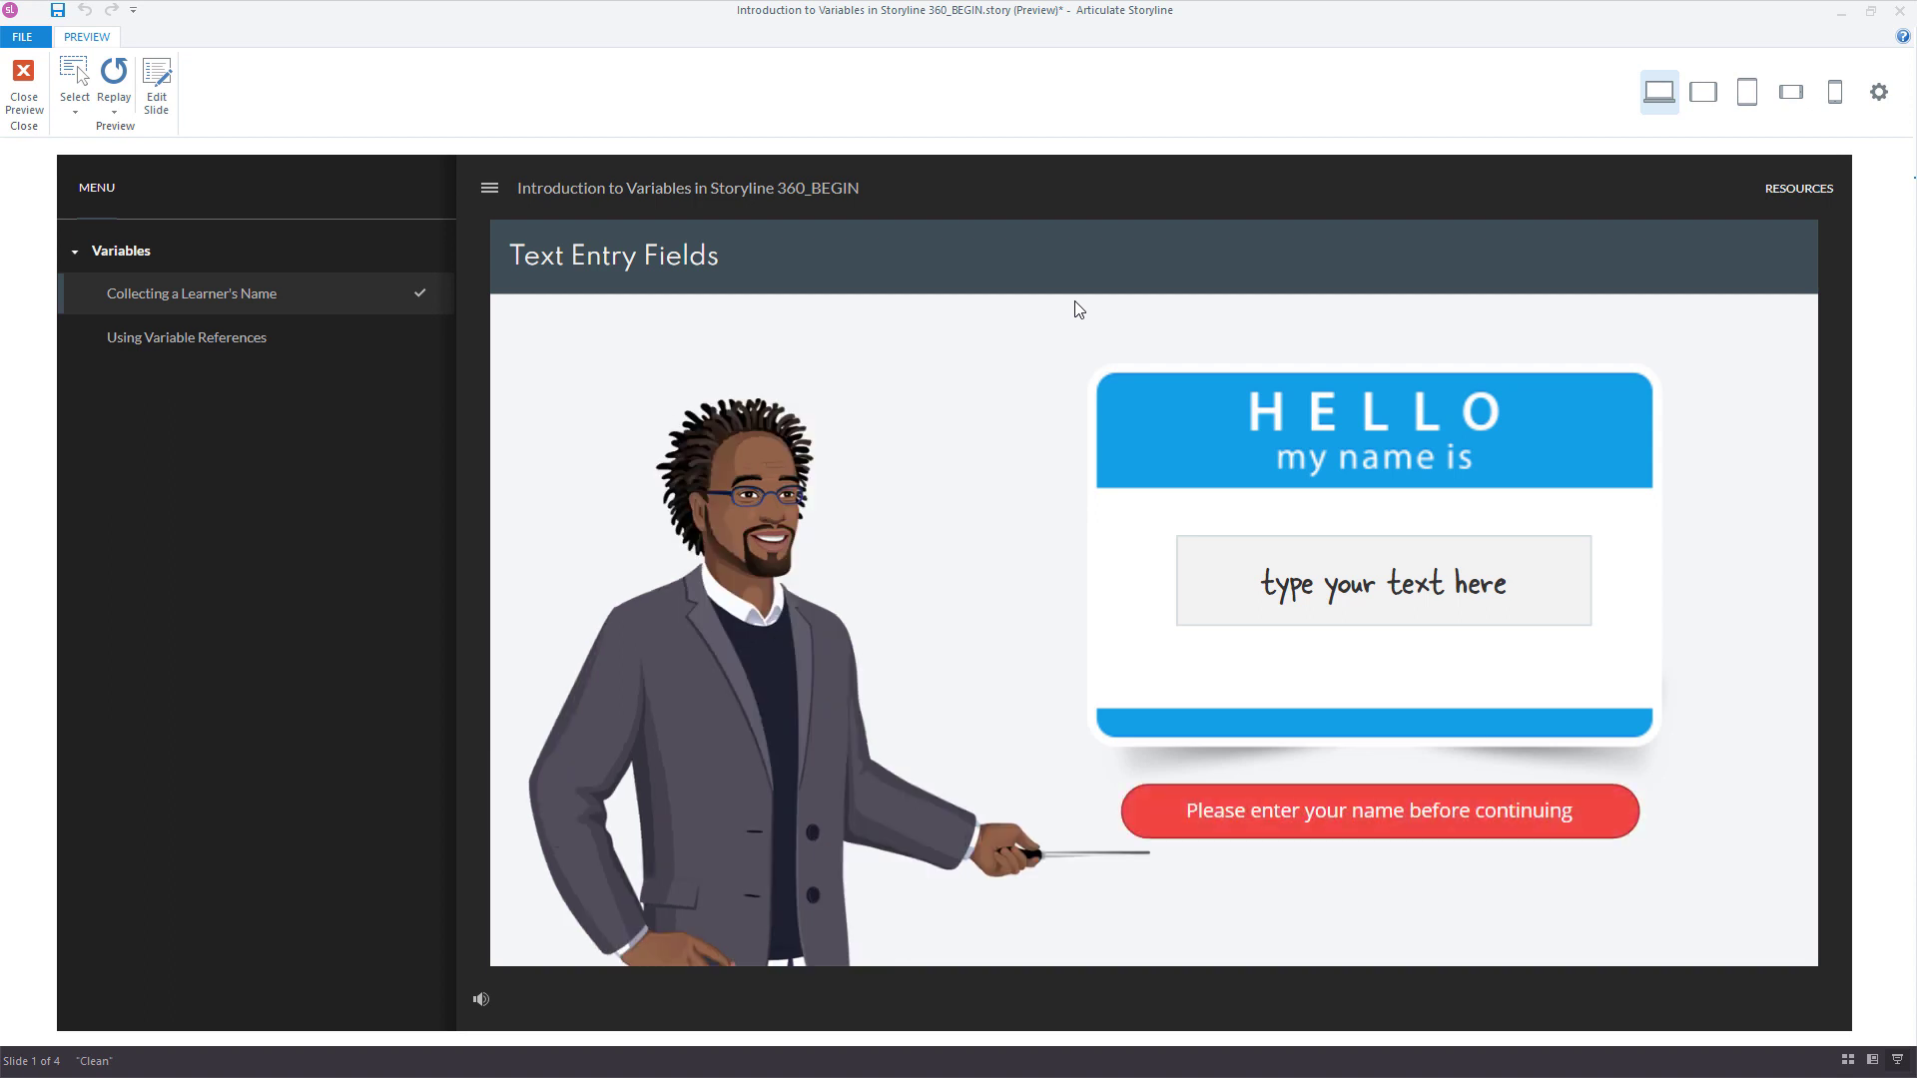
pyautogui.write('David')
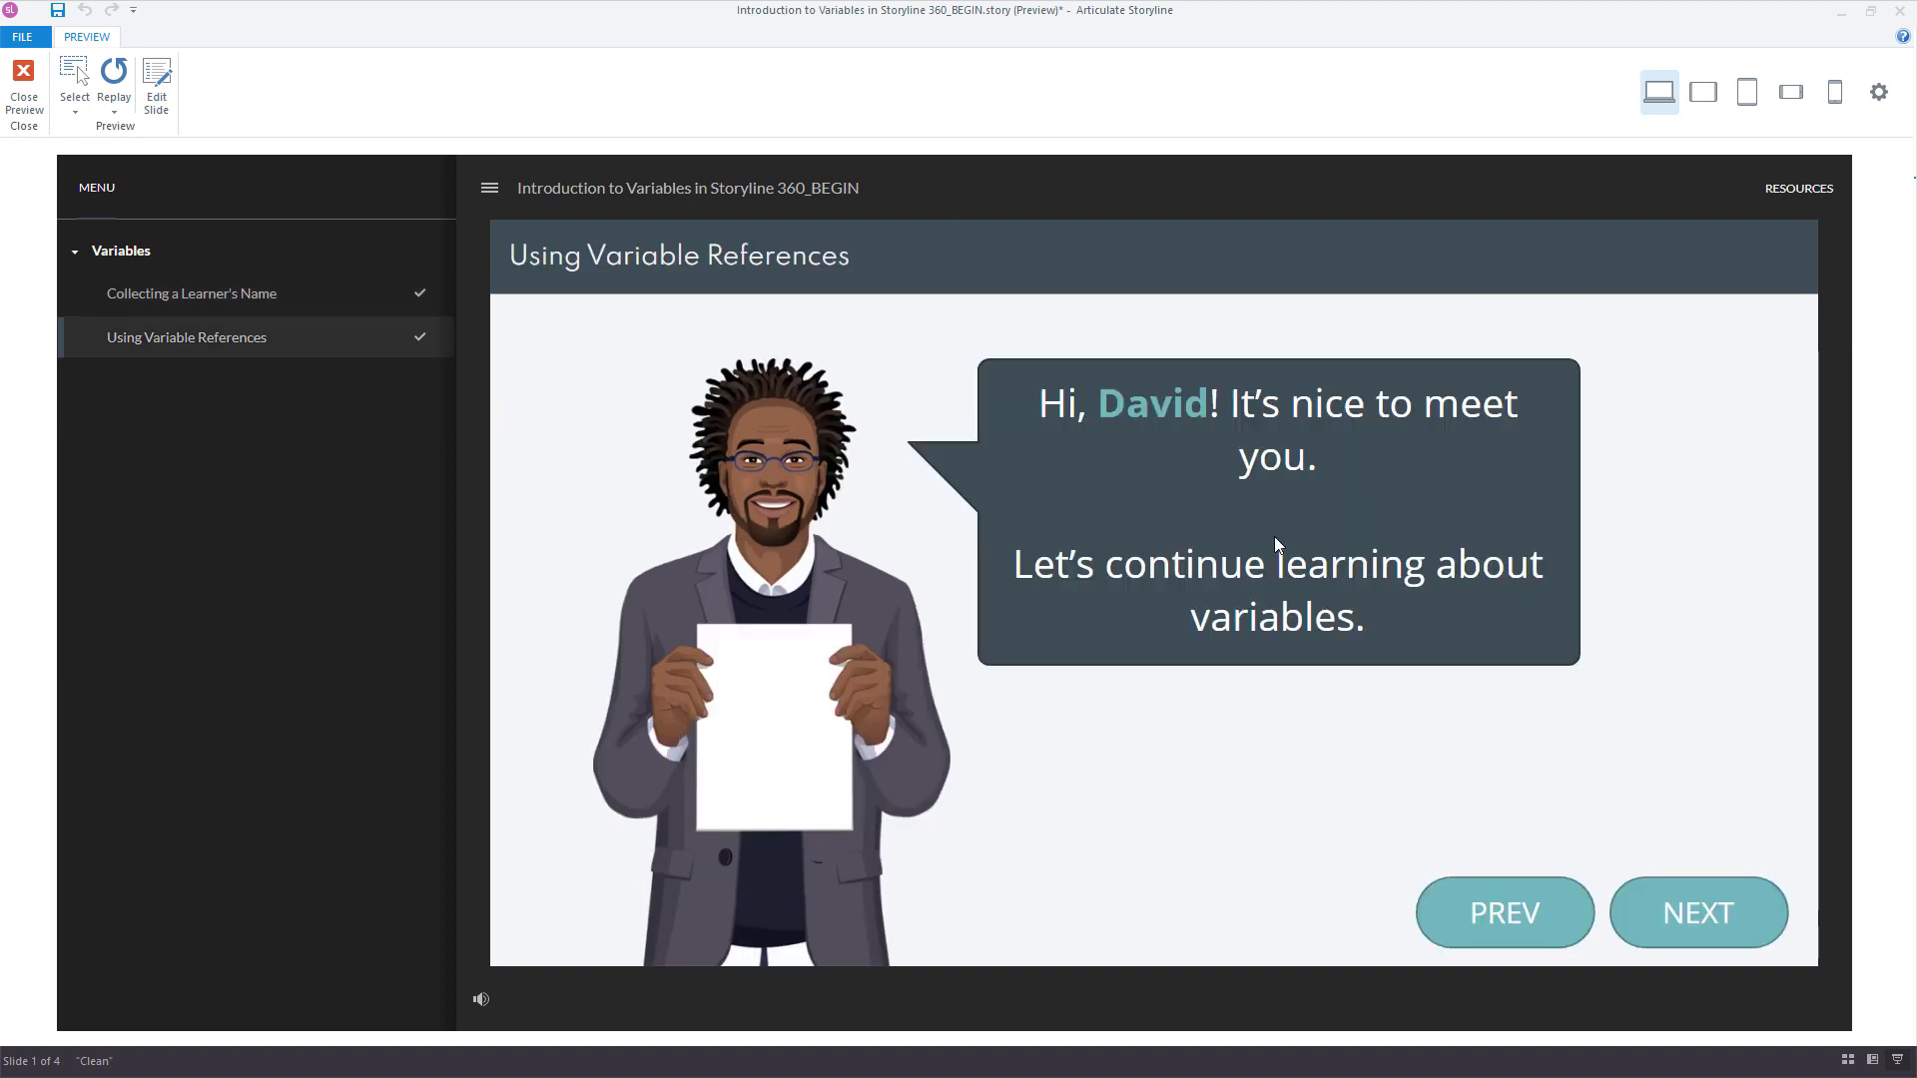
pyautogui.moveTo(1276, 551)
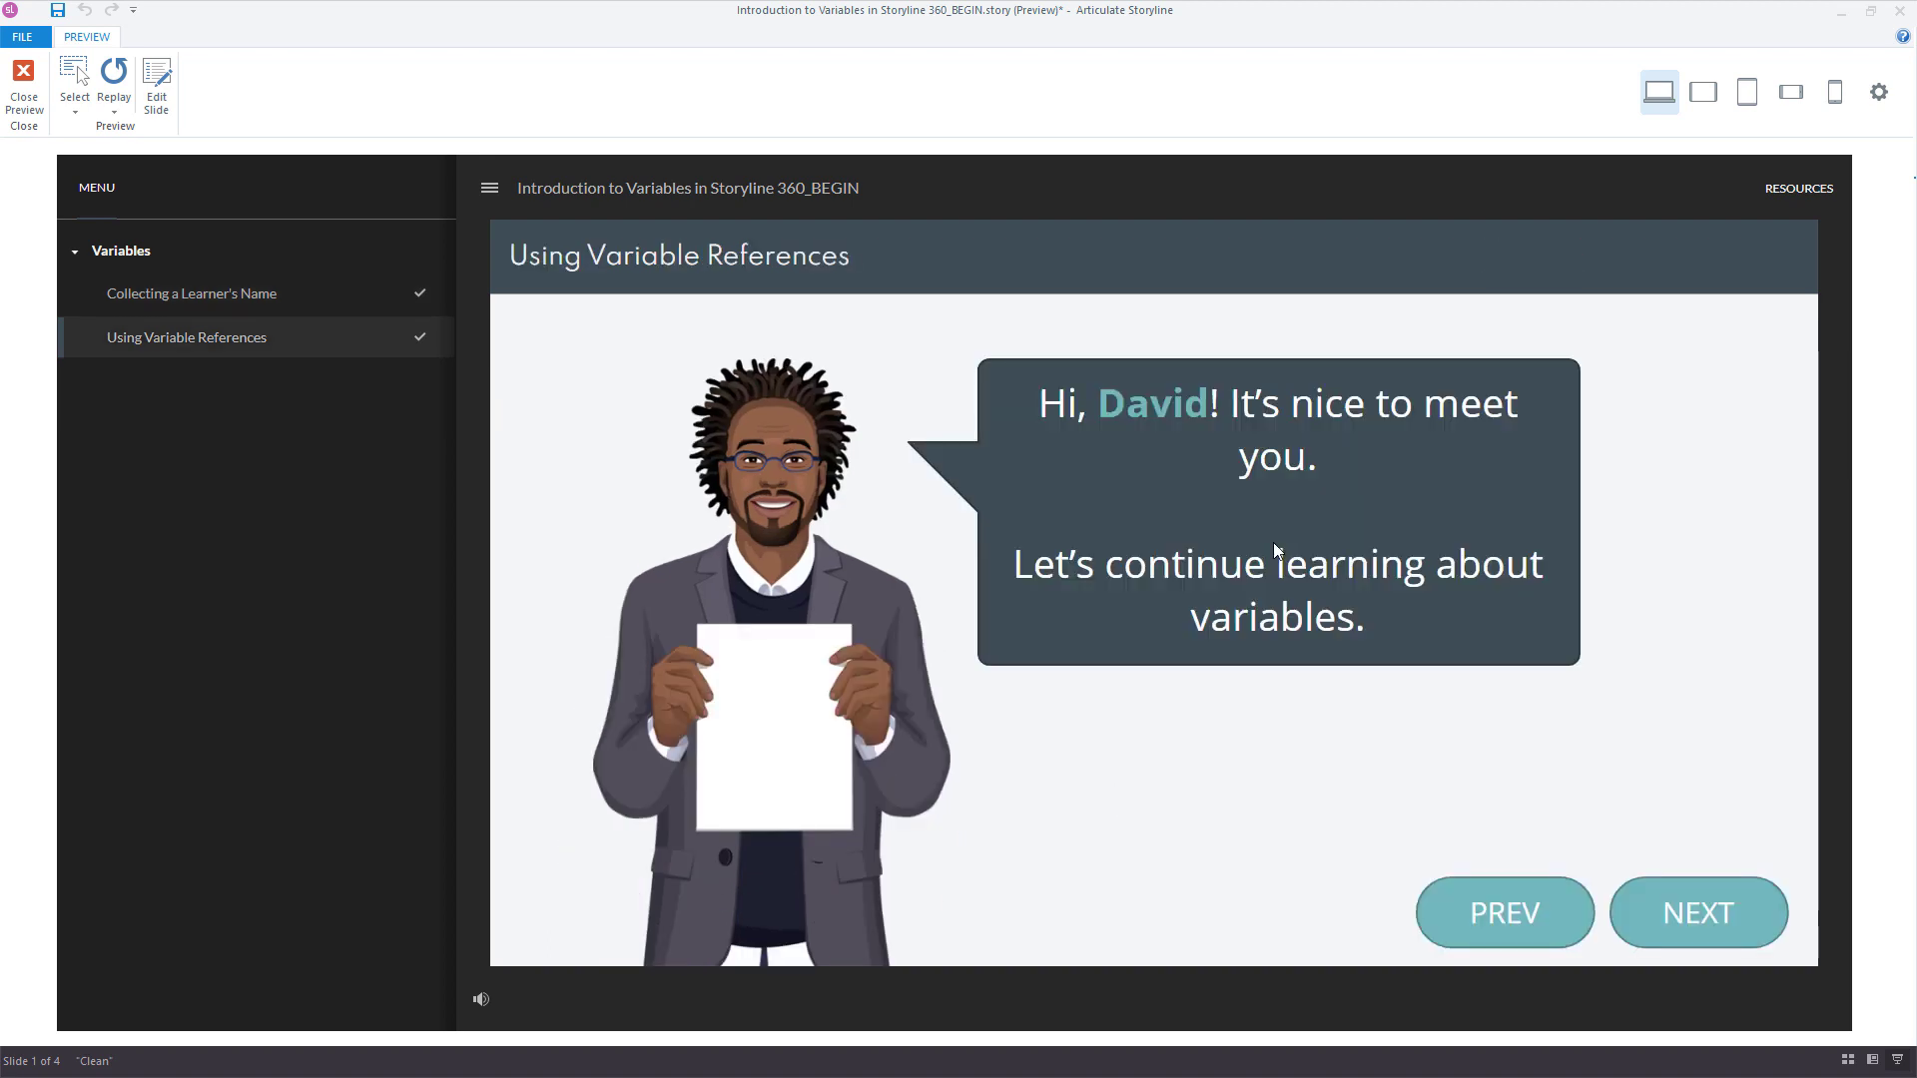
pyautogui.click(22, 86)
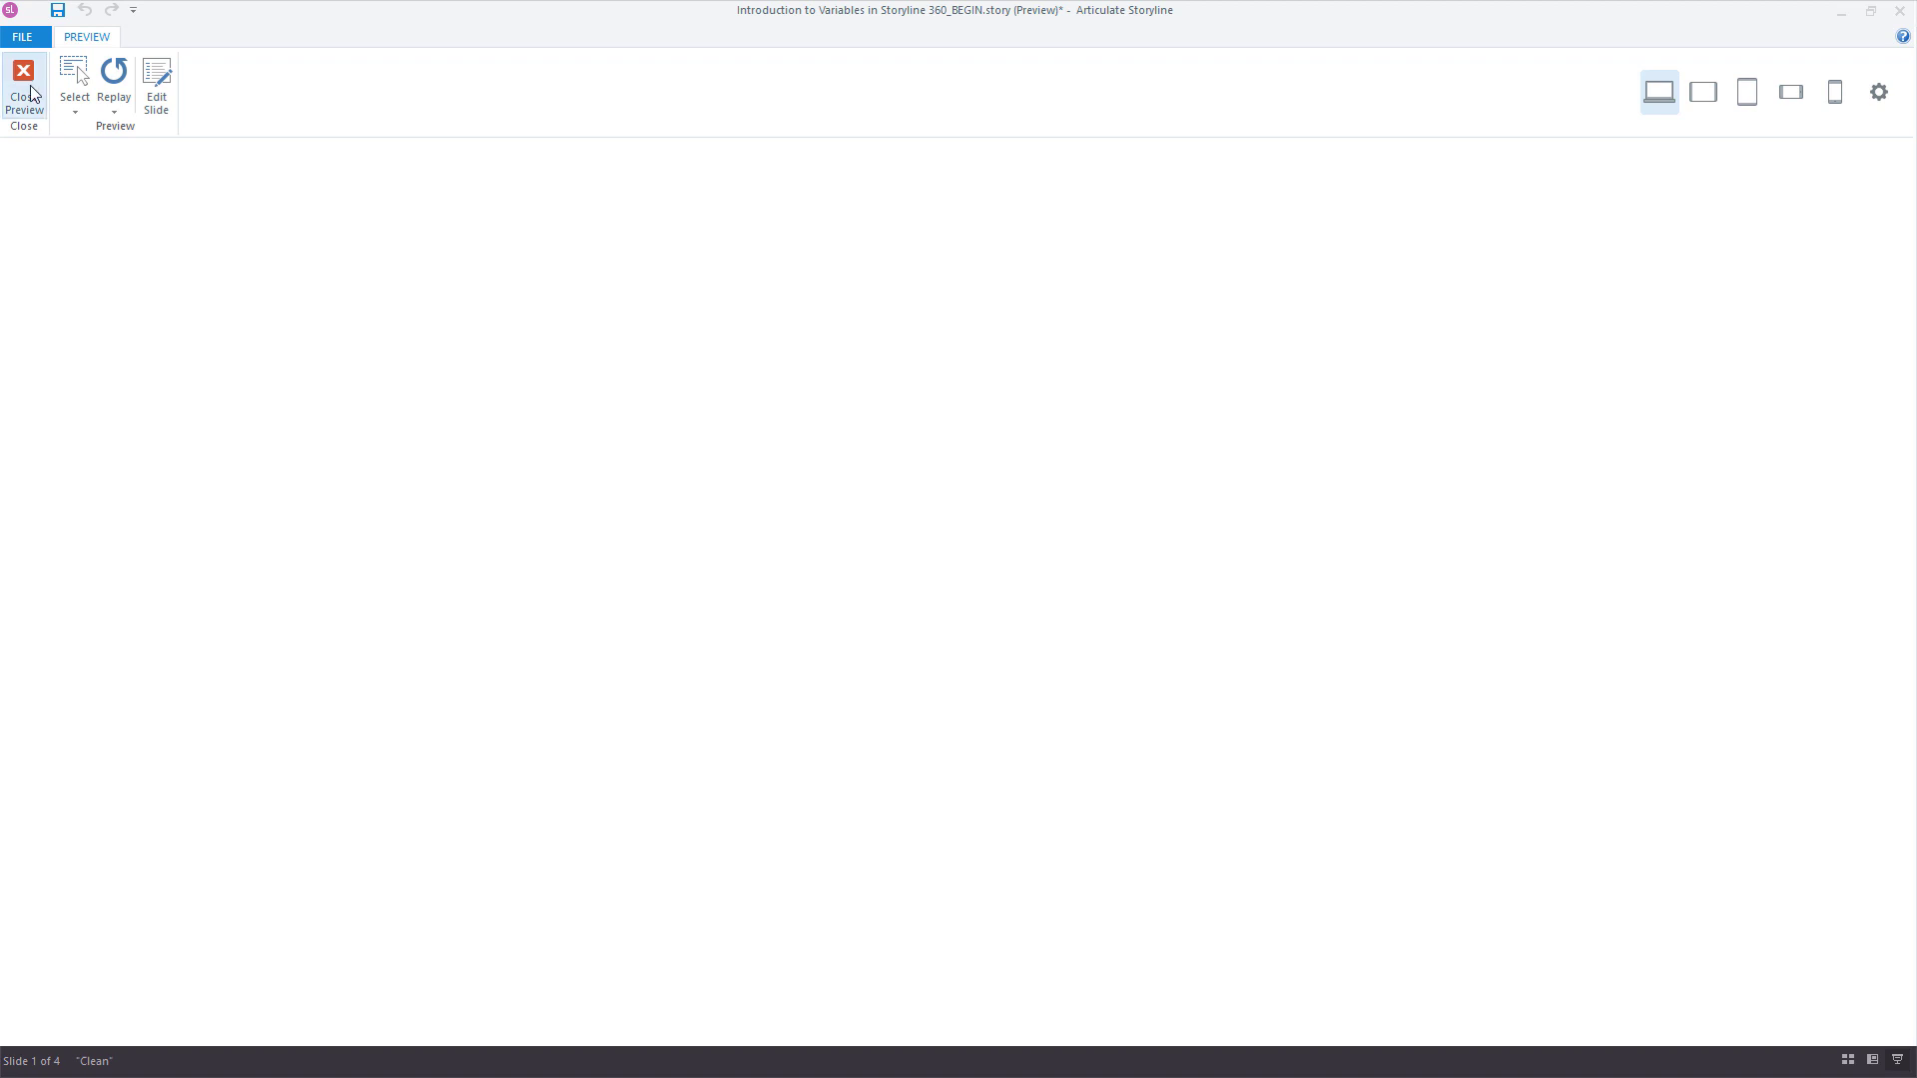
pyautogui.click(24, 92)
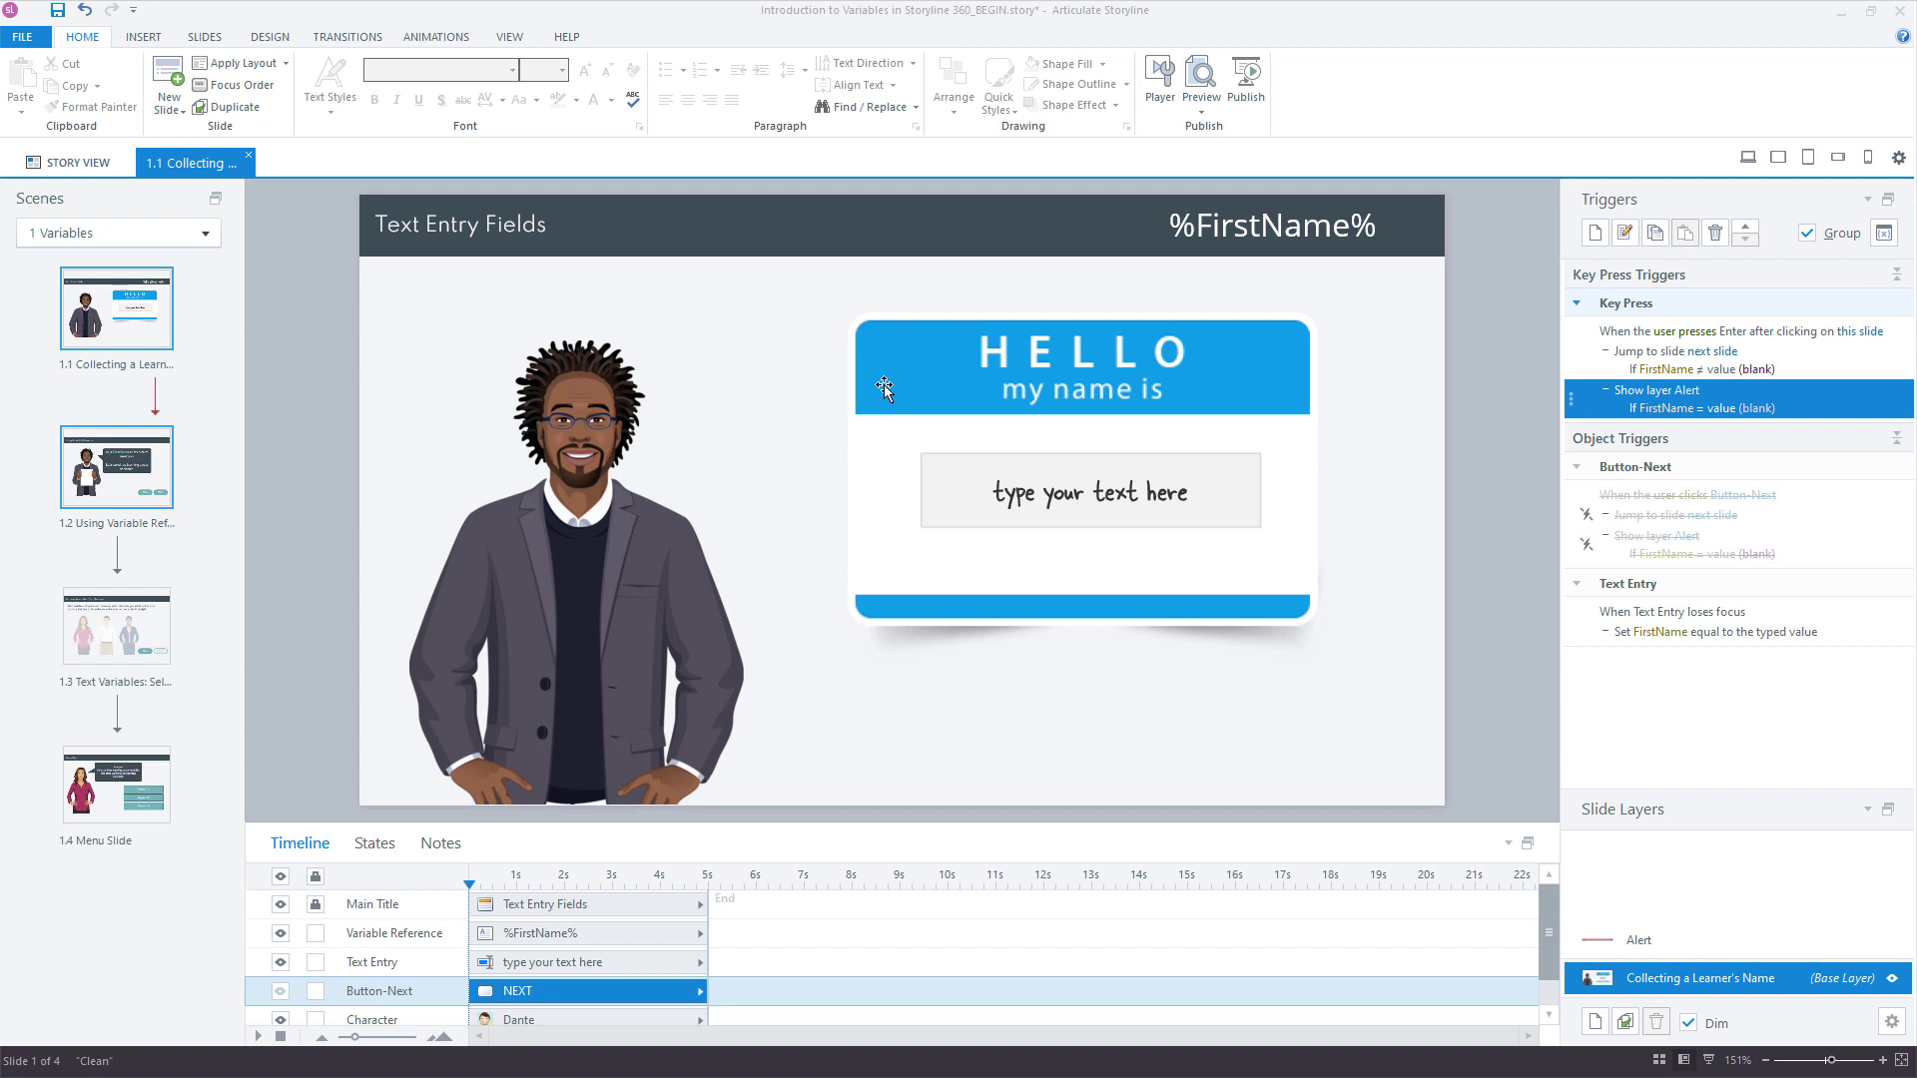
pyautogui.moveTo(1528, 918)
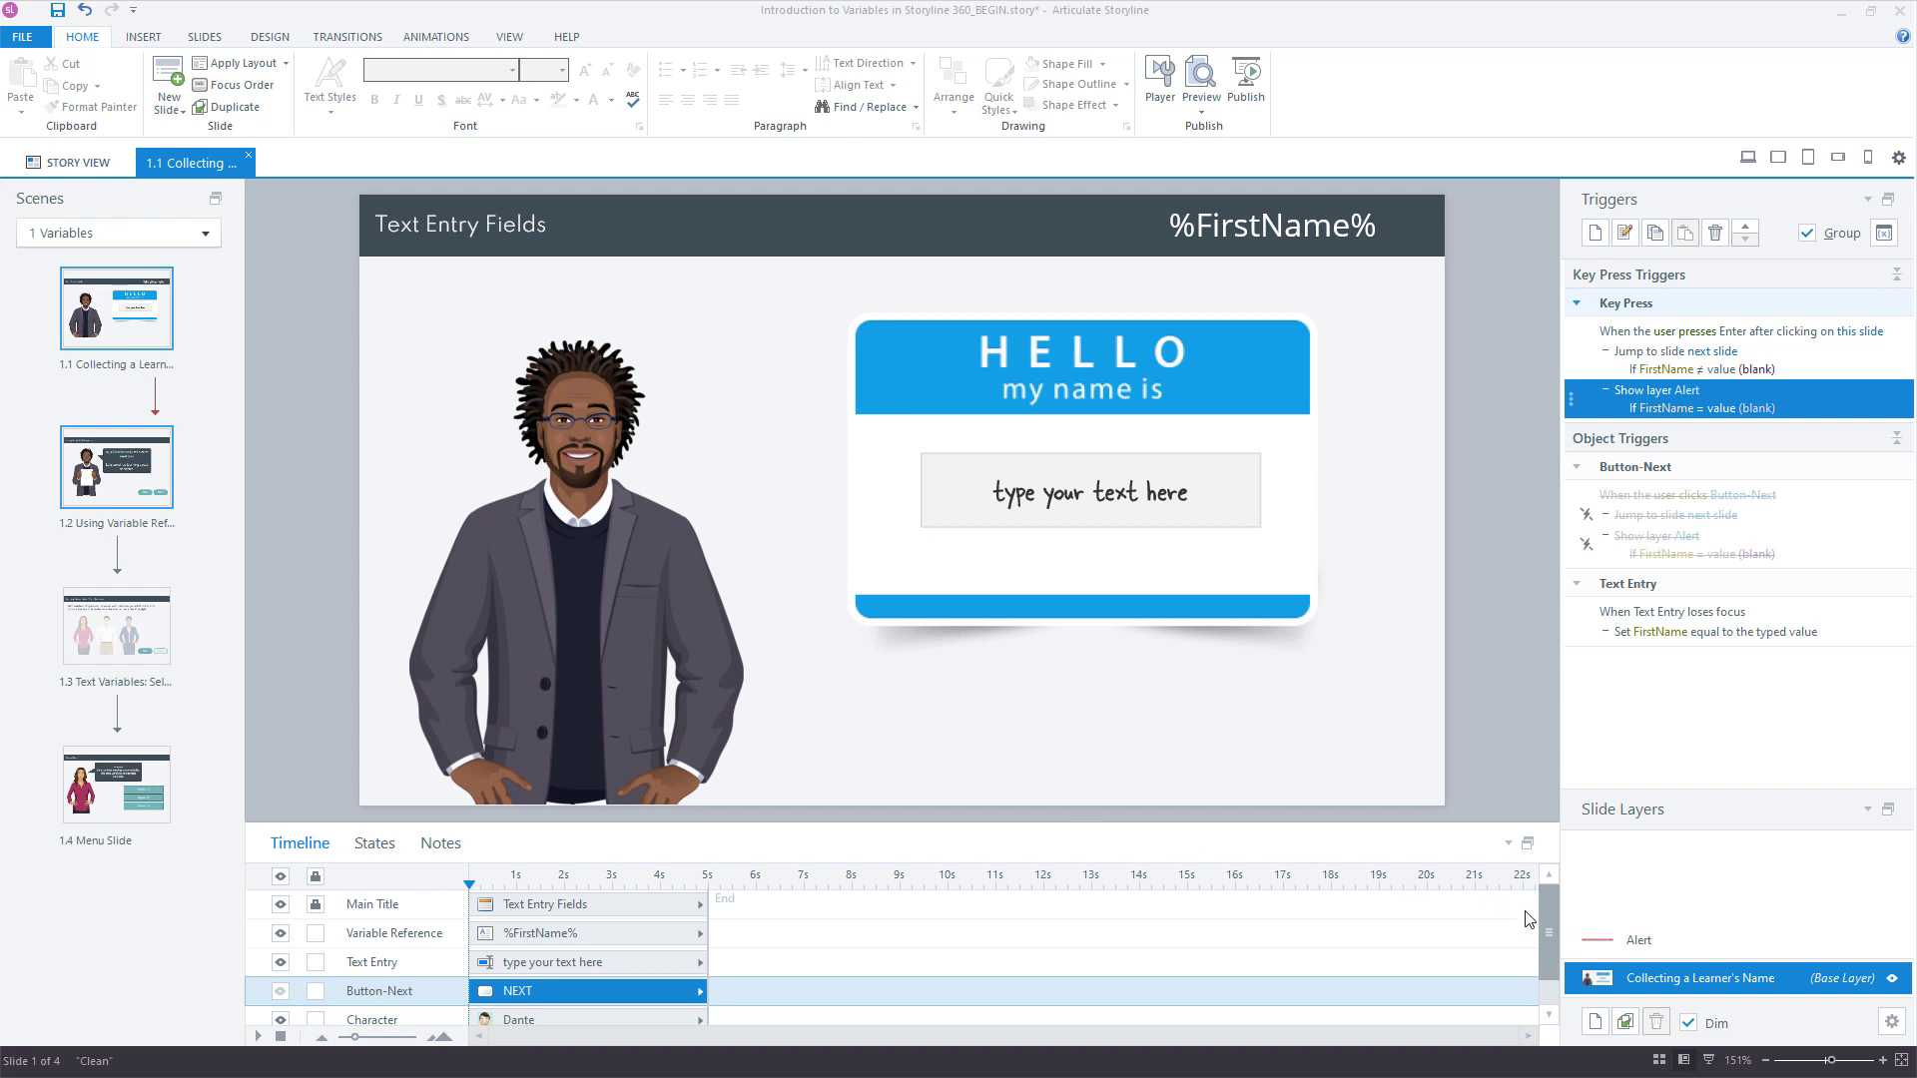